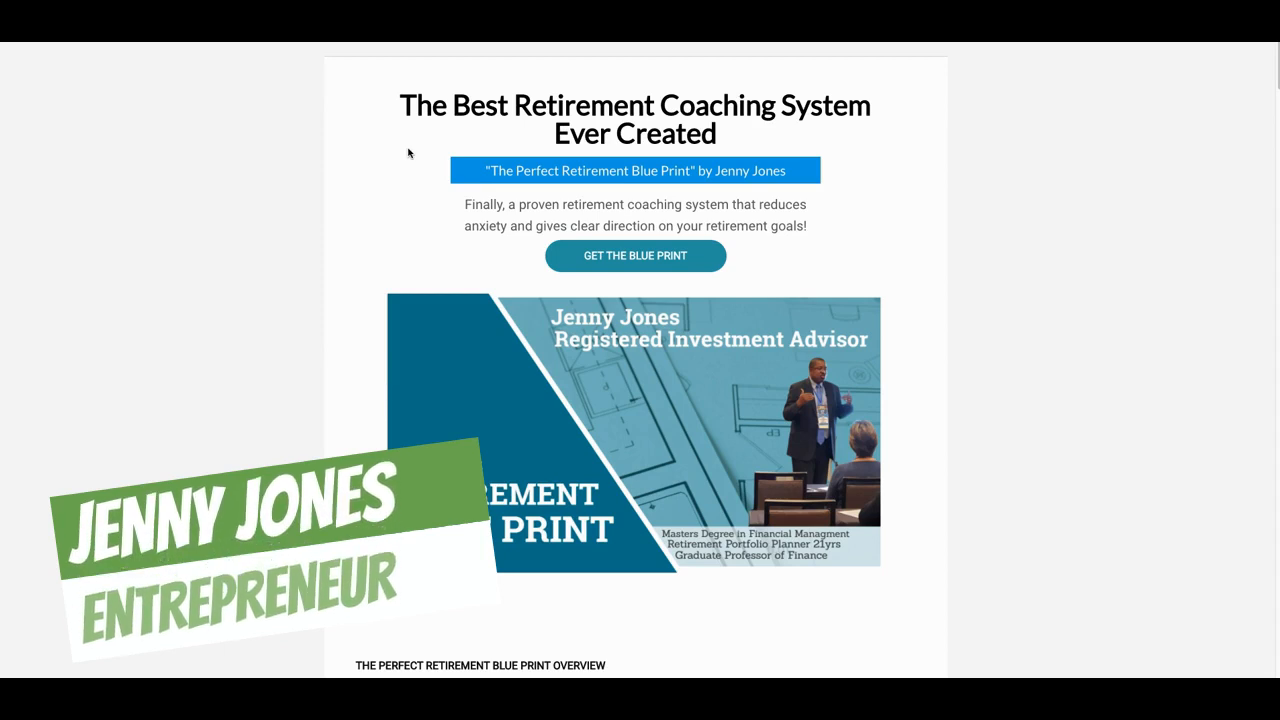
Scroll the sales page from the $3,479 included-items list down to the product mockups and testimonials.
scroll("down", 3)
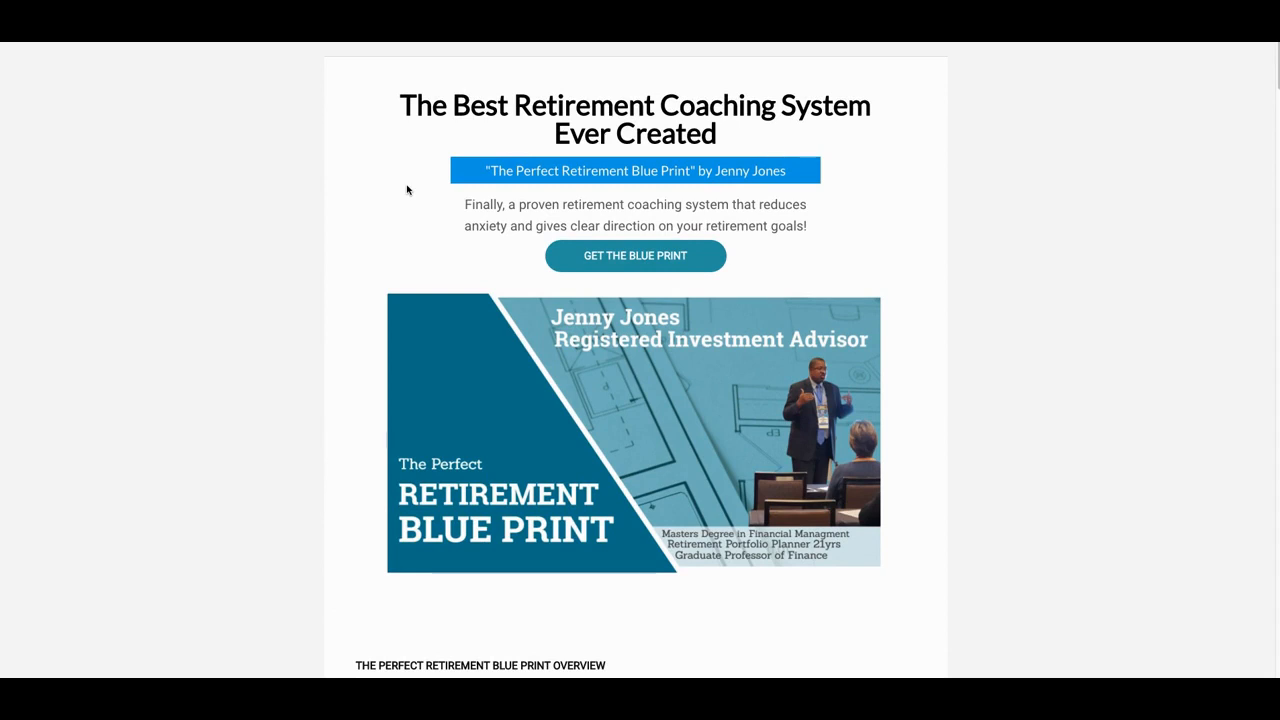
mouse_move(516, 140)
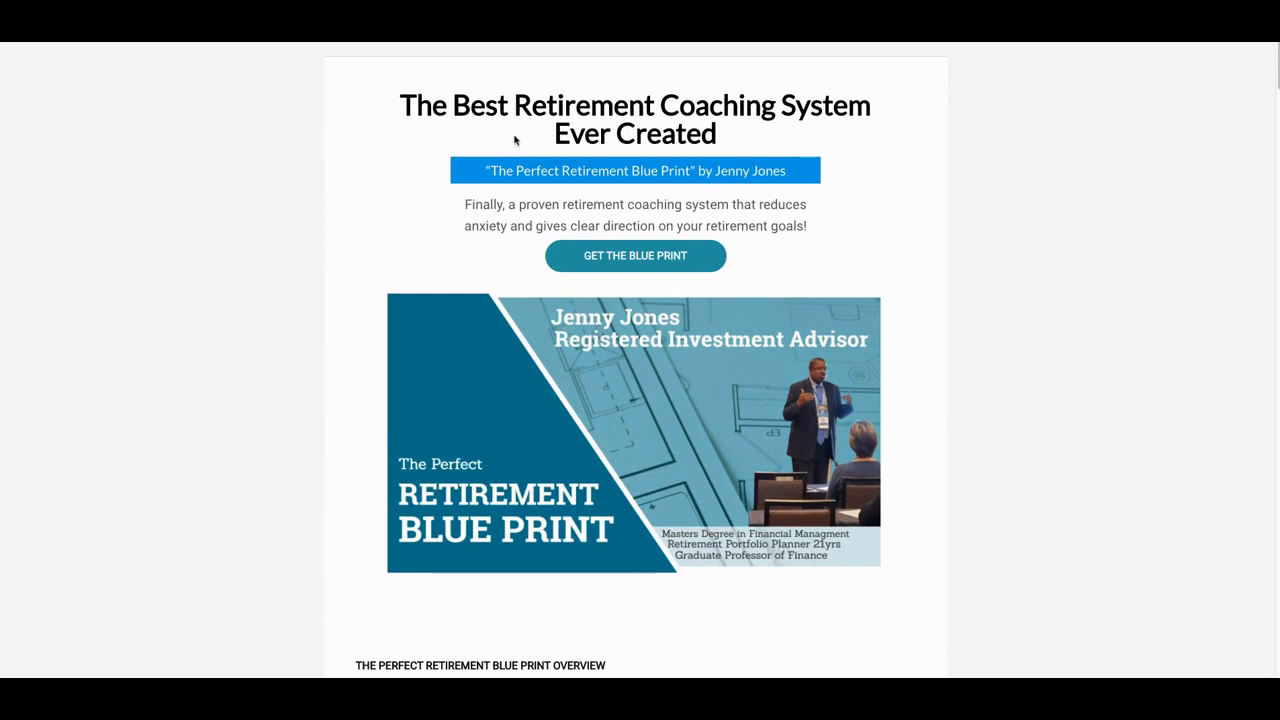
mouse_move(704, 76)
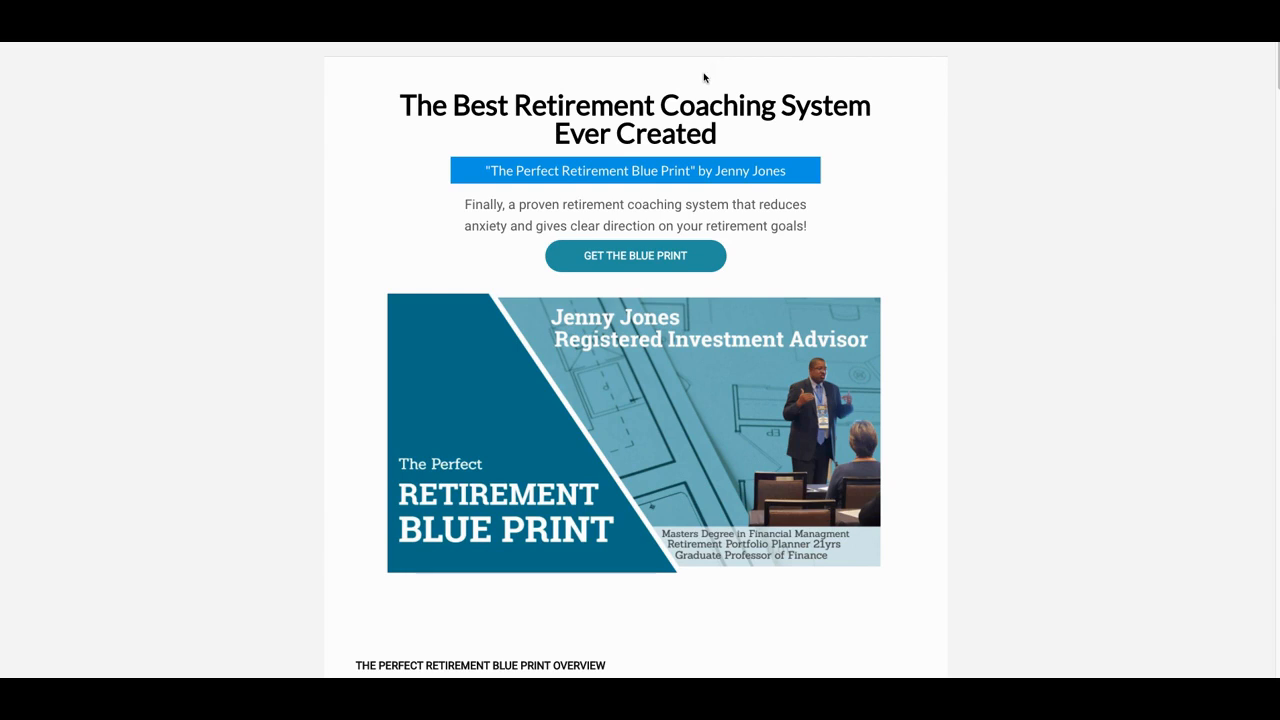
mouse_move(696, 80)
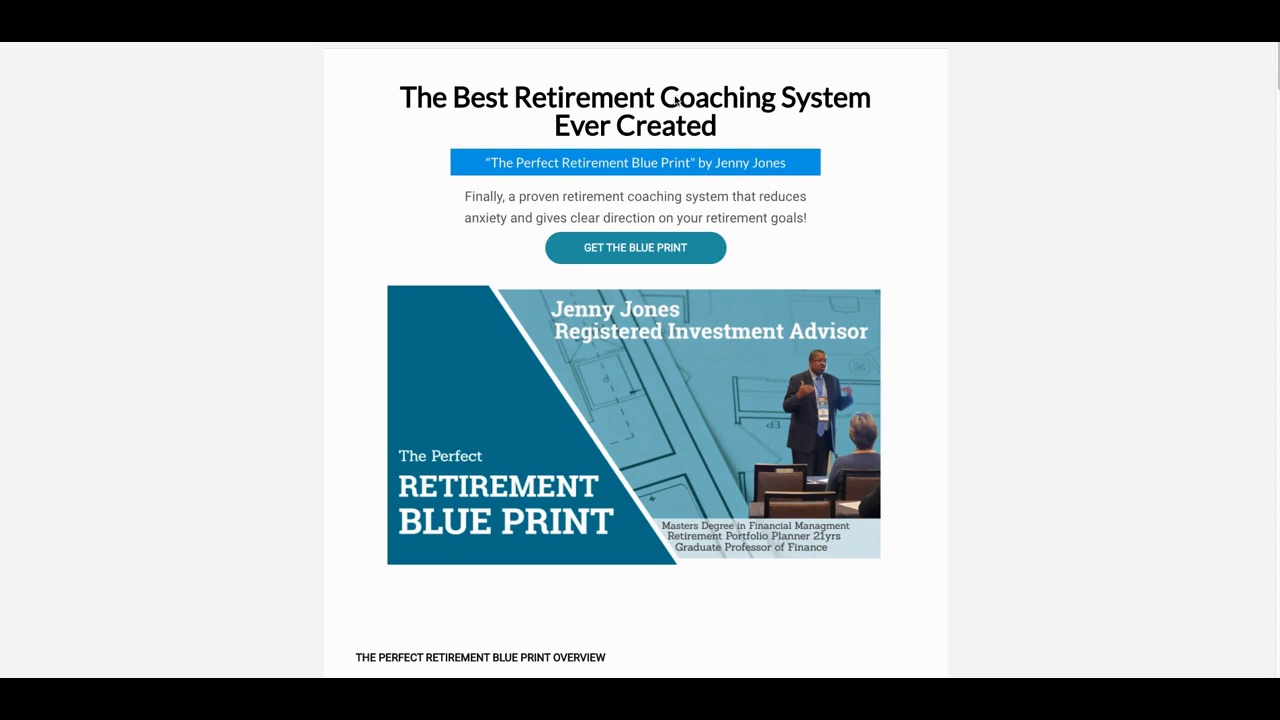
scroll("up", 3)
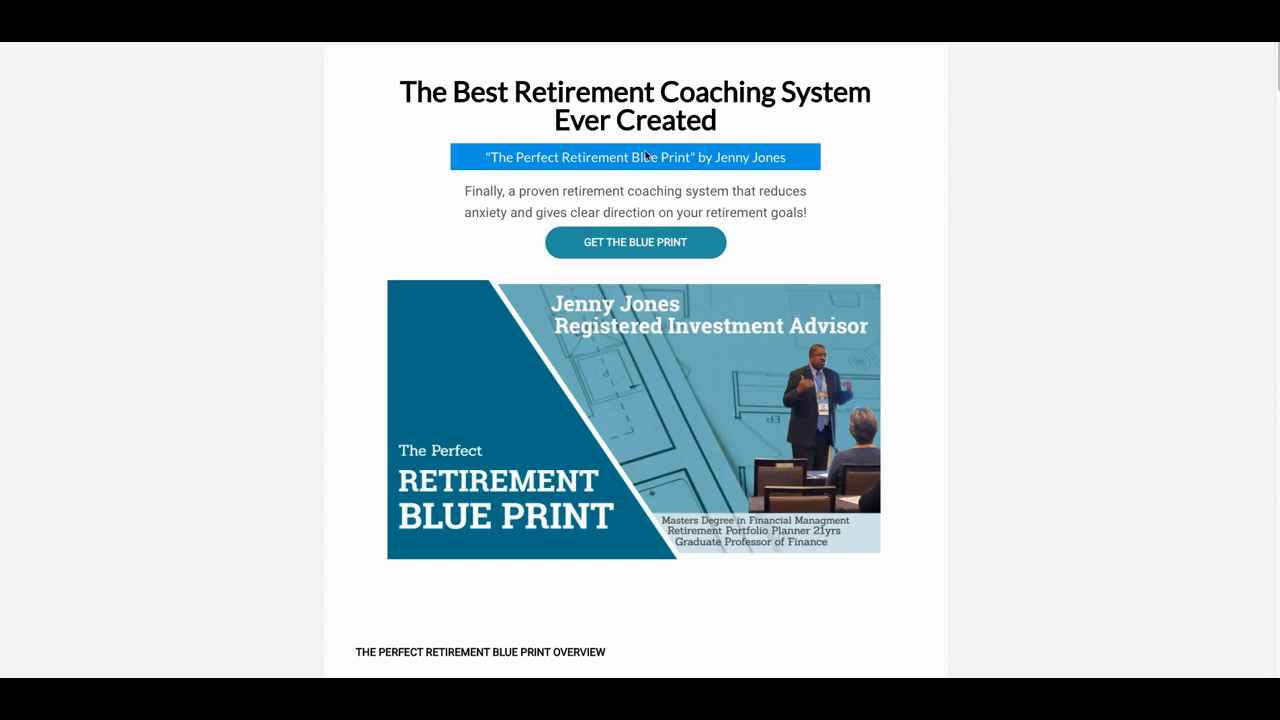
mouse_move(462, 152)
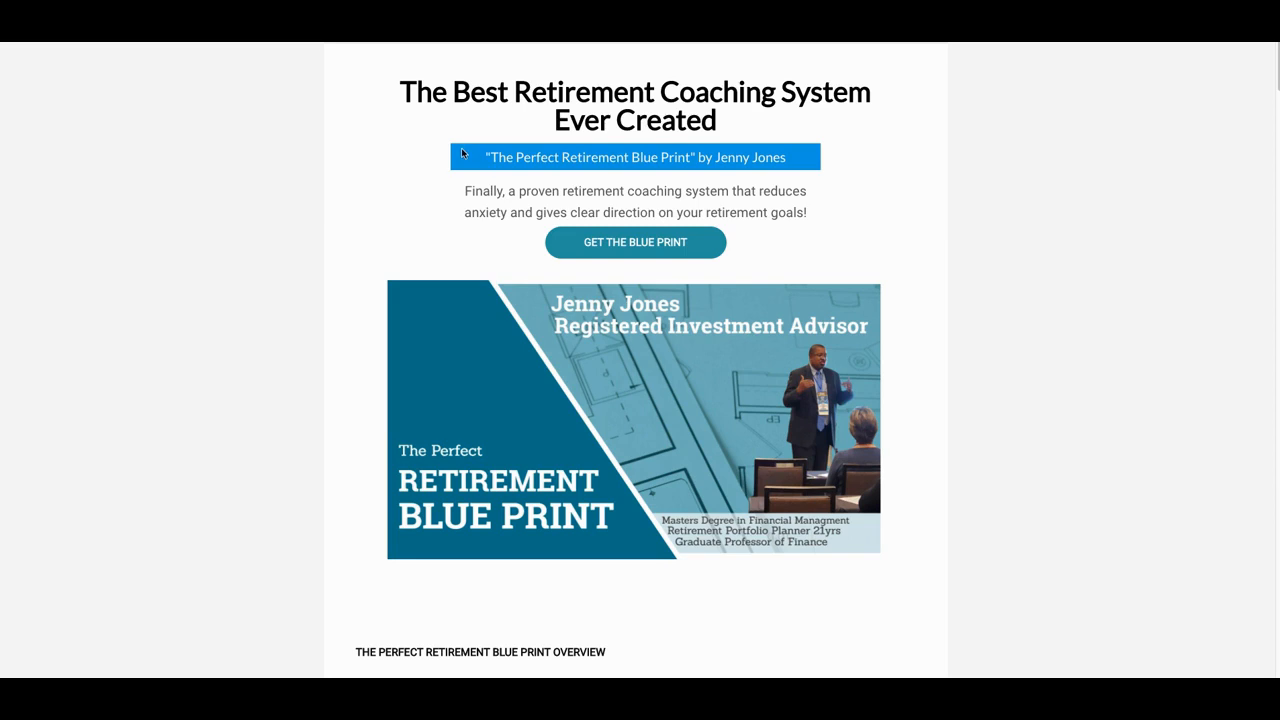
mouse_move(402, 146)
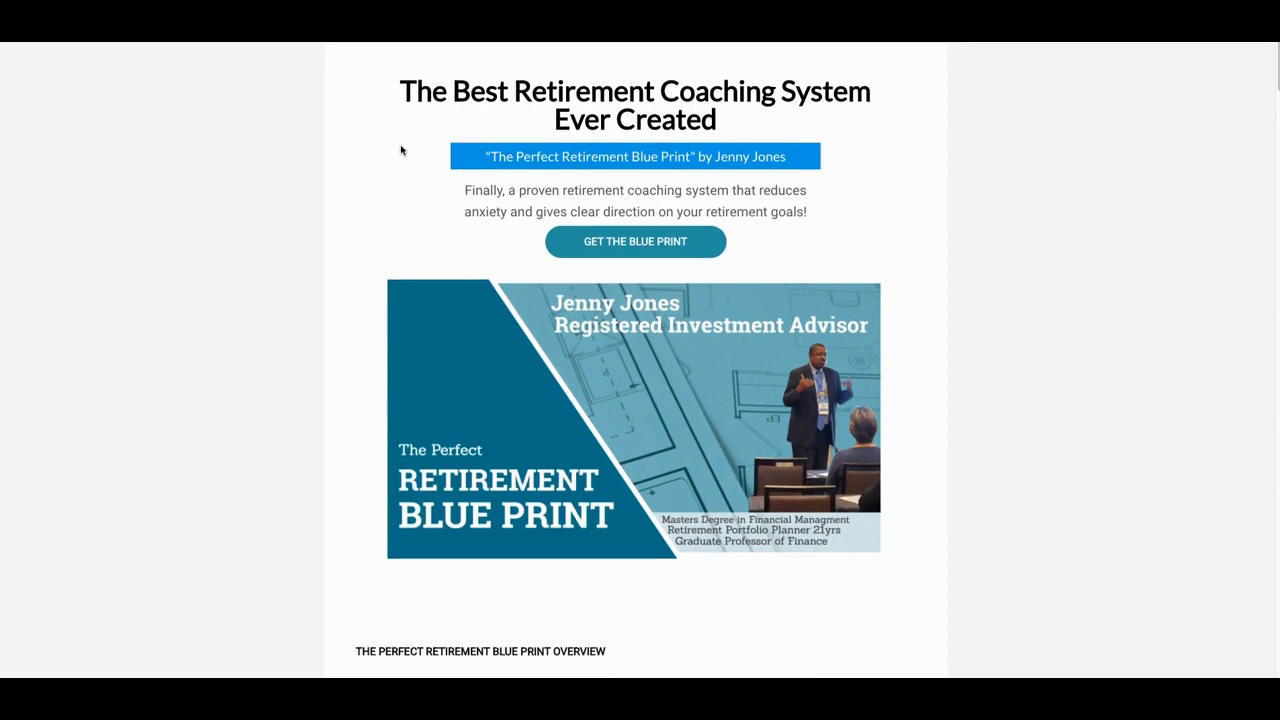
scroll("down", 3)
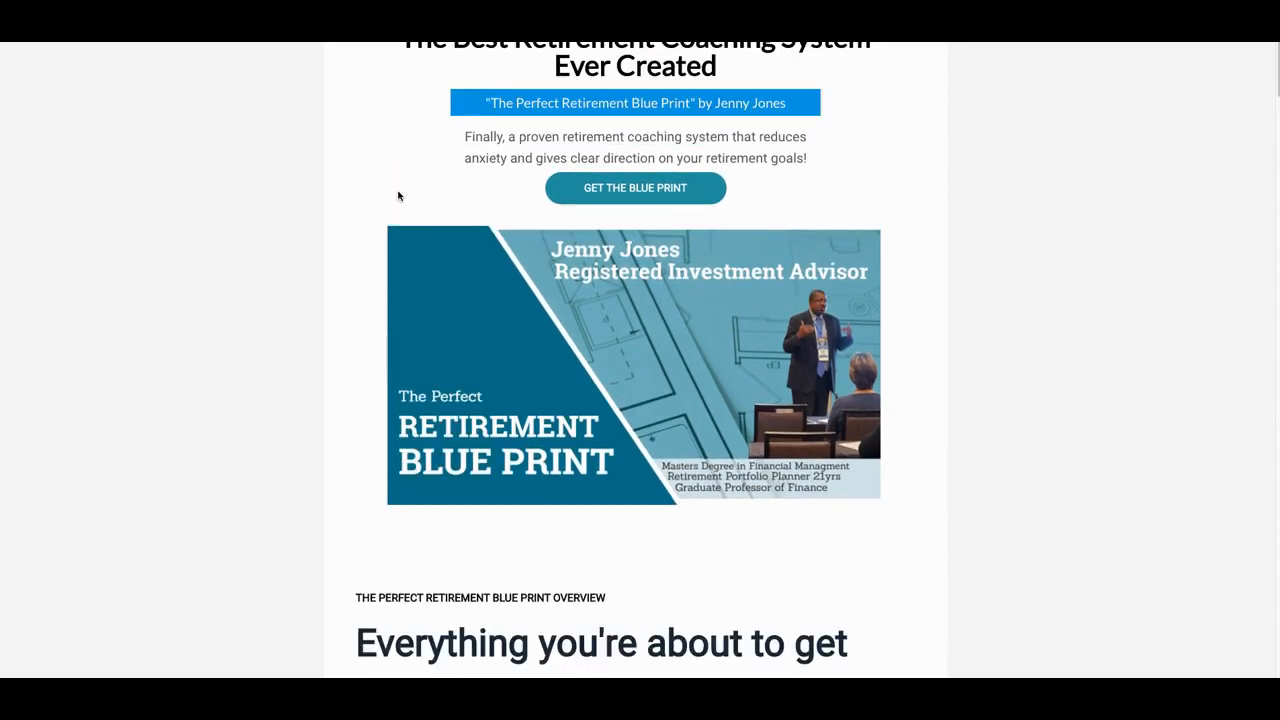
scroll("up", 3)
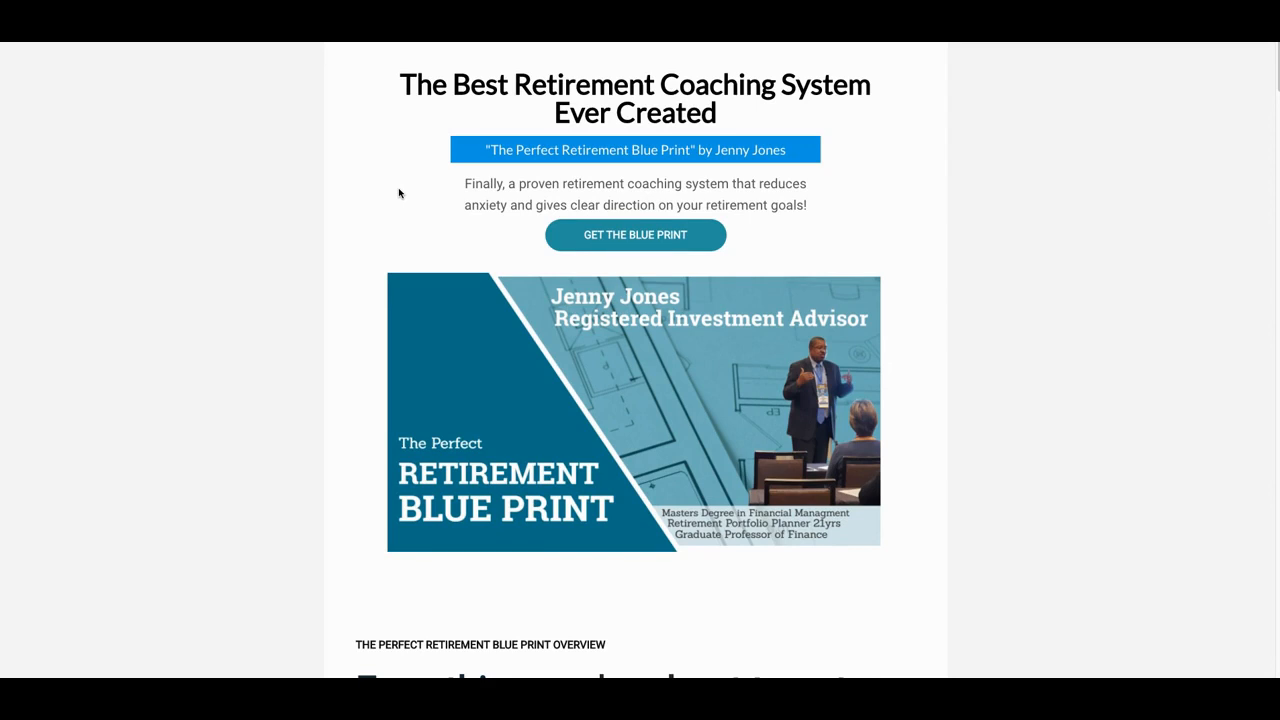
scroll("down", 3)
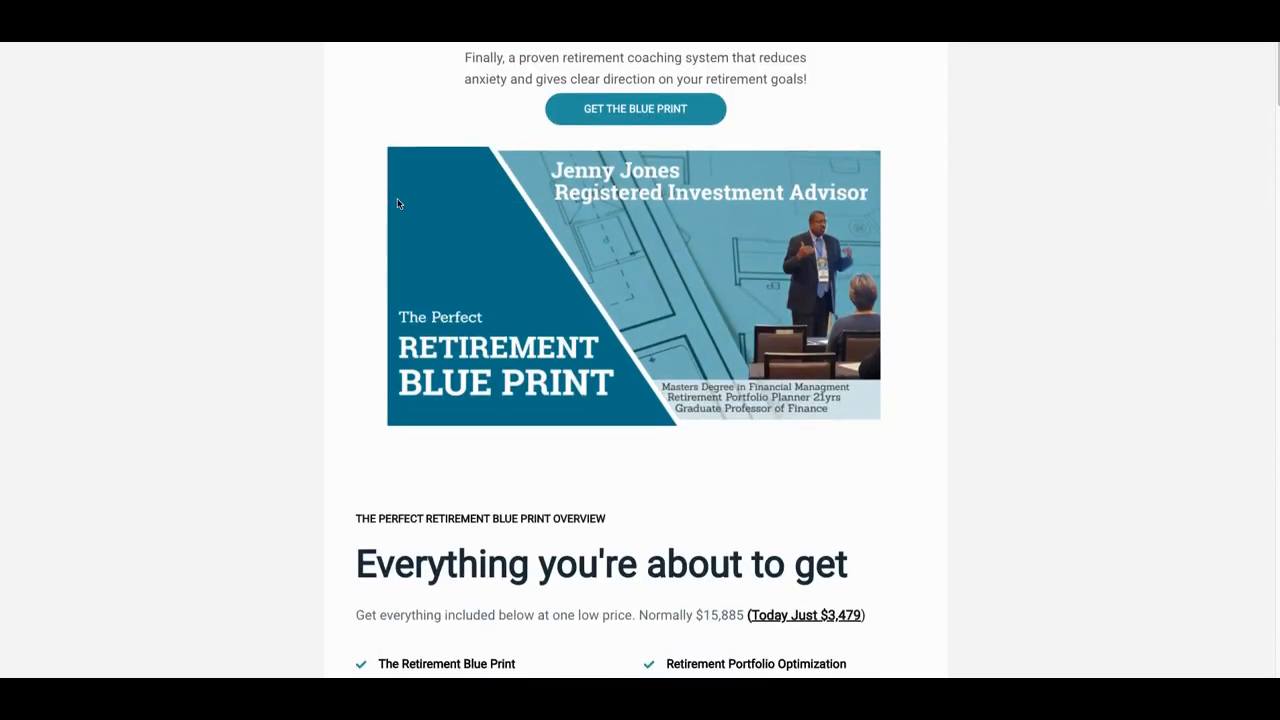
scroll("down", 3)
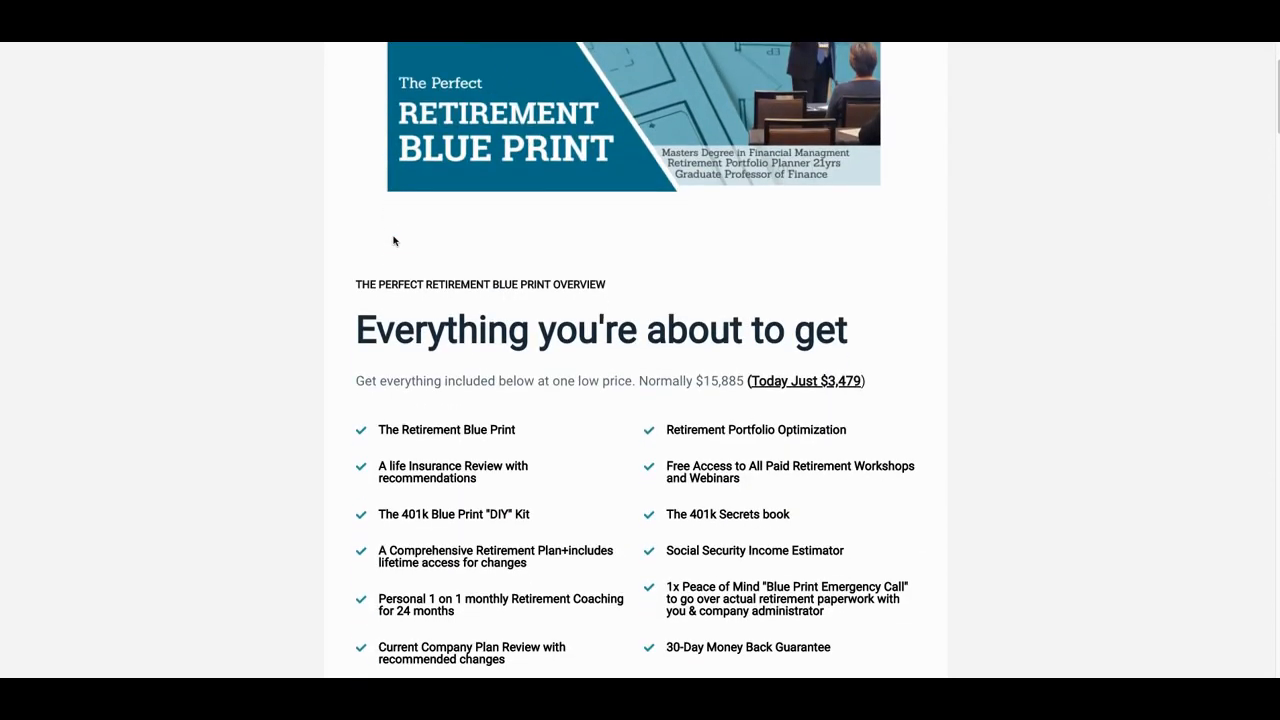
scroll("down", 3)
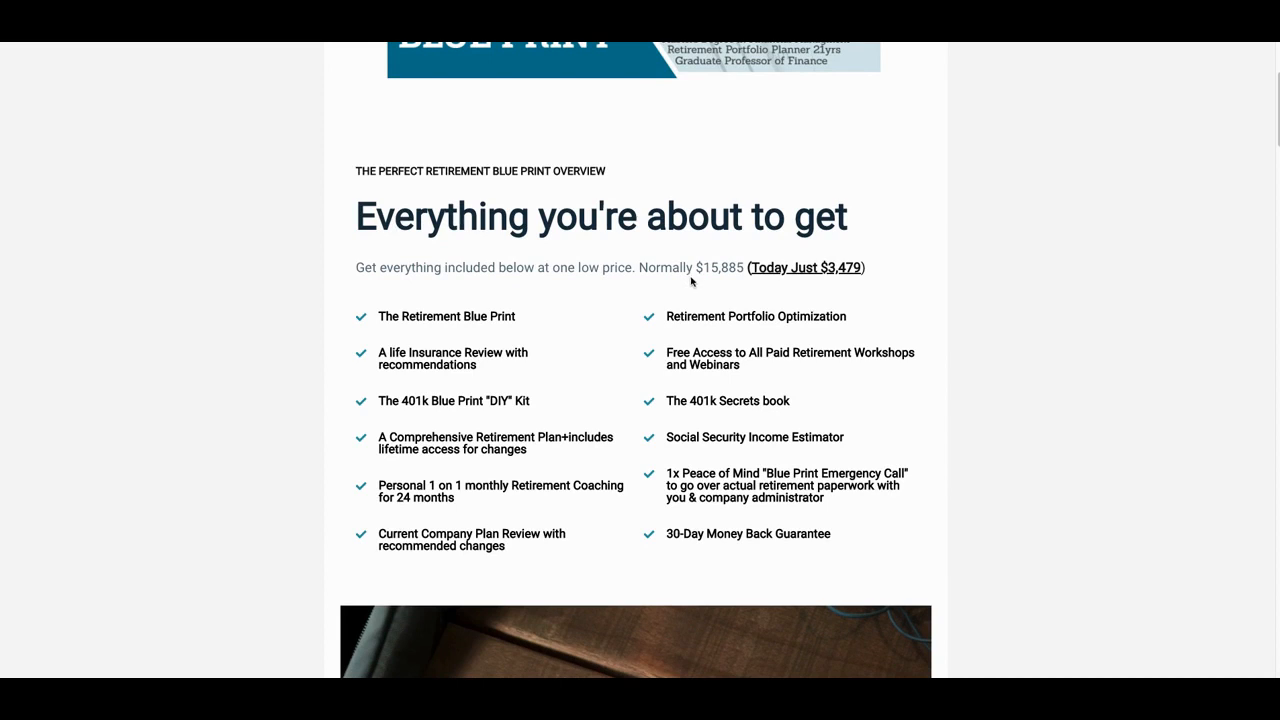
mouse_move(662, 290)
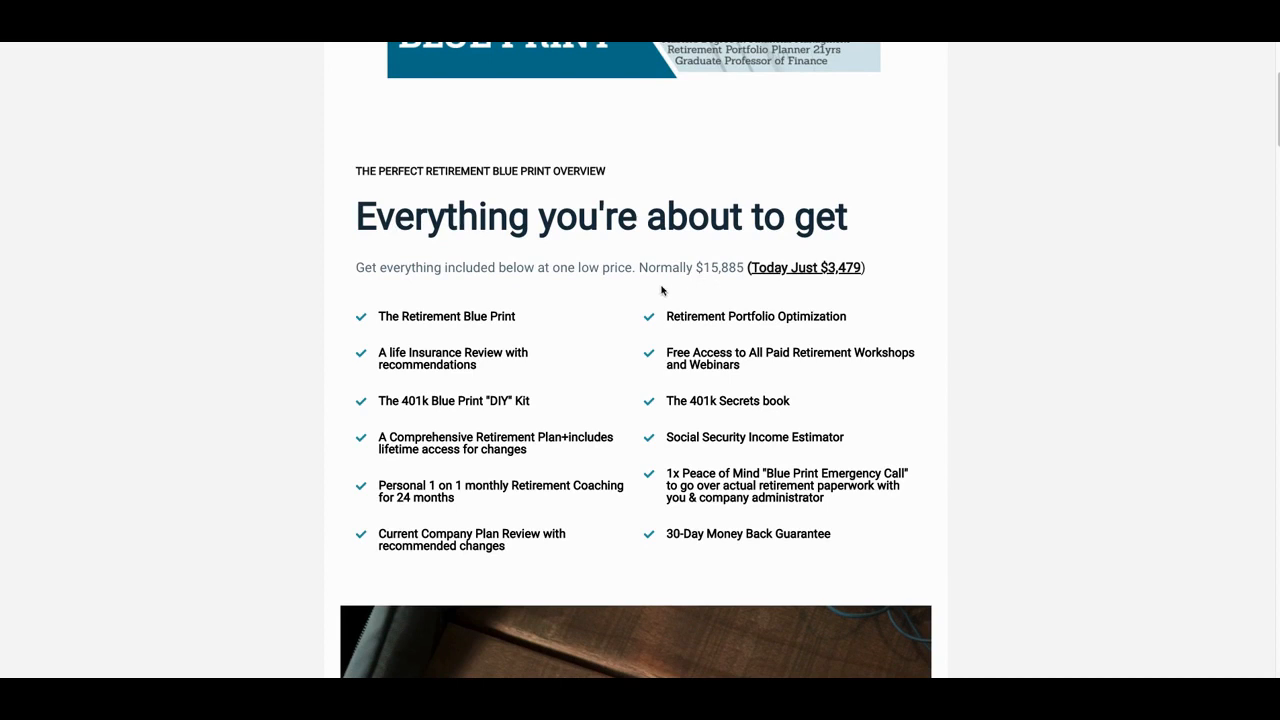
mouse_move(636, 286)
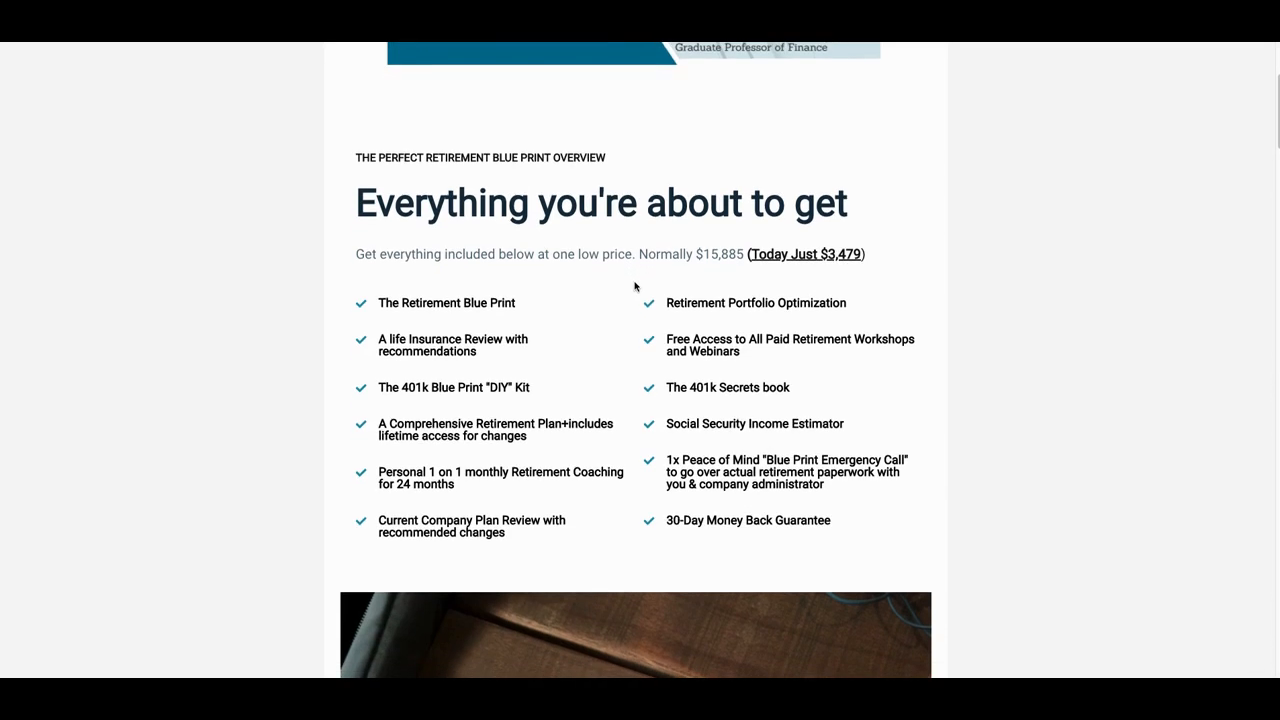
scroll("down", 3)
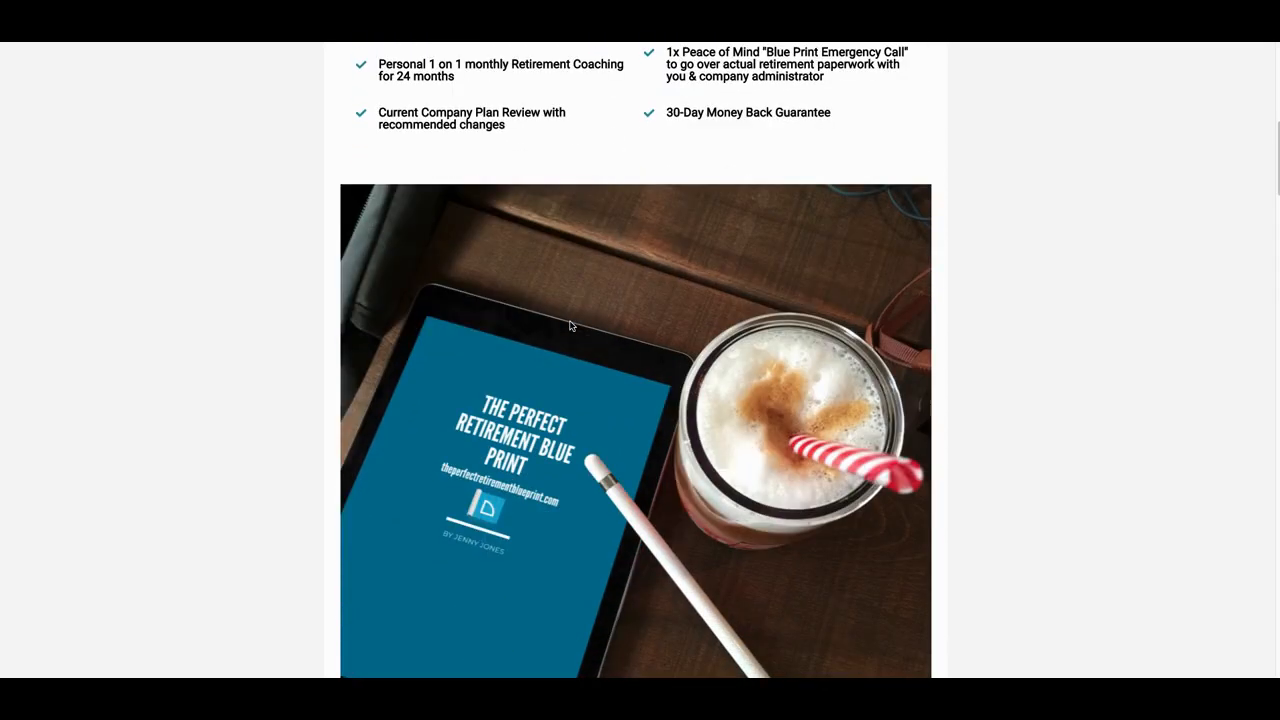
scroll("down", 3)
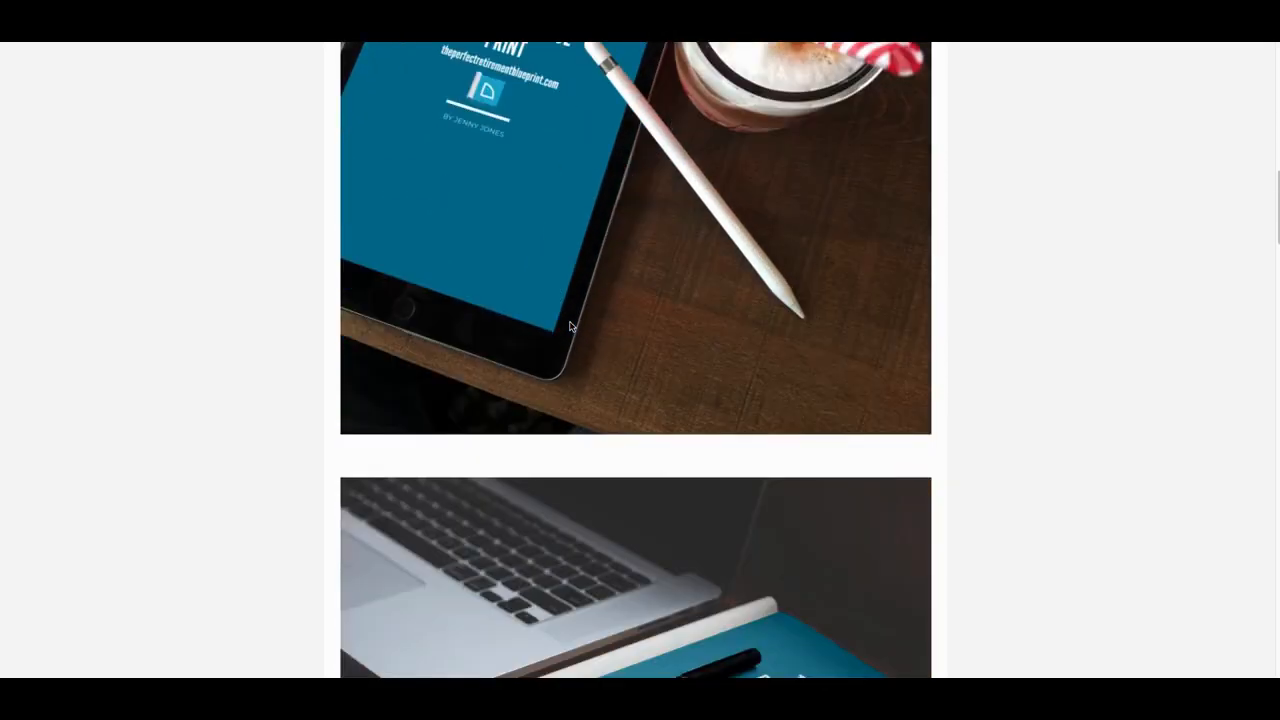
scroll("down", 3)
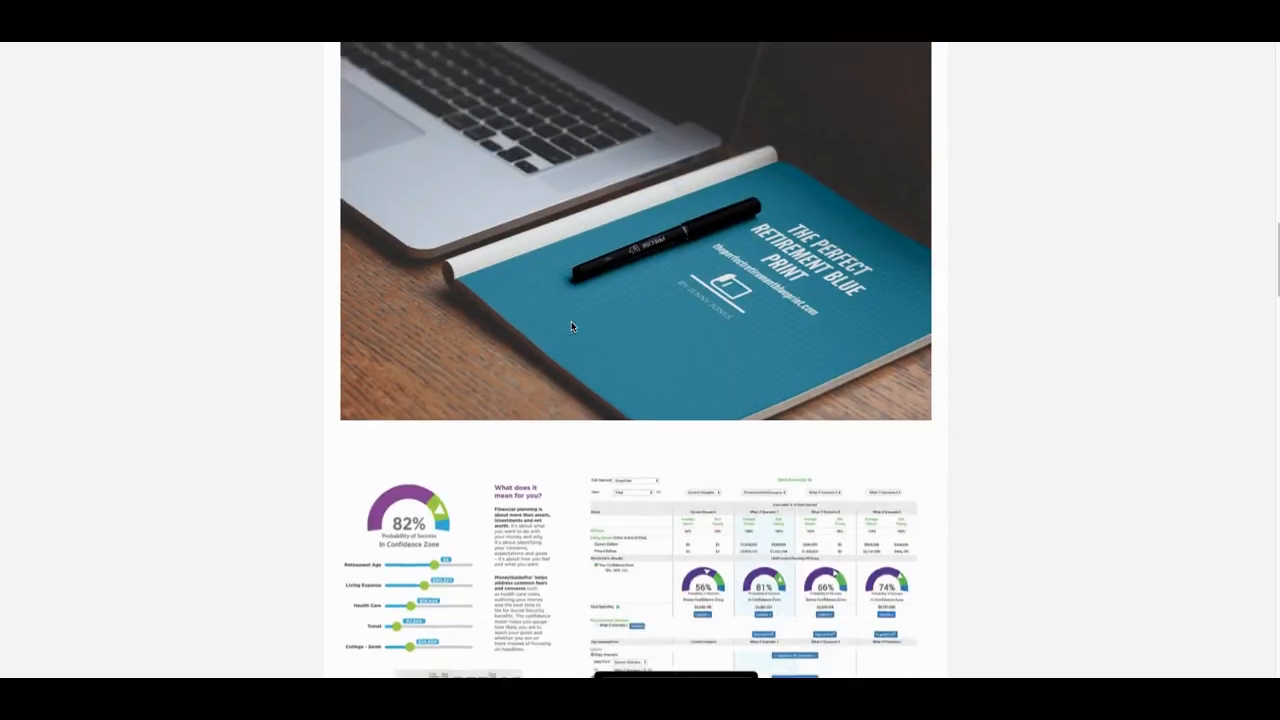
scroll("down", 3)
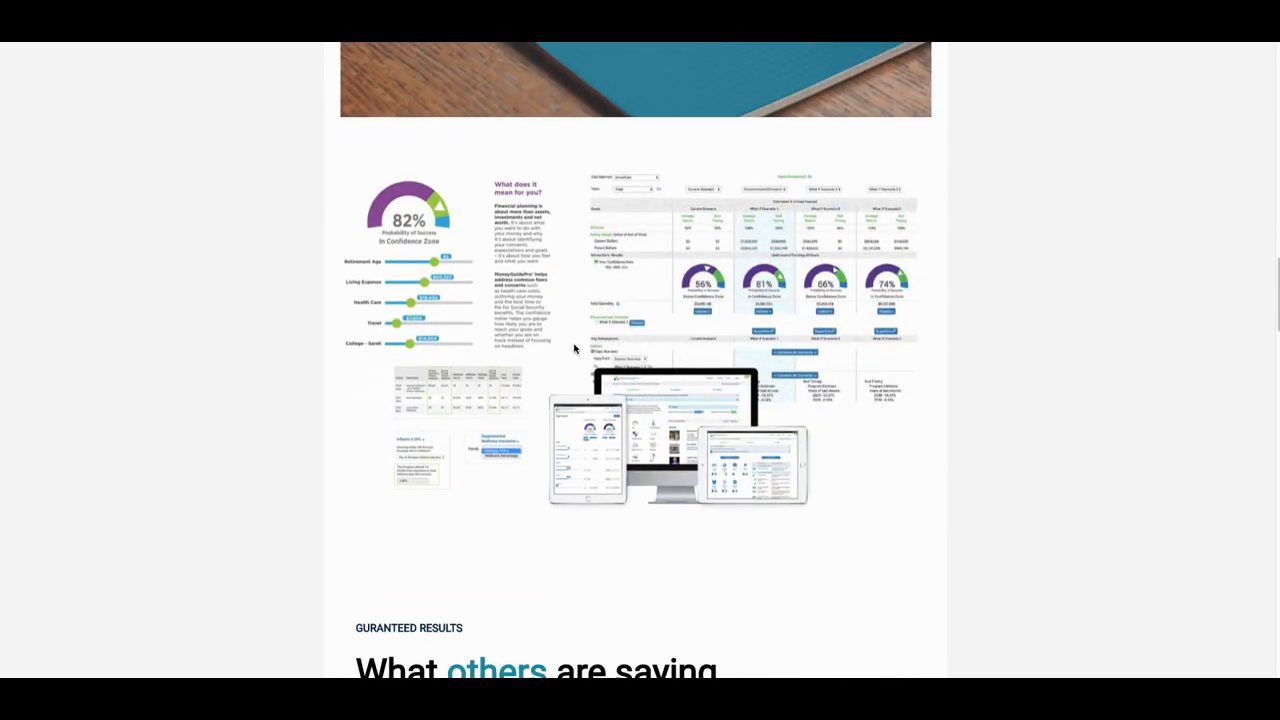
scroll("down", 3)
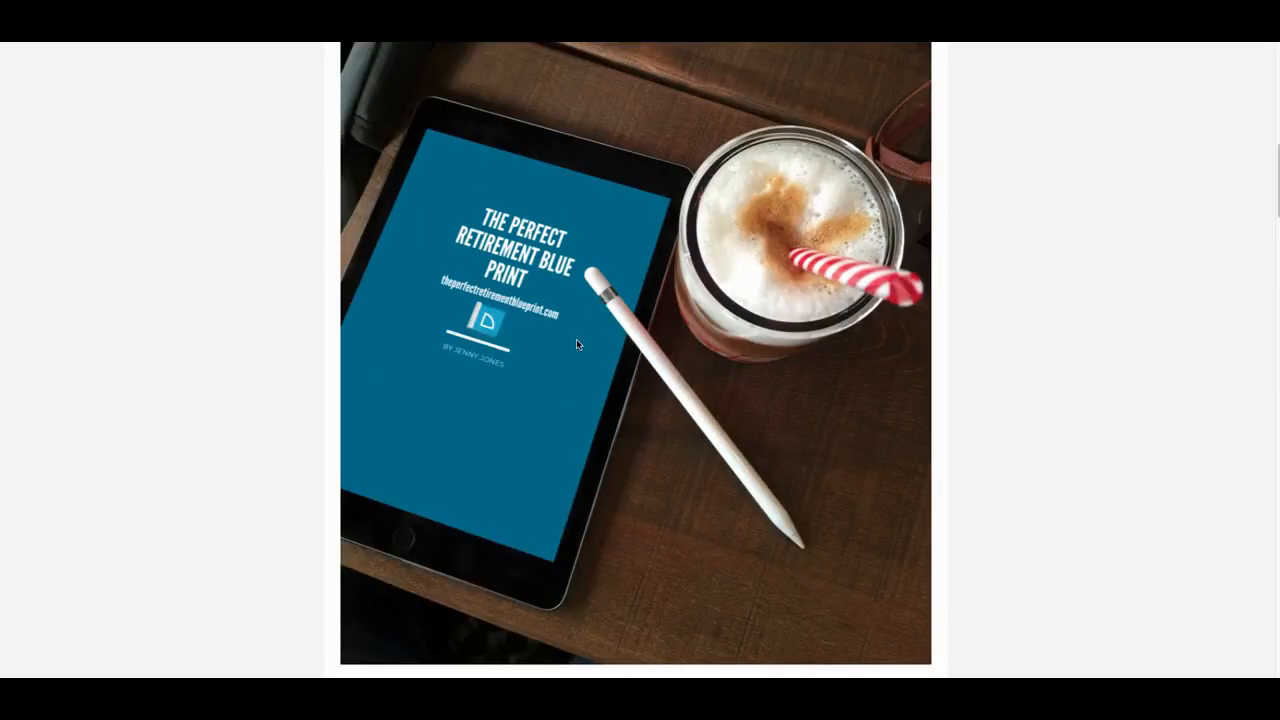
scroll("up", 3)
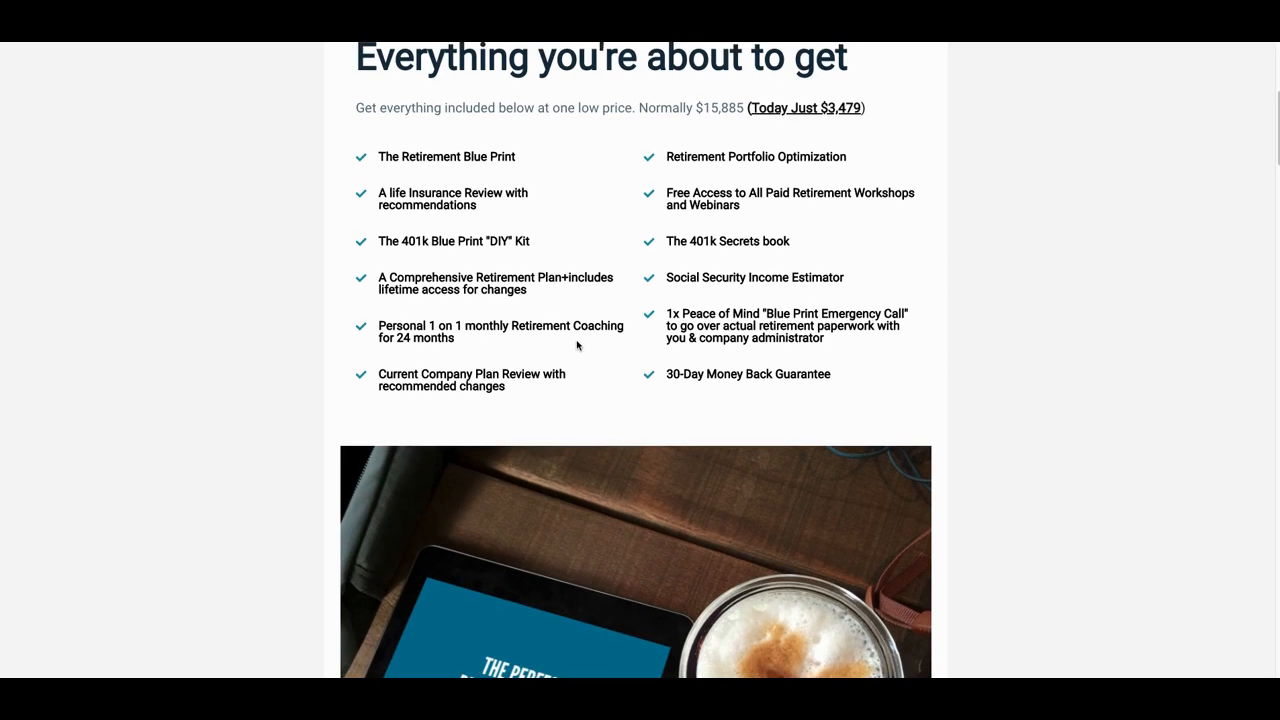
mouse_move(556, 320)
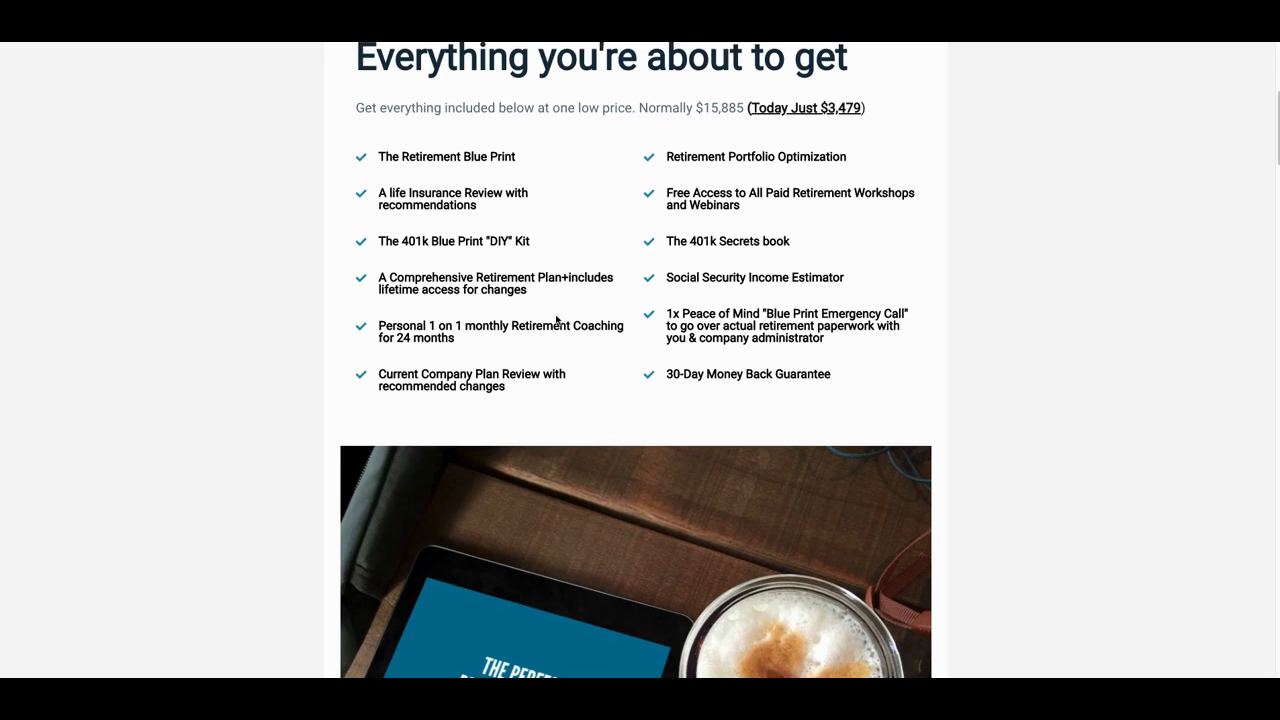
mouse_move(586, 260)
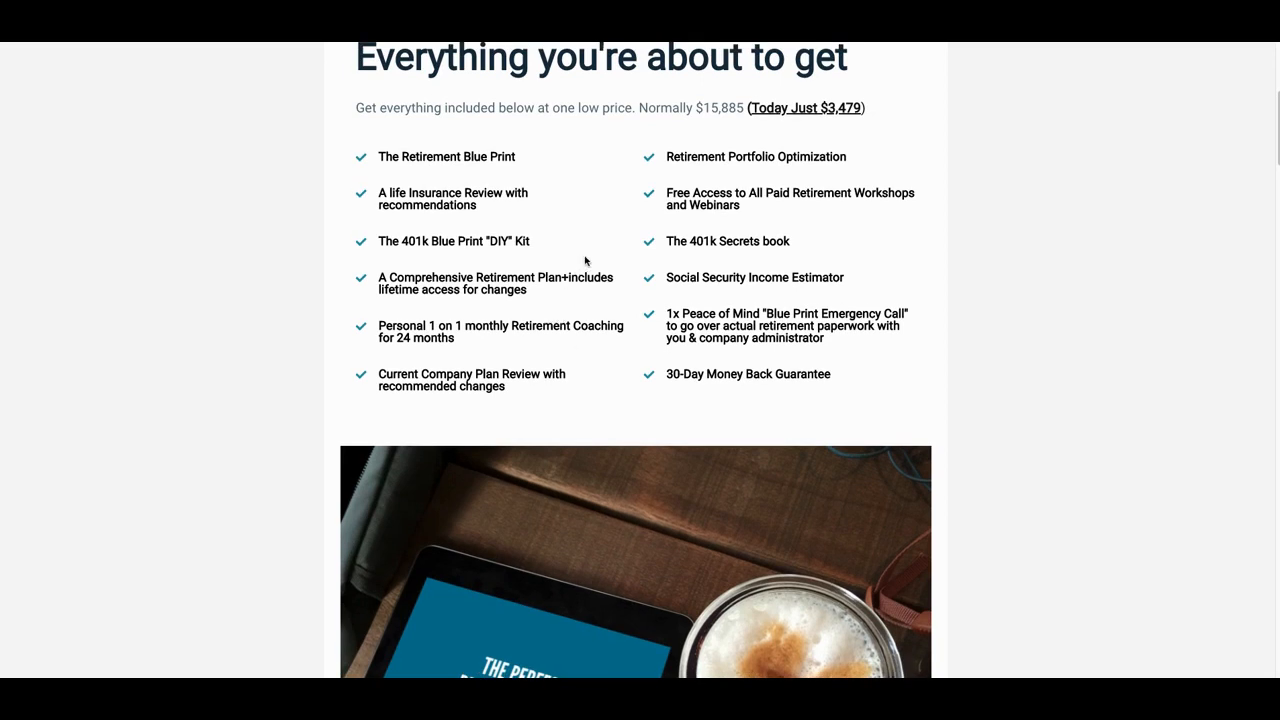
mouse_move(624, 242)
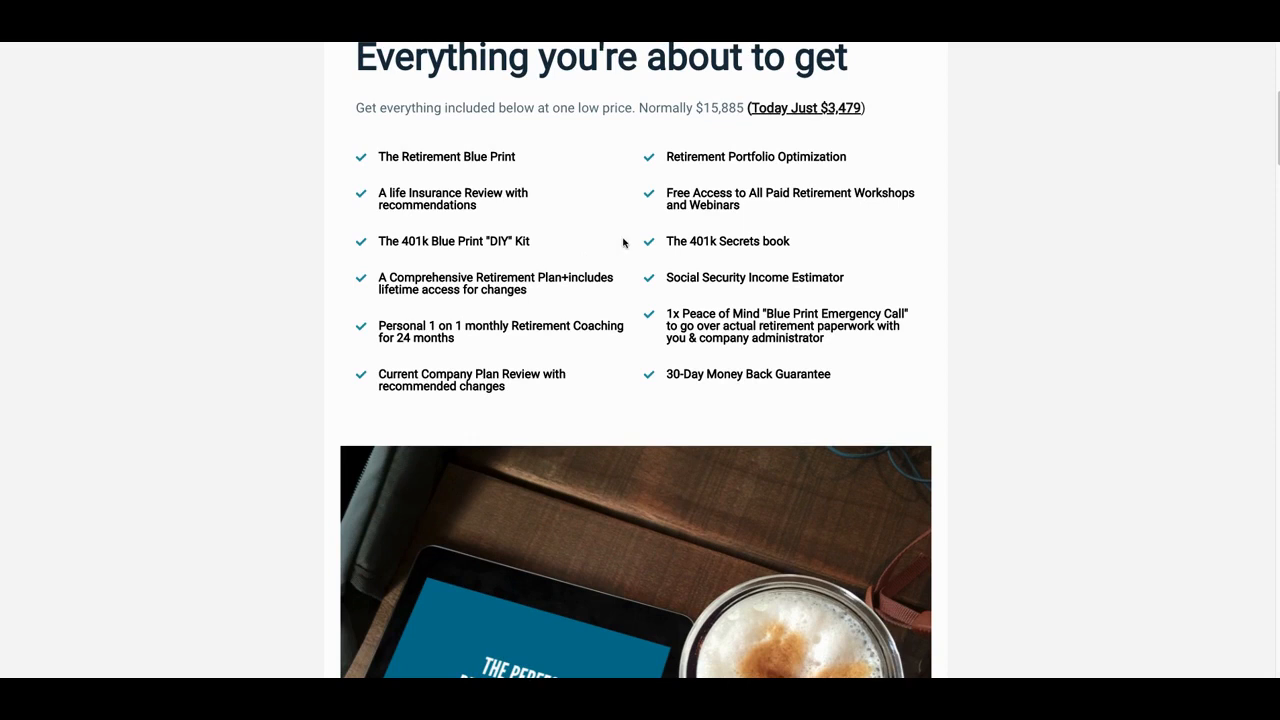
mouse_move(480, 228)
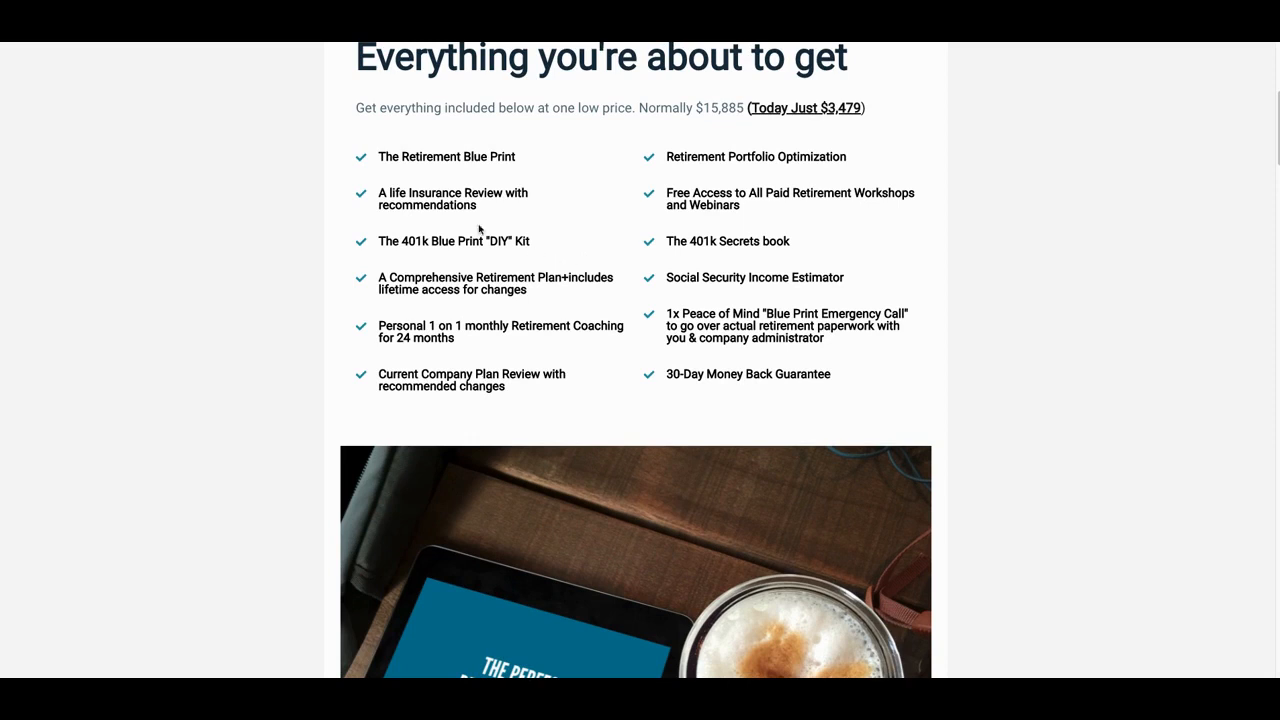
mouse_move(476, 176)
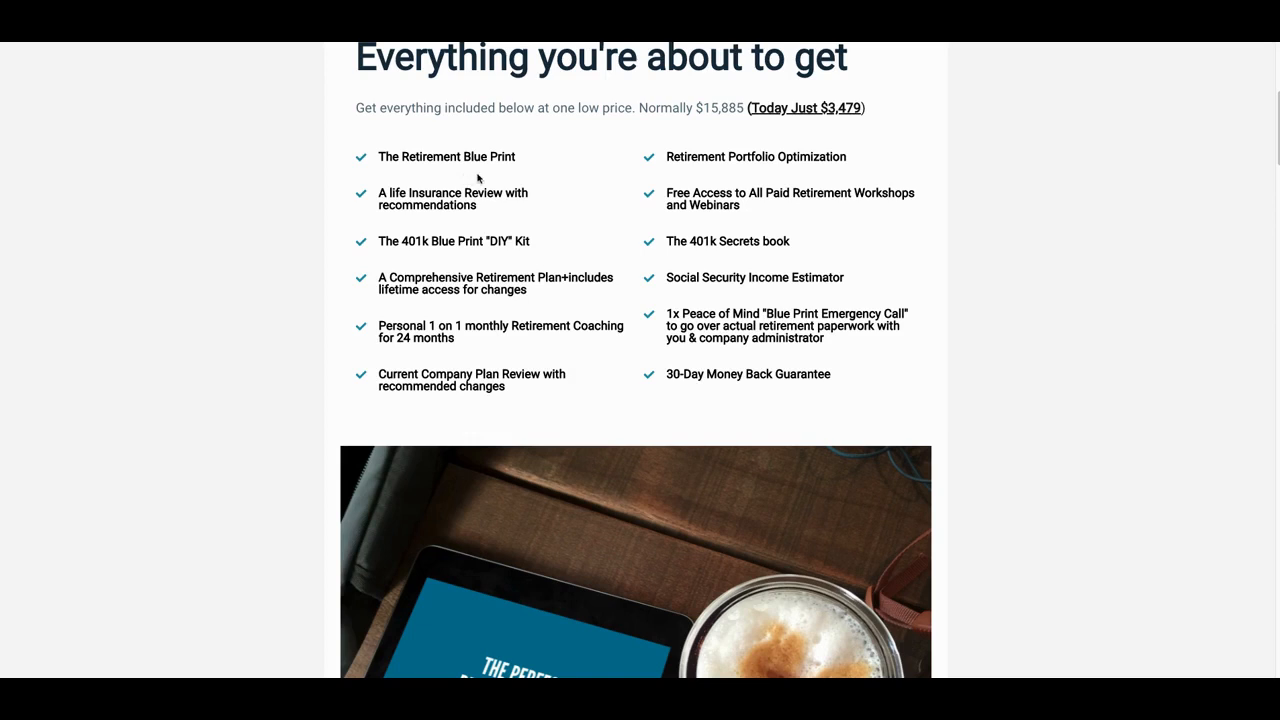
mouse_move(438, 256)
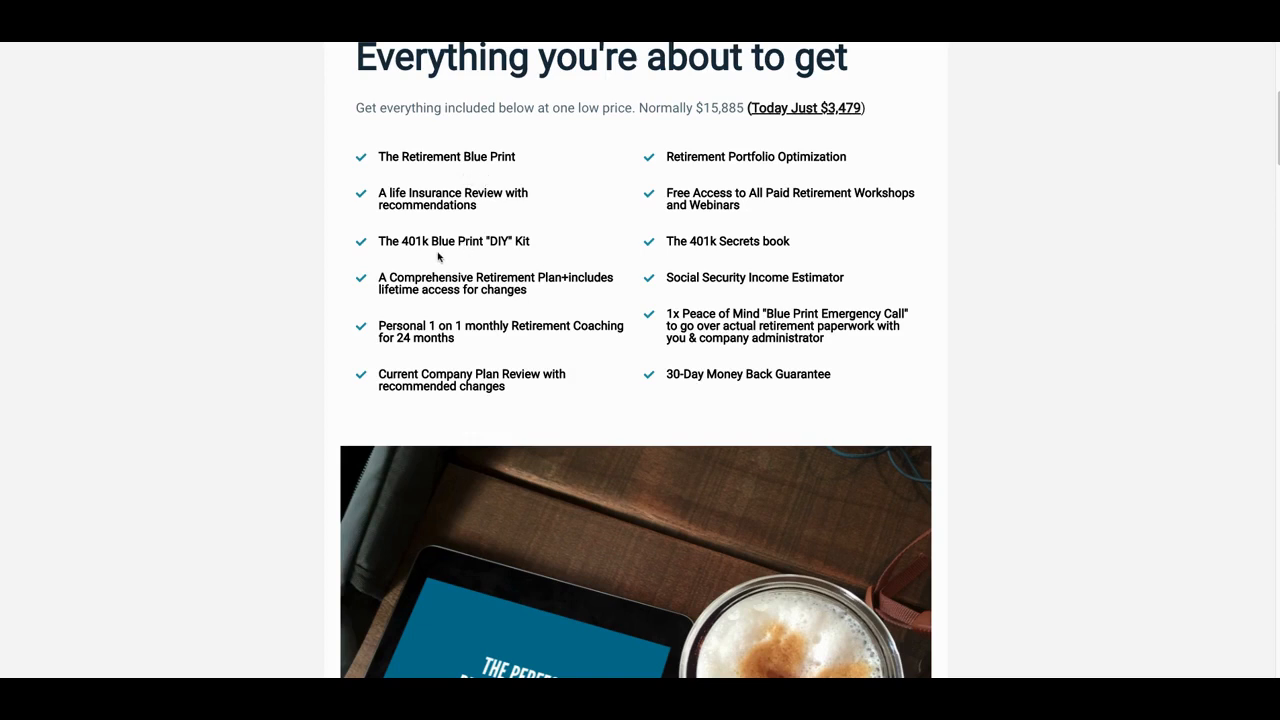
mouse_move(488, 252)
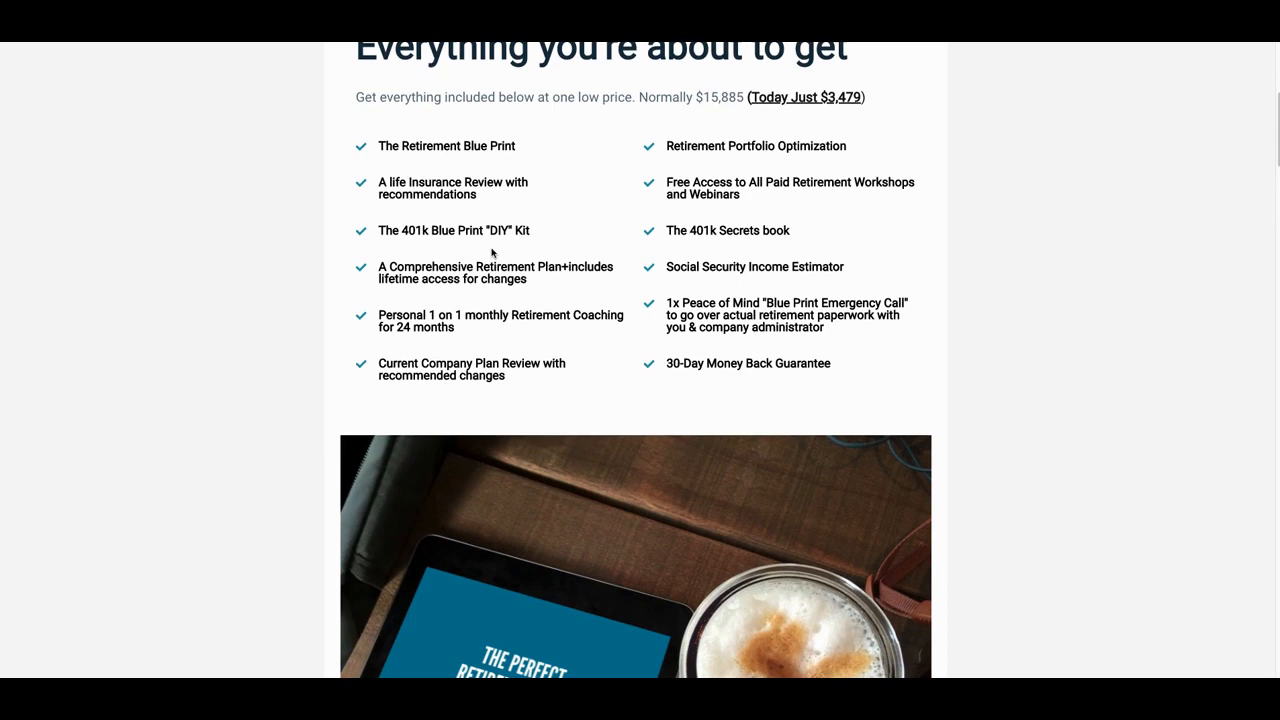
scroll("down", 3)
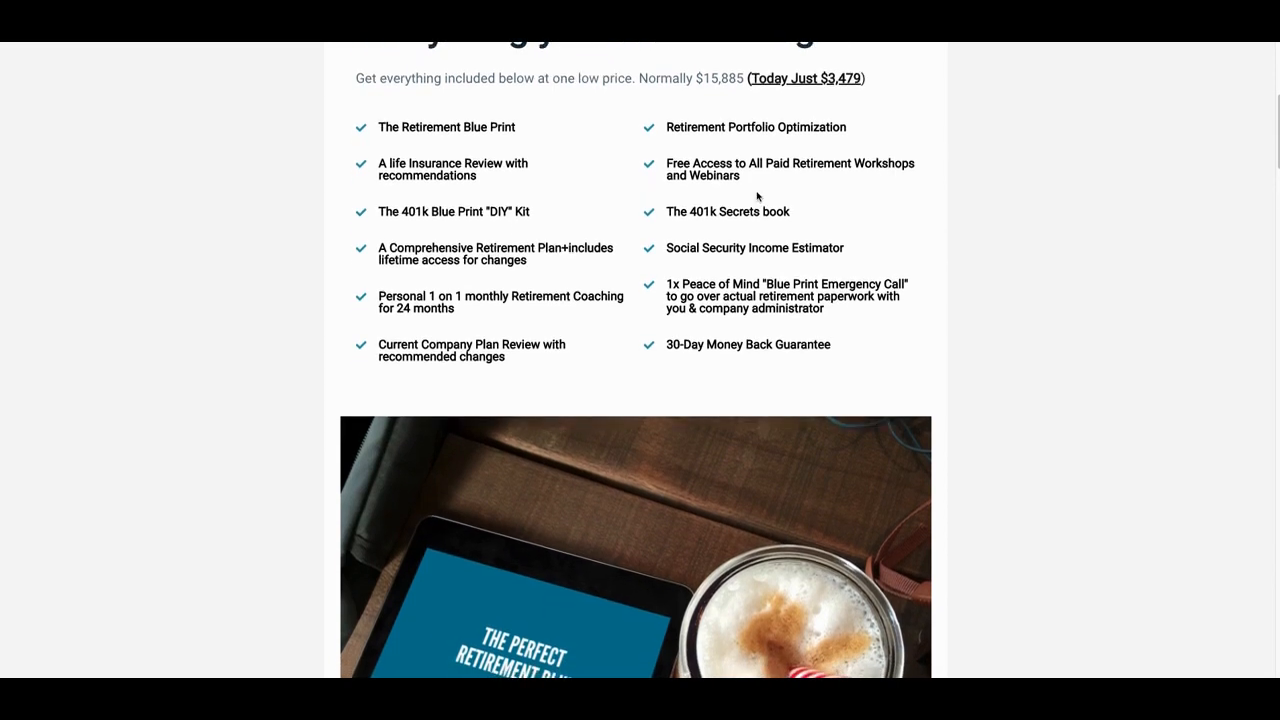
scroll("down", 3)
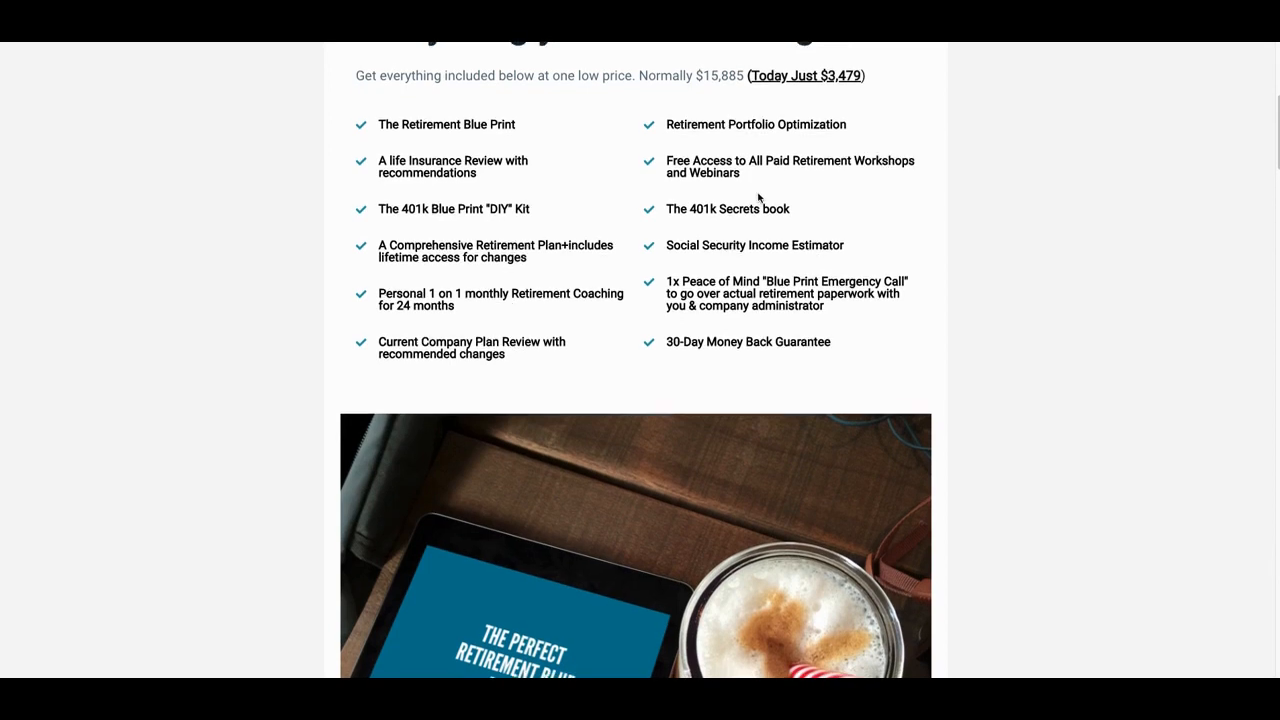
scroll("down", 3)
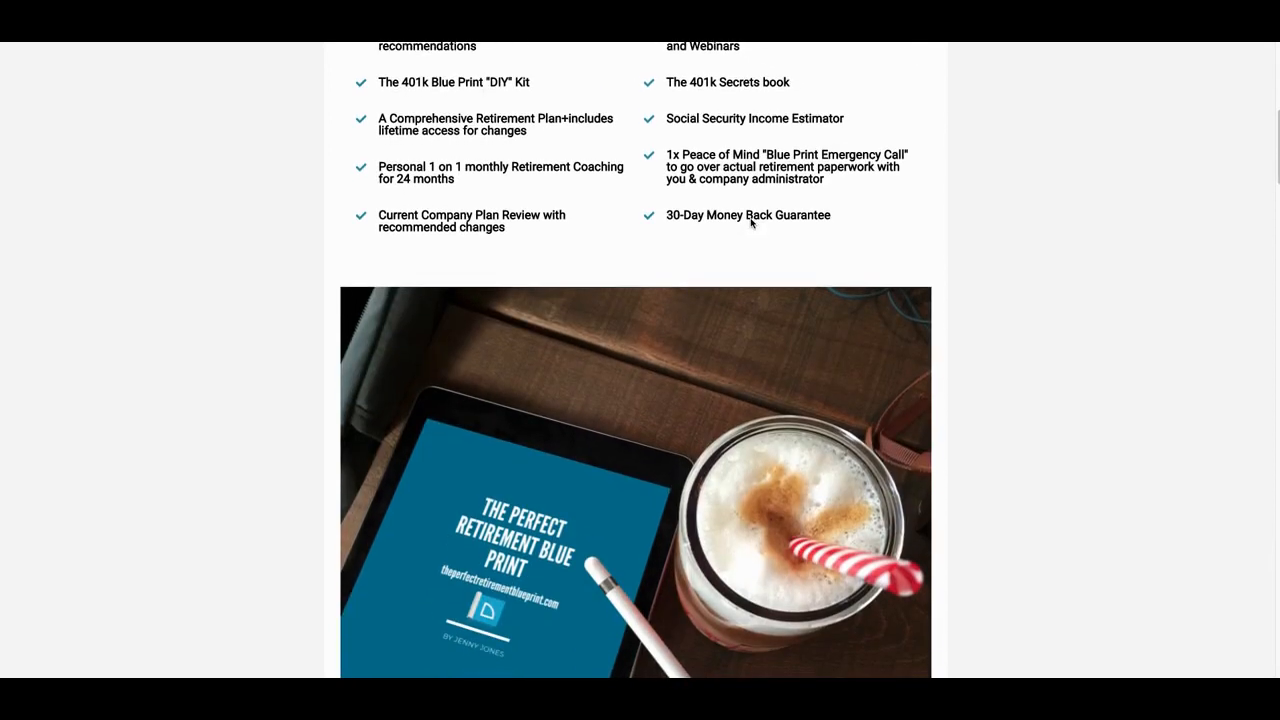
scroll("down", 3)
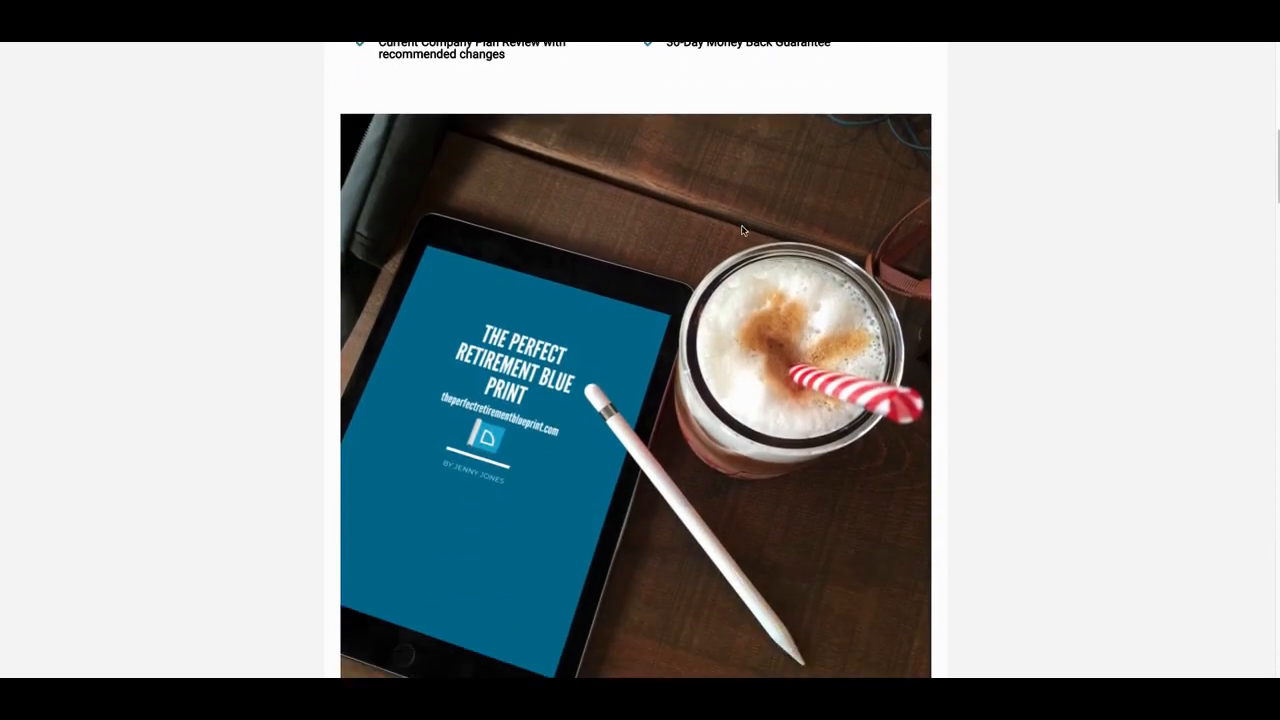
scroll("down", 3)
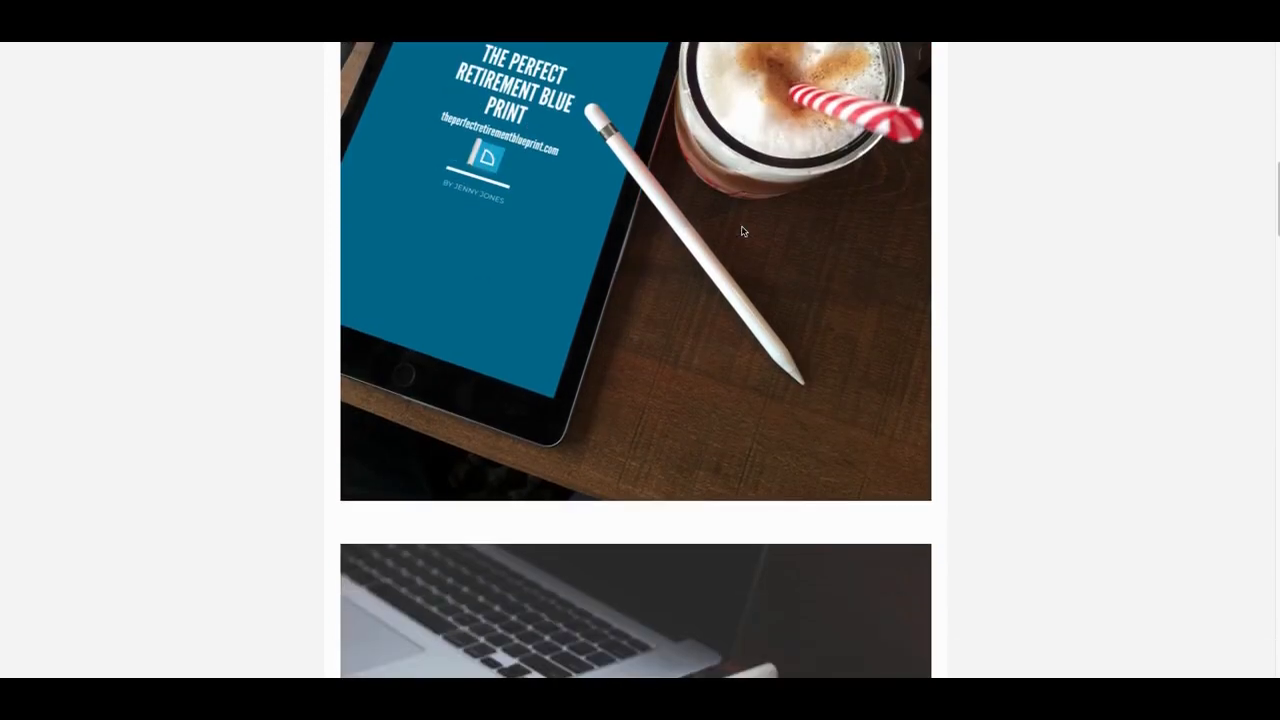
scroll("down", 3)
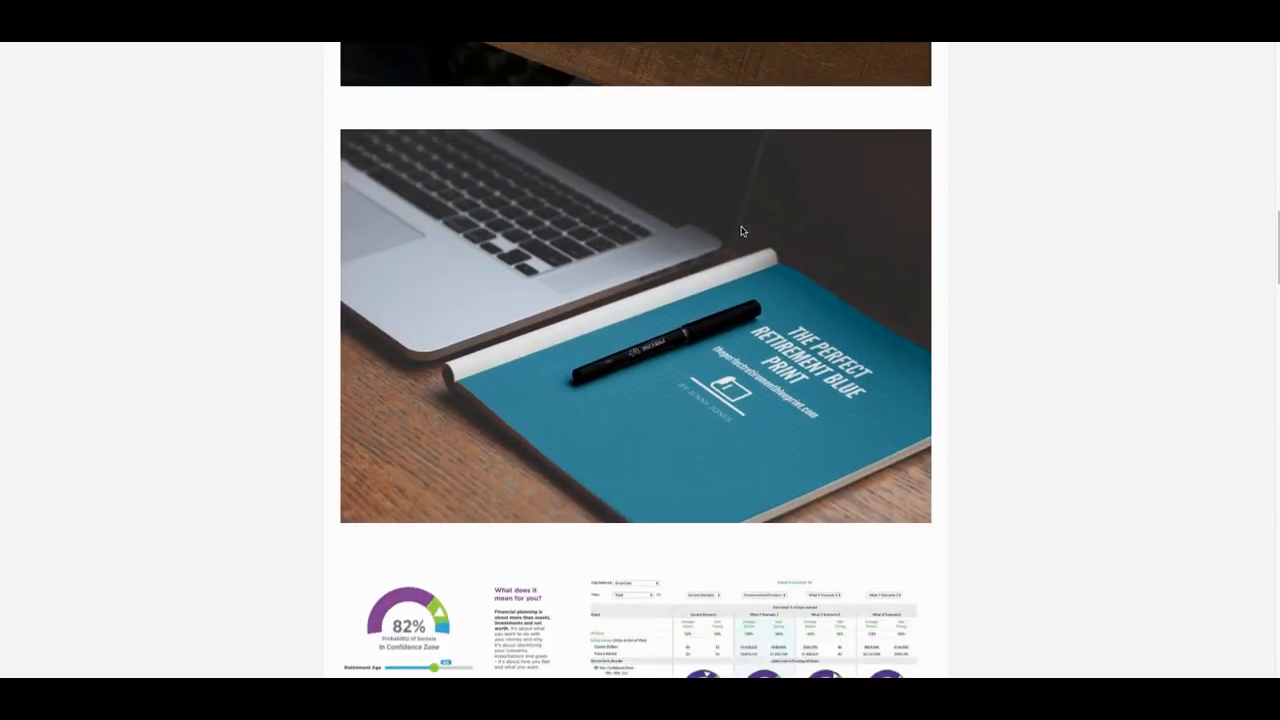
scroll("down", 3)
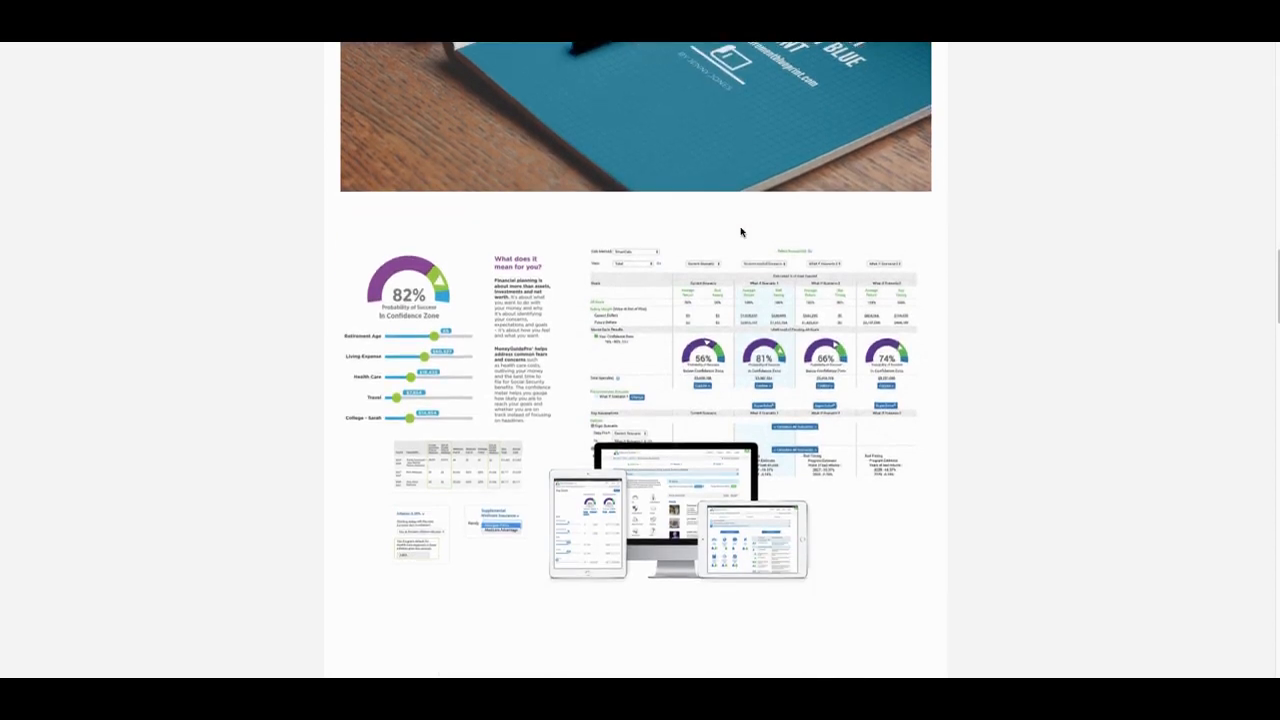
scroll("down", 3)
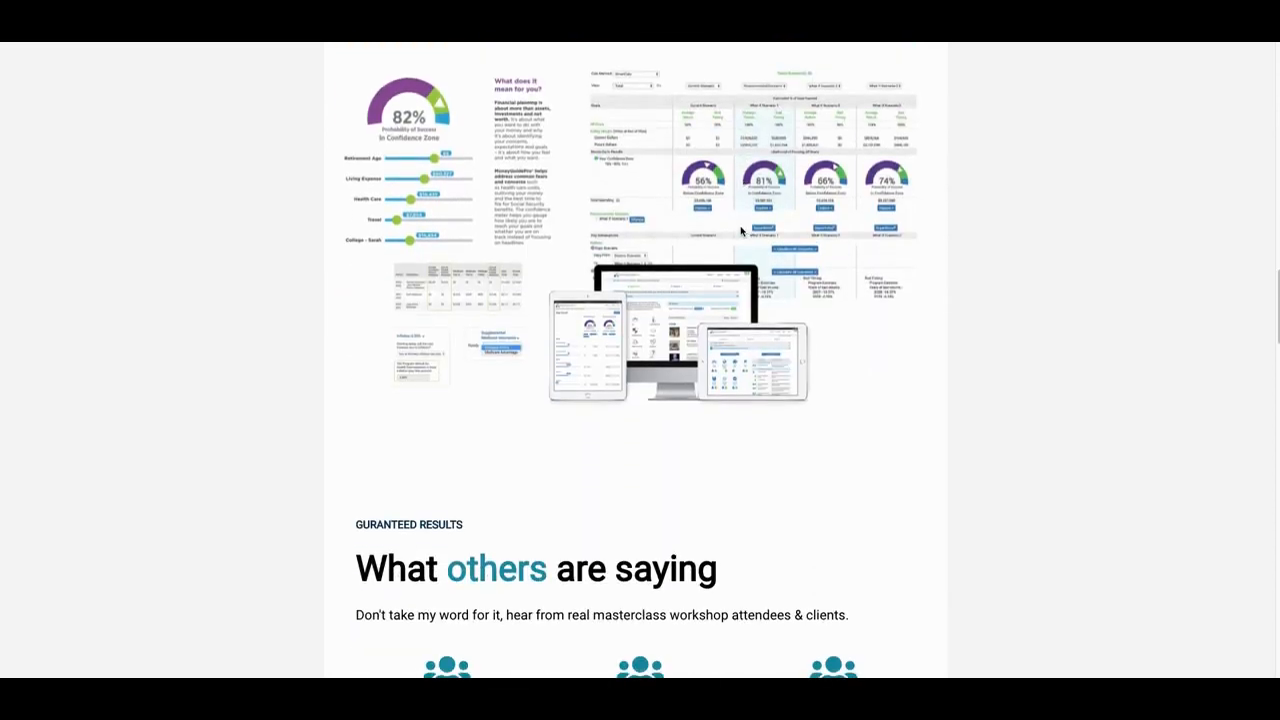
scroll("down", 3)
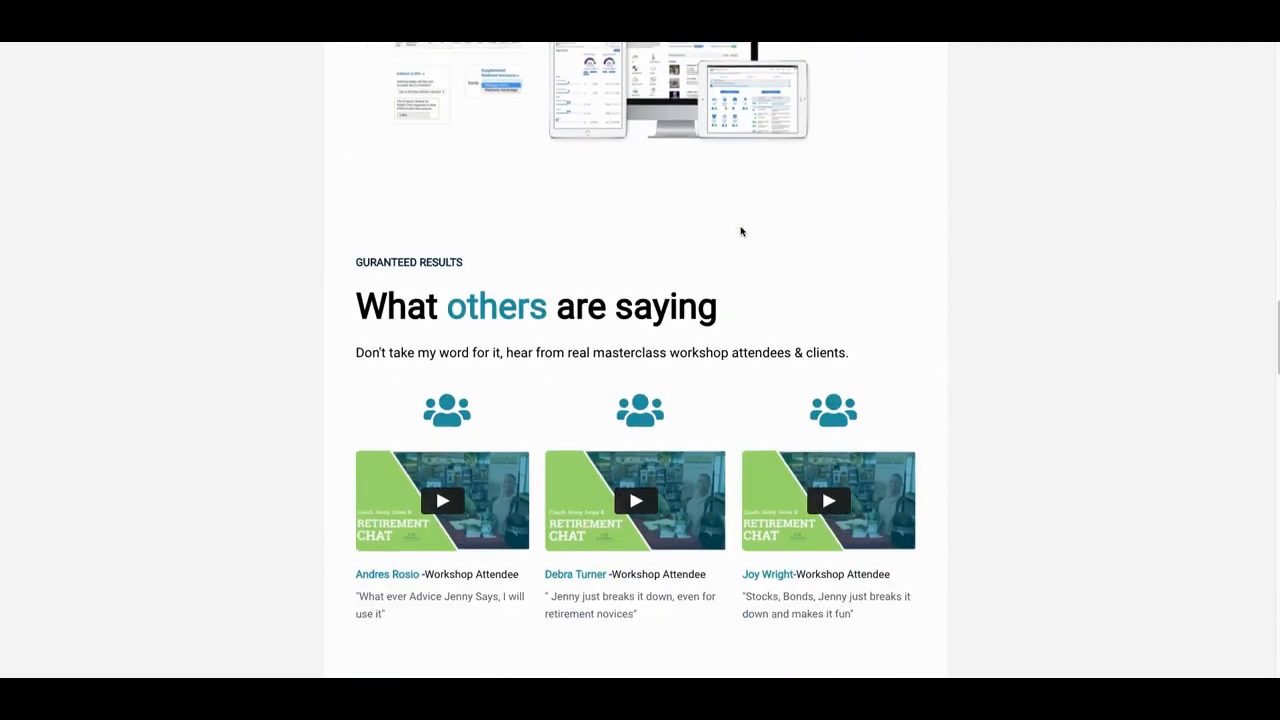
scroll("down", 3)
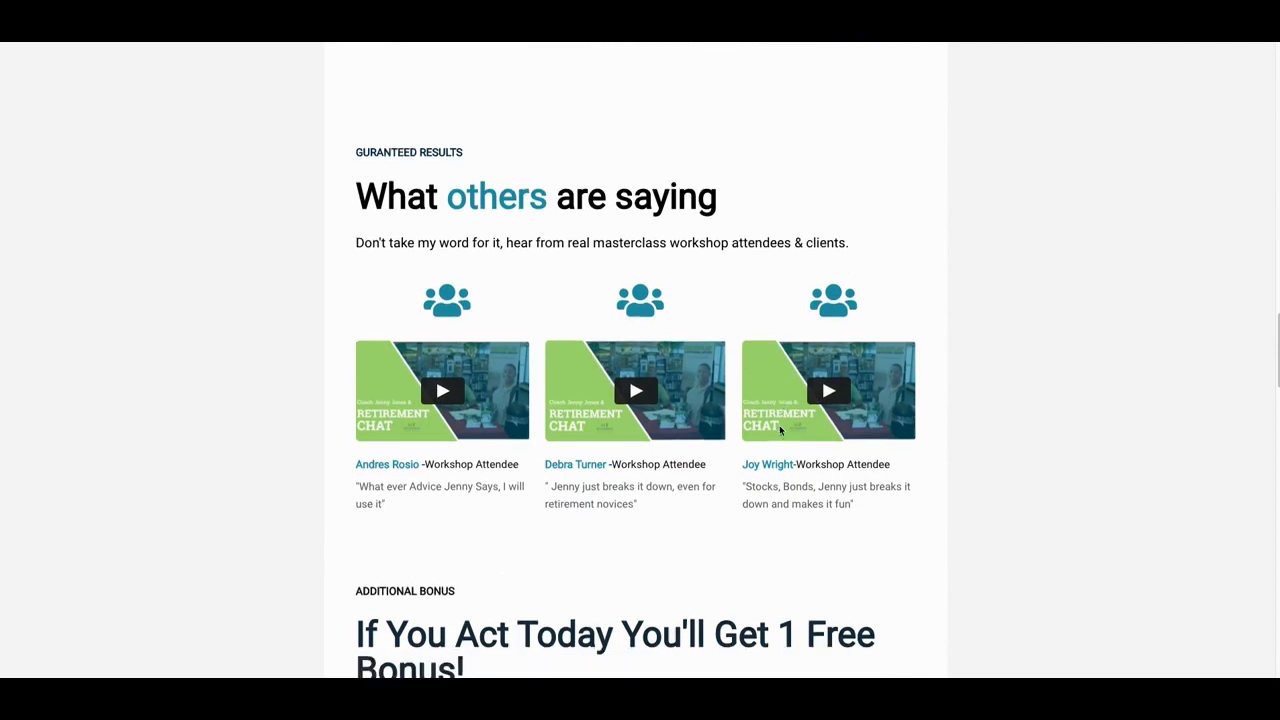
scroll("down", 3)
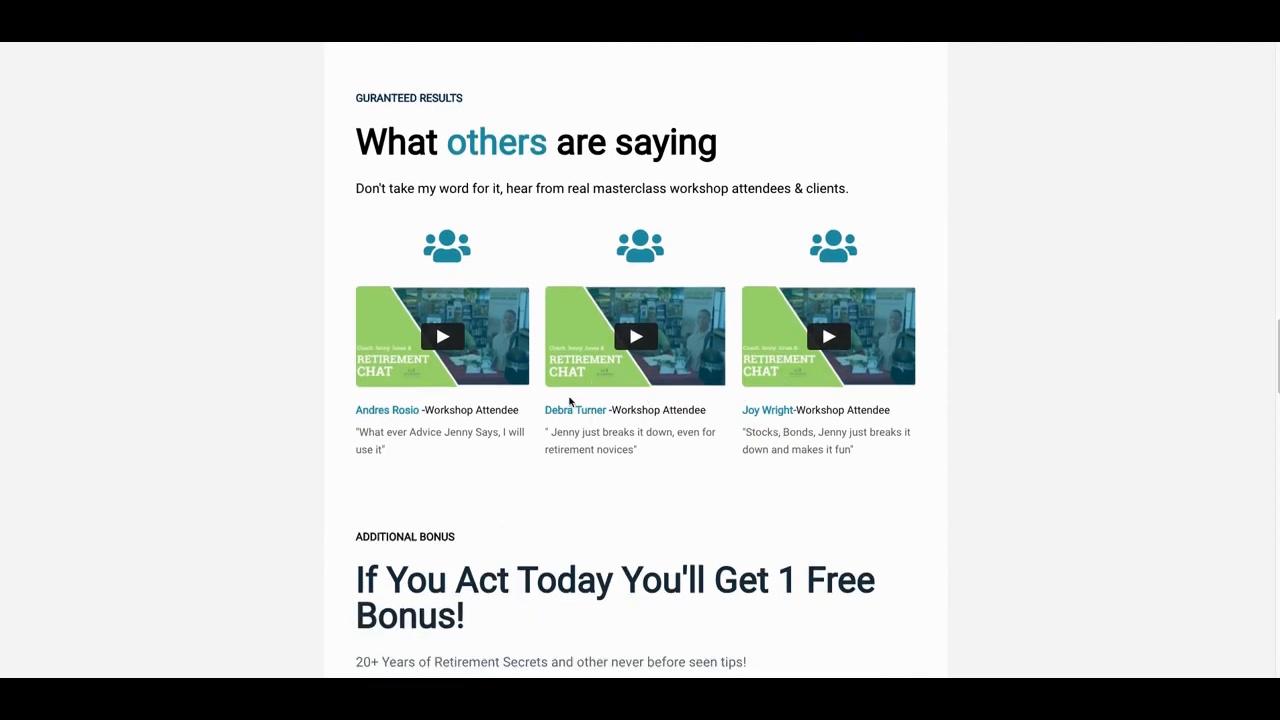
scroll("down", 3)
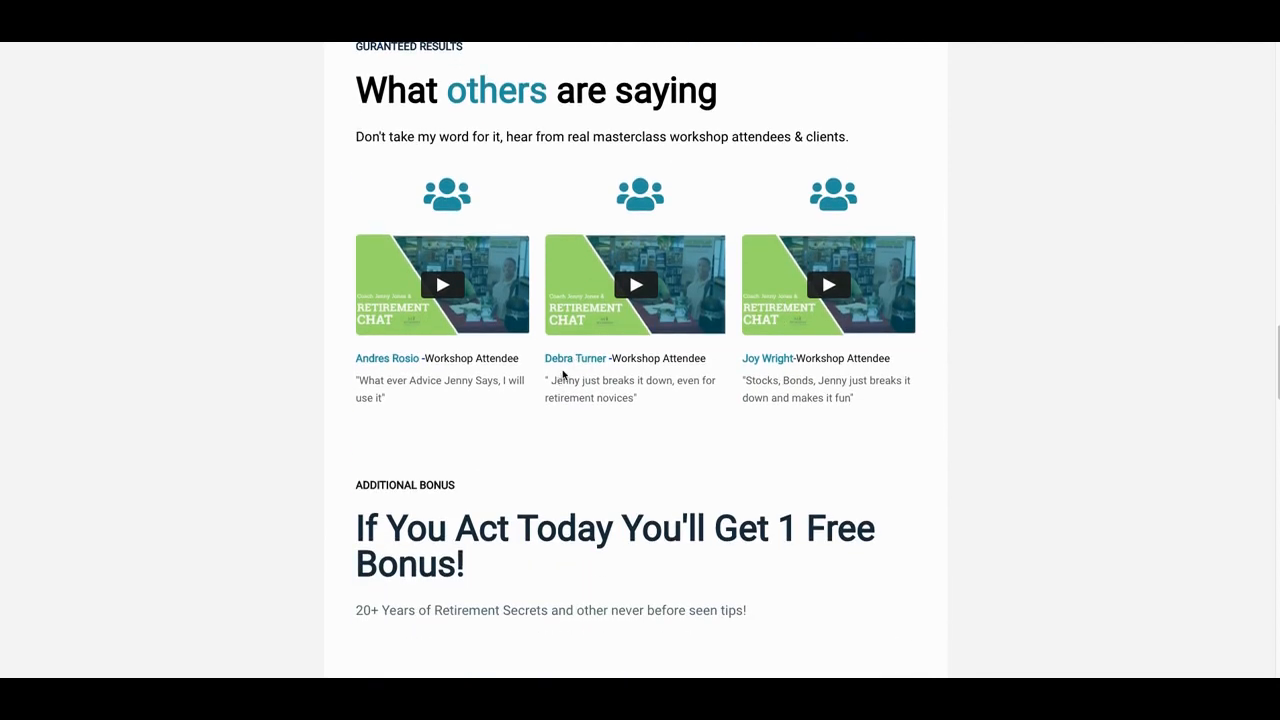
scroll("down", 3)
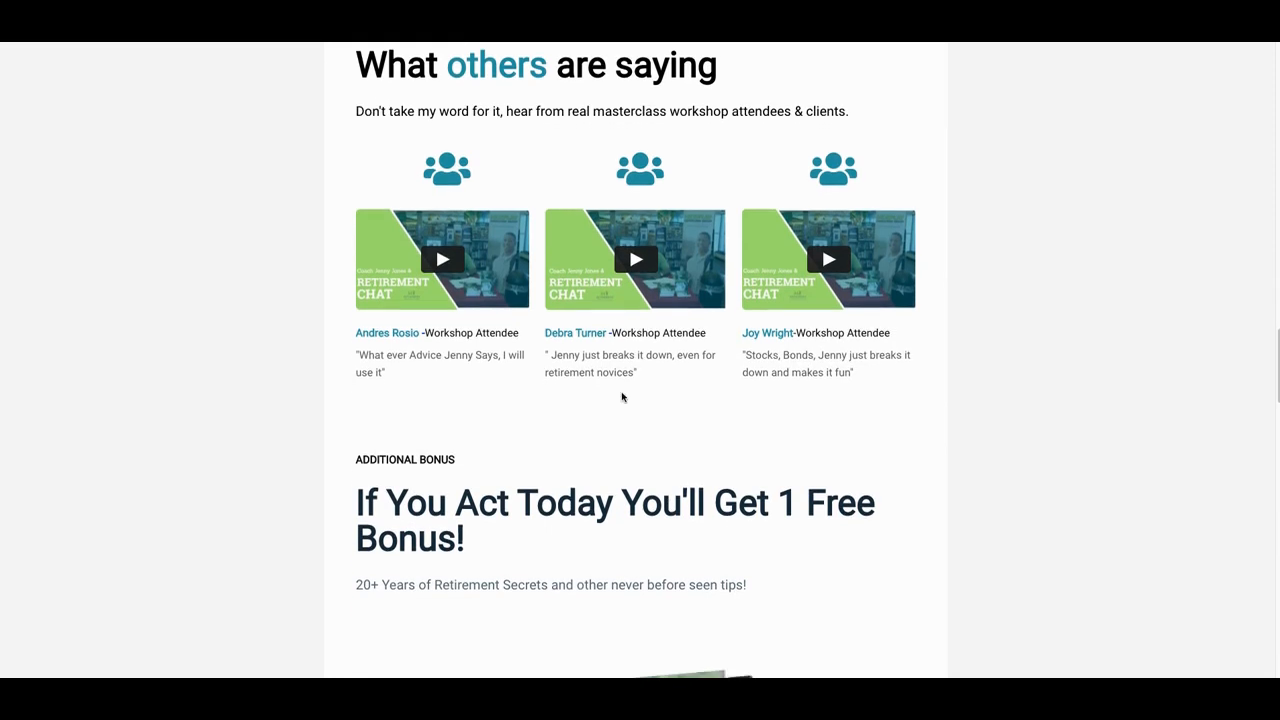
scroll("down", 3)
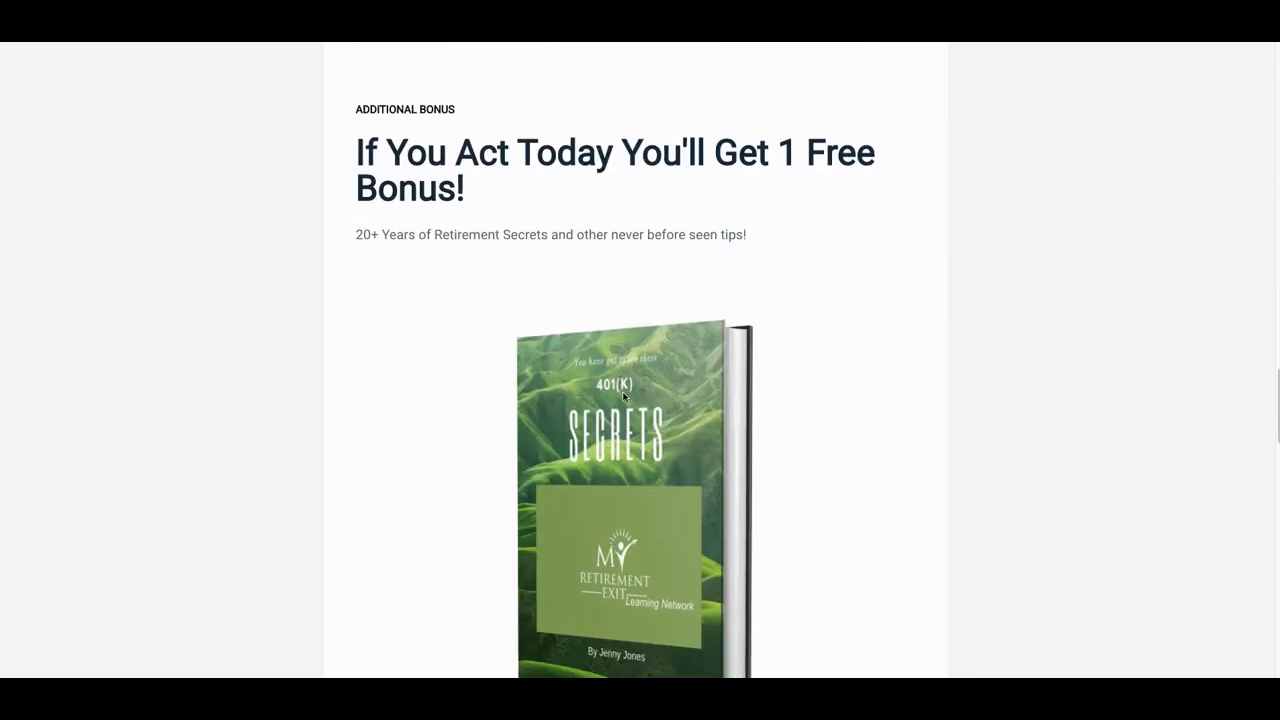
scroll("down", 3)
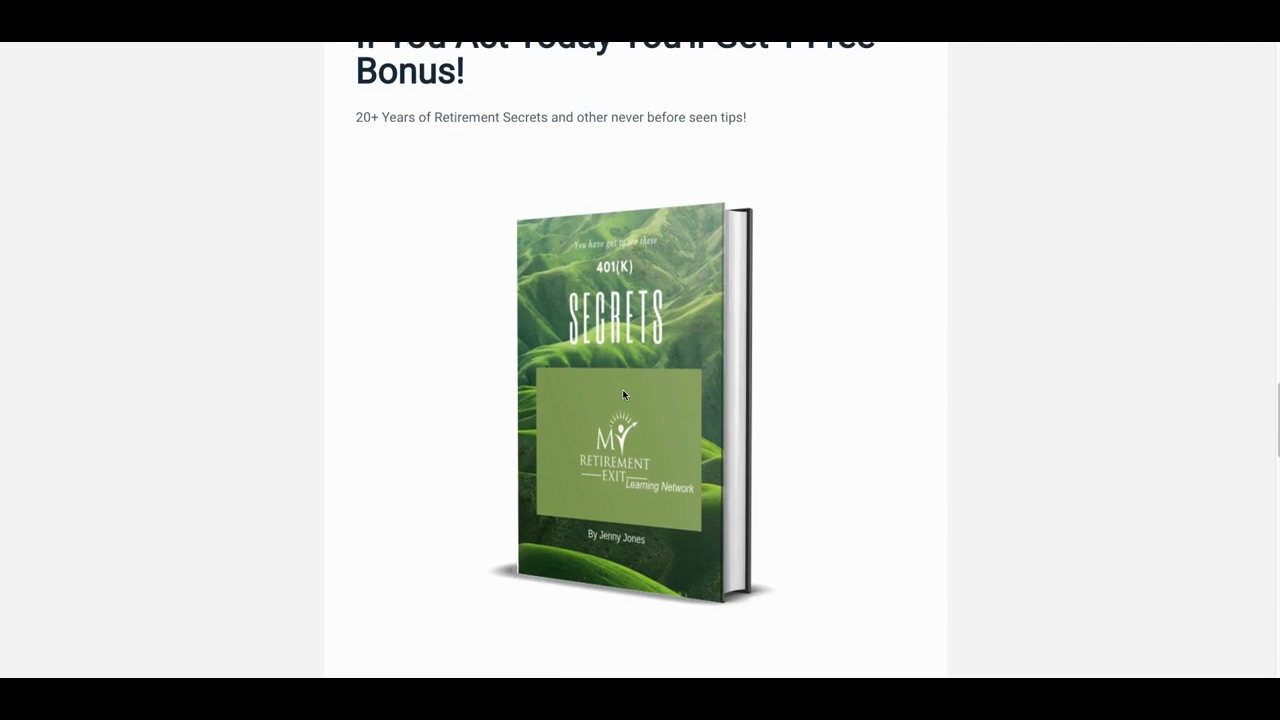
scroll("down", 3)
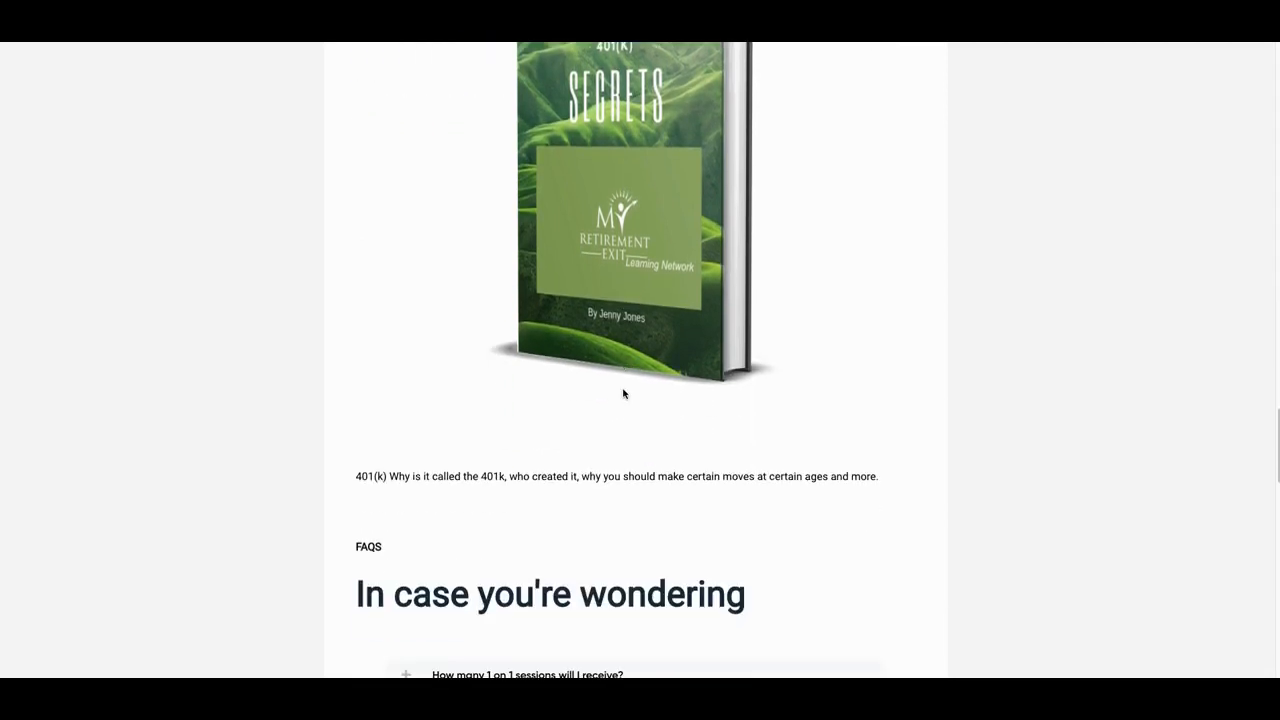
scroll("up", 3)
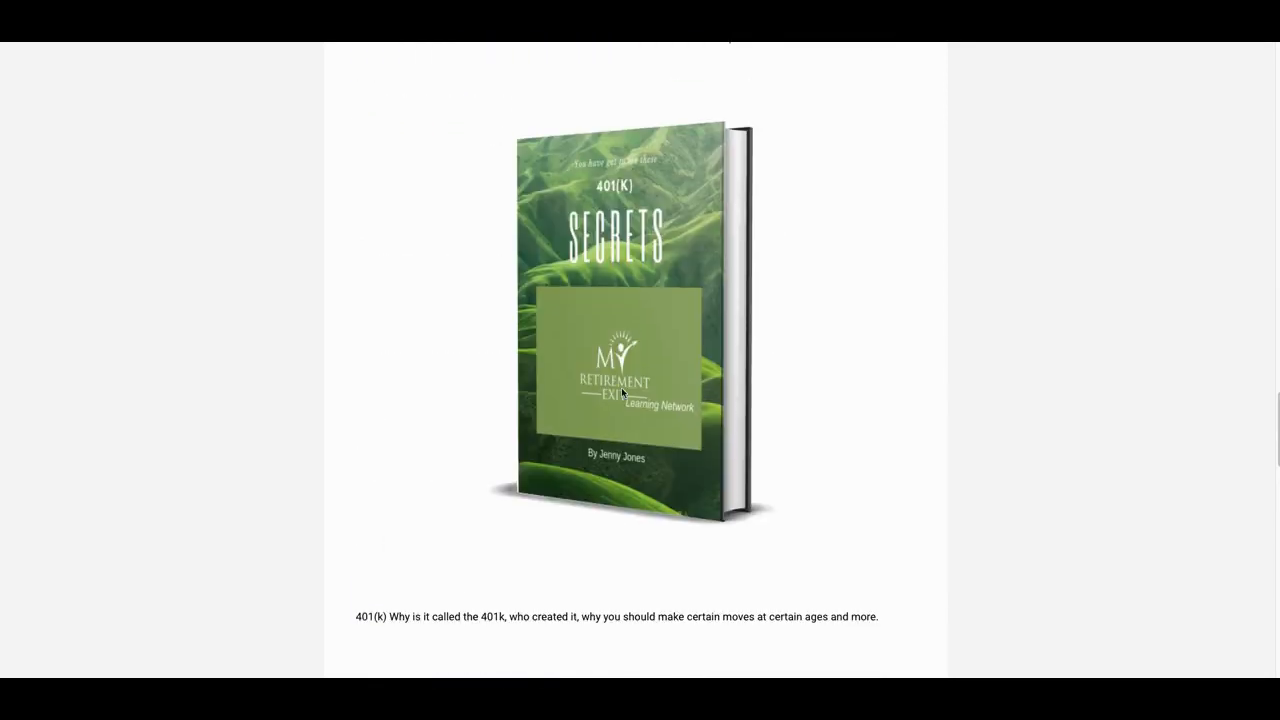
scroll("down", 3)
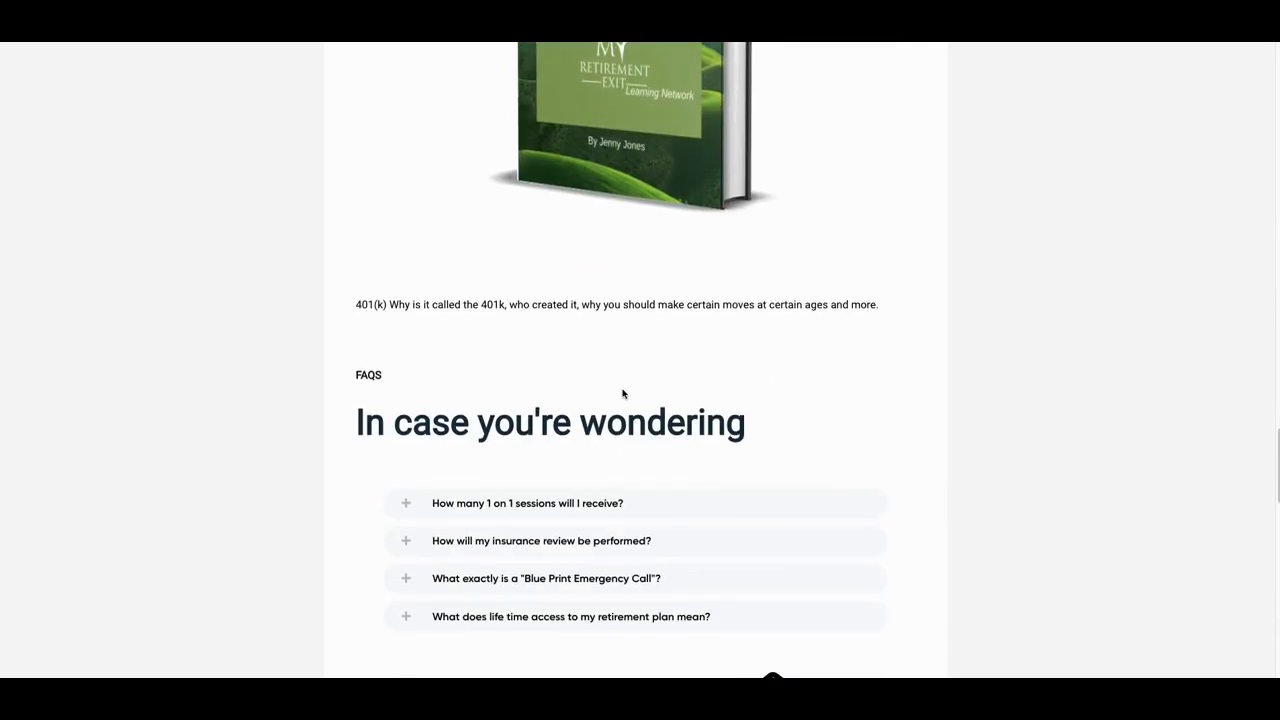
scroll("down", 3)
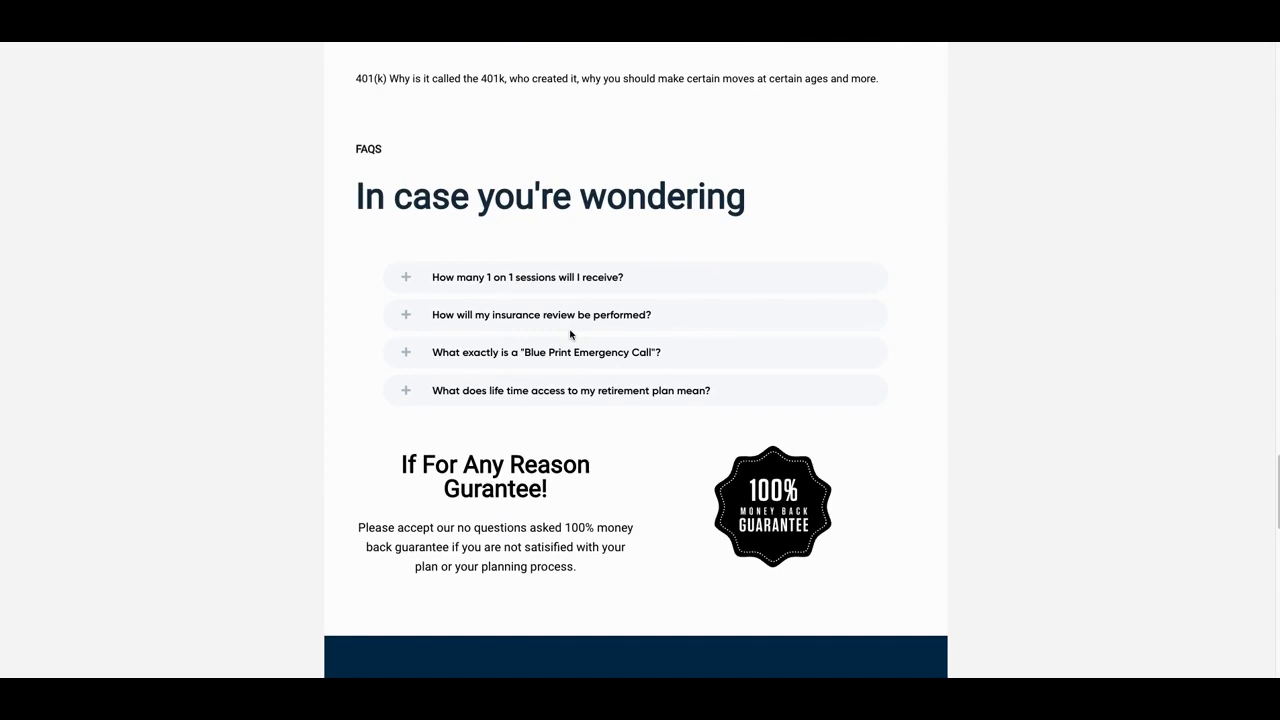
scroll("down", 3)
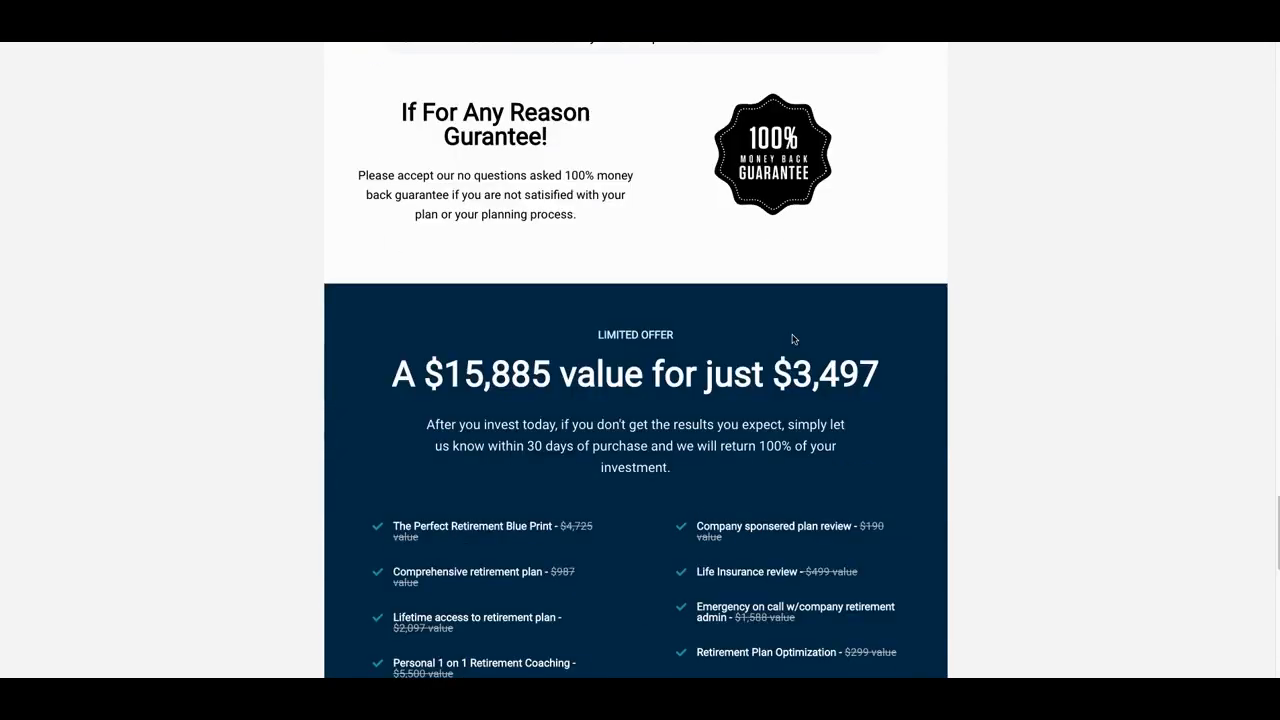
scroll("down", 3)
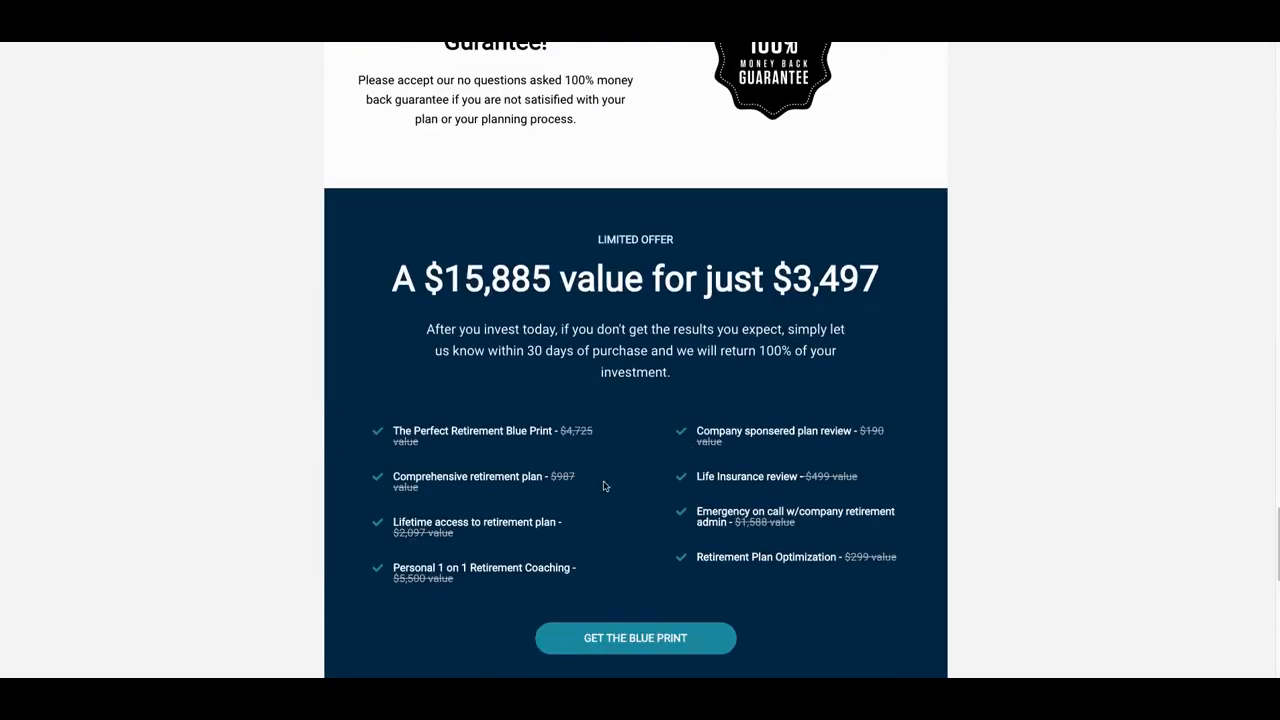
mouse_move(548, 448)
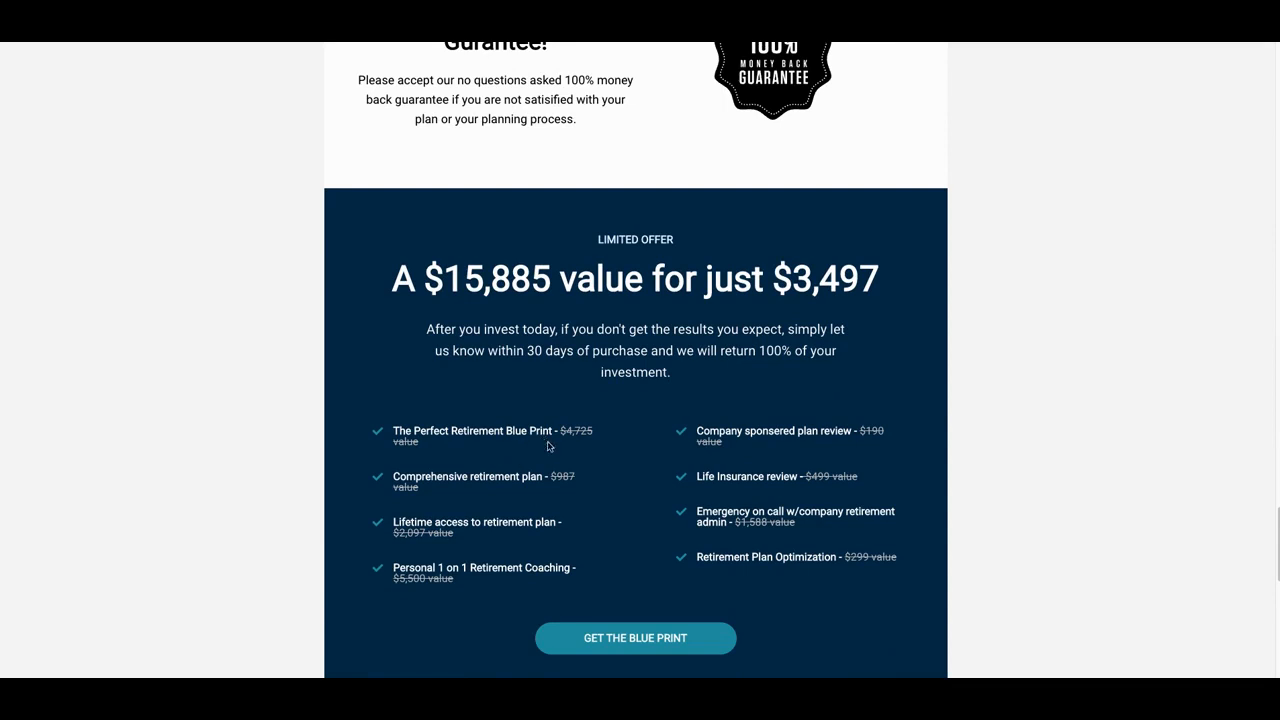
mouse_move(572, 488)
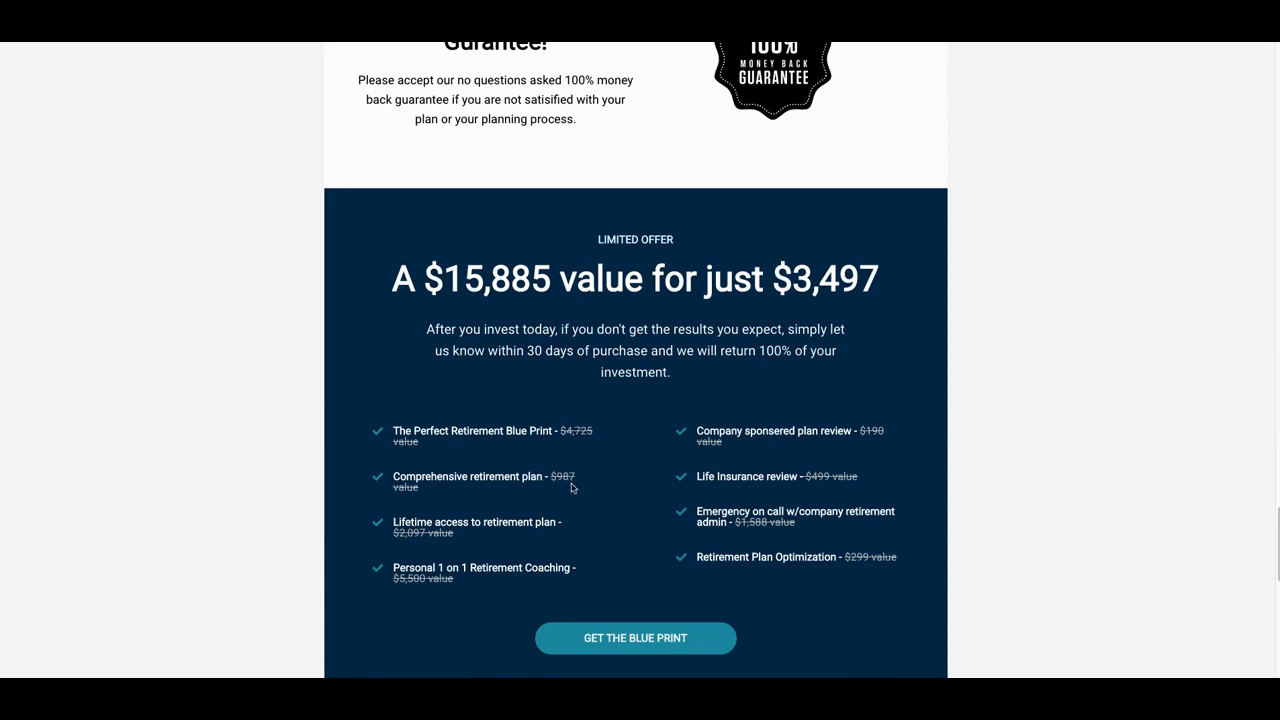
mouse_move(712, 476)
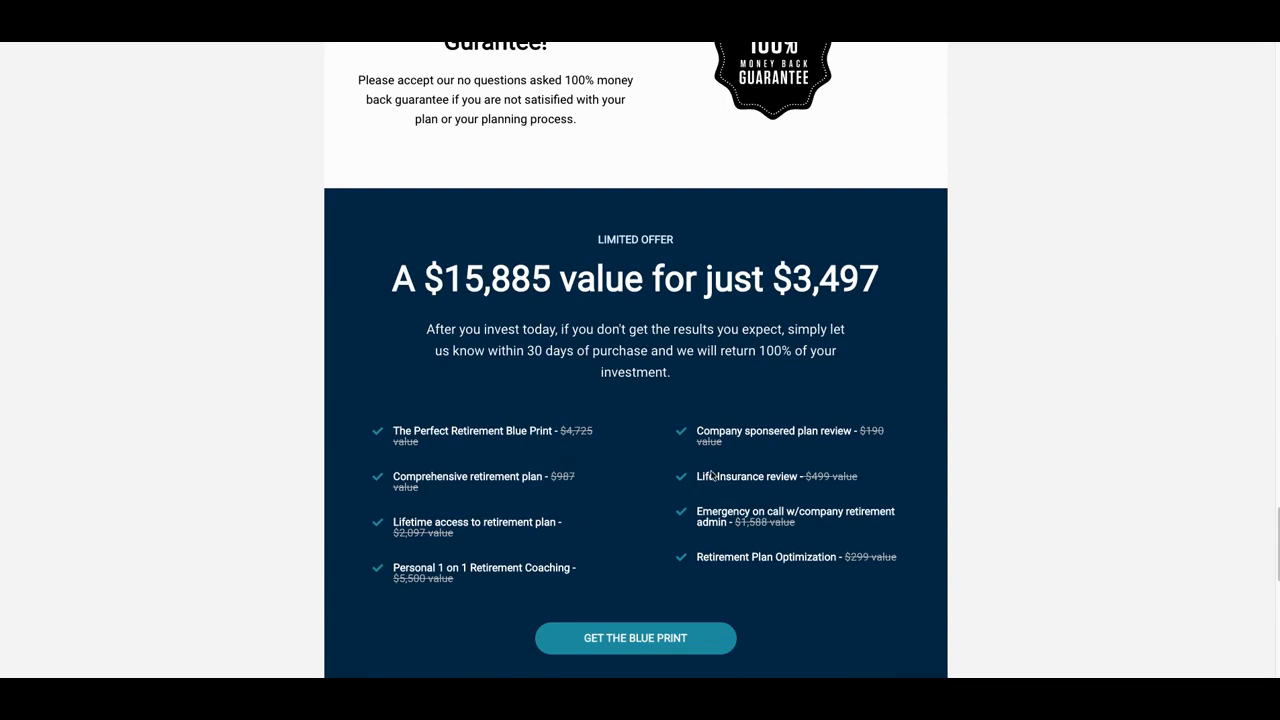
scroll("down", 3)
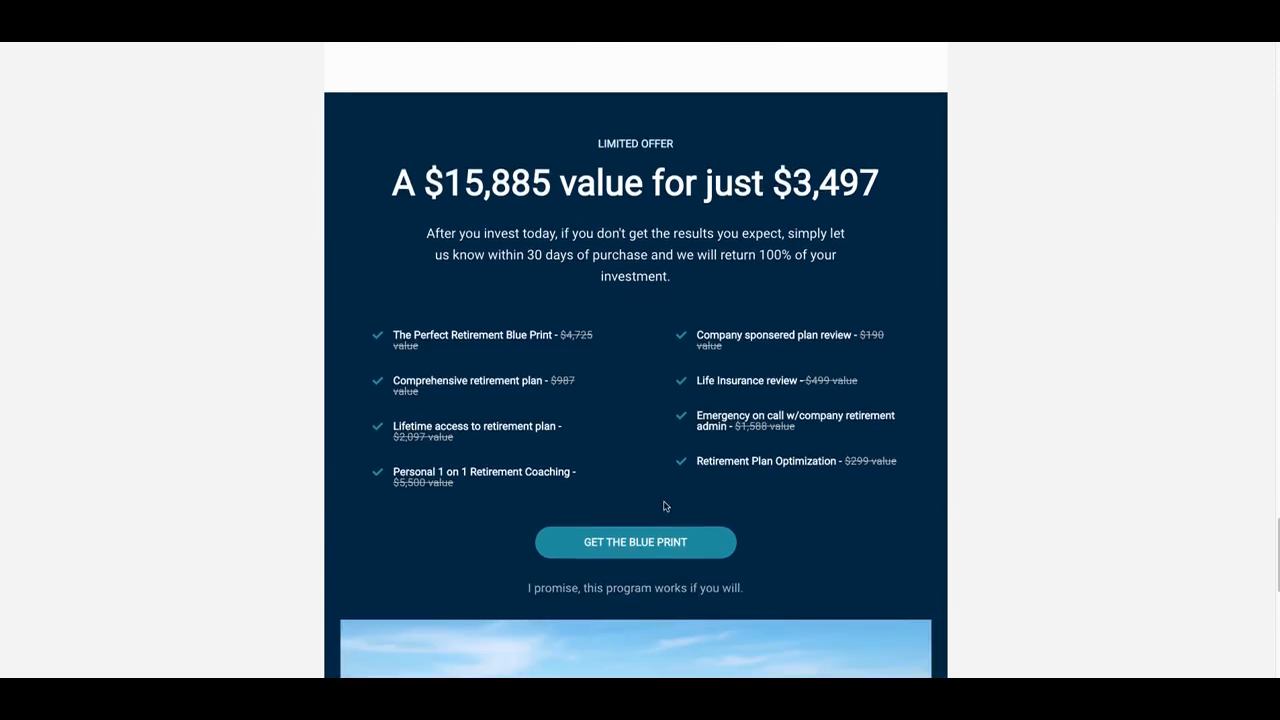
scroll("down", 3)
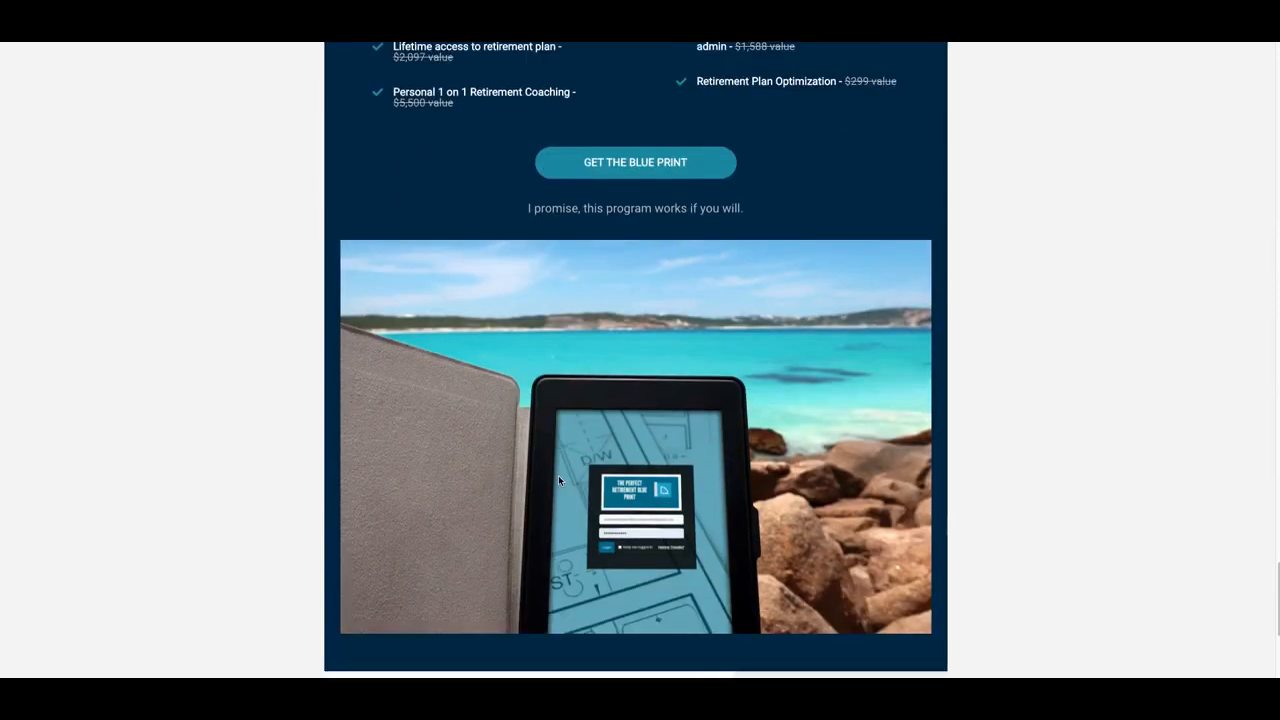
scroll("down", 3)
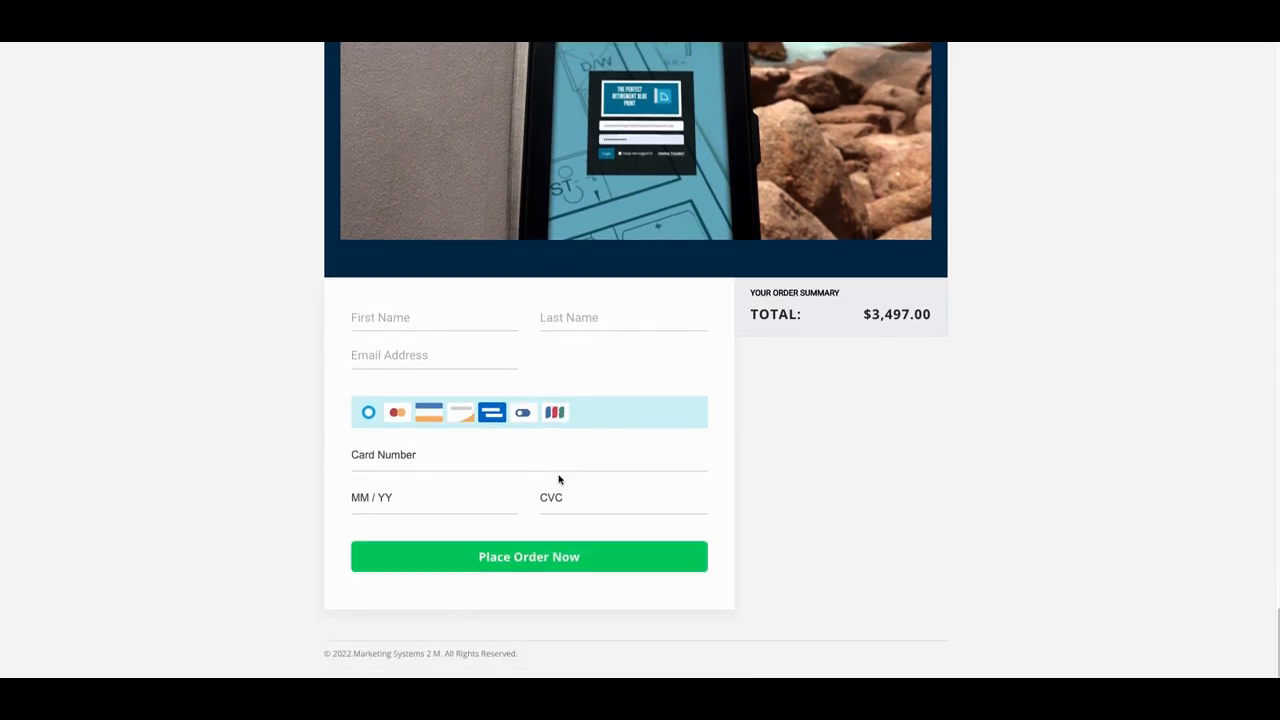
scroll("up", 3)
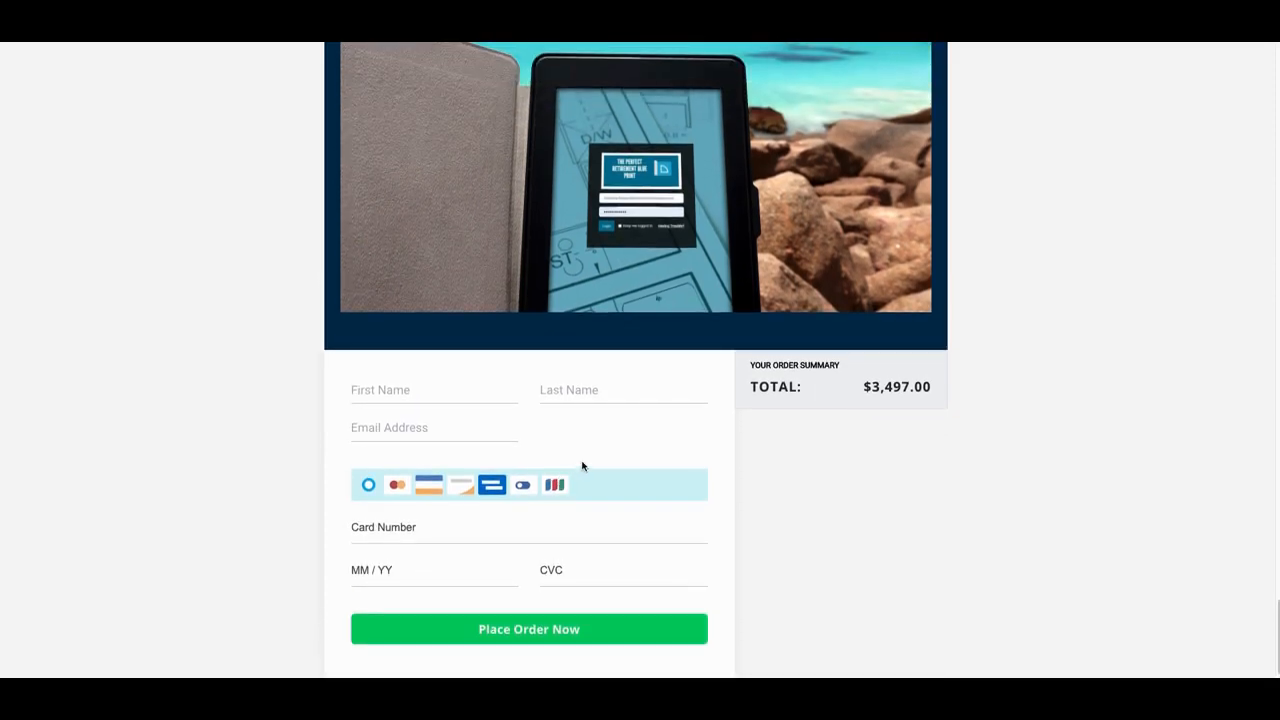
mouse_move(624, 338)
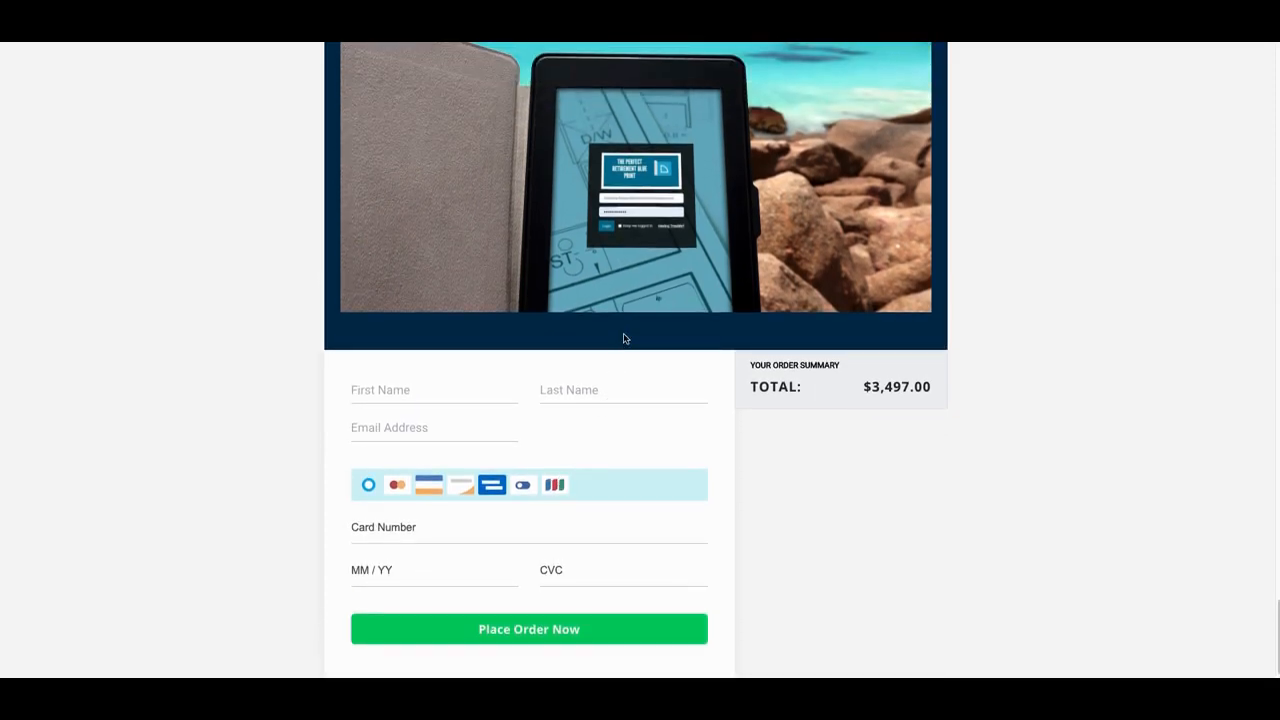
scroll("up", 3)
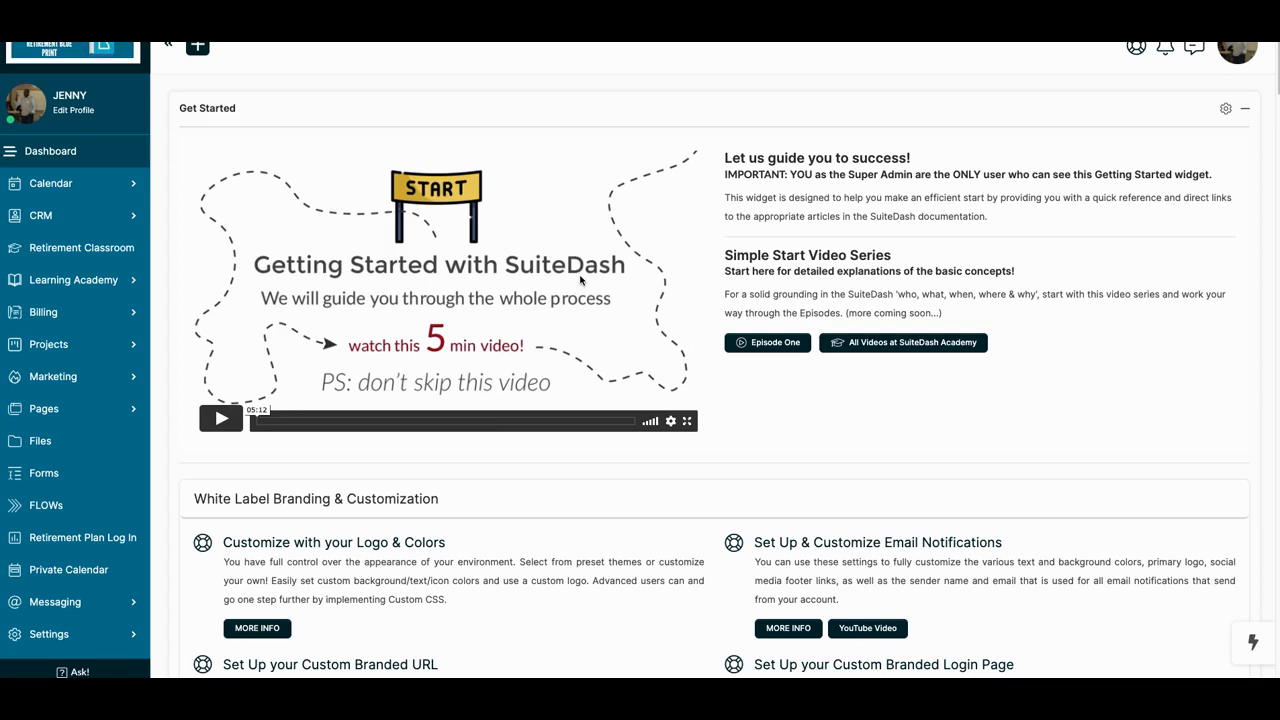
mouse_move(490, 280)
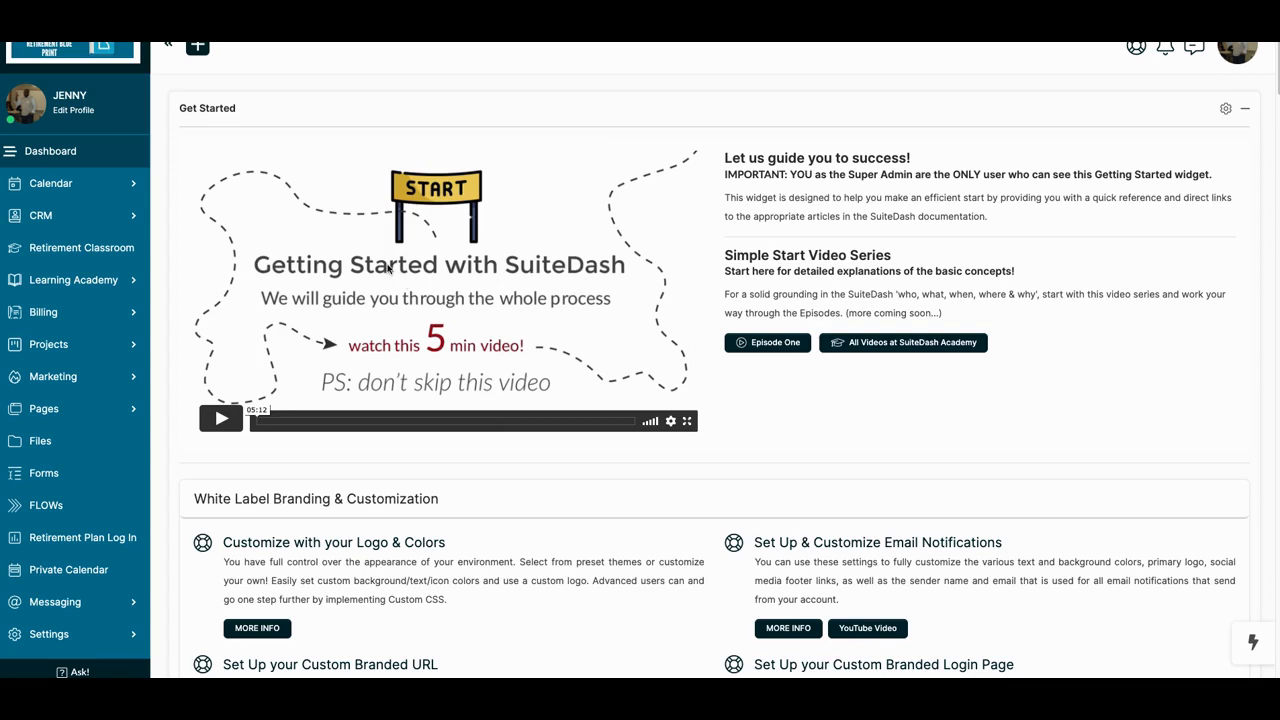
mouse_move(244, 262)
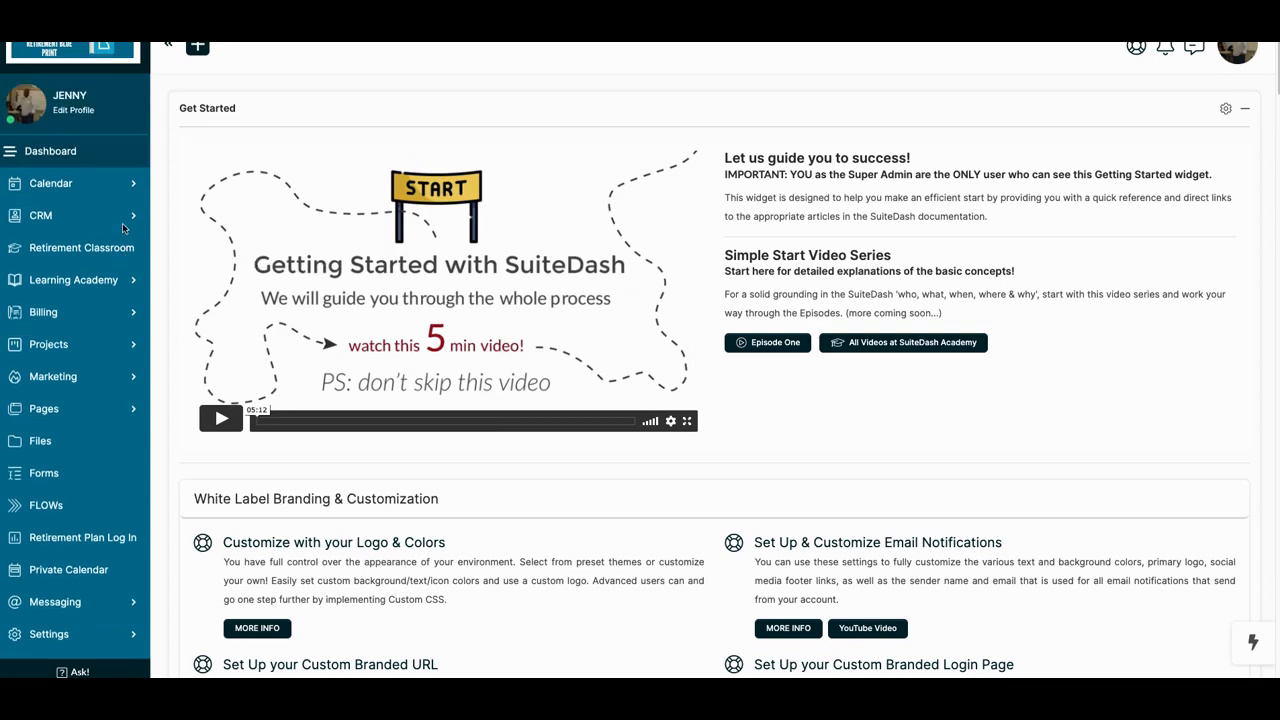
mouse_move(72, 136)
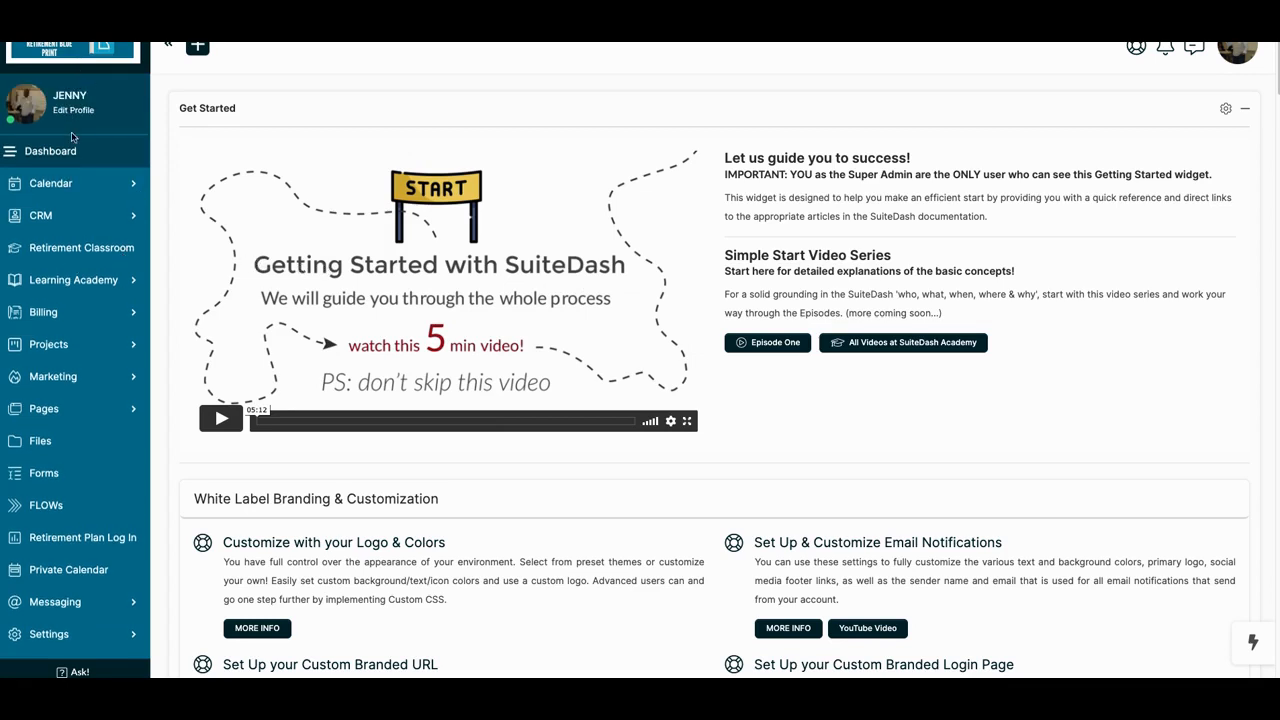
mouse_move(84, 76)
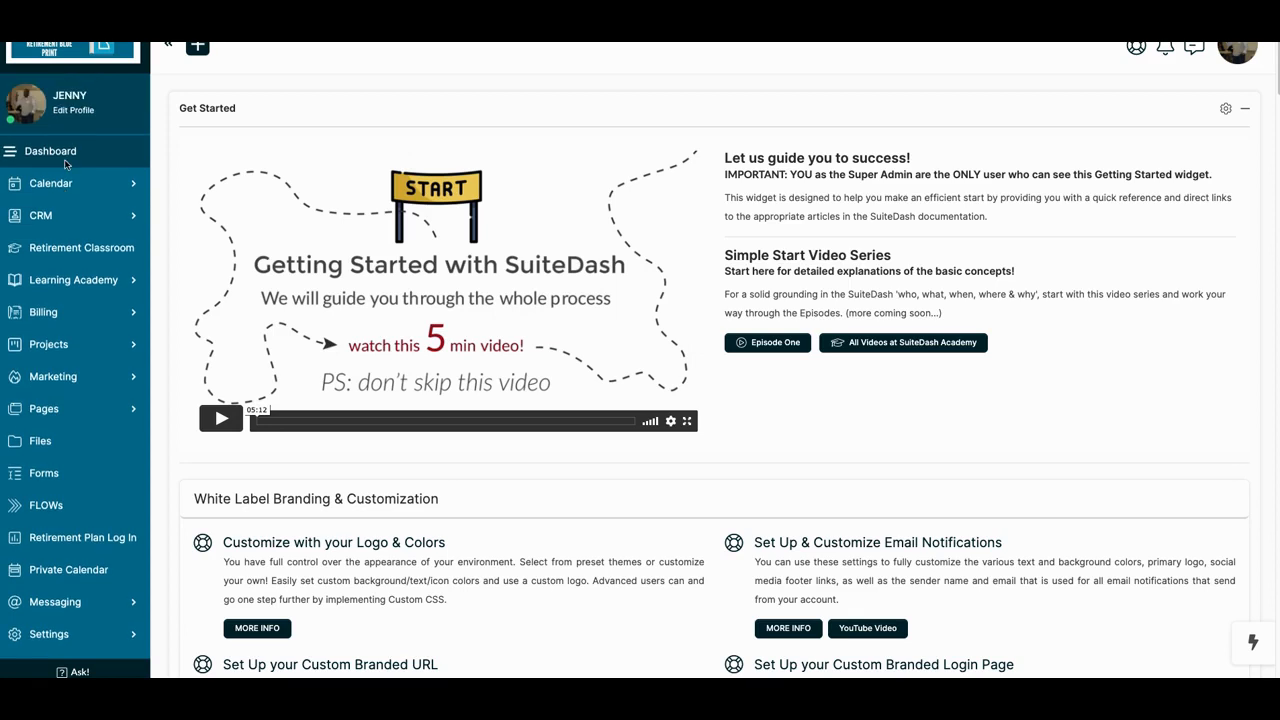
mouse_move(70, 216)
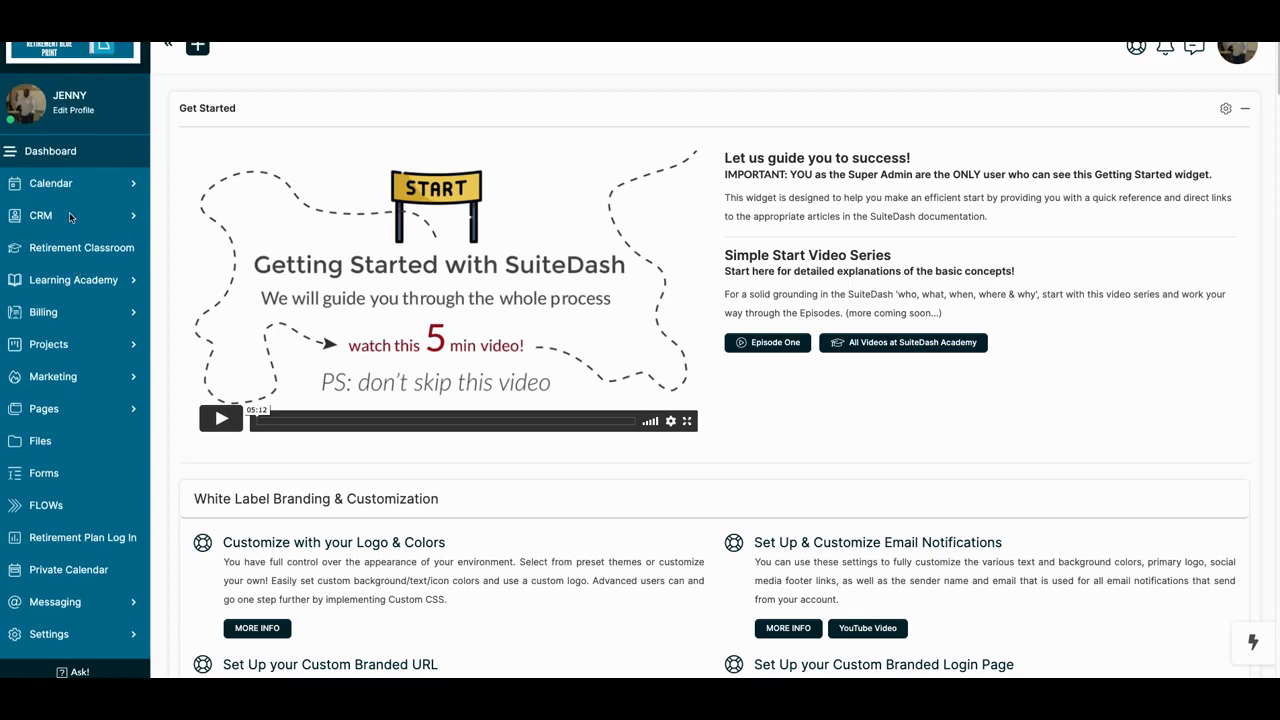
mouse_move(76, 284)
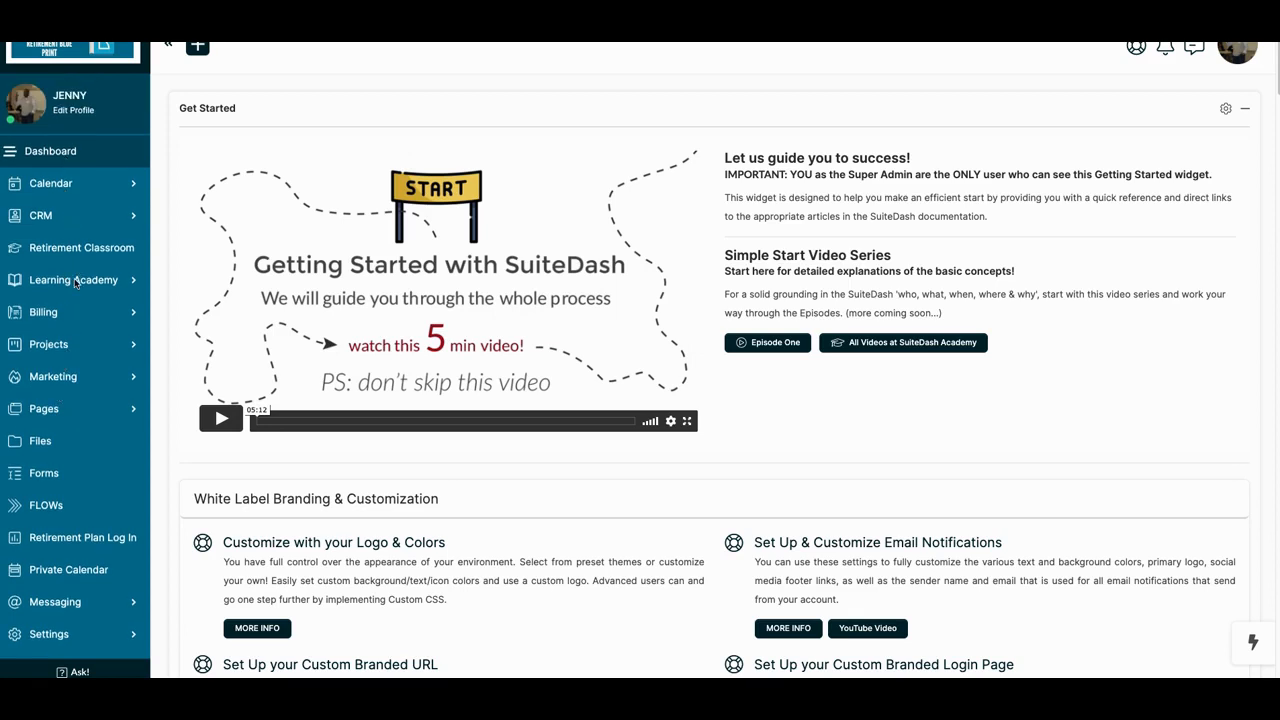
mouse_move(70, 210)
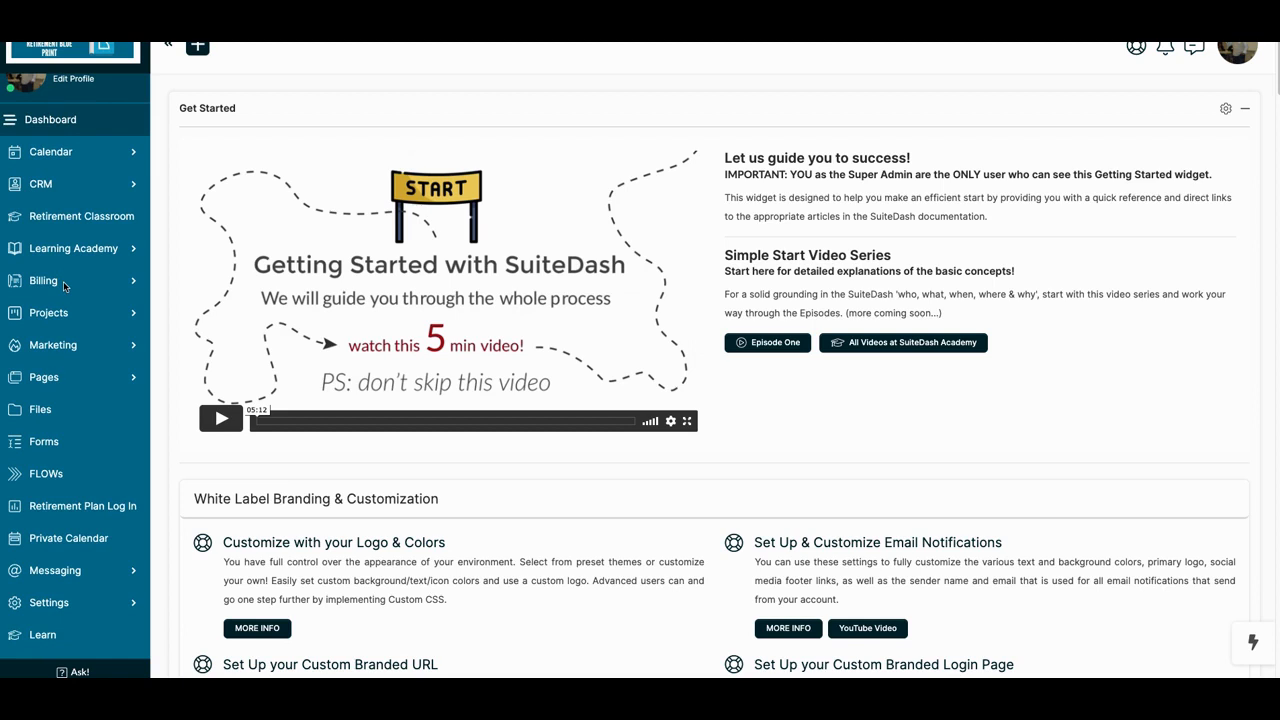
mouse_move(68, 358)
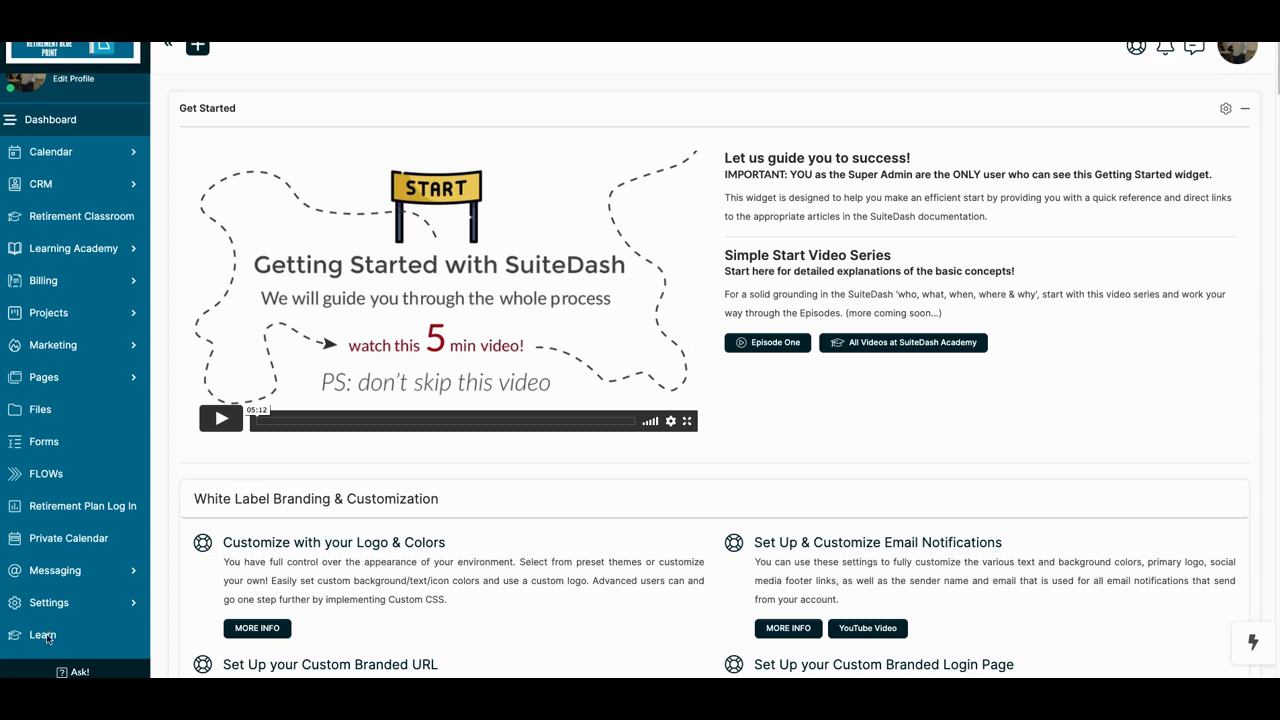
mouse_move(48, 602)
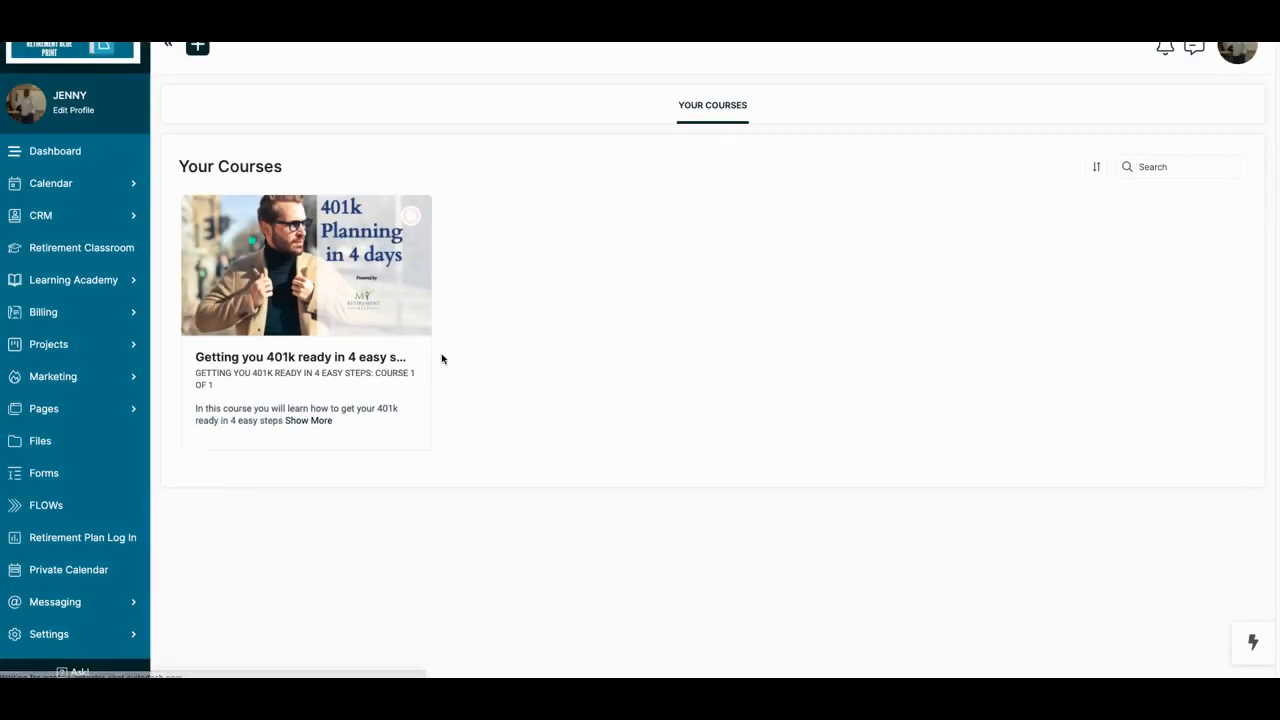
mouse_move(568, 292)
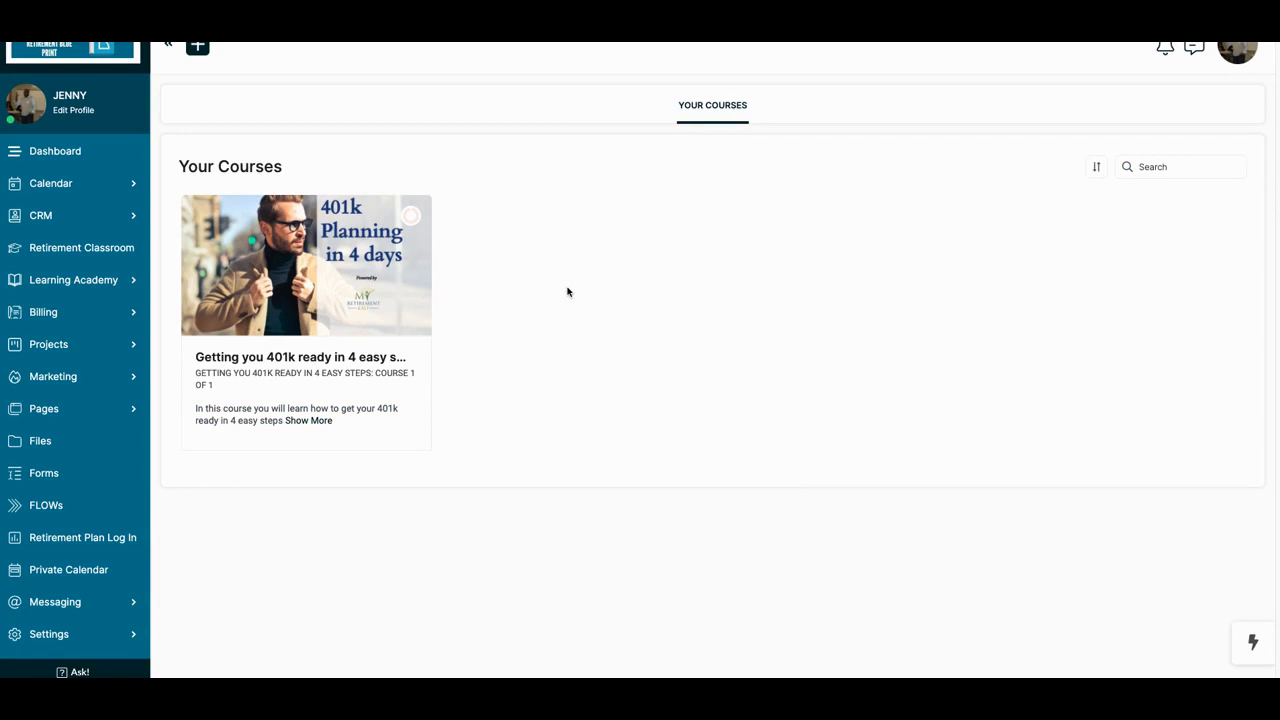
mouse_move(488, 296)
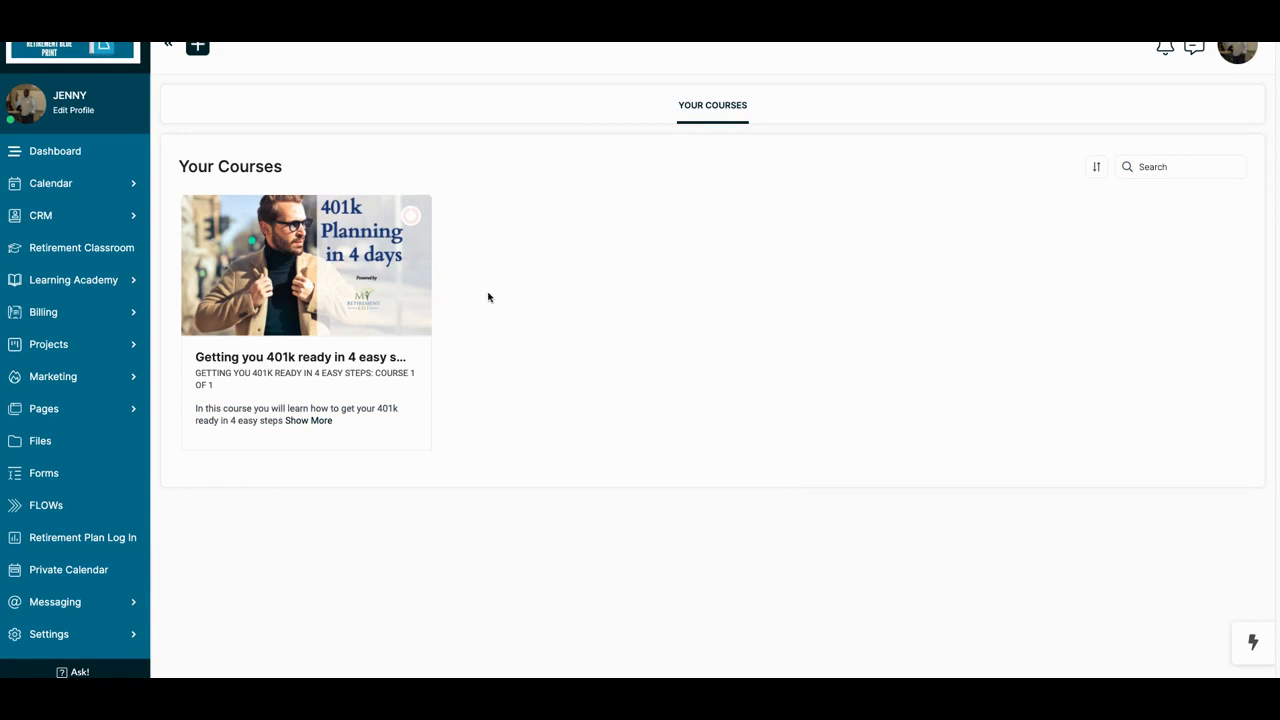
mouse_move(376, 290)
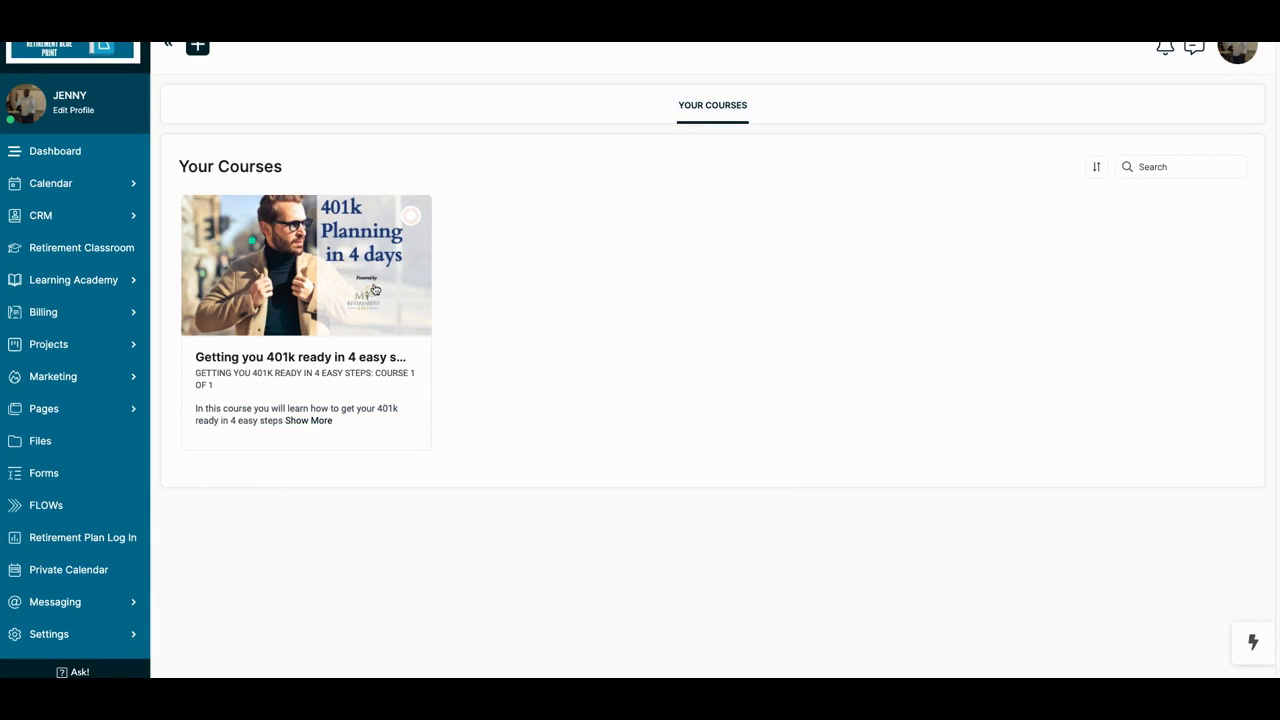
mouse_move(324, 340)
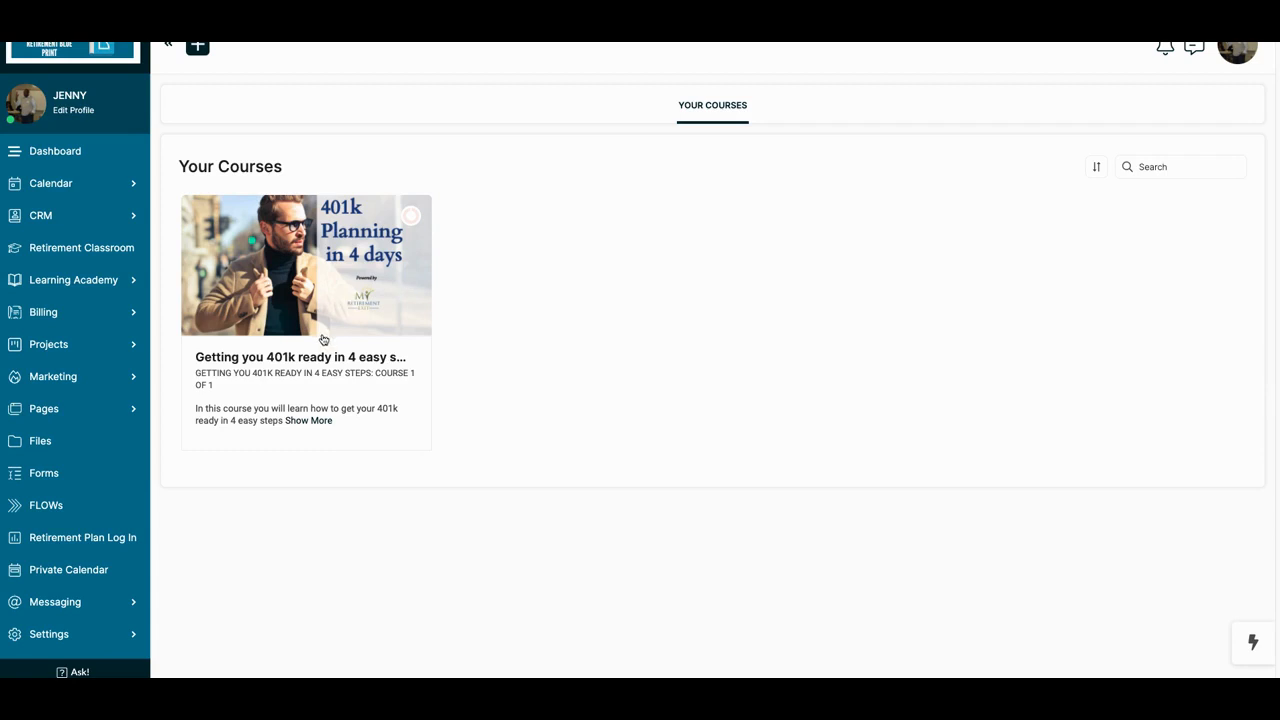
mouse_move(44, 634)
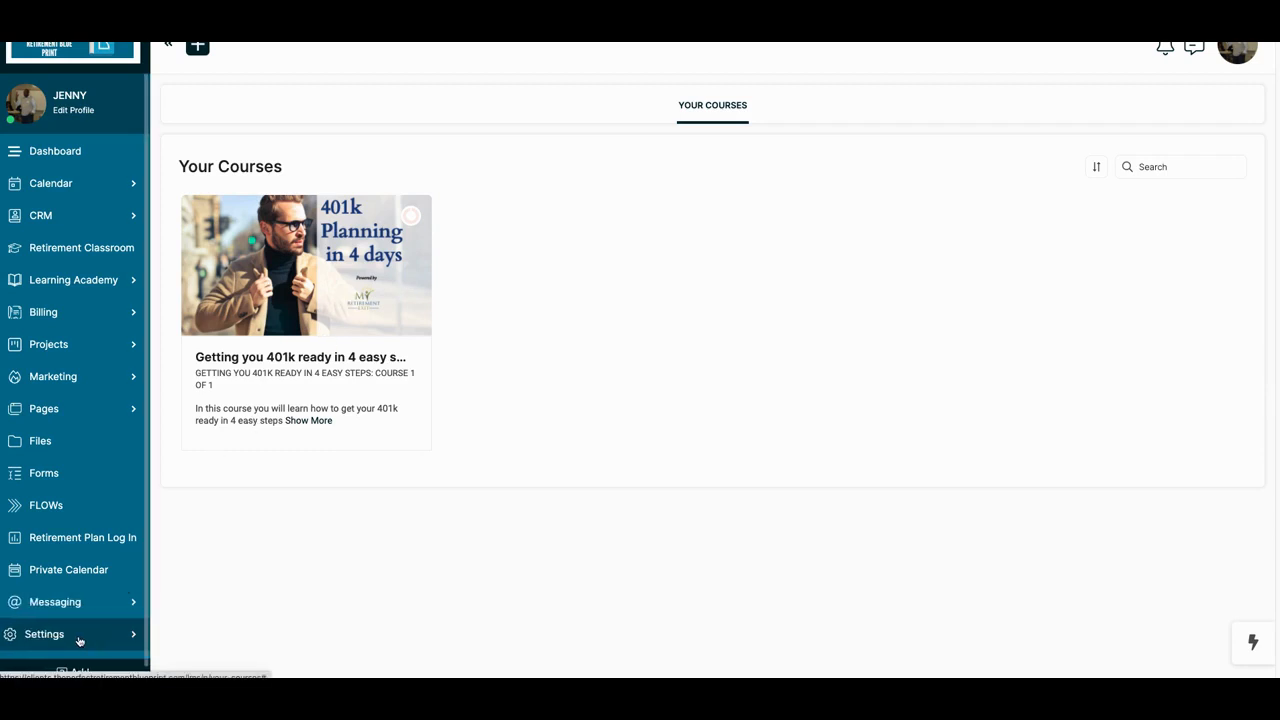
Expand Settings briefly, then open the 401k Planning course card to its Introduction lesson.
left_click(44, 634)
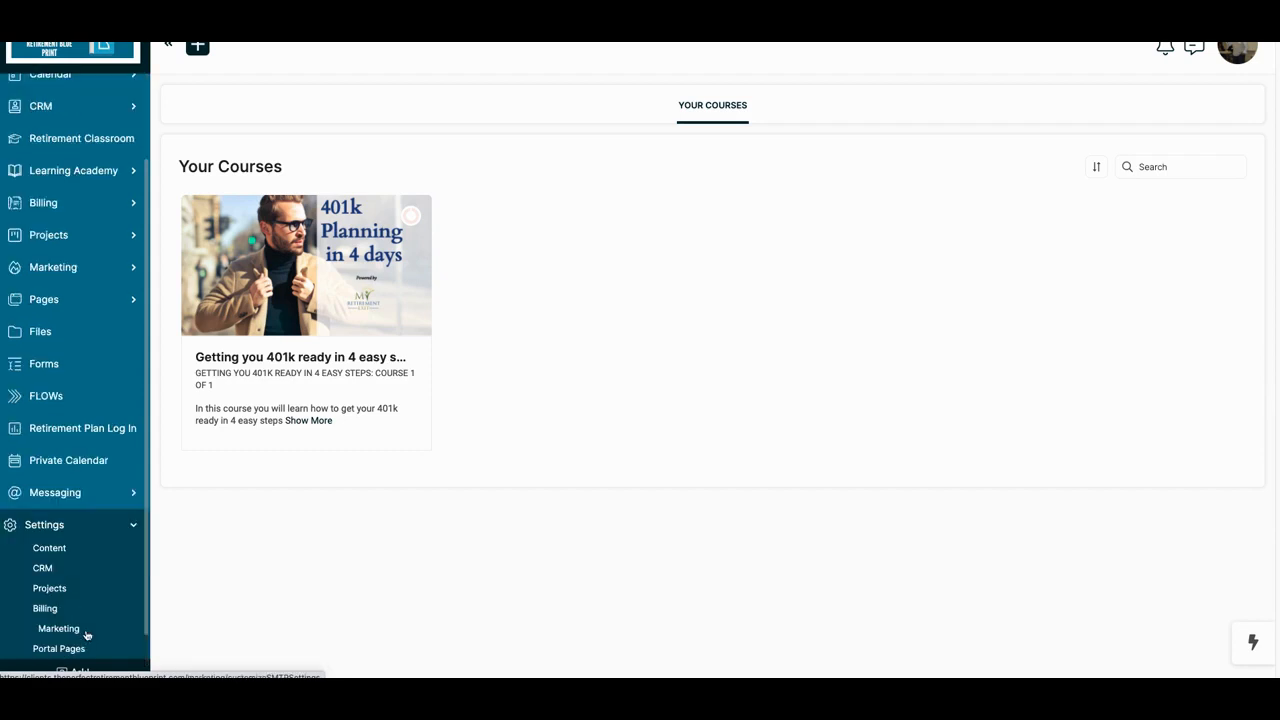
scroll("down", 3)
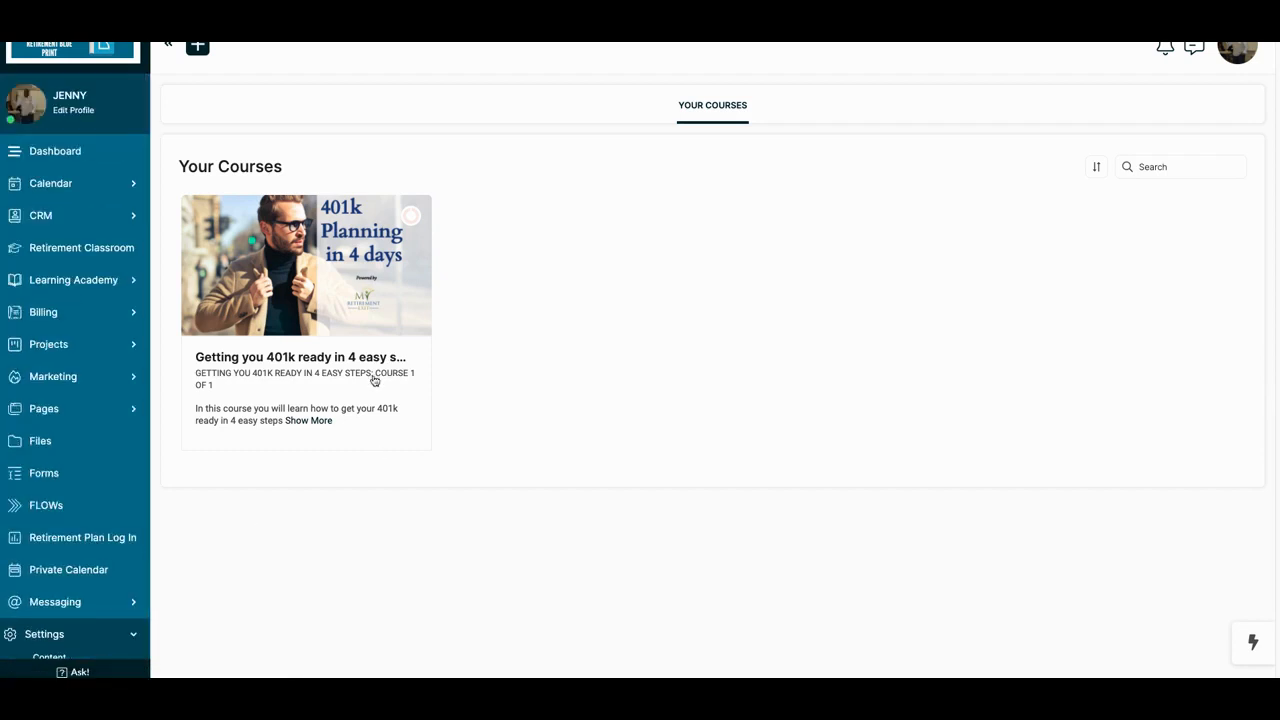
left_click(304, 264)
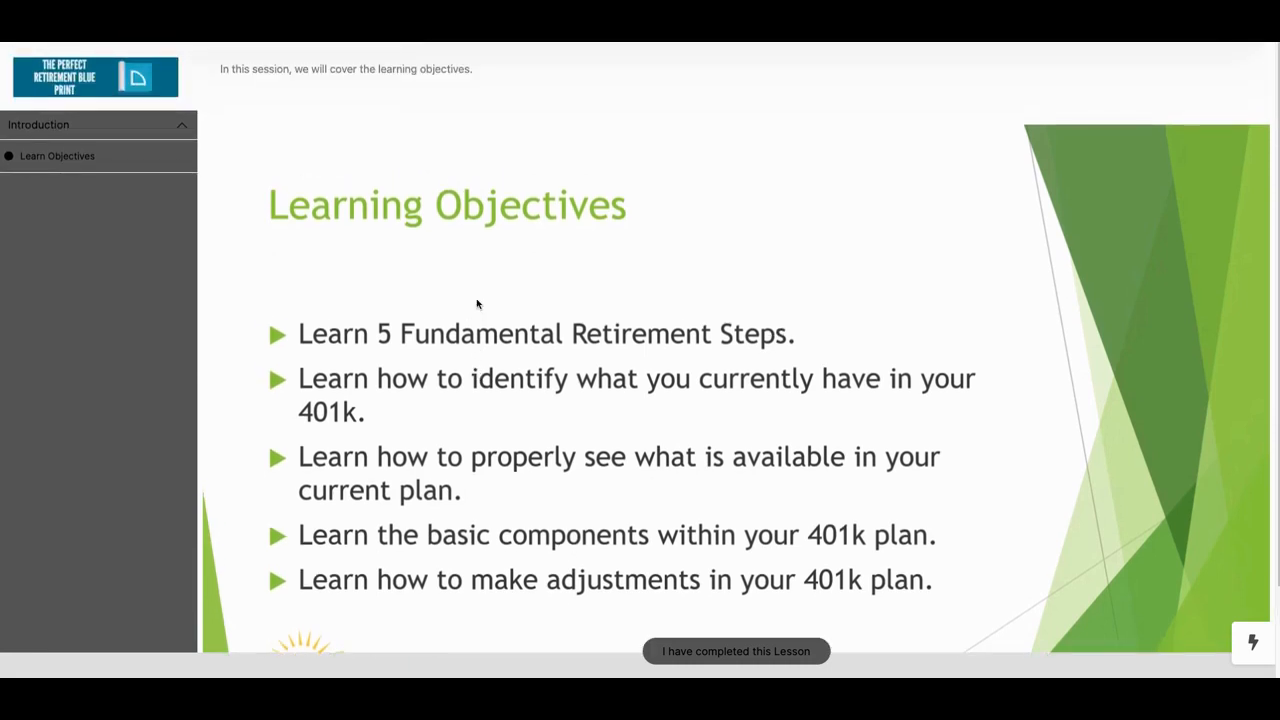
mouse_move(496, 264)
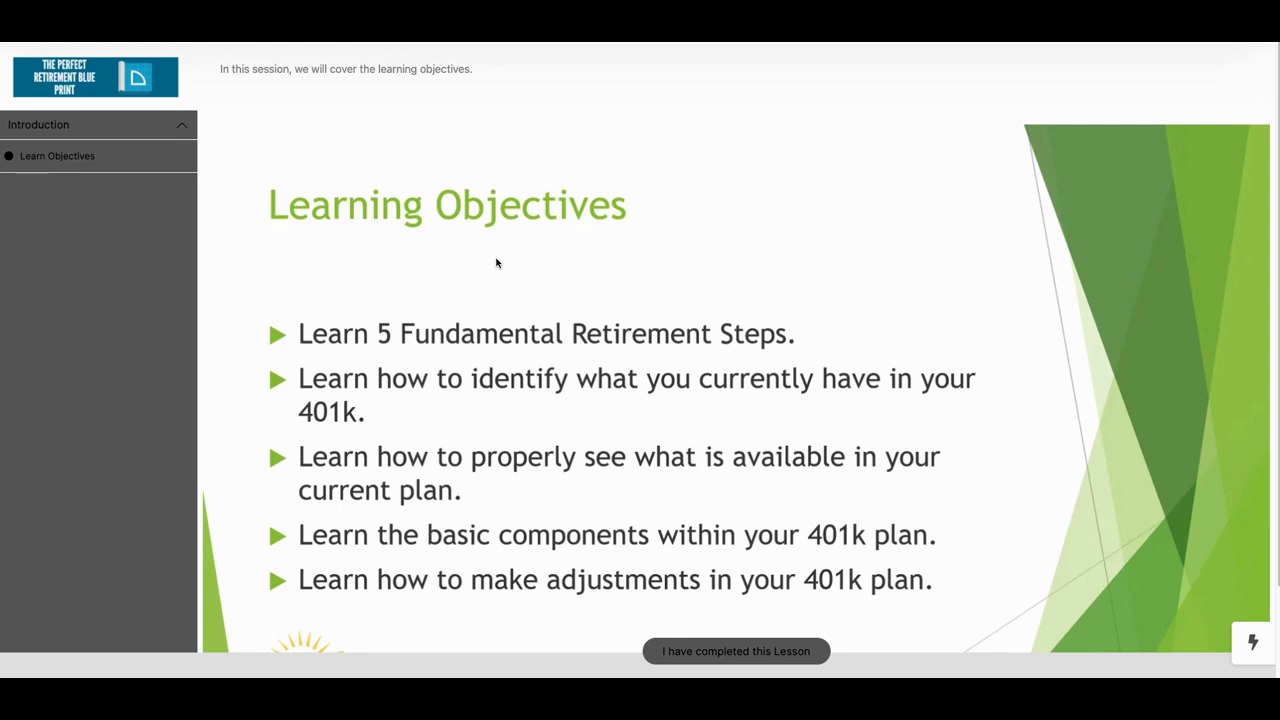
scroll("down", 3)
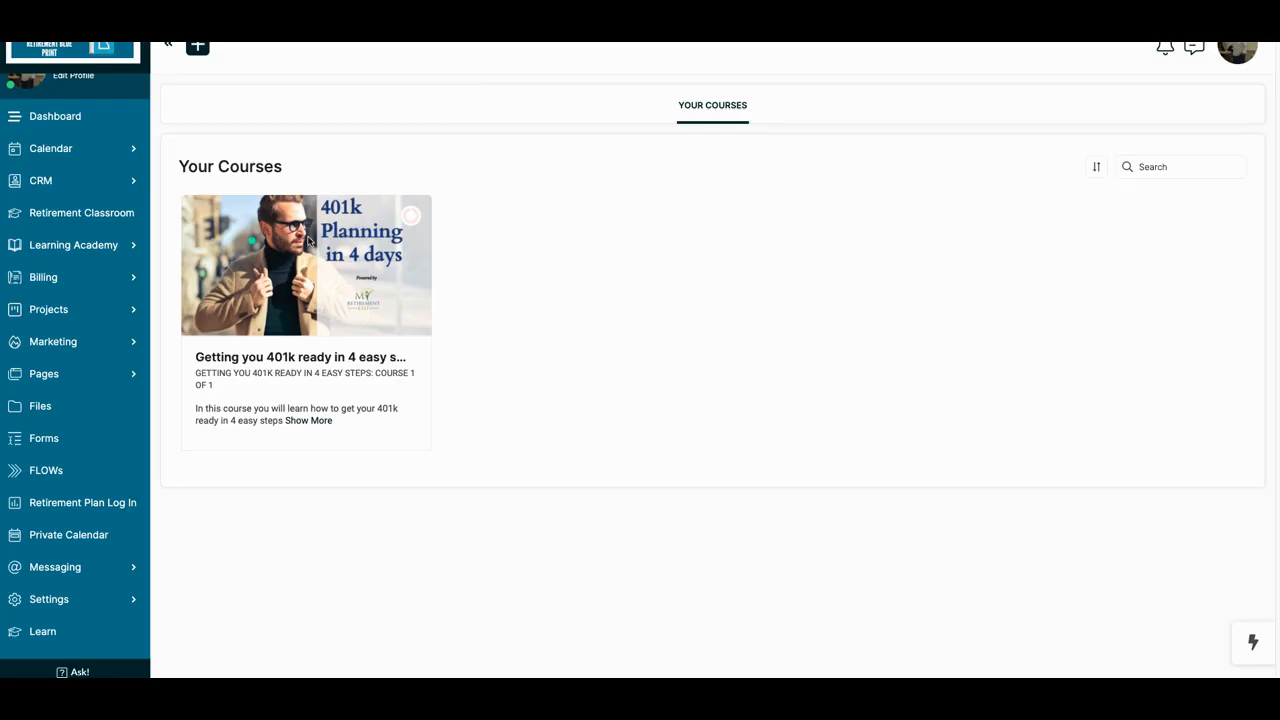
mouse_move(56, 224)
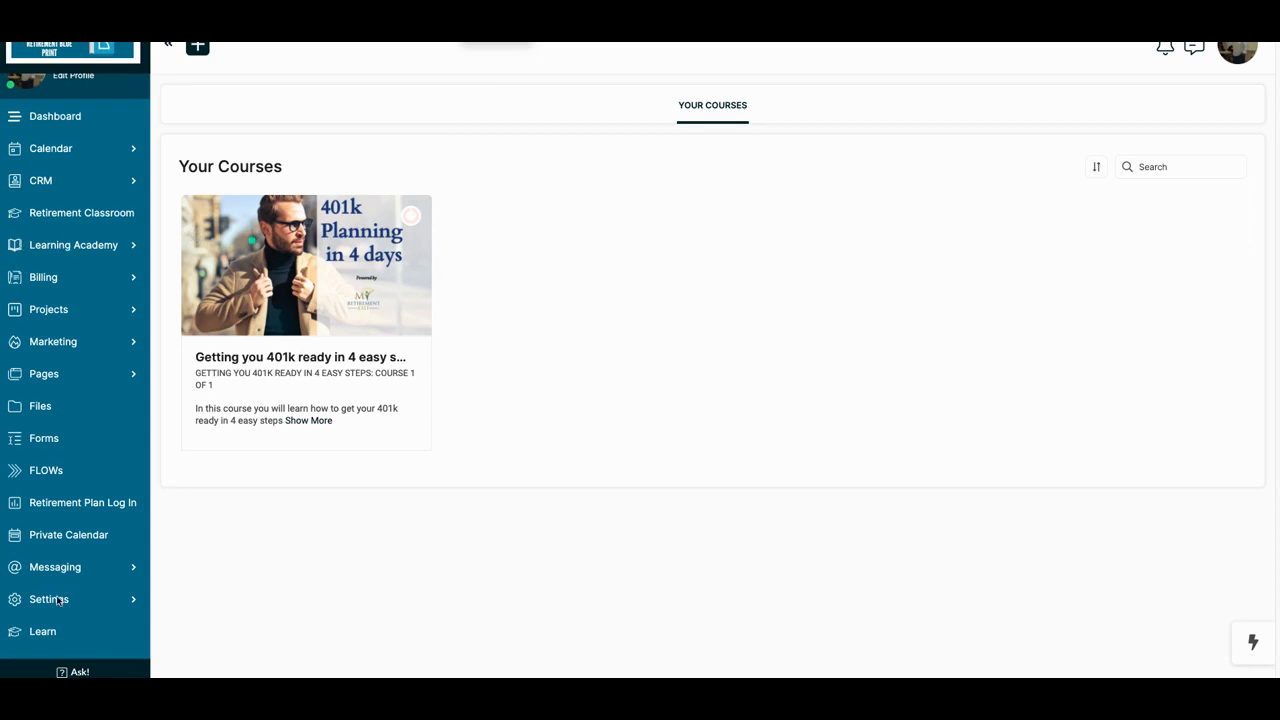
mouse_move(48, 640)
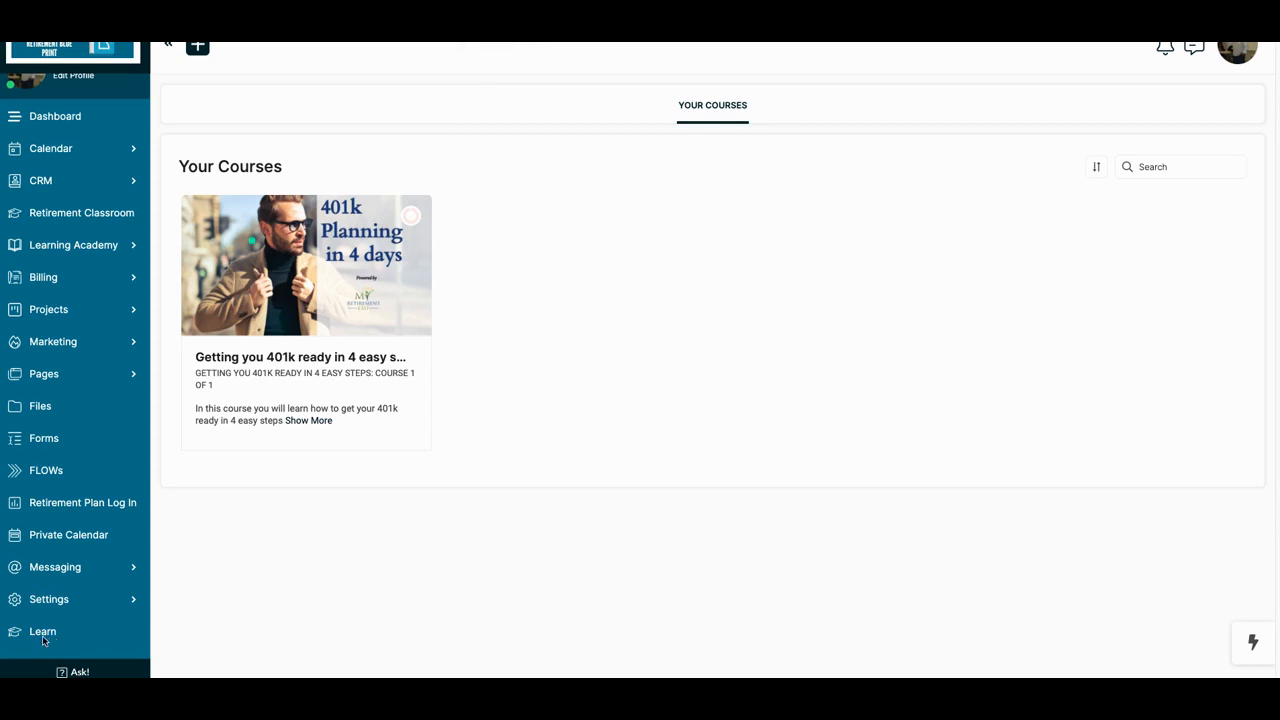
mouse_move(80, 266)
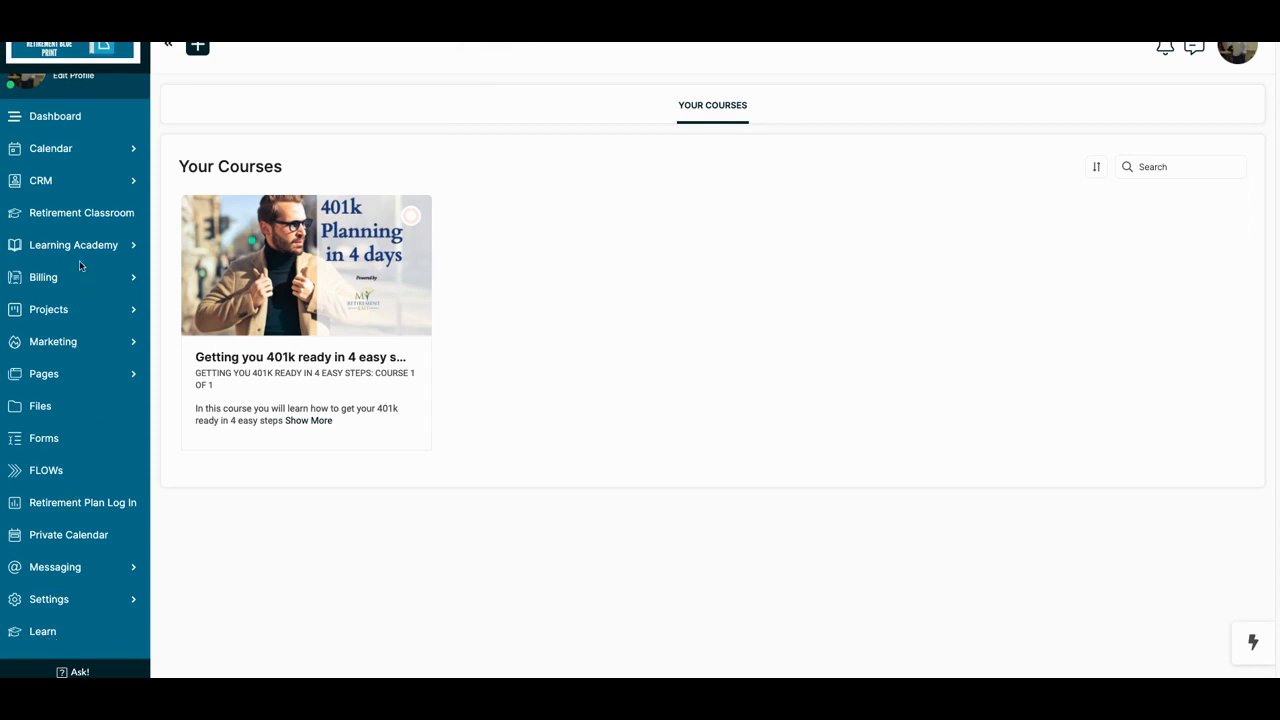
Show the Learning Academy Products list and start adding a new product.
left_click(72, 244)
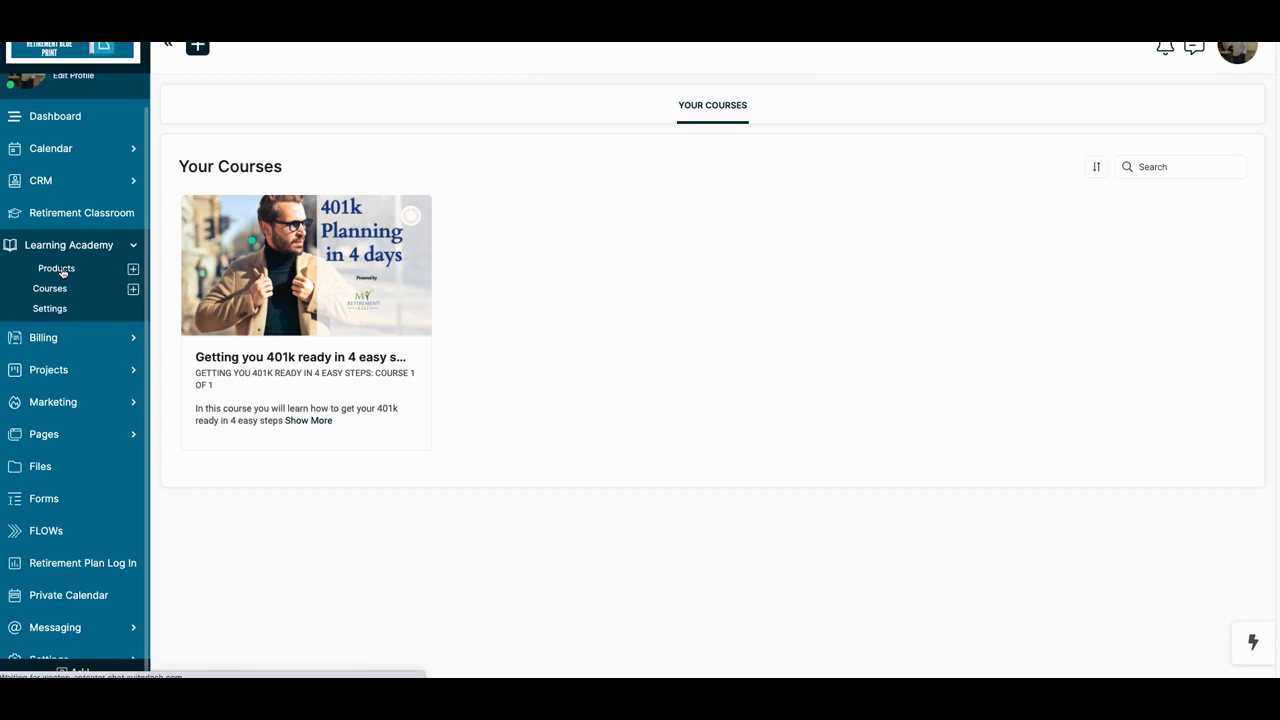
left_click(56, 268)
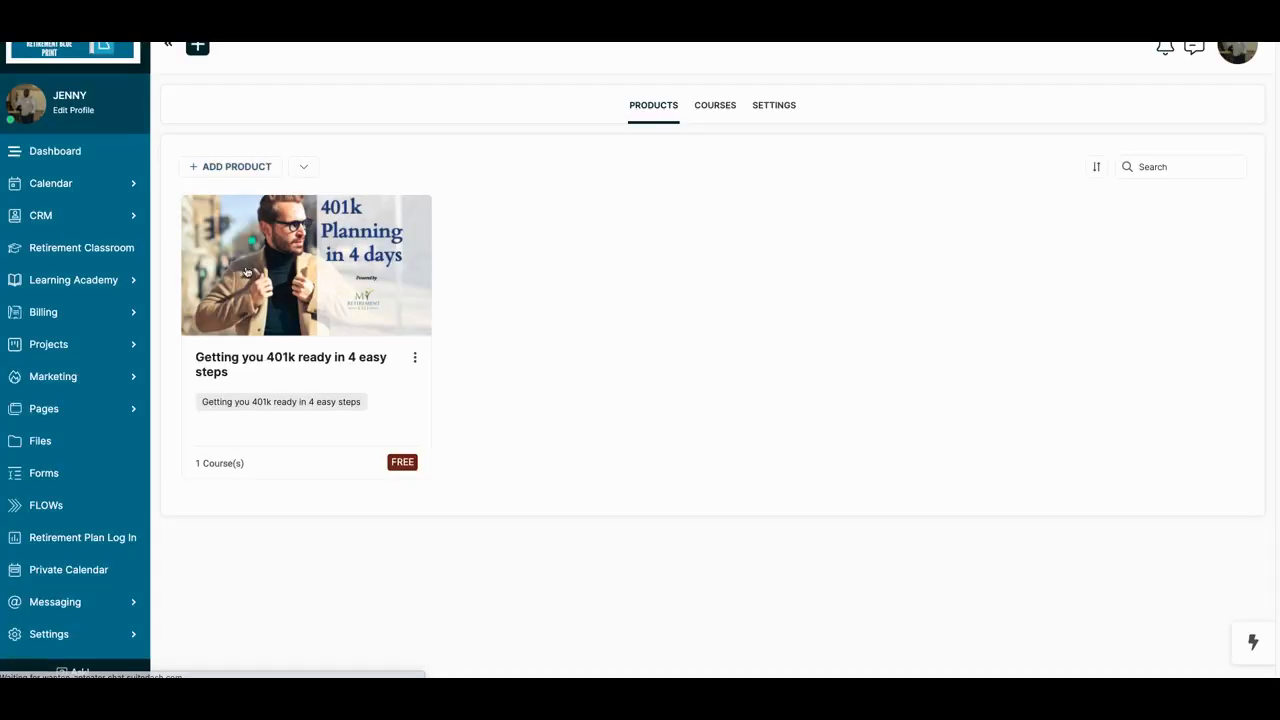
mouse_move(578, 204)
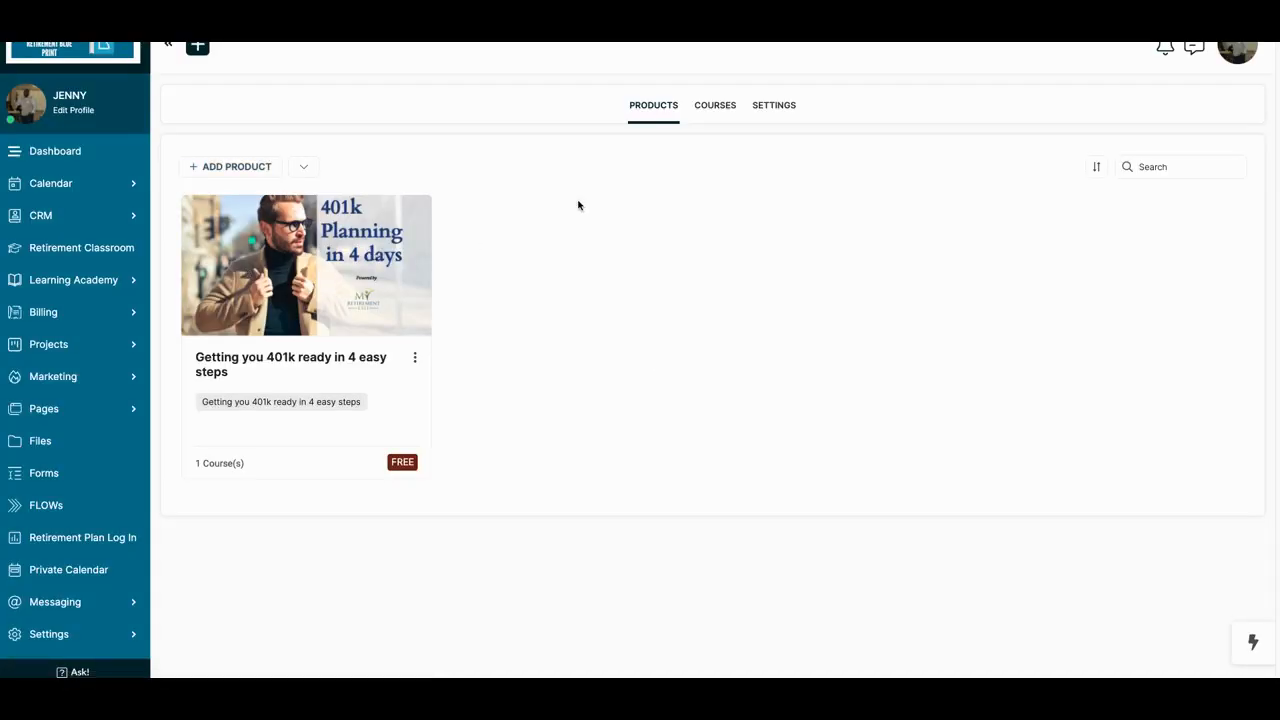
mouse_move(236, 168)
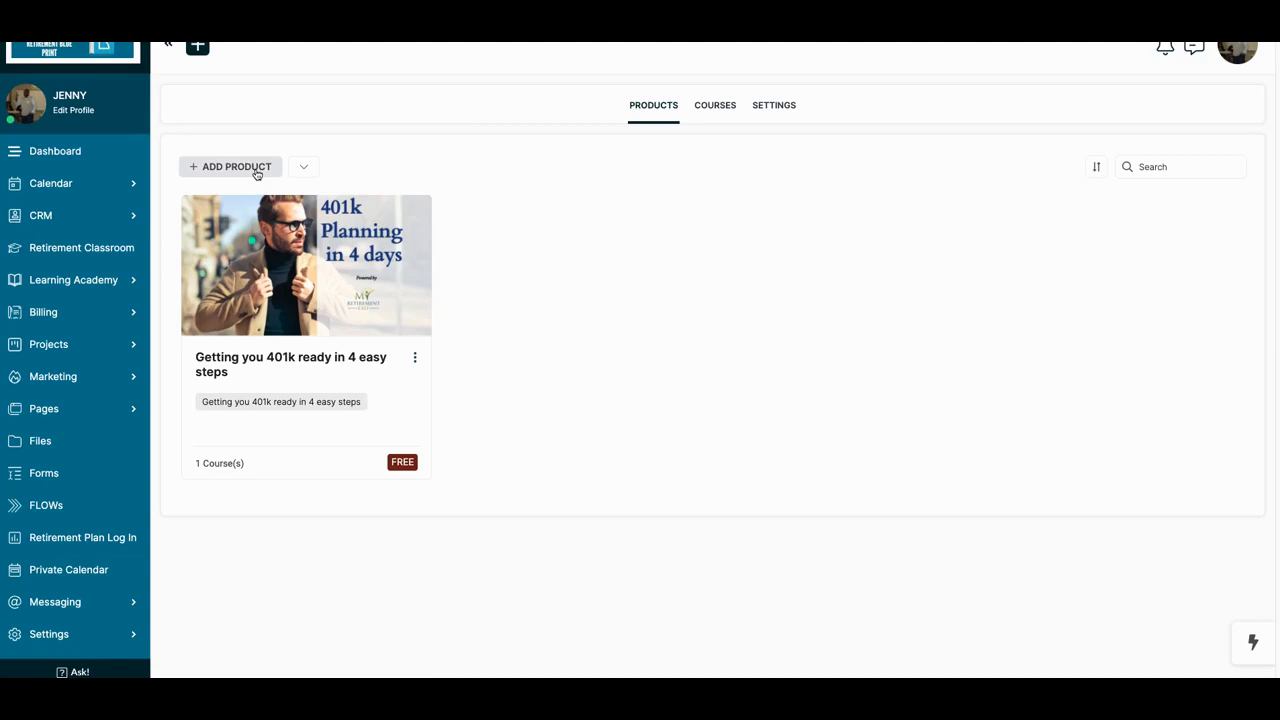
left_click(230, 166)
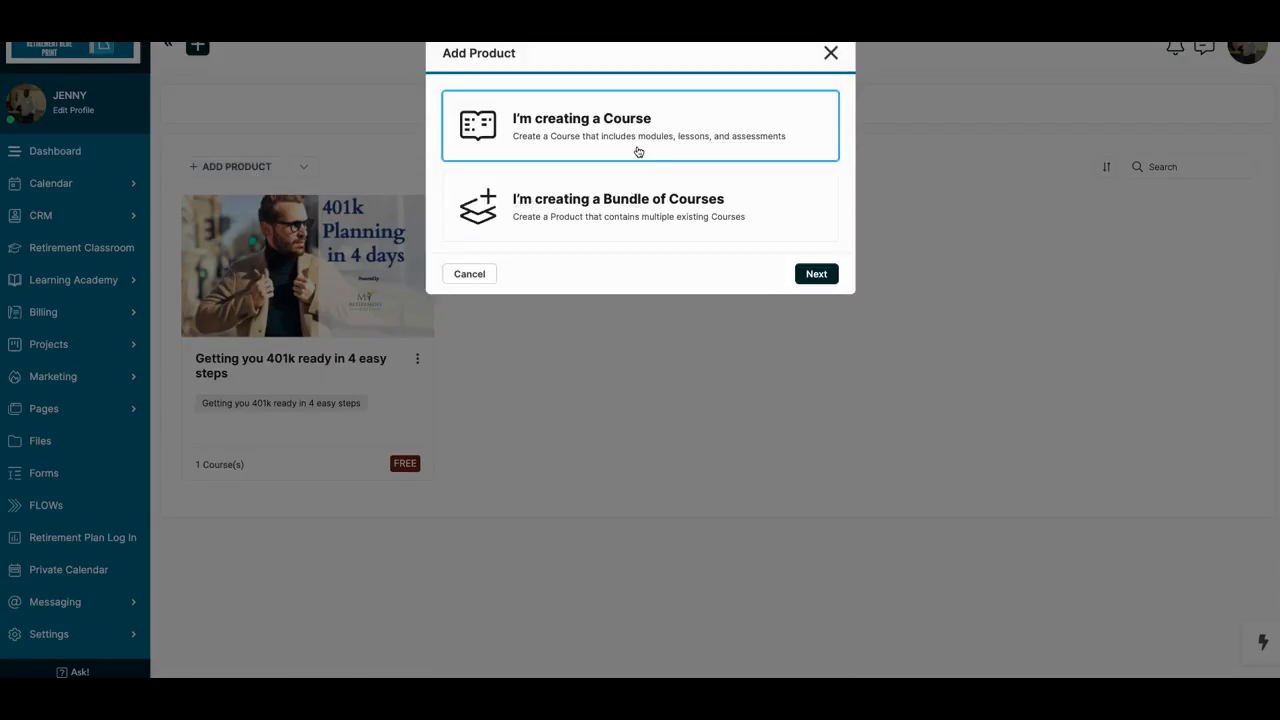
Choose 'I'm creating a Course' and 'I am just starting a new Course' to reach the Course Details form.
left_click(640, 206)
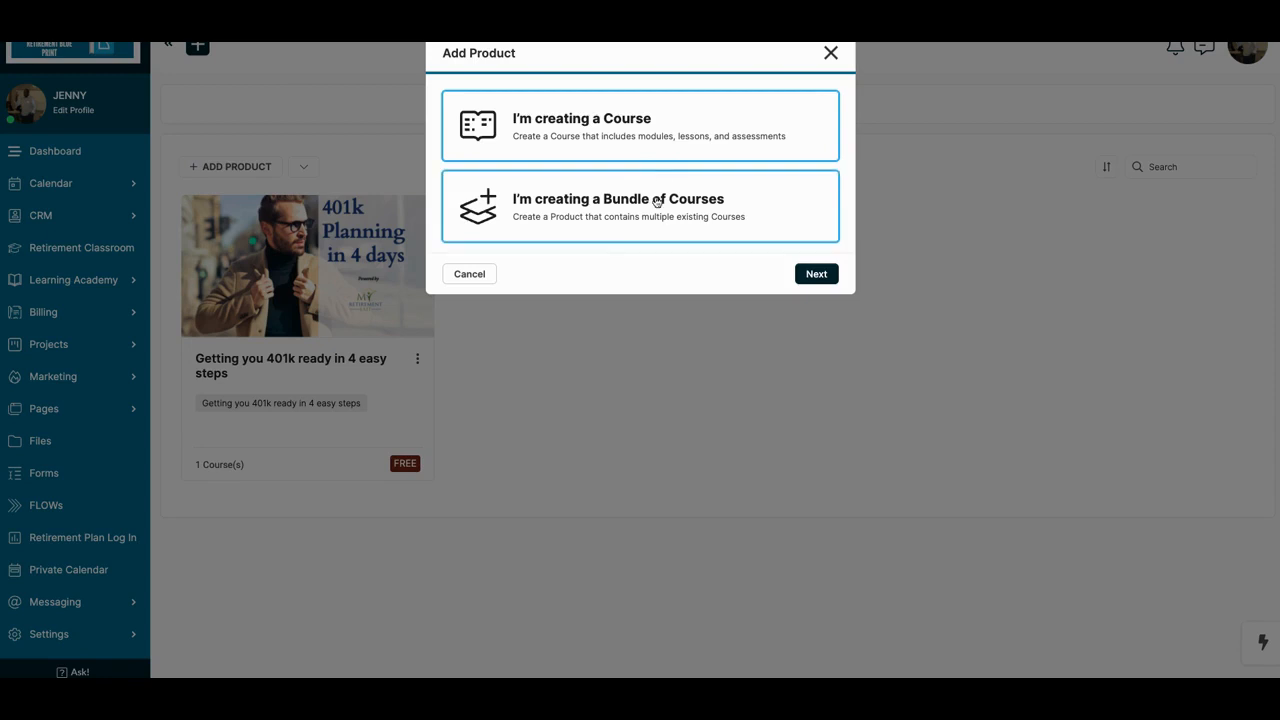
left_click(640, 124)
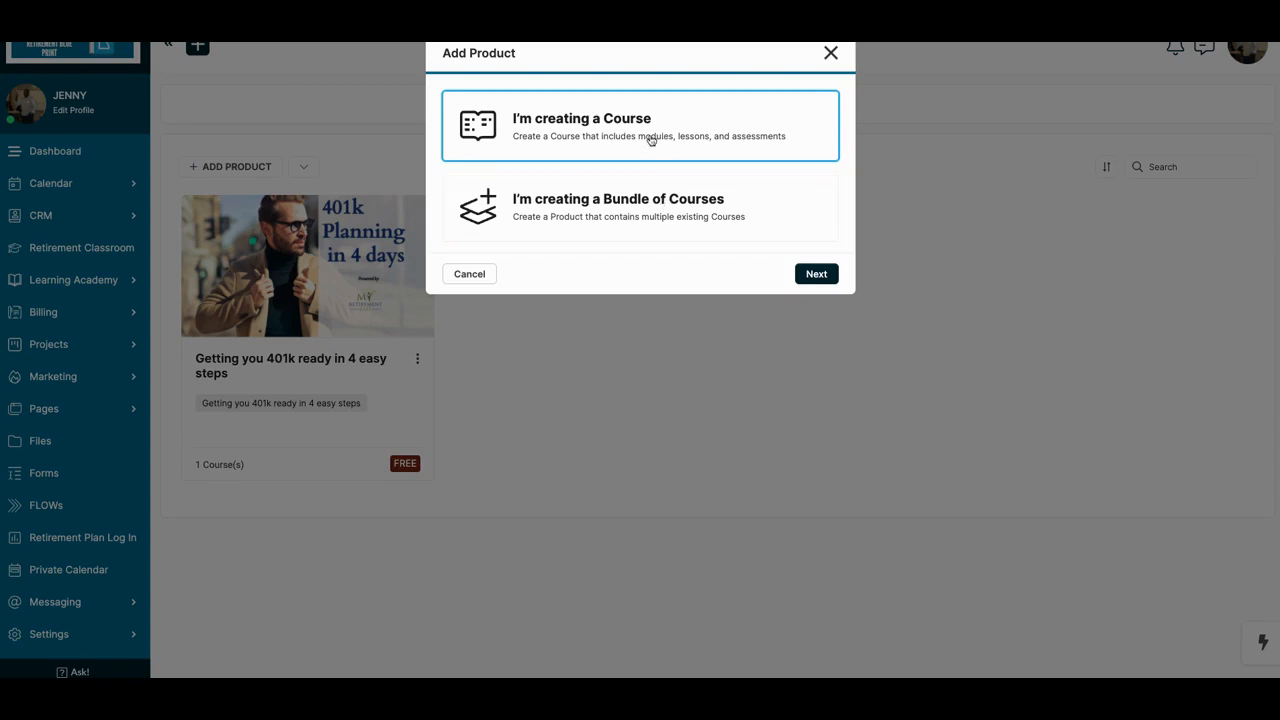
mouse_move(816, 274)
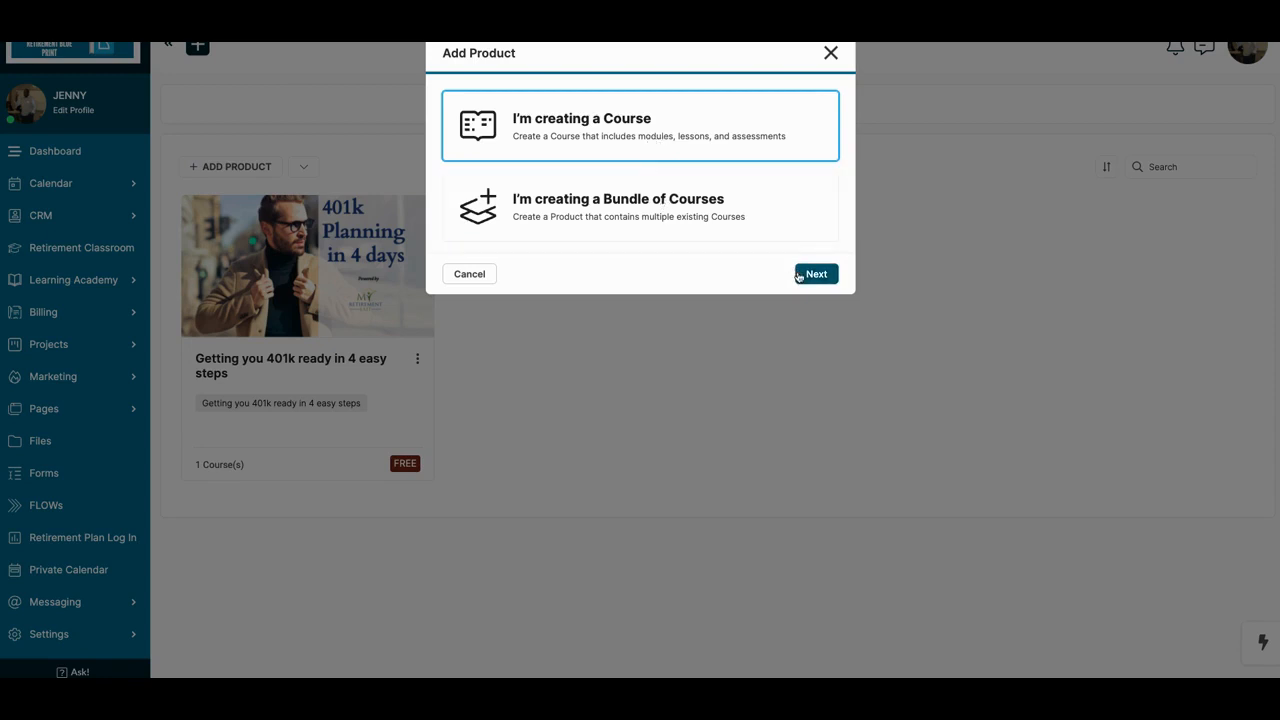
left_click(816, 272)
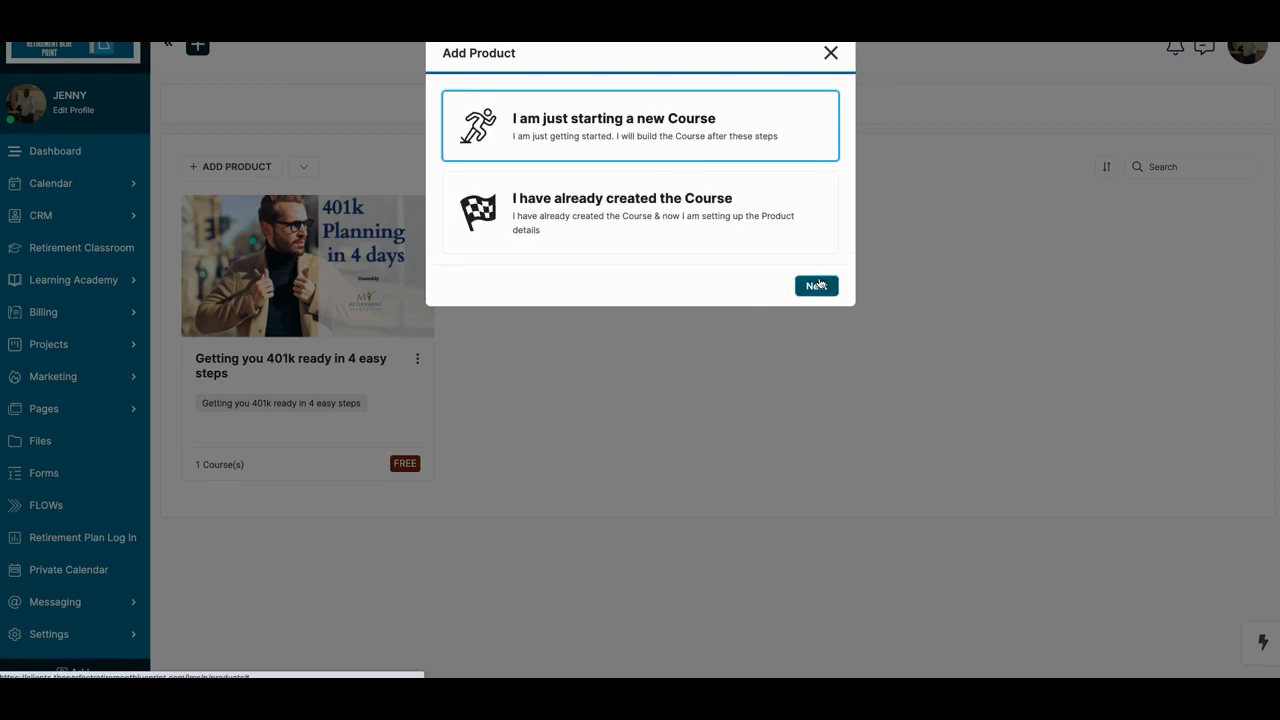
mouse_move(696, 136)
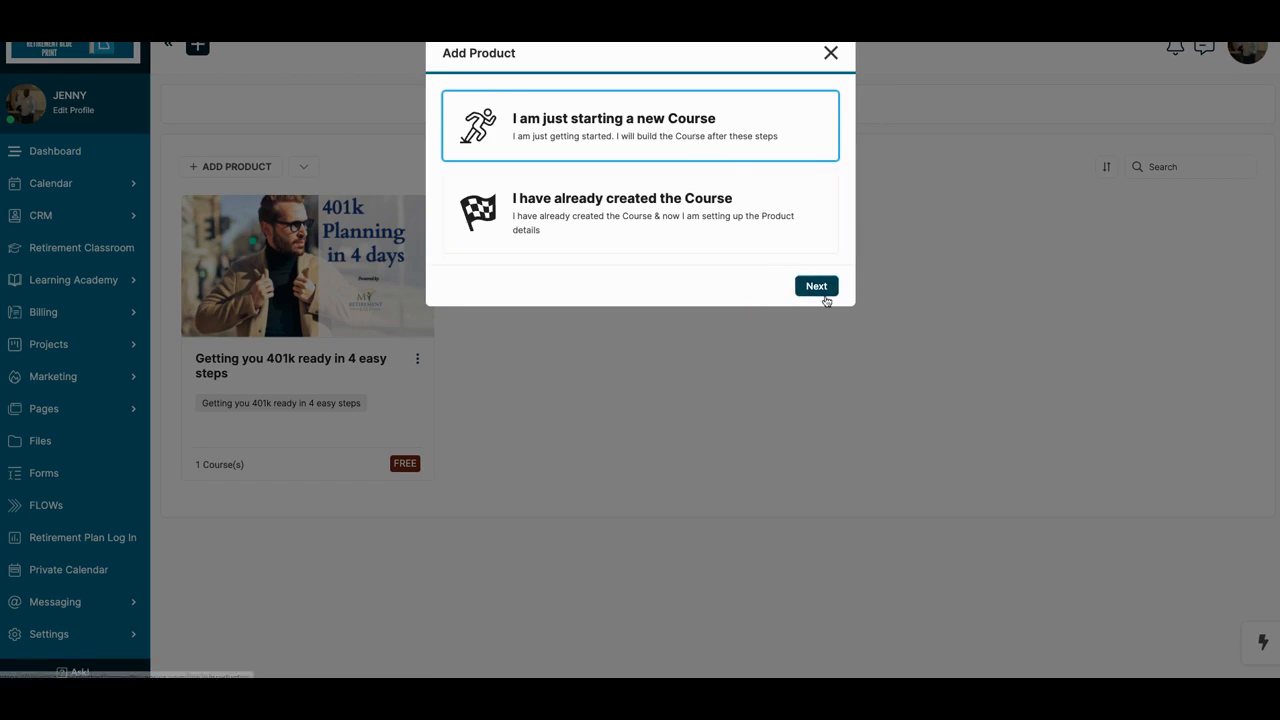
left_click(816, 286)
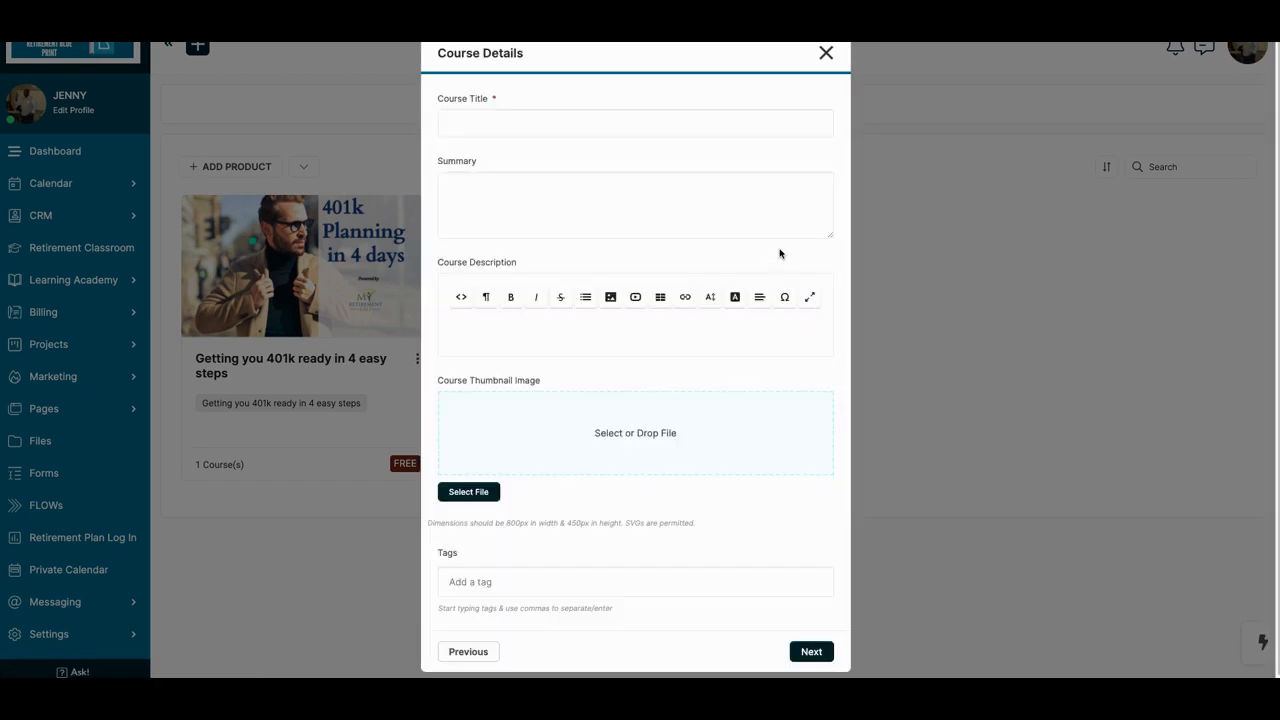
mouse_move(616, 166)
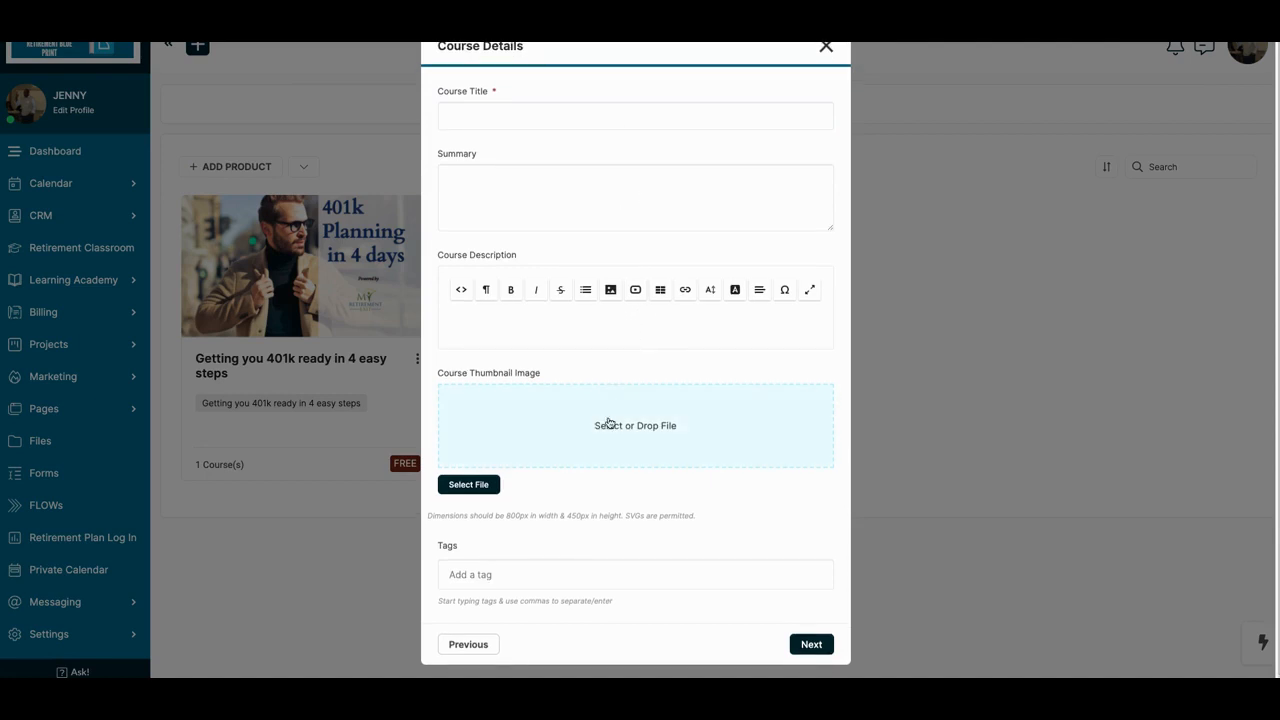
mouse_move(496, 532)
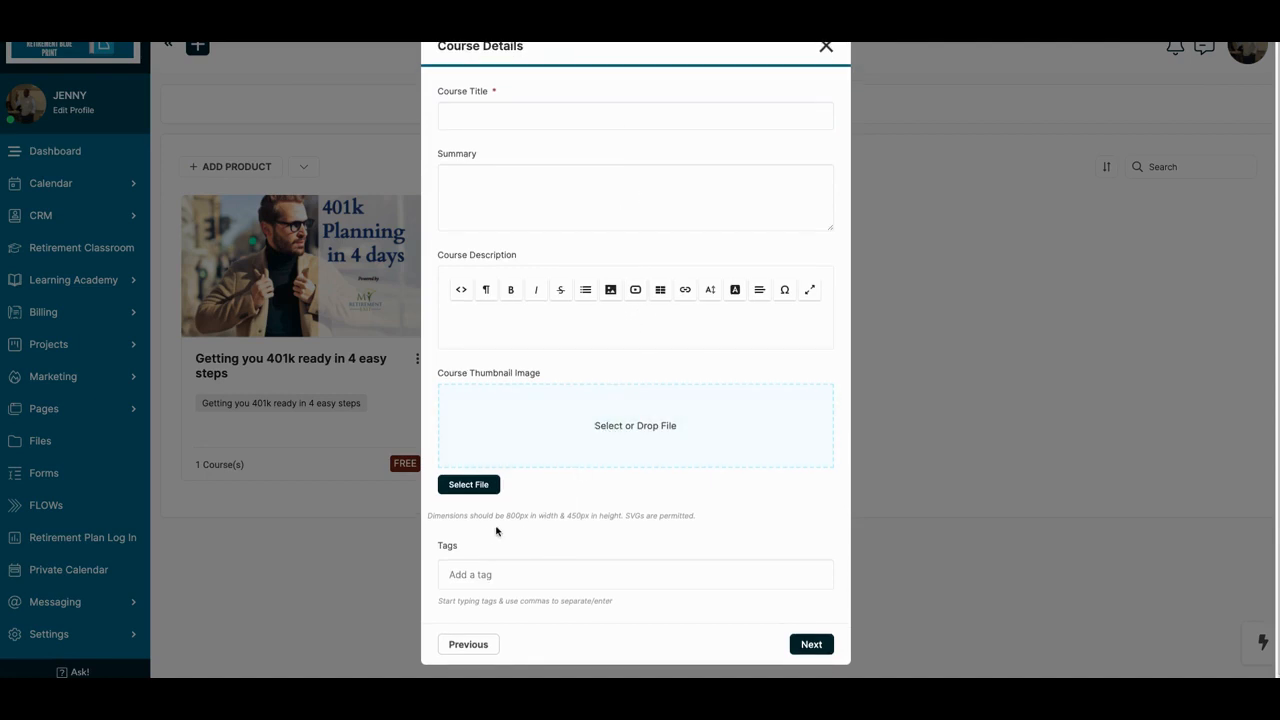
mouse_move(612, 504)
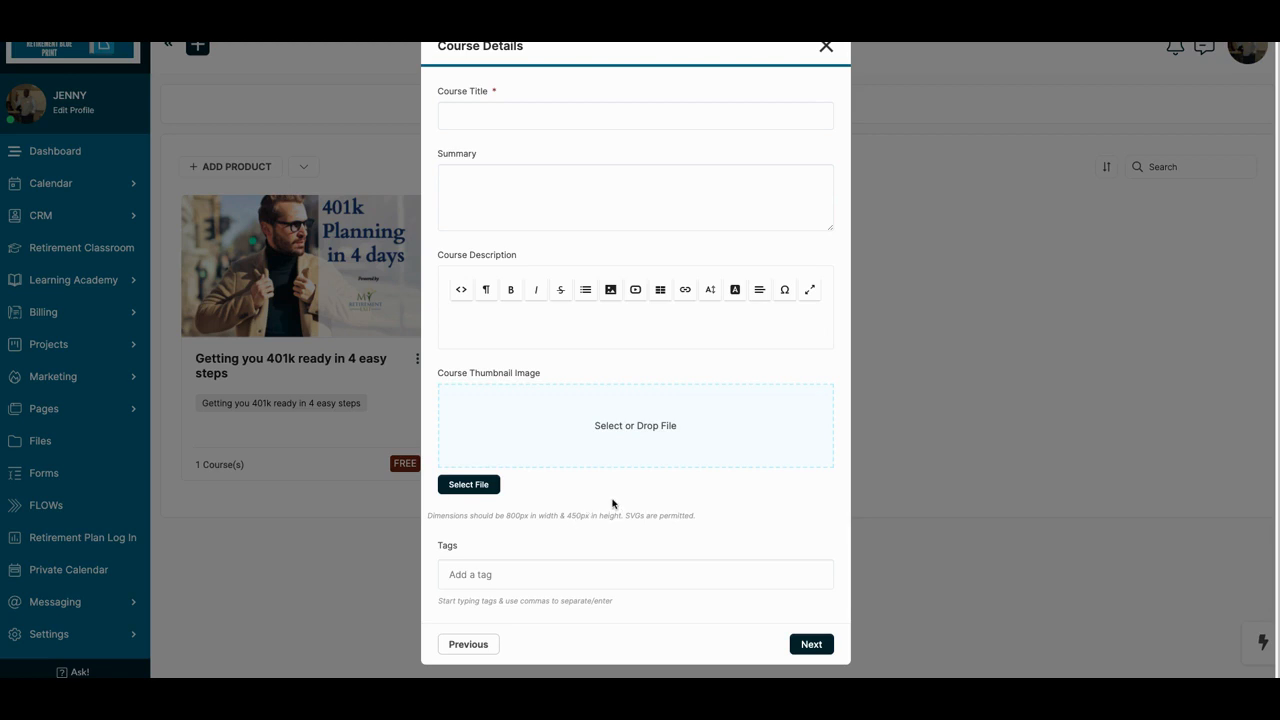
mouse_move(690, 566)
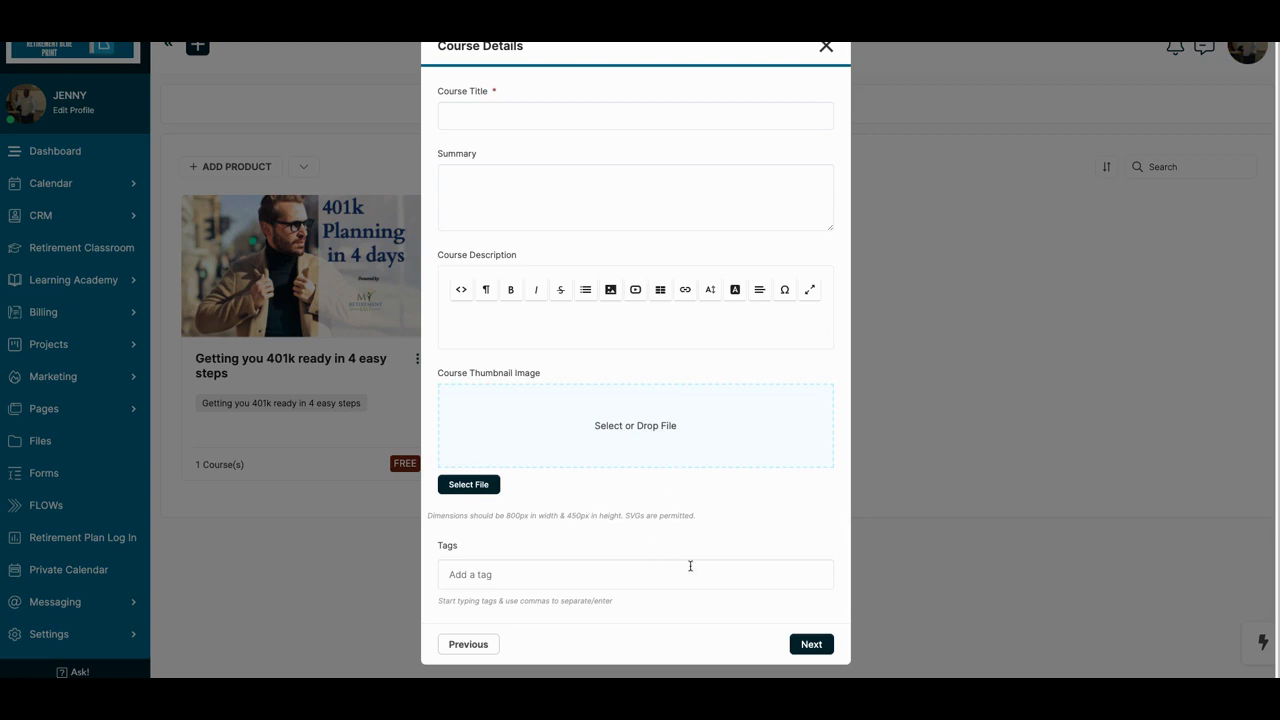
mouse_move(810, 596)
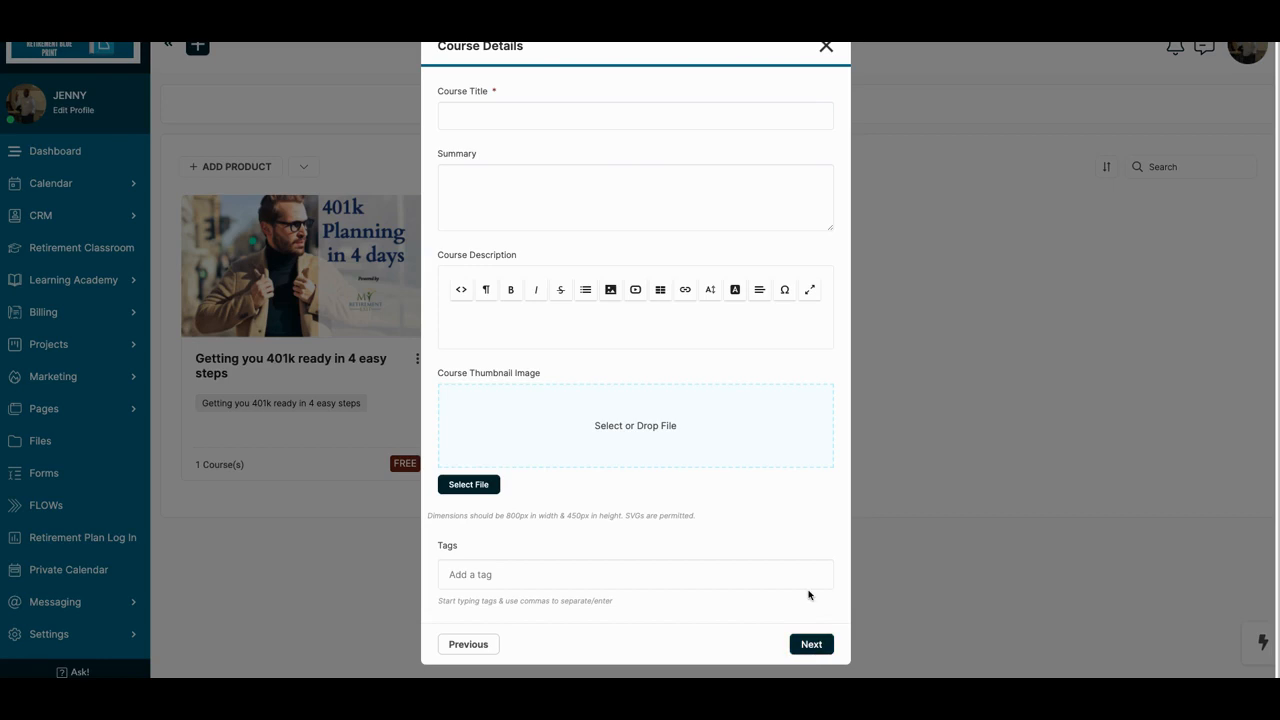
mouse_move(816, 360)
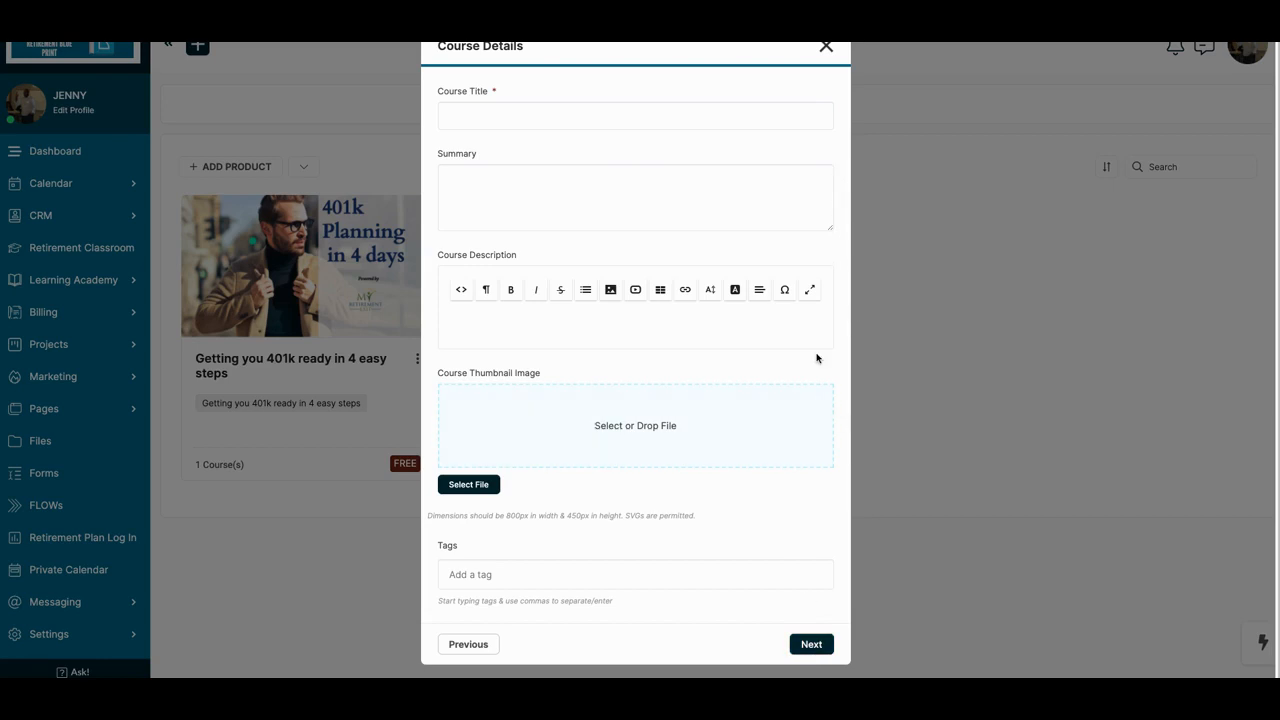
mouse_move(800, 502)
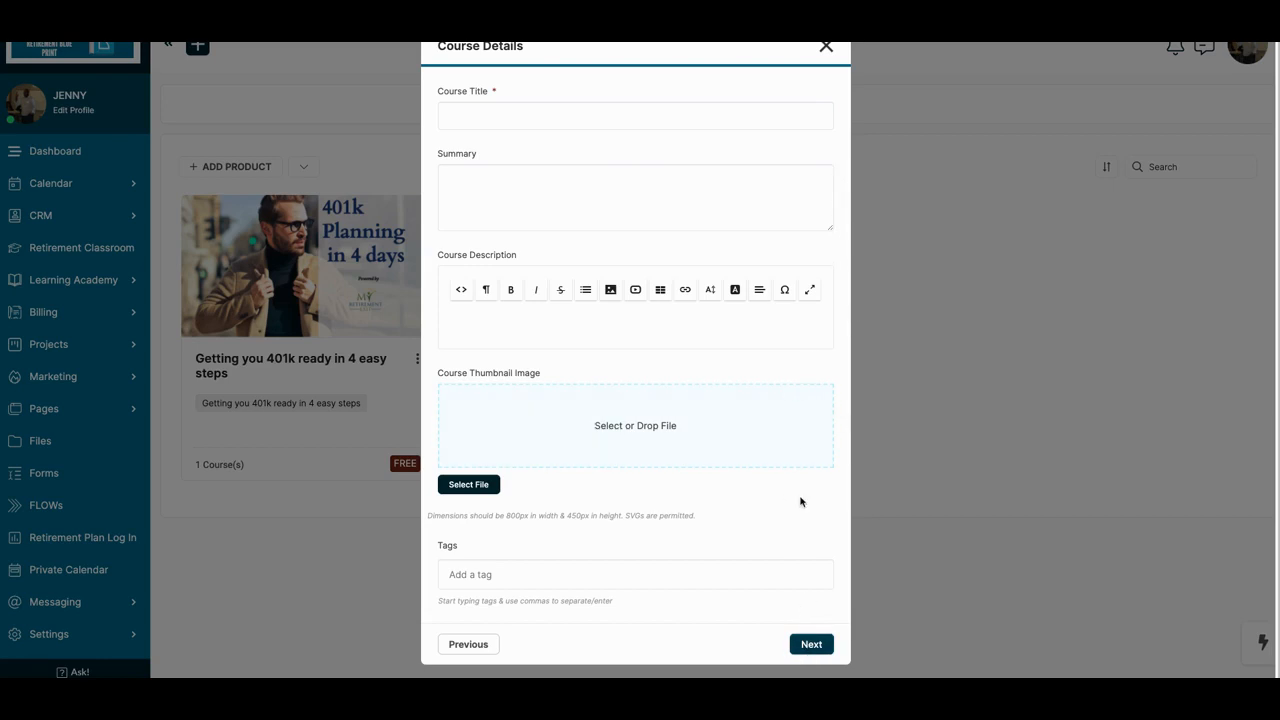
Enter 'test' in the Course Title field.
left_click(636, 114)
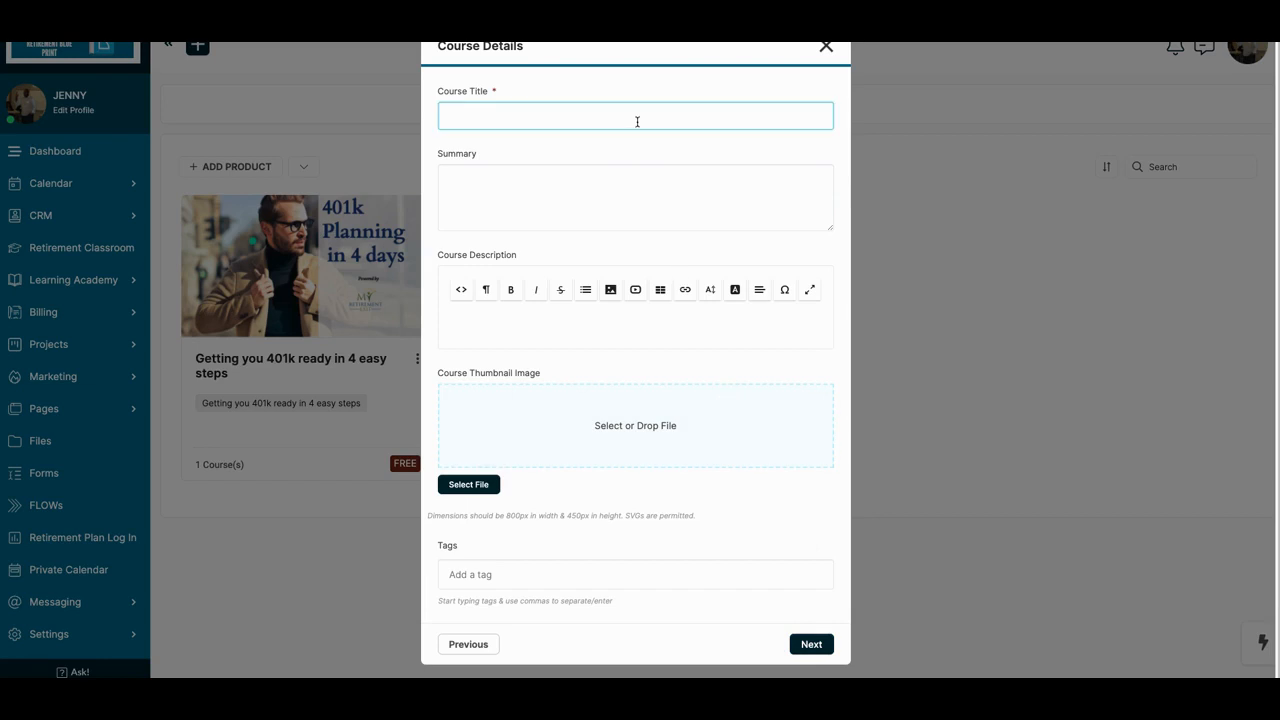
type("test")
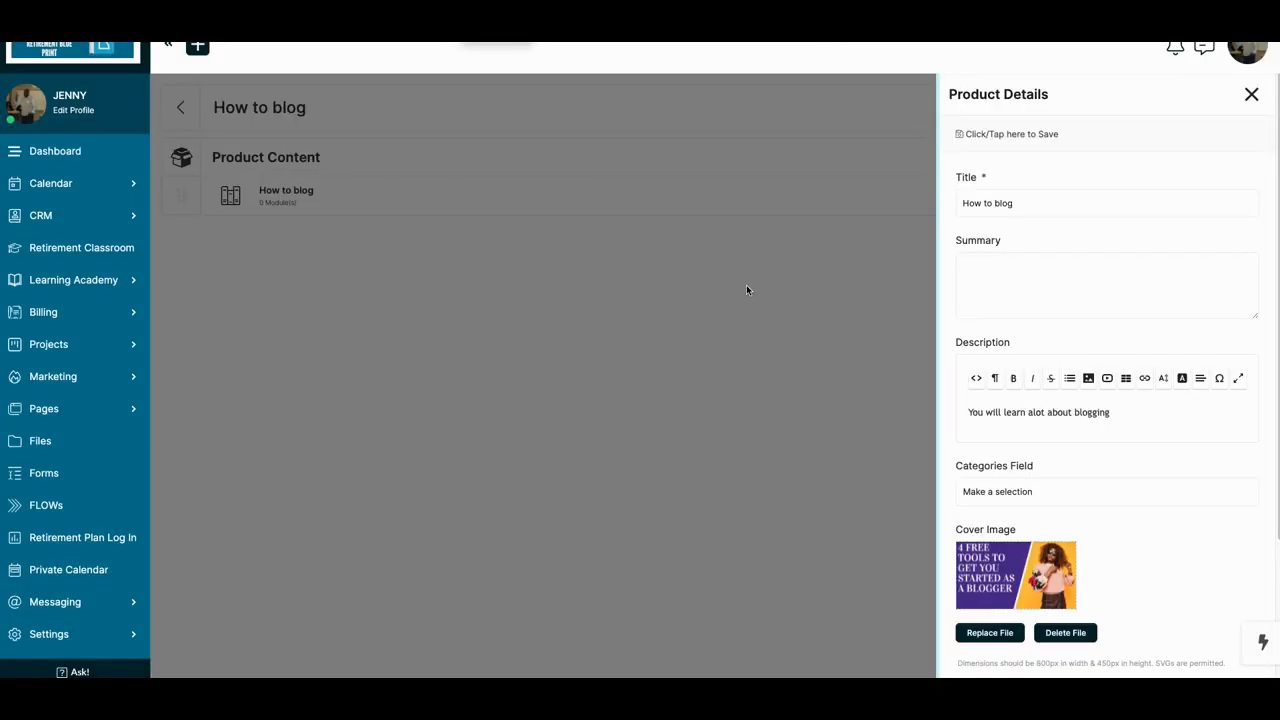
Review the How to blog Product Details down to the Courses field, then close the panel.
scroll("down", 3)
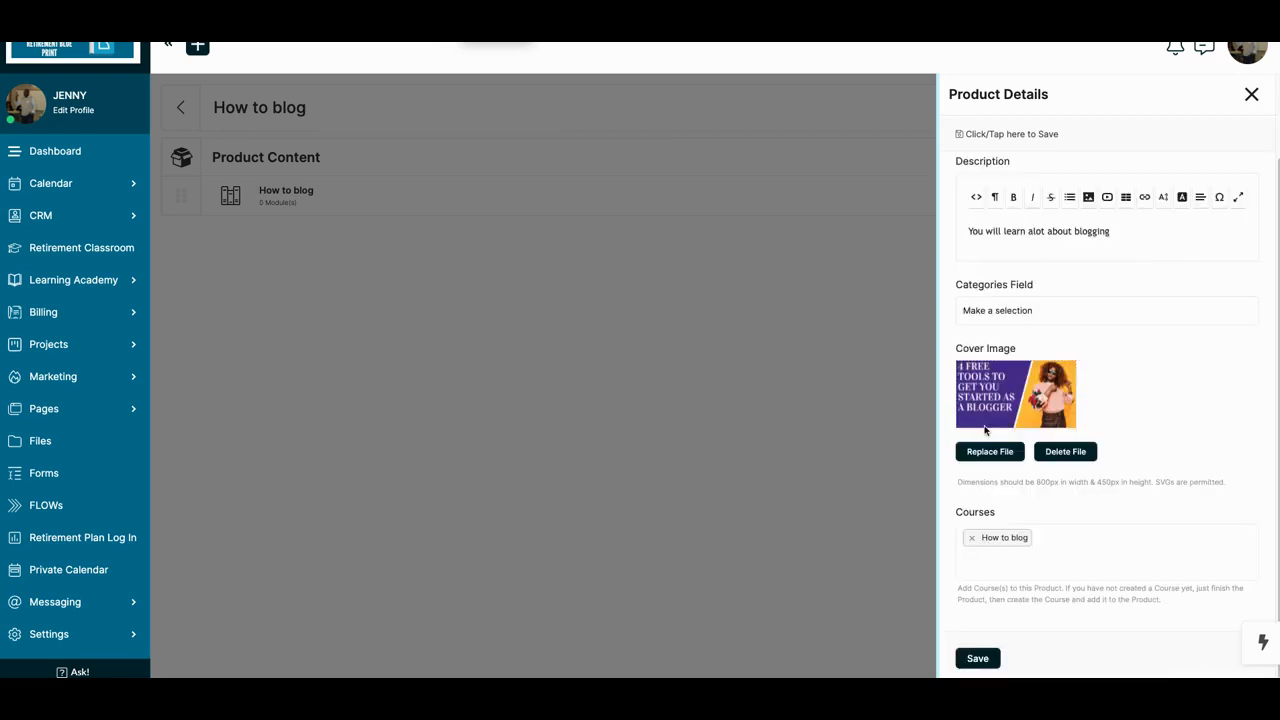
mouse_move(984, 484)
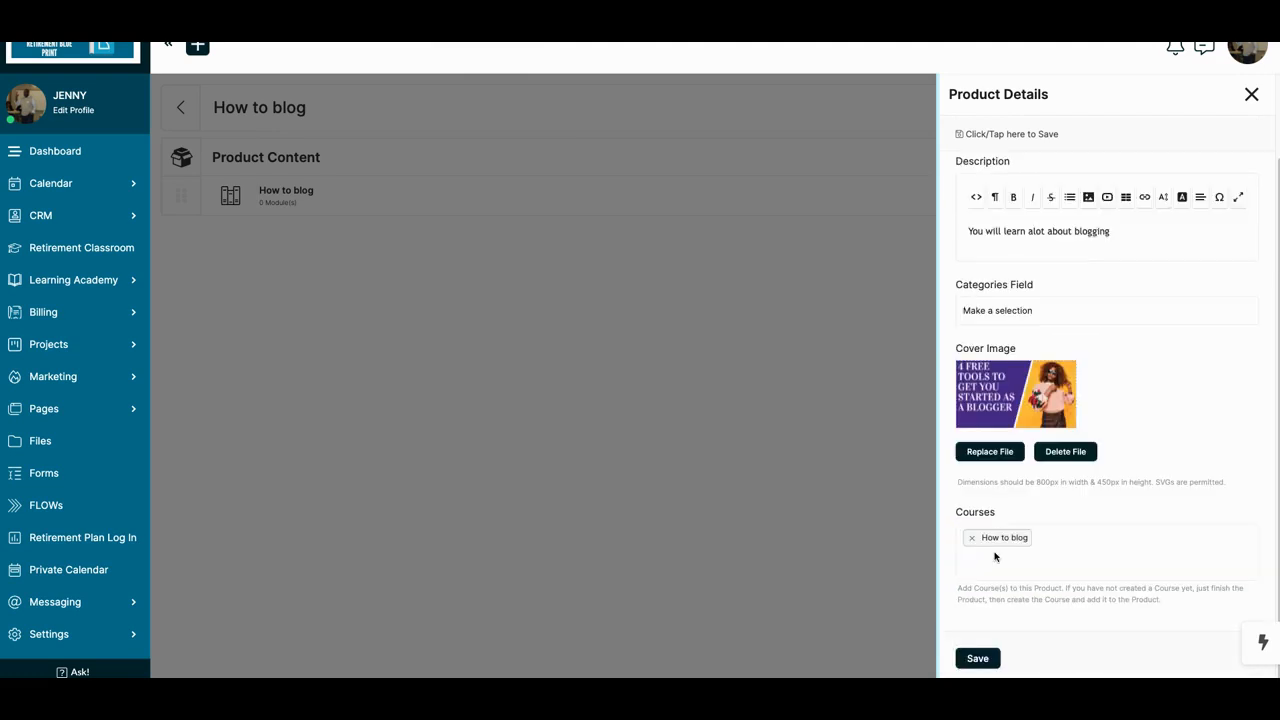
mouse_move(994, 558)
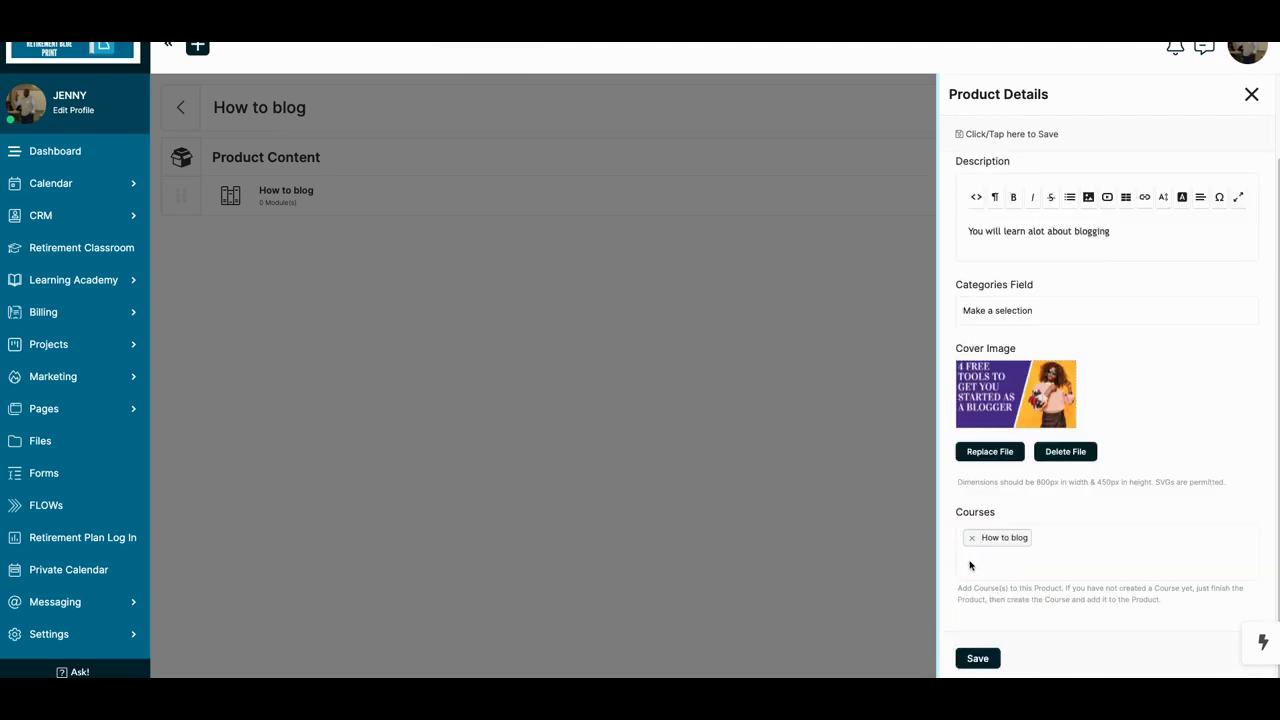
mouse_move(980, 640)
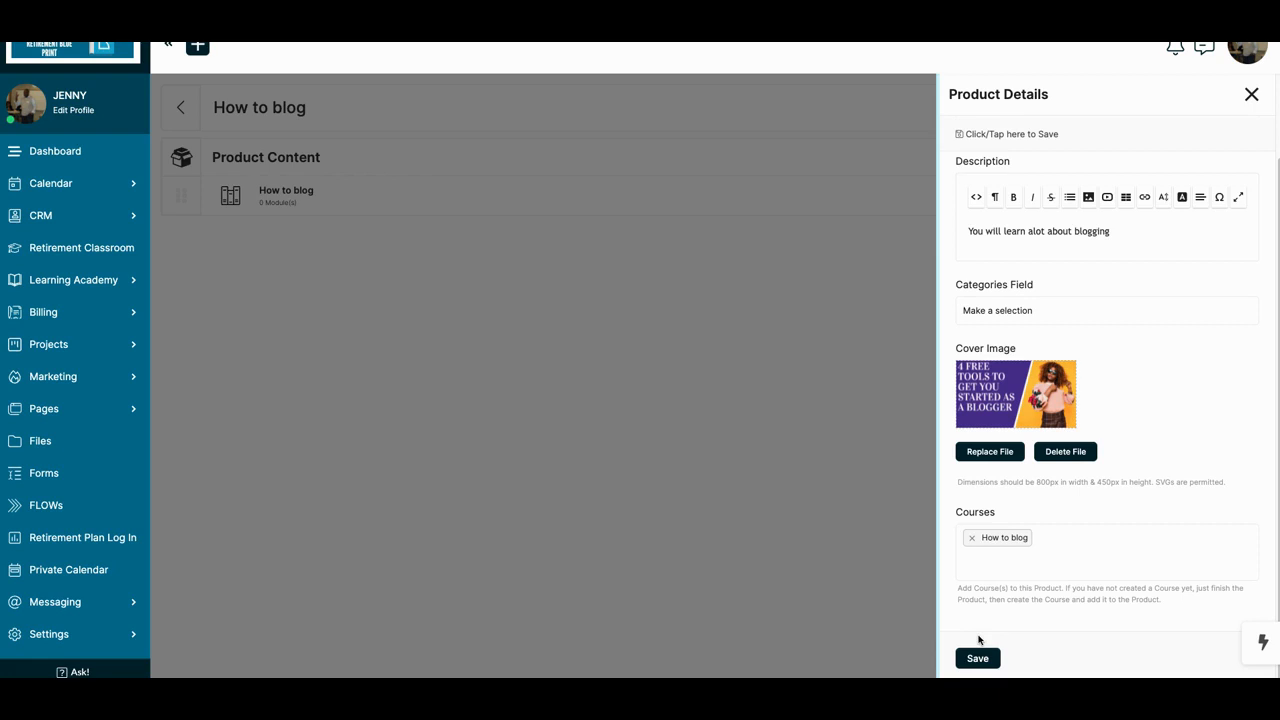
scroll("up", 3)
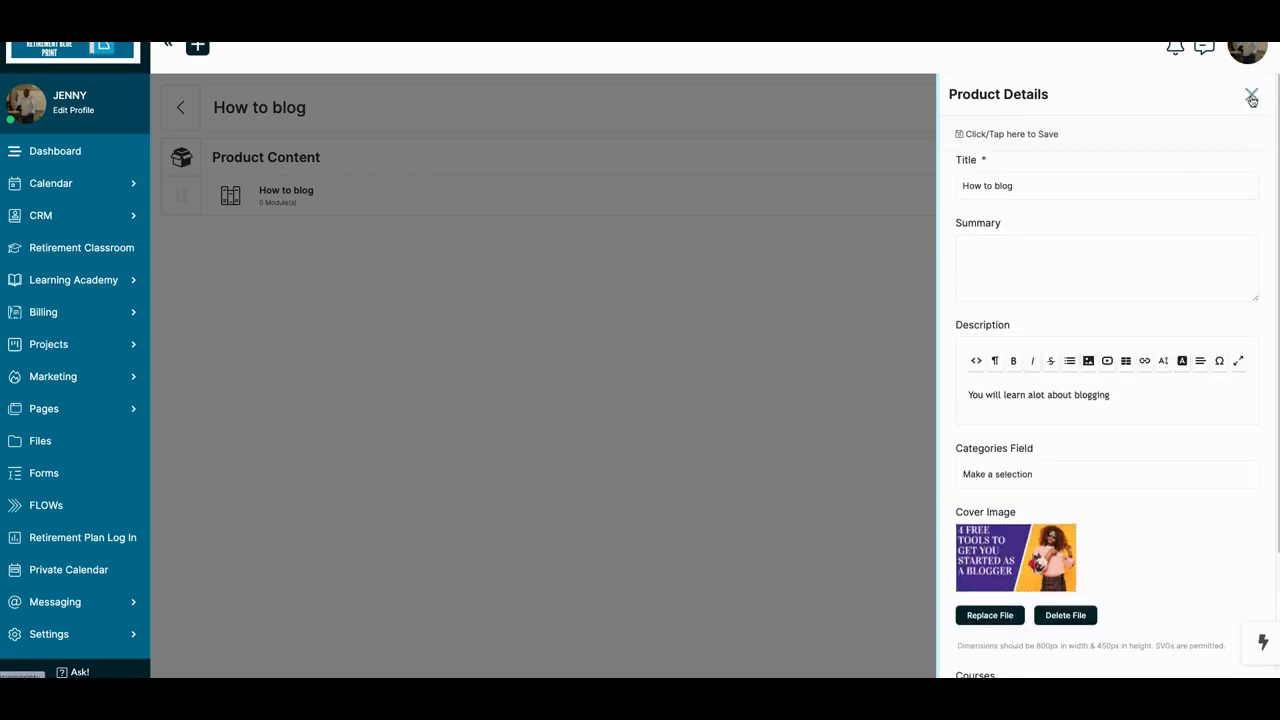
left_click(1252, 96)
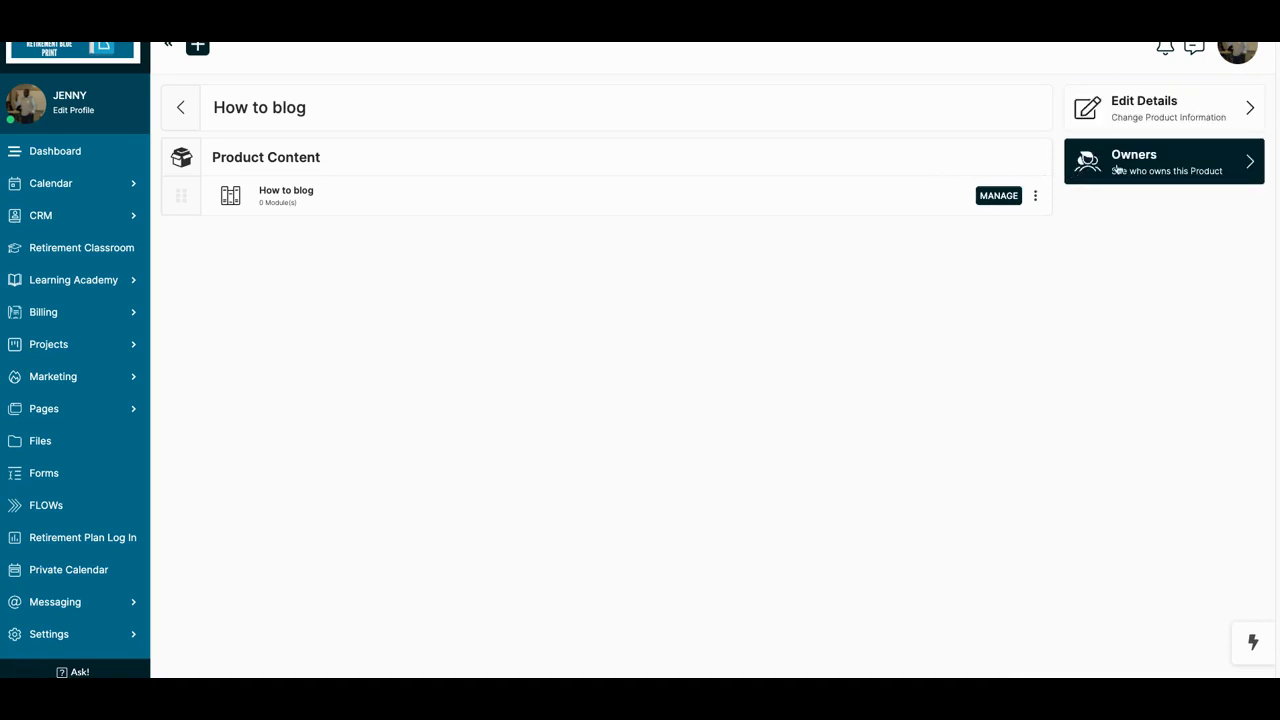
mouse_move(1130, 170)
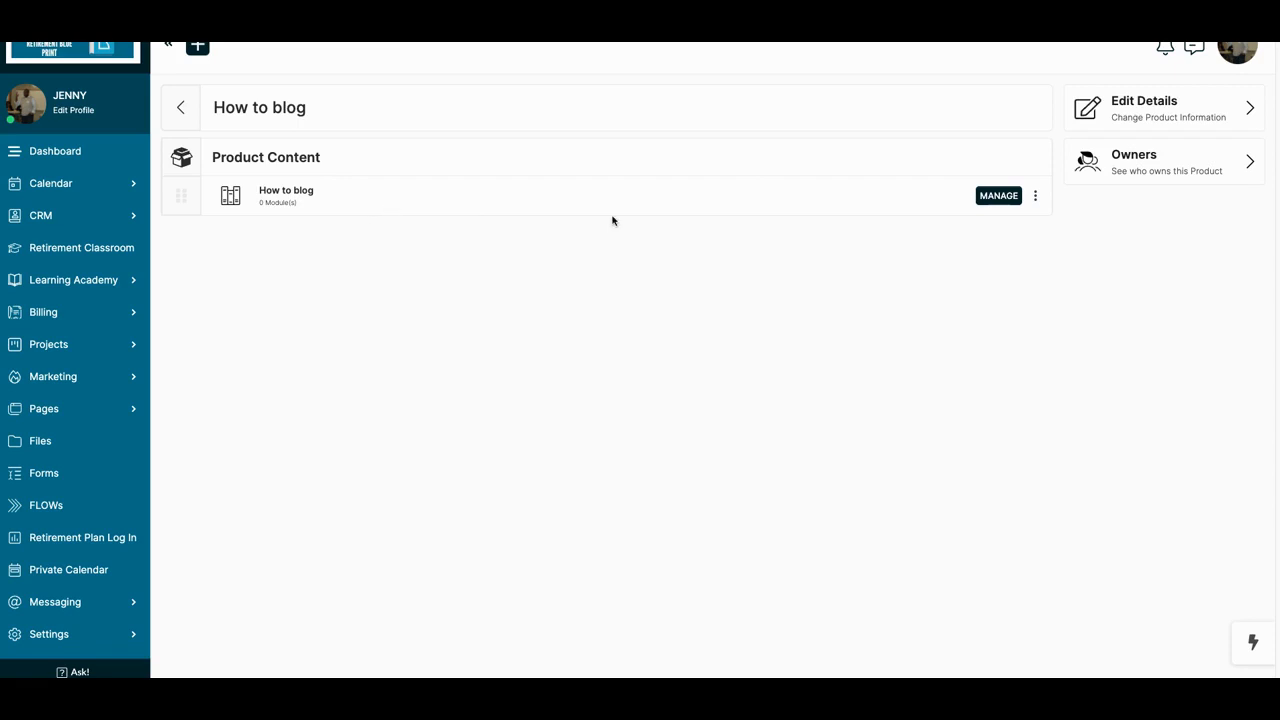
Manage the How to blog course to see its module list and course options.
left_click(996, 196)
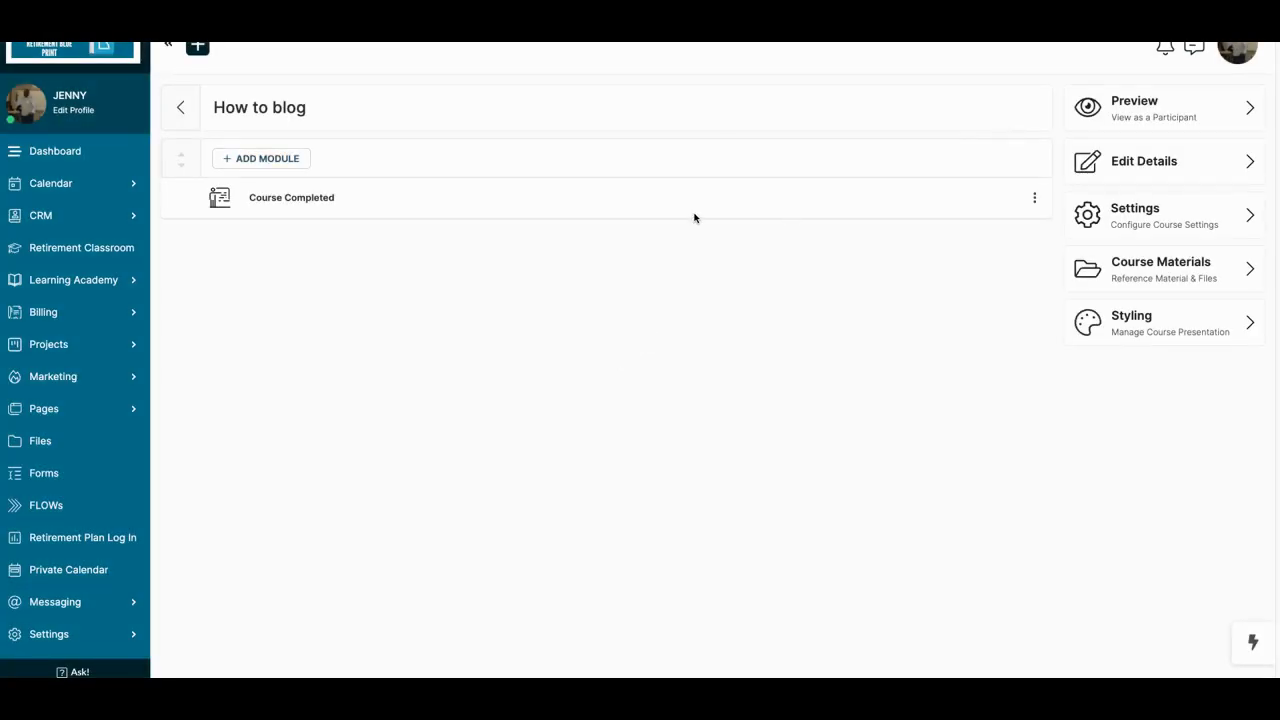
Create a module titled 'New Module 1' in the How to blog course and add a lesson to it.
left_click(260, 158)
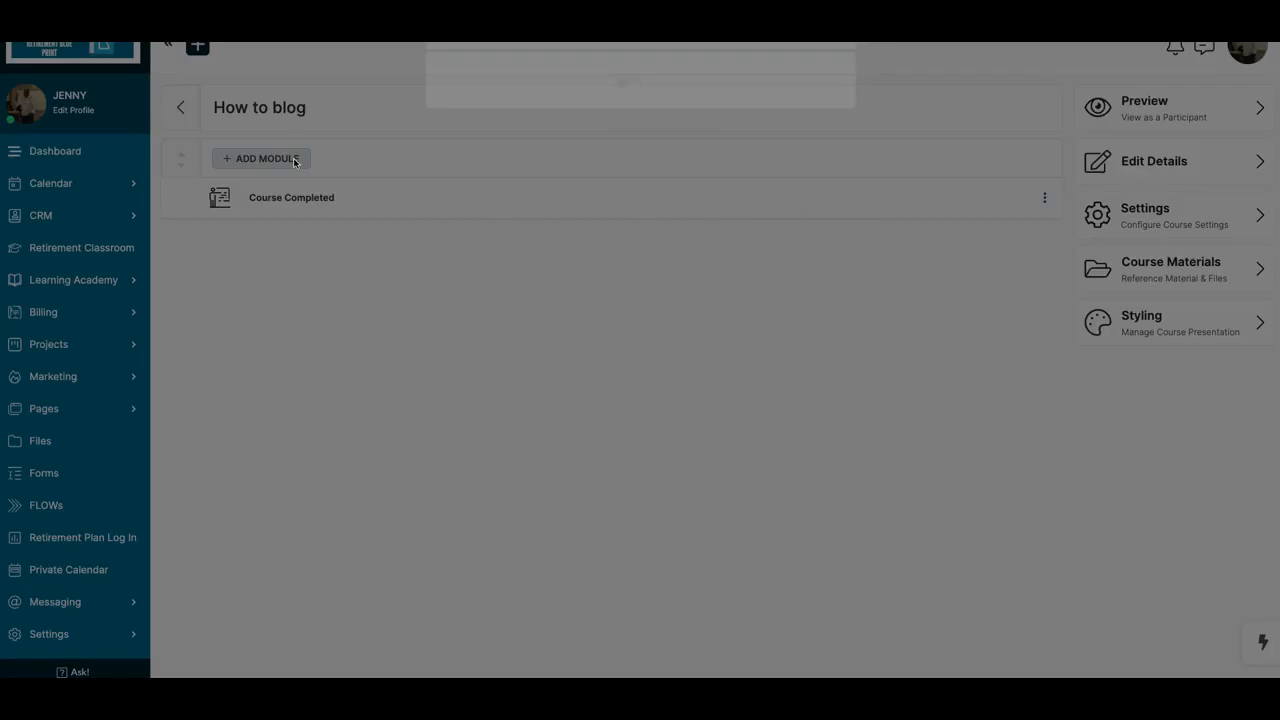
left_click(260, 158)
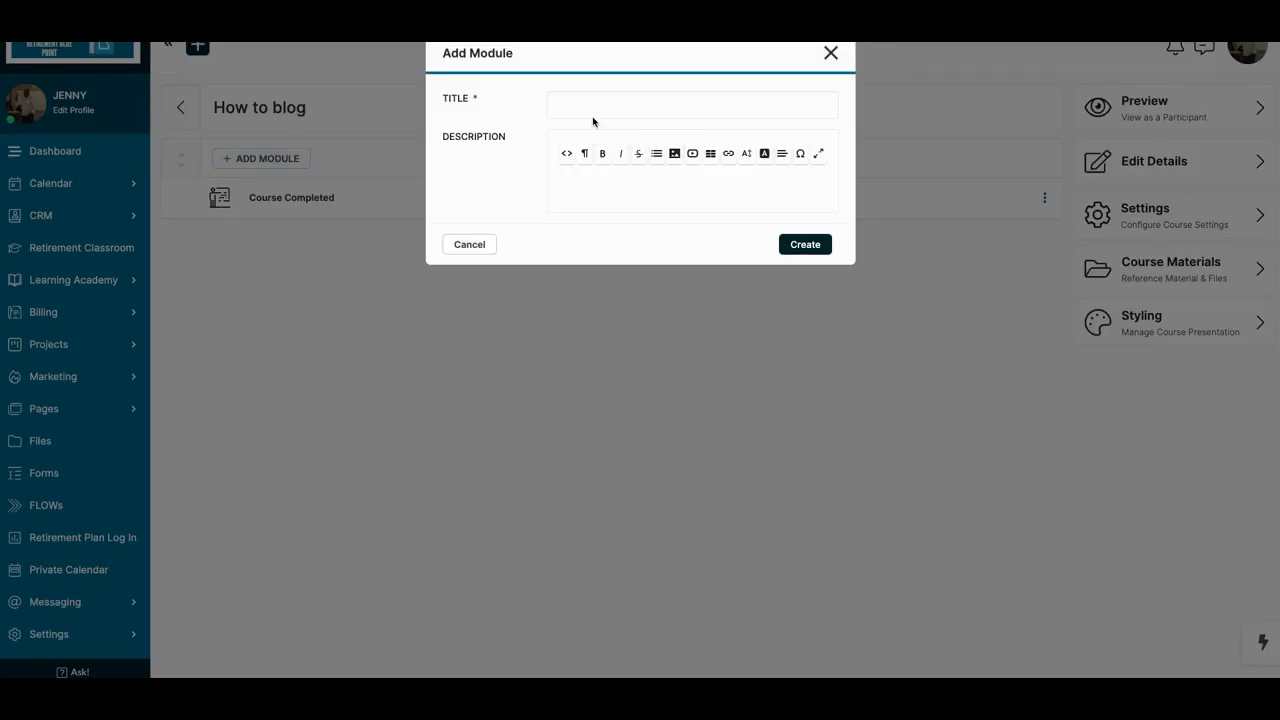
left_click(692, 104)
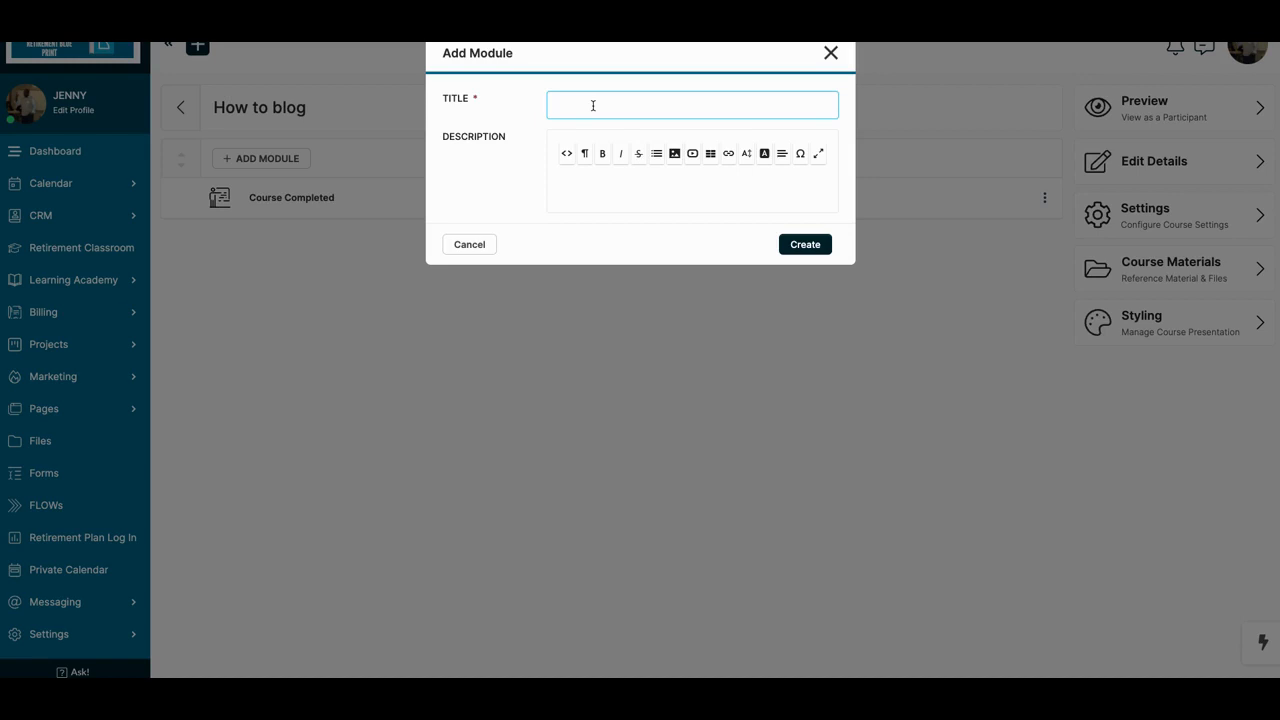
type("New")
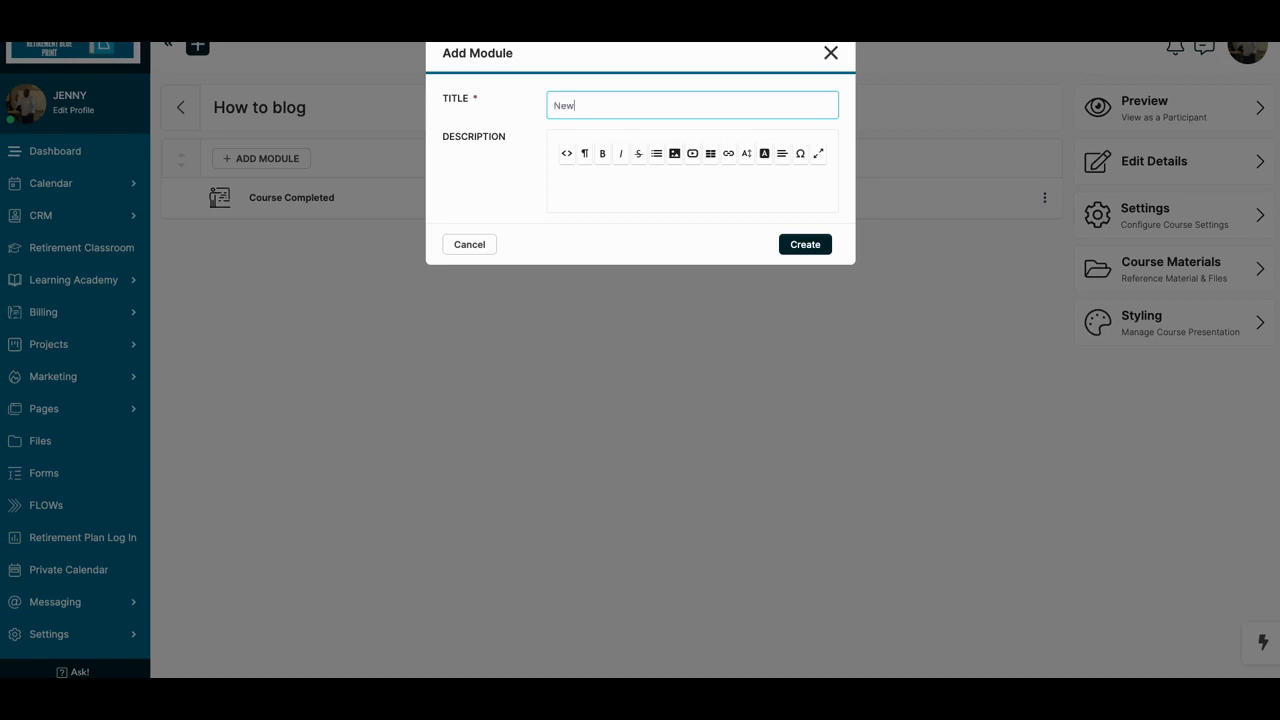
type("Module")
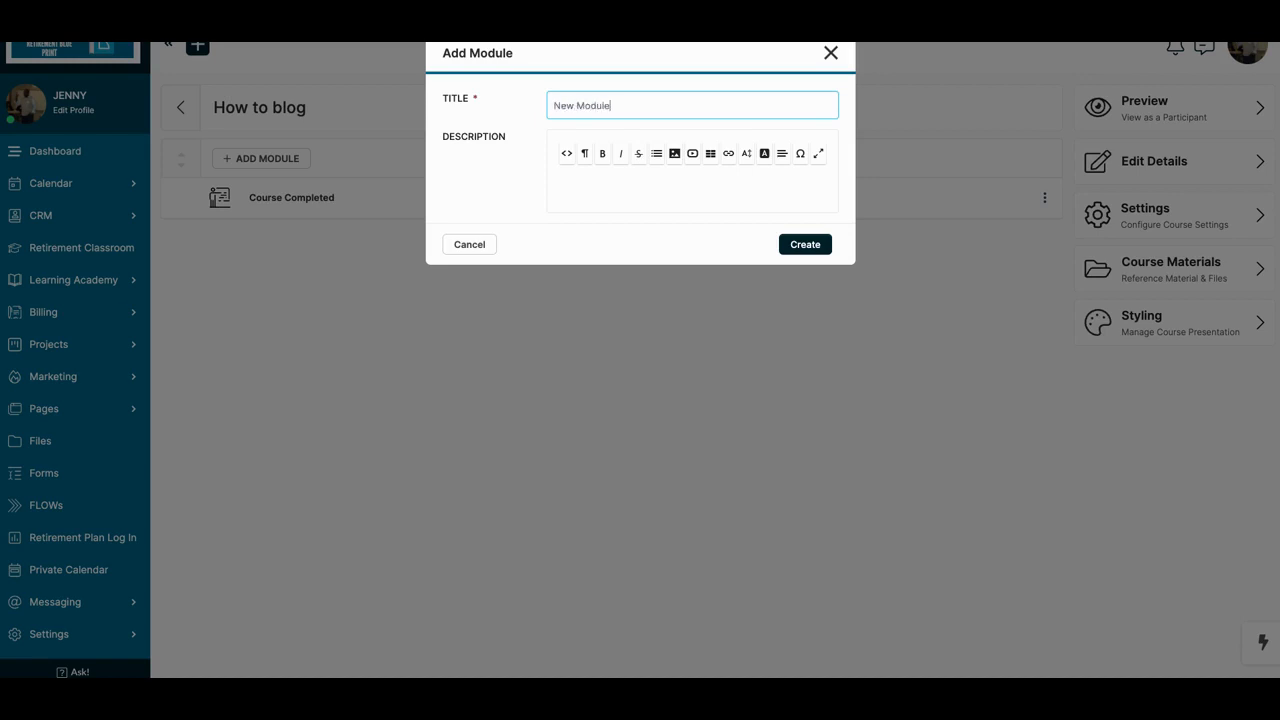
type("1")
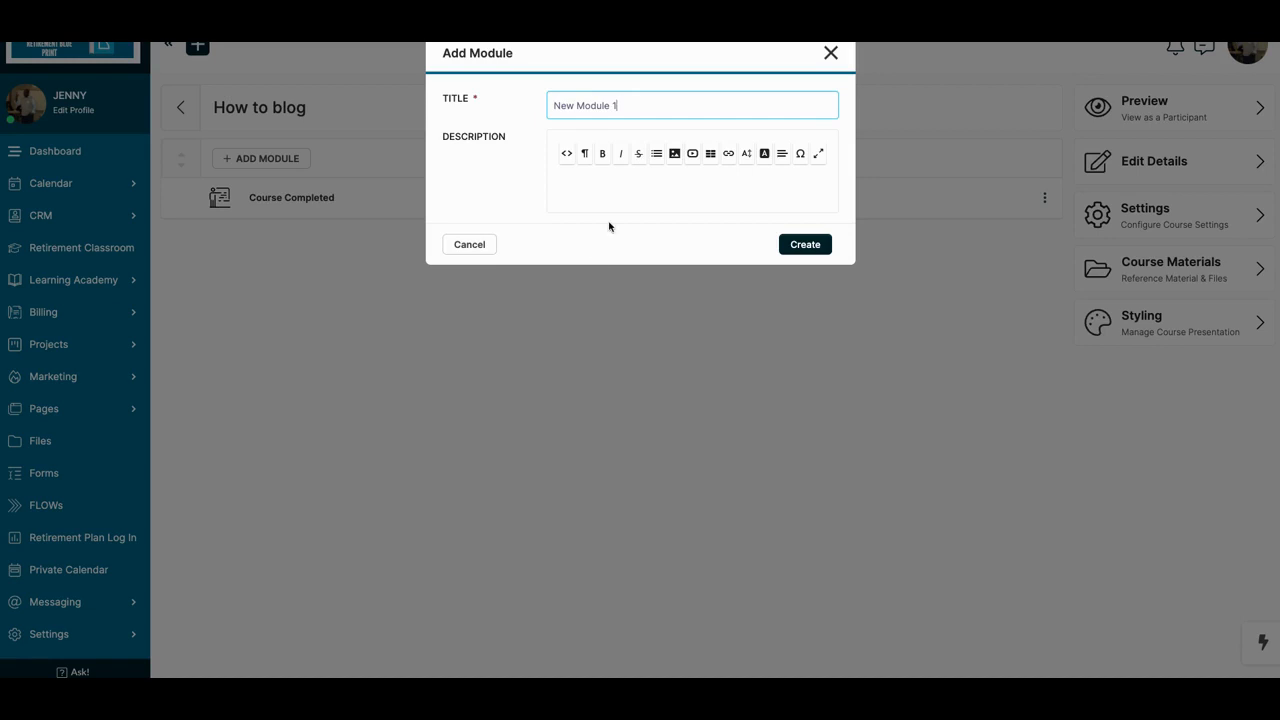
left_click(804, 244)
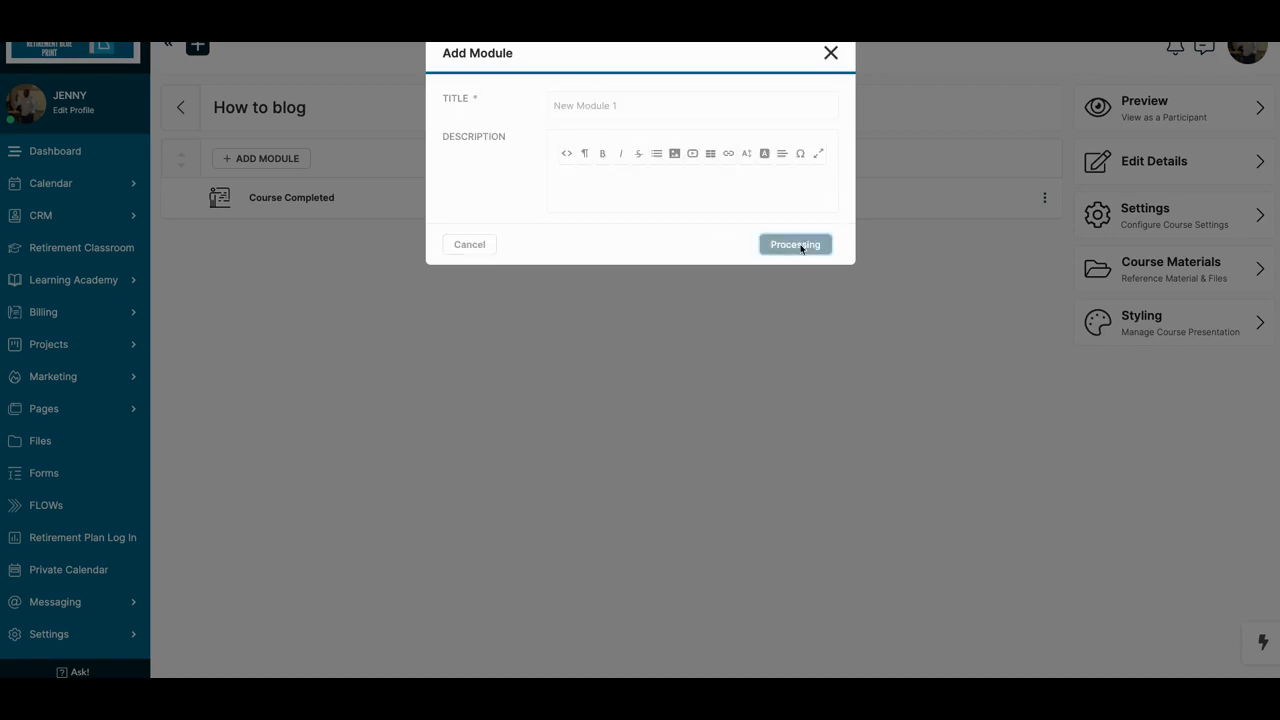
left_click(796, 244)
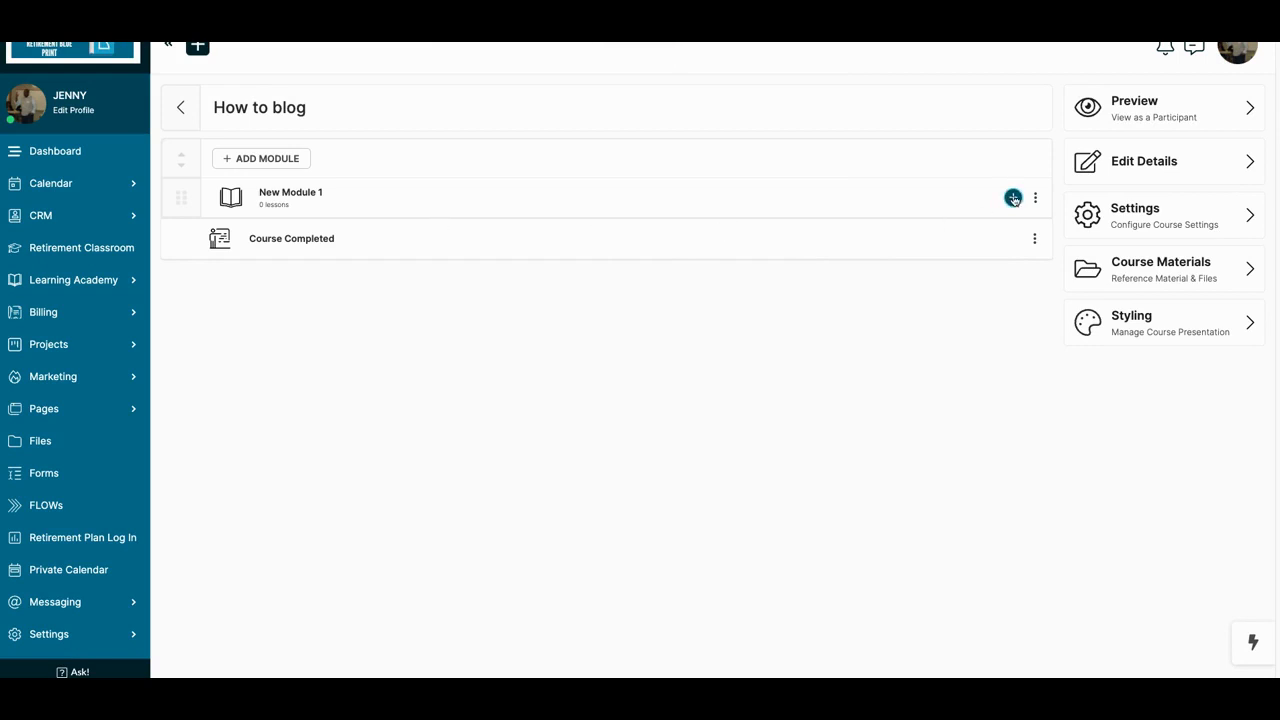
left_click(1012, 198)
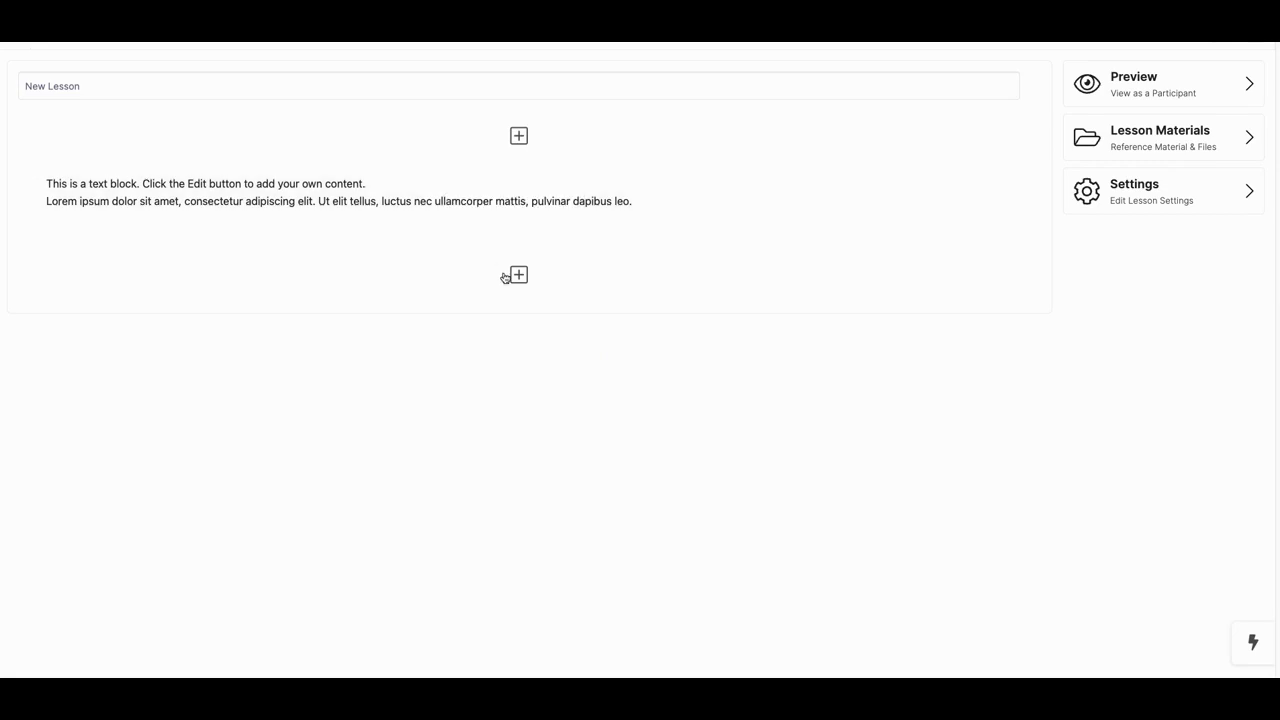
Bring up the Add New Row choices below the text block, then dismiss them.
left_click(514, 276)
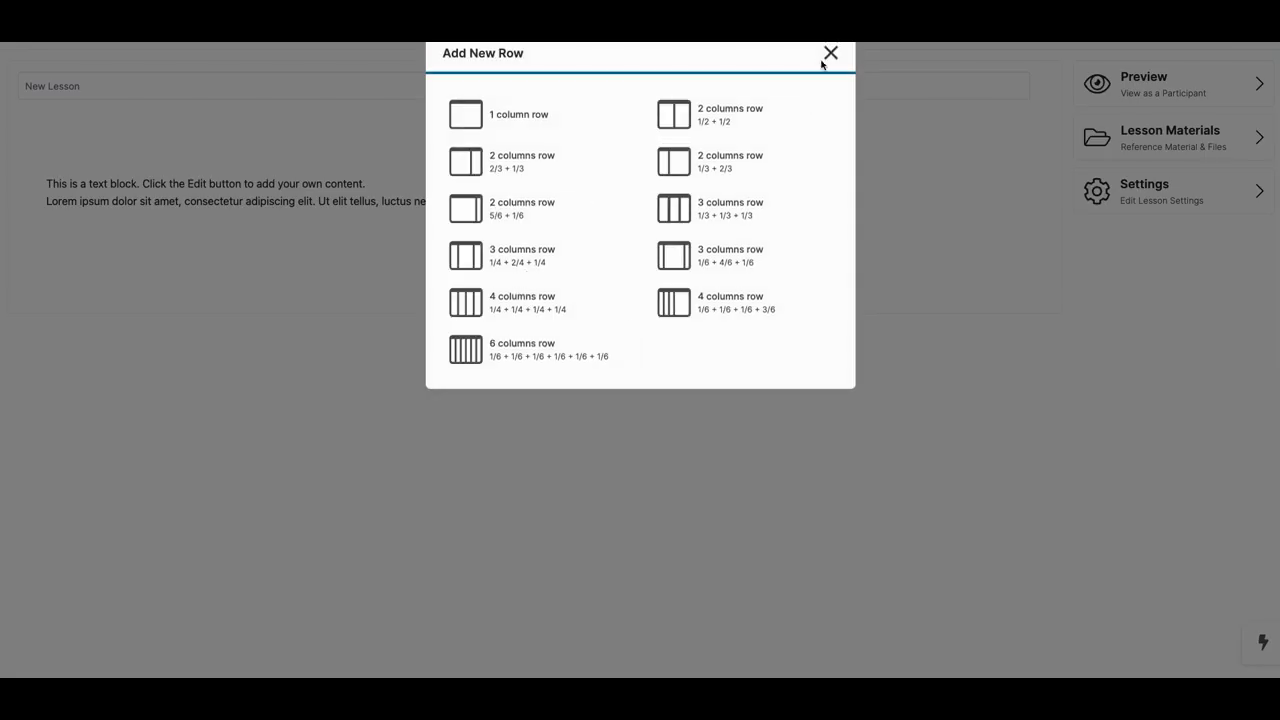
left_click(830, 52)
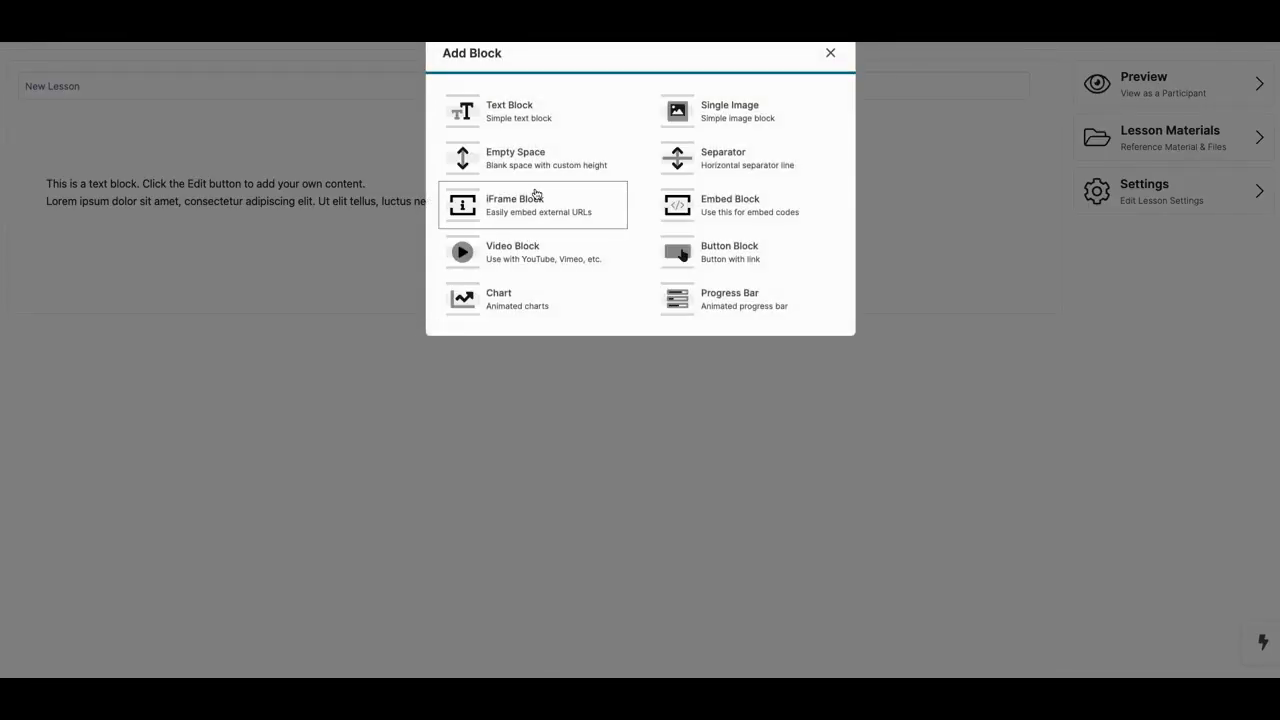
mouse_move(508, 190)
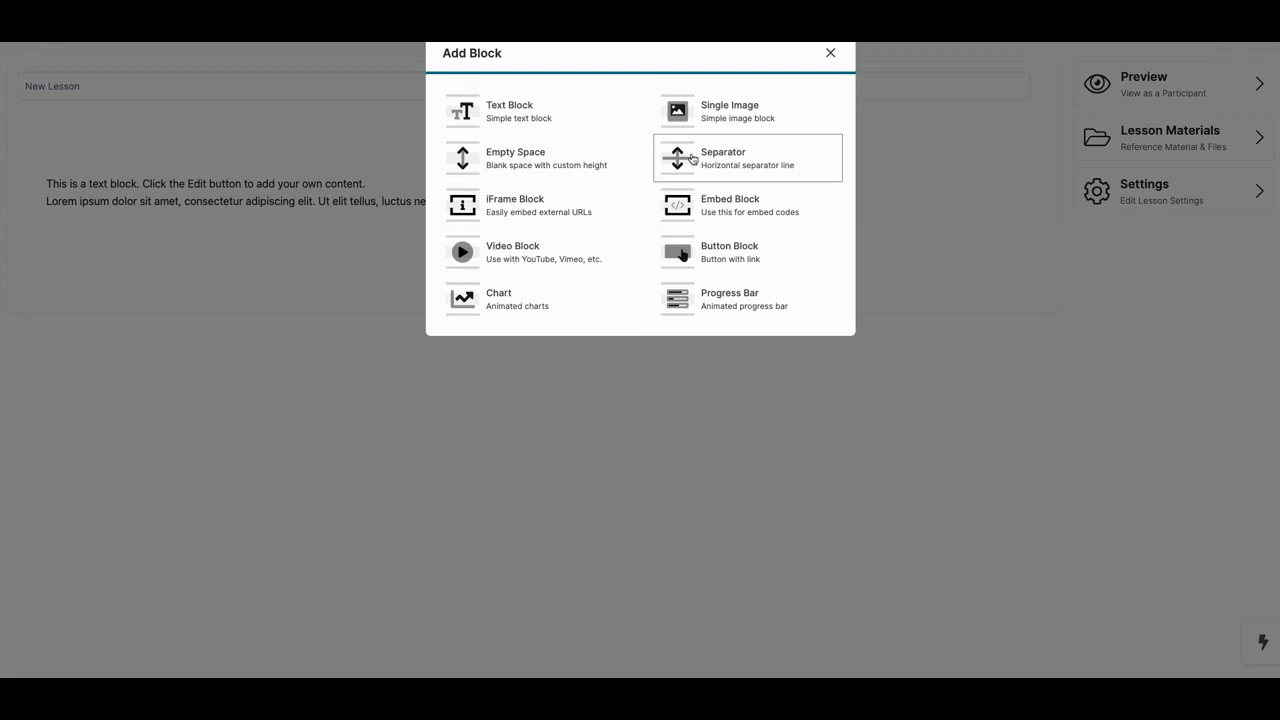
mouse_move(700, 252)
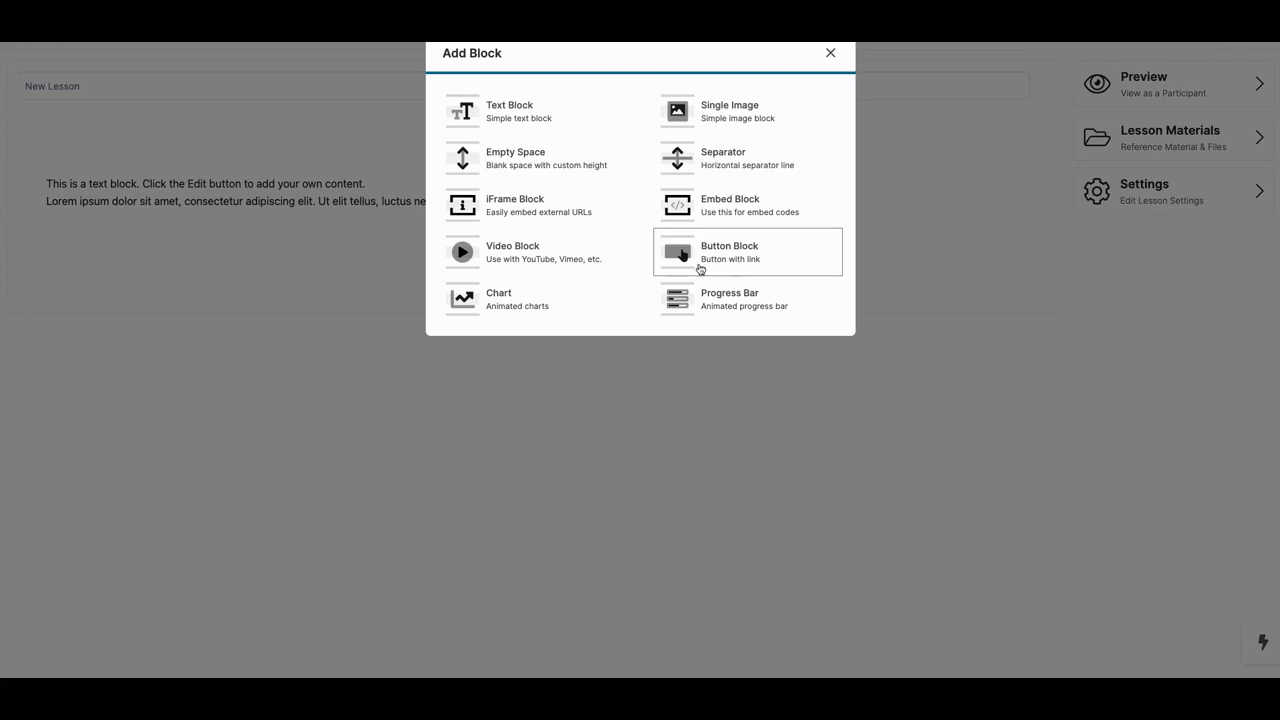
mouse_move(644, 260)
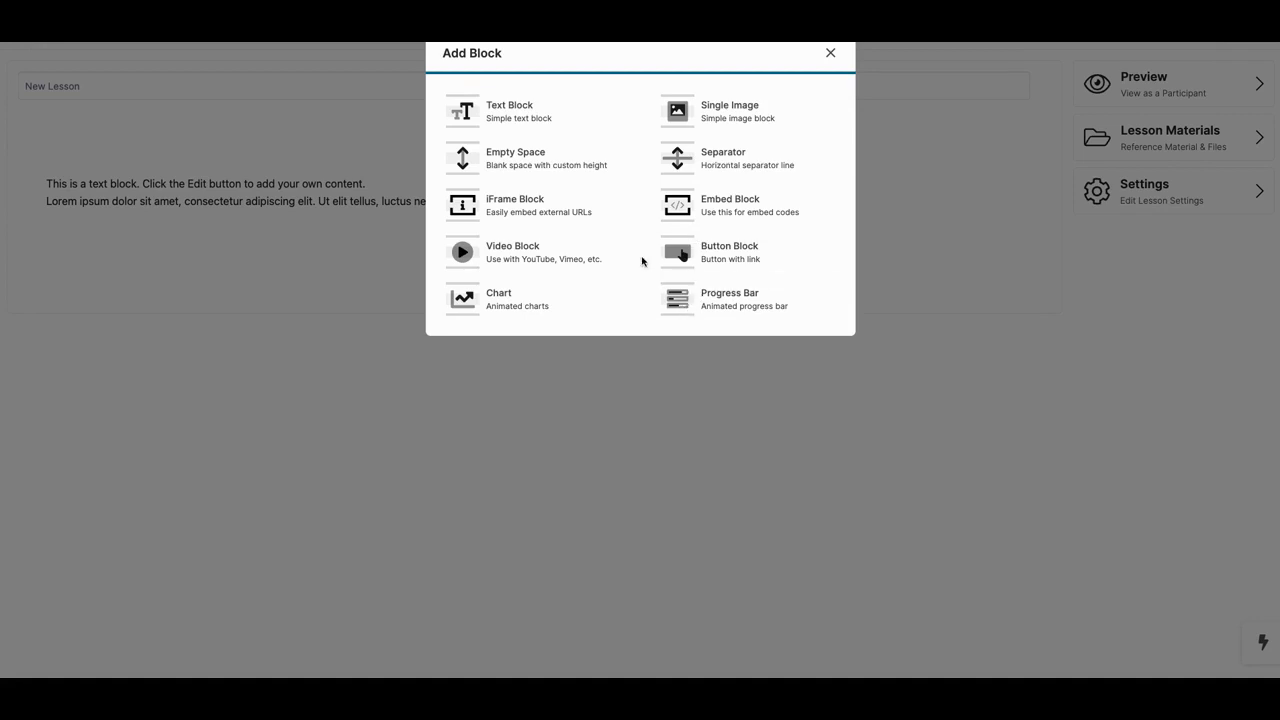
Insert a Video Block into the New Lesson, keeping YouTube as the video source.
left_click(512, 252)
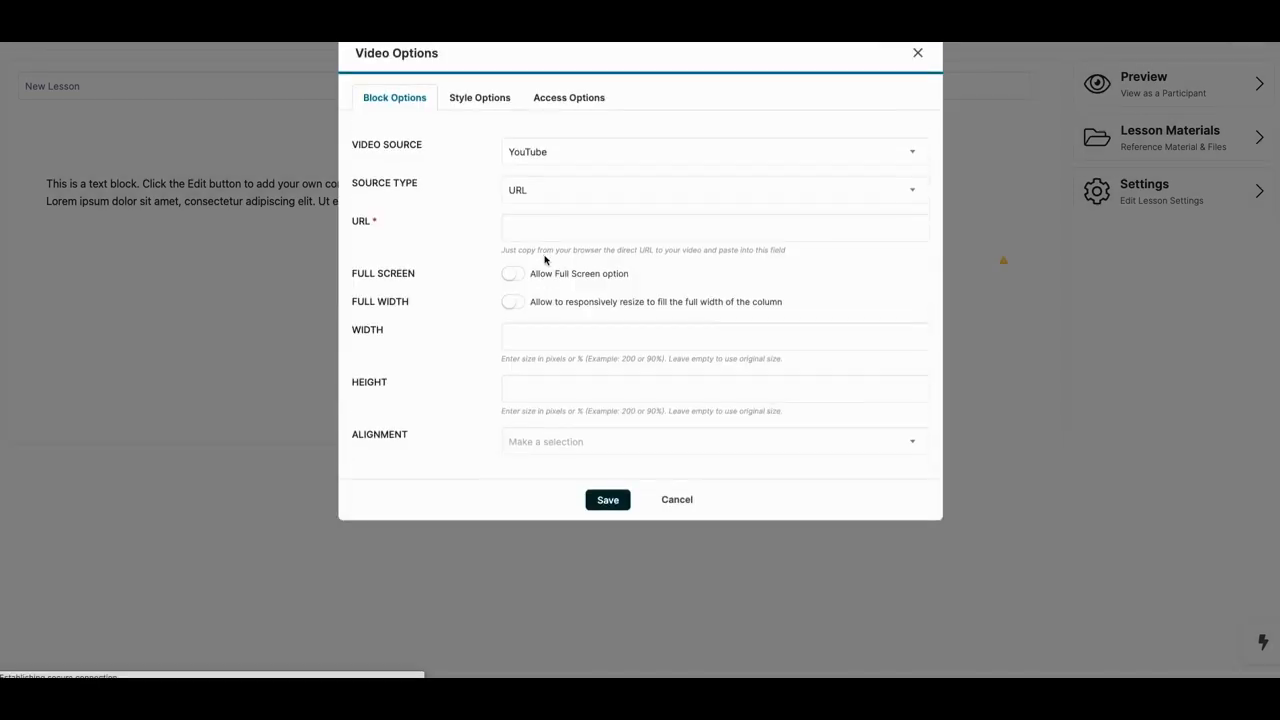
mouse_move(560, 184)
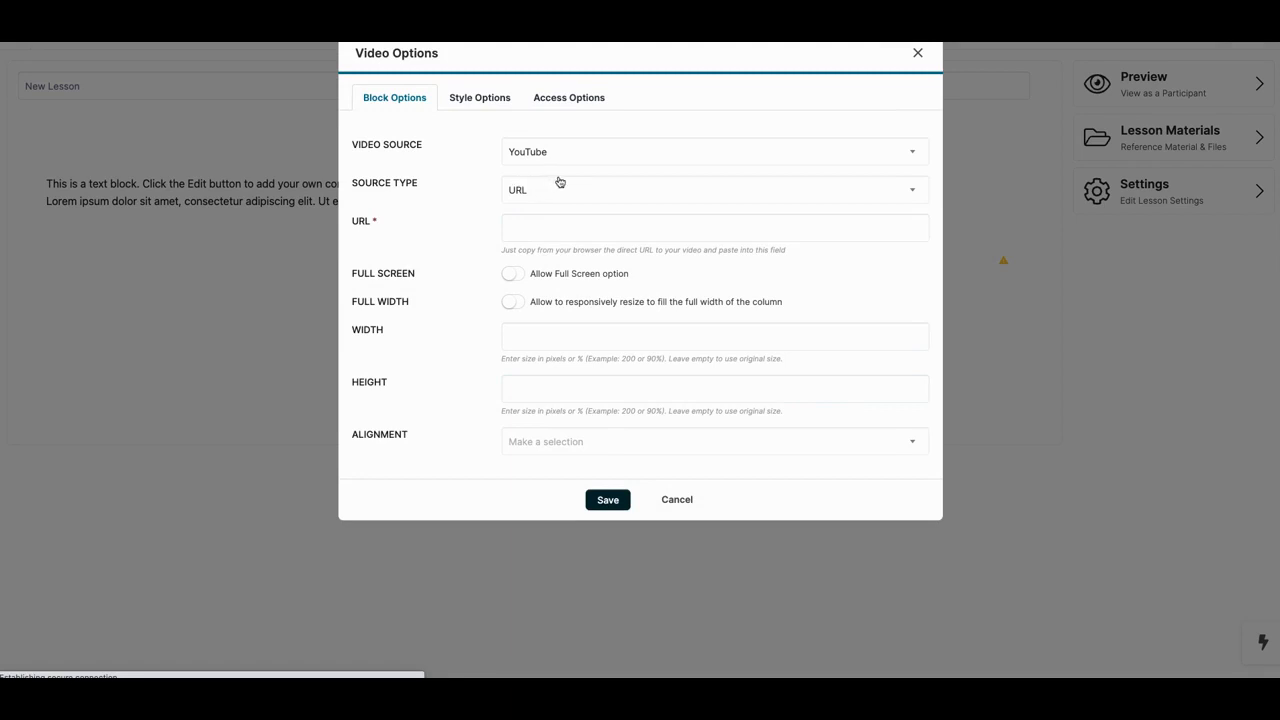
mouse_move(552, 182)
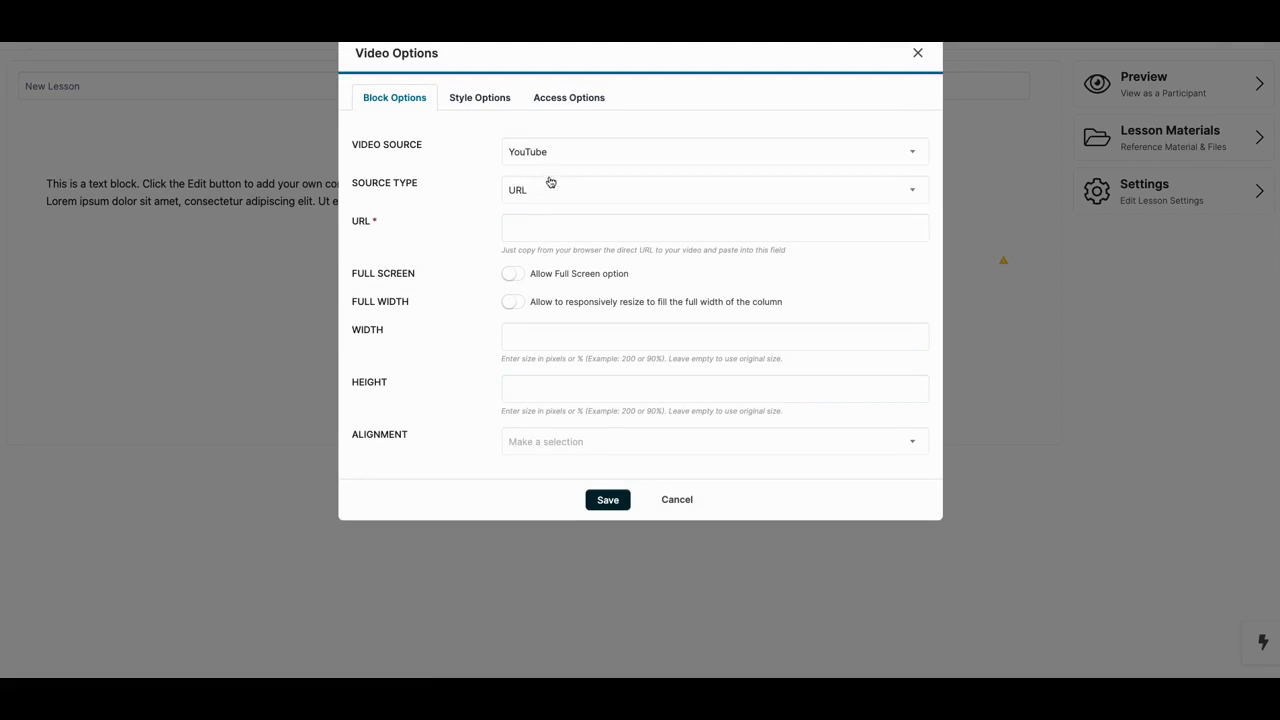
left_click(712, 152)
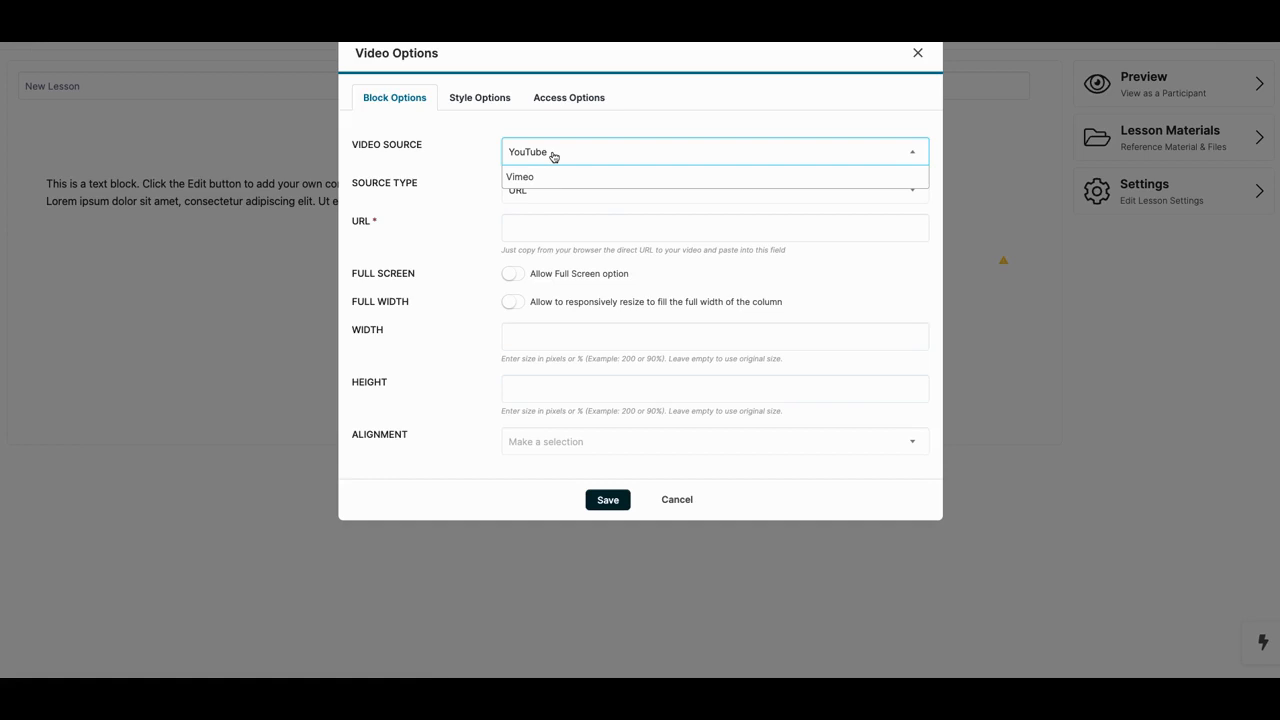
left_click(712, 152)
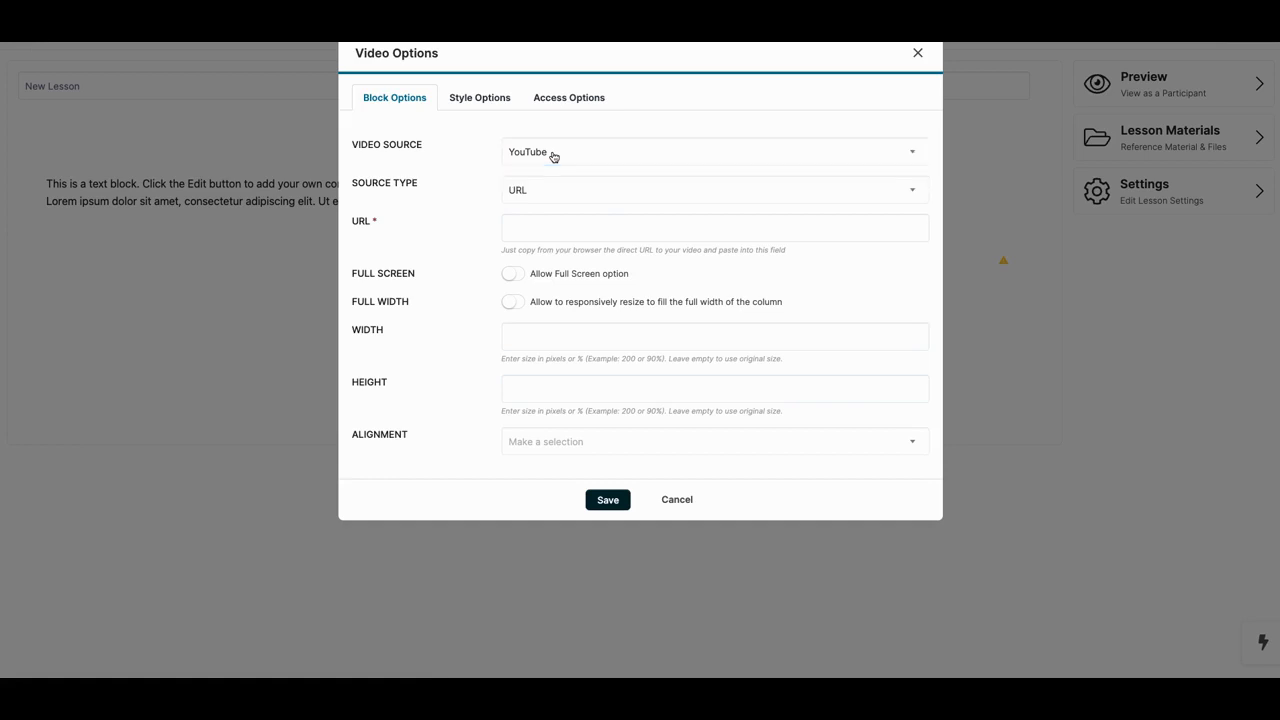
mouse_move(536, 136)
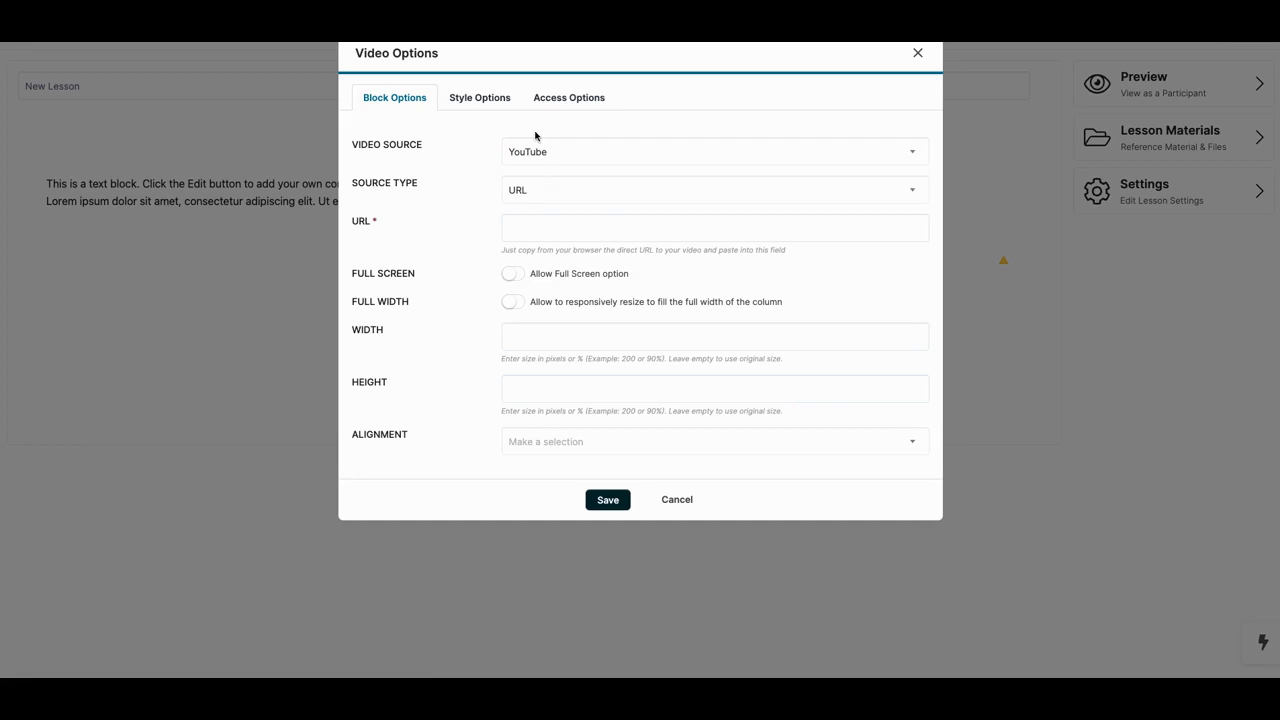
left_click(480, 96)
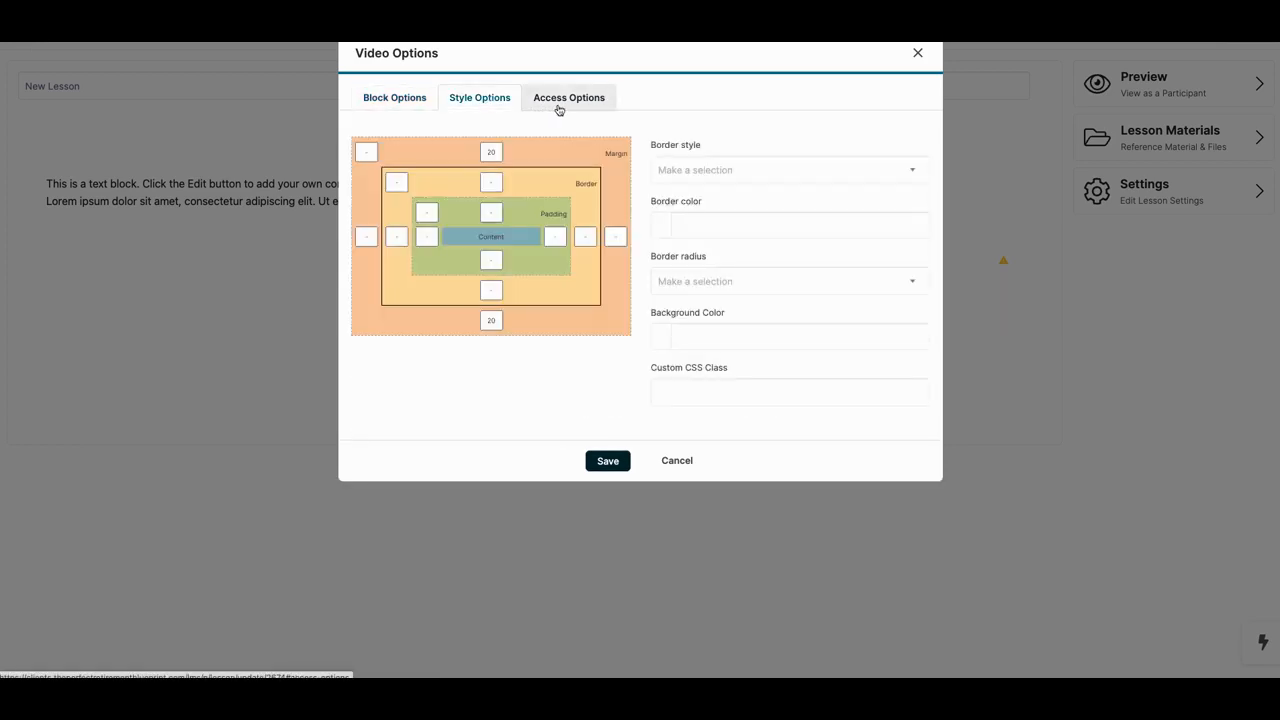
left_click(568, 96)
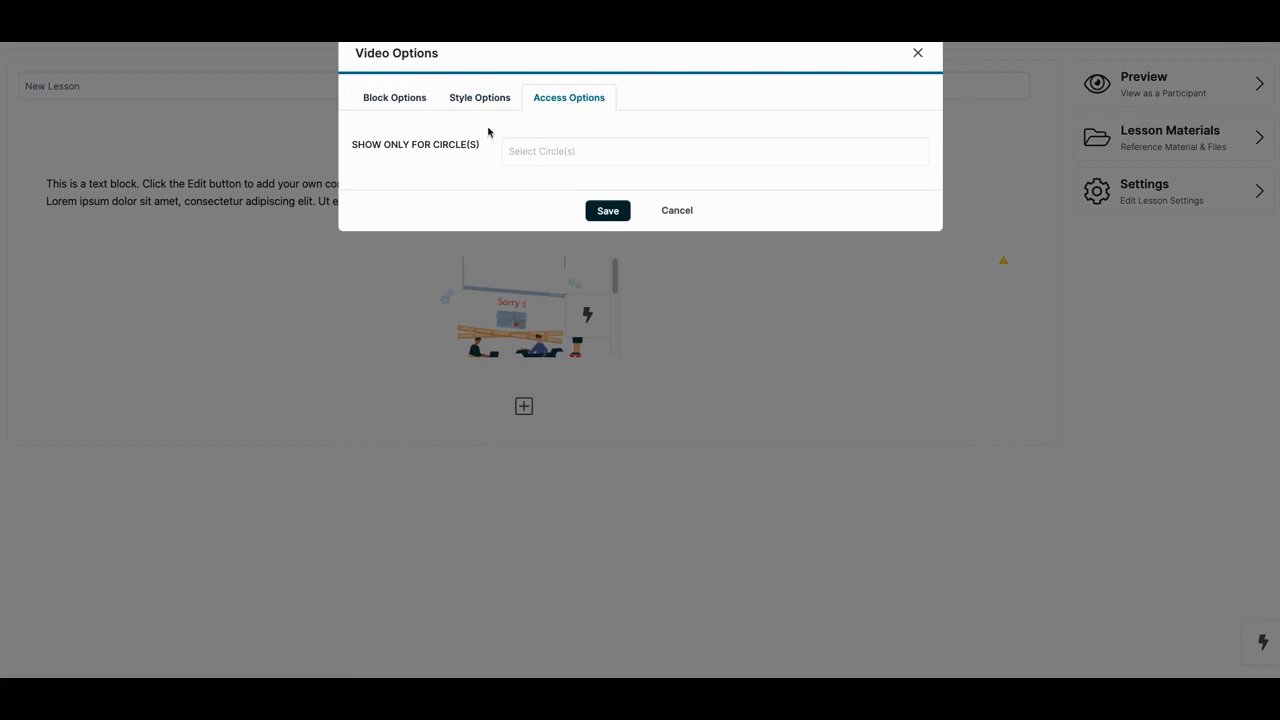
mouse_move(450, 140)
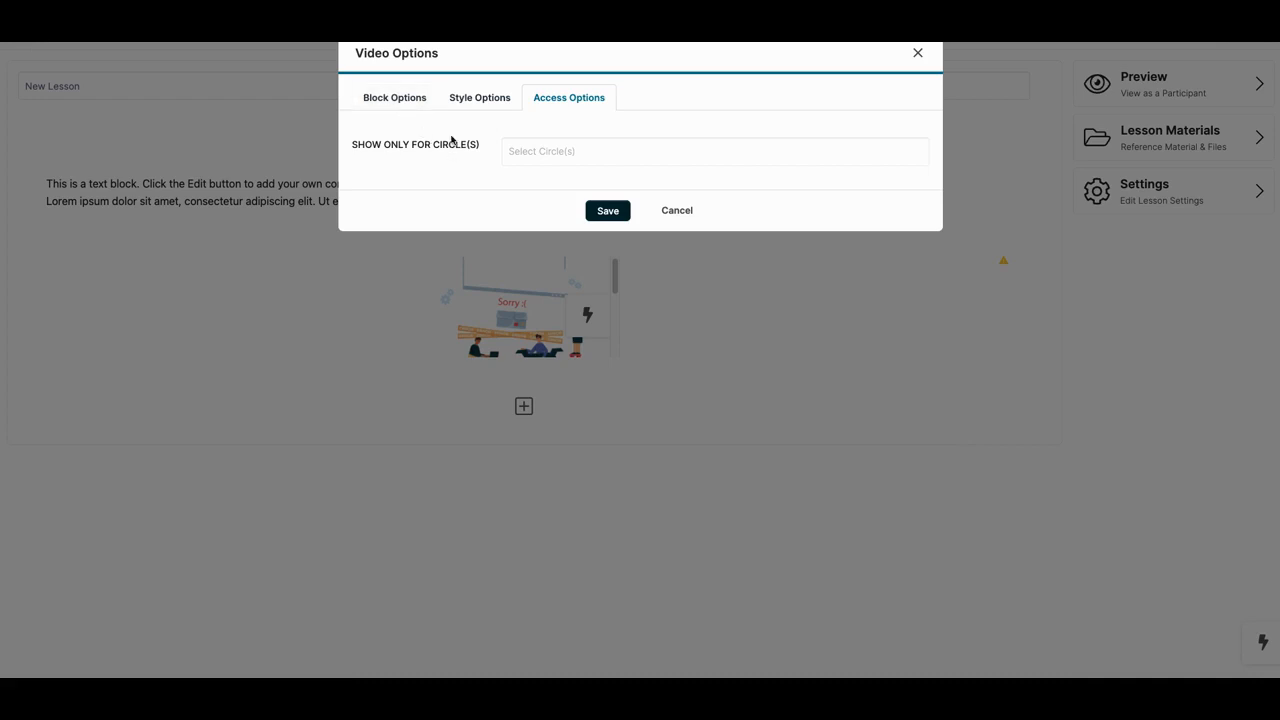
mouse_move(528, 190)
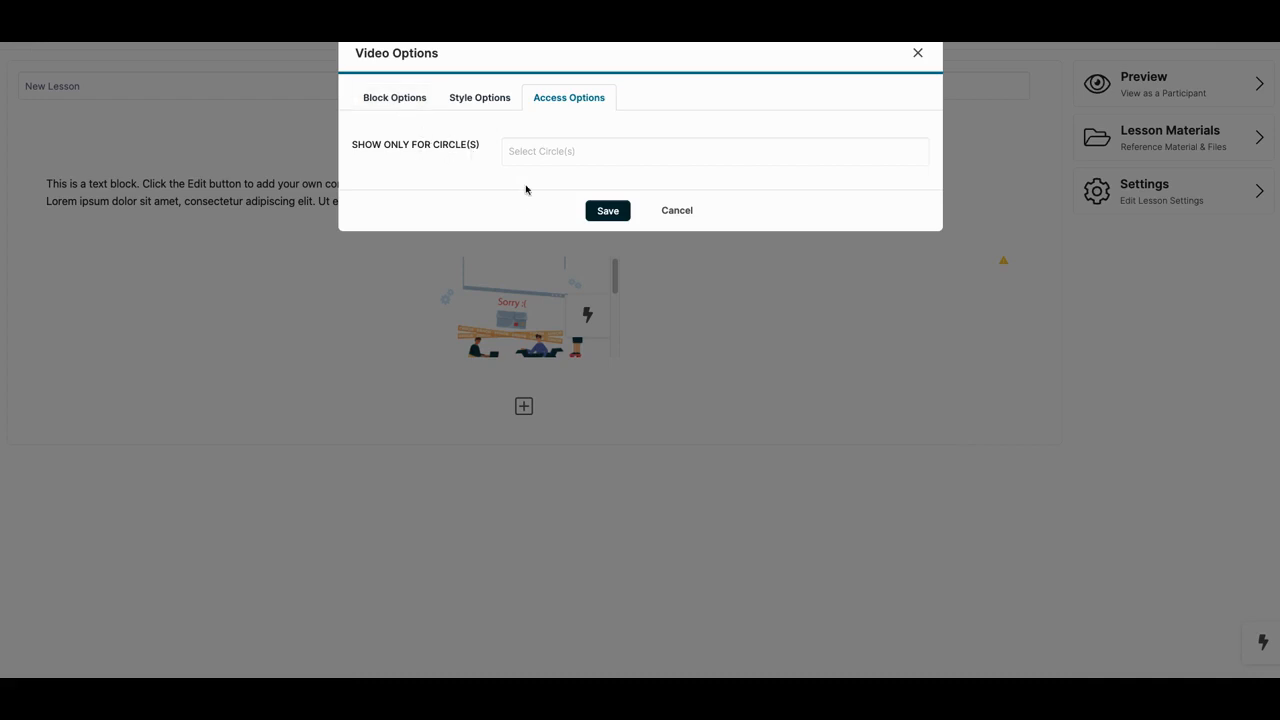
mouse_move(510, 140)
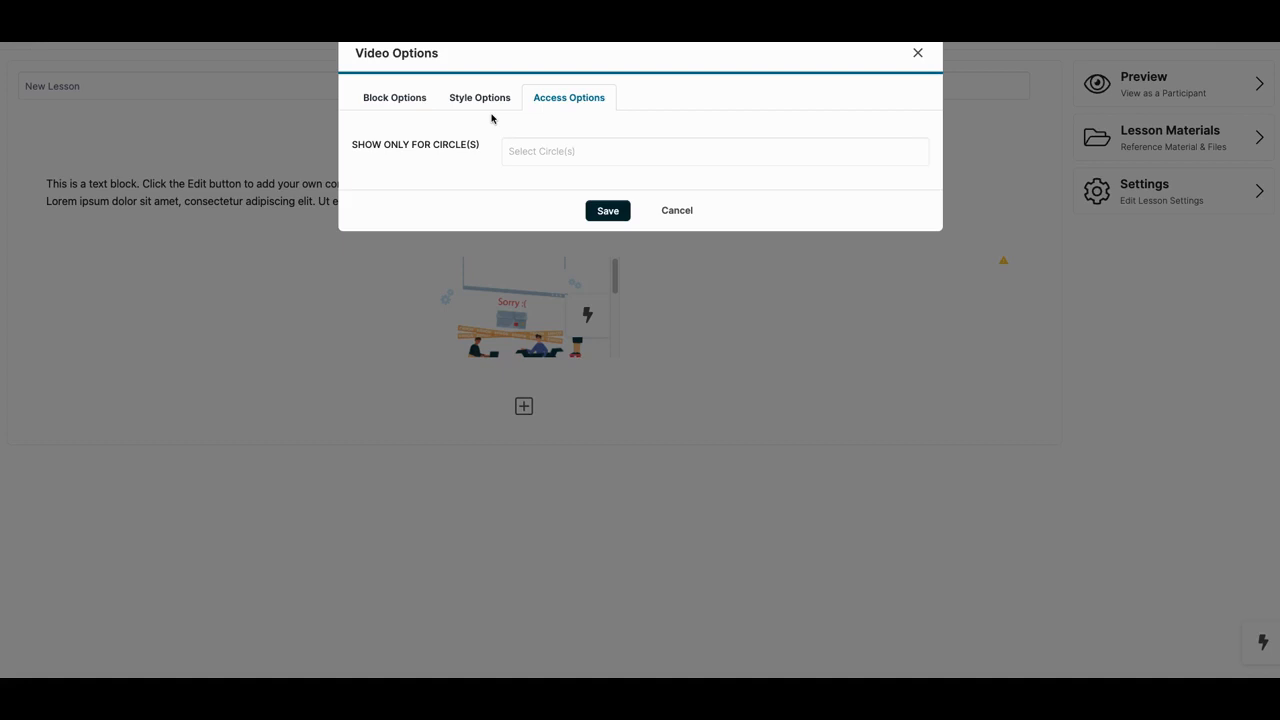
mouse_move(482, 156)
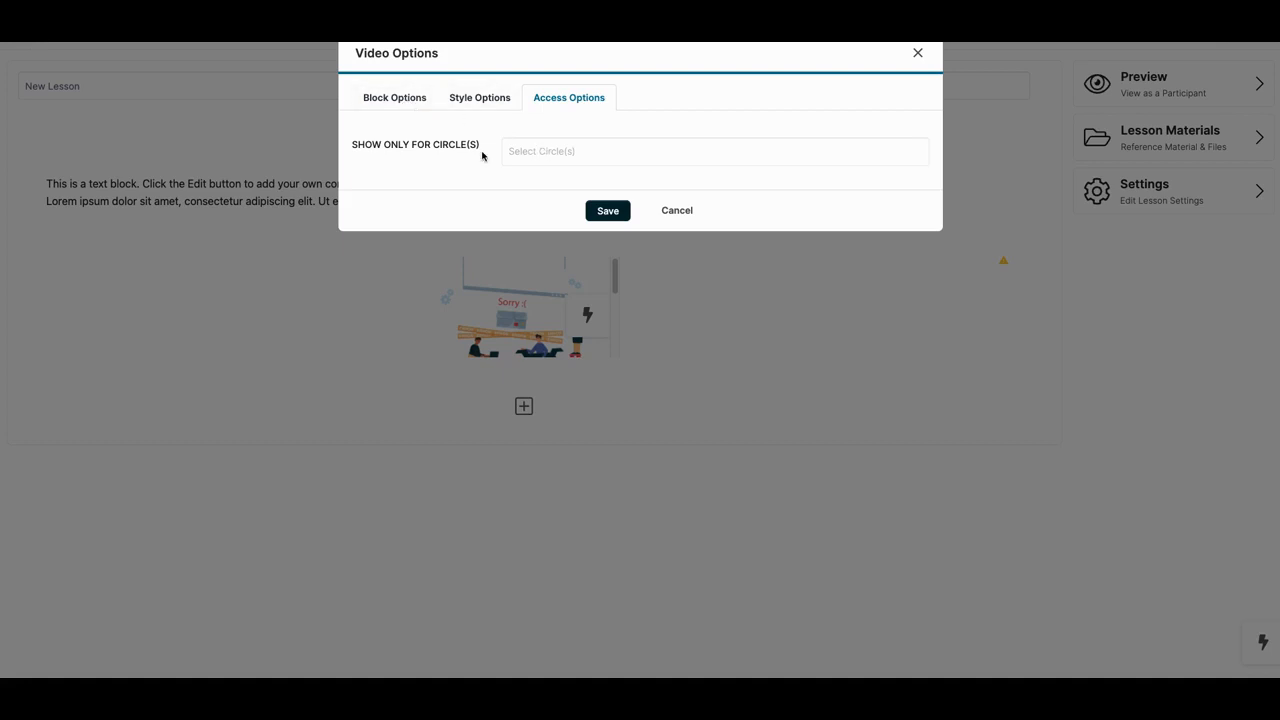
left_click(394, 96)
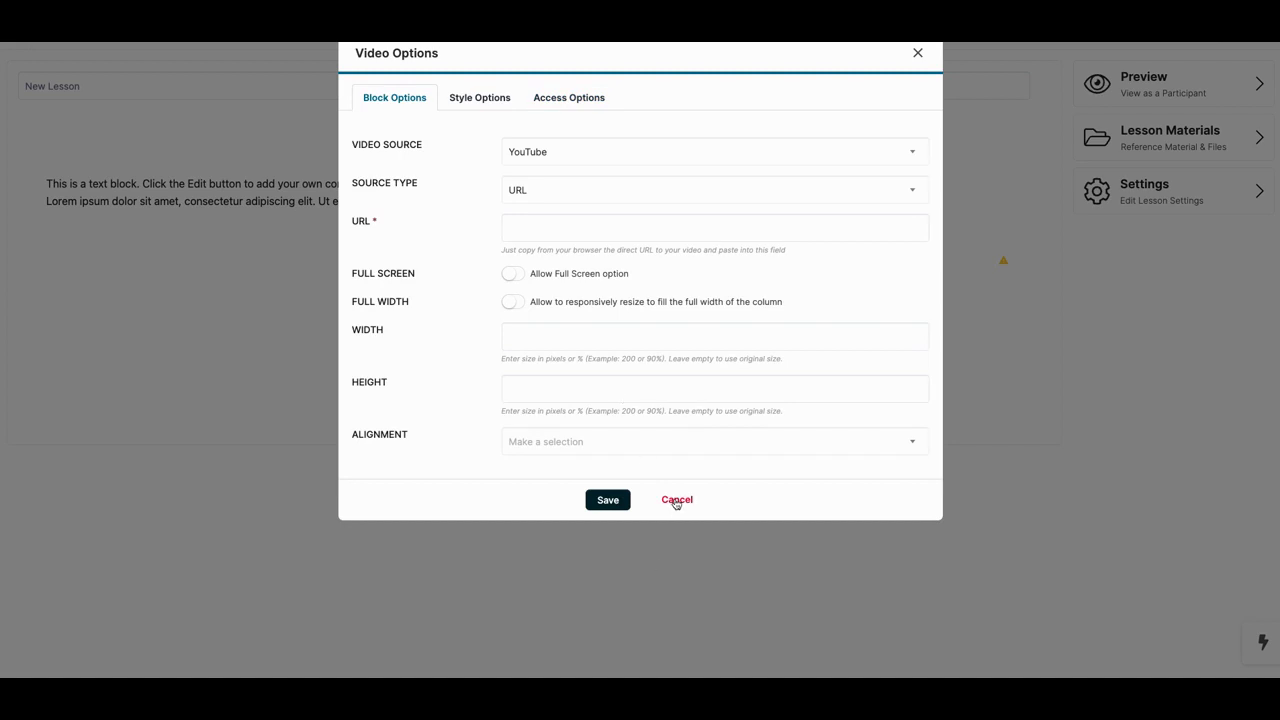
Cancel the Video Options dialog, leaving the video placeholder below the lesson's text block.
left_click(676, 500)
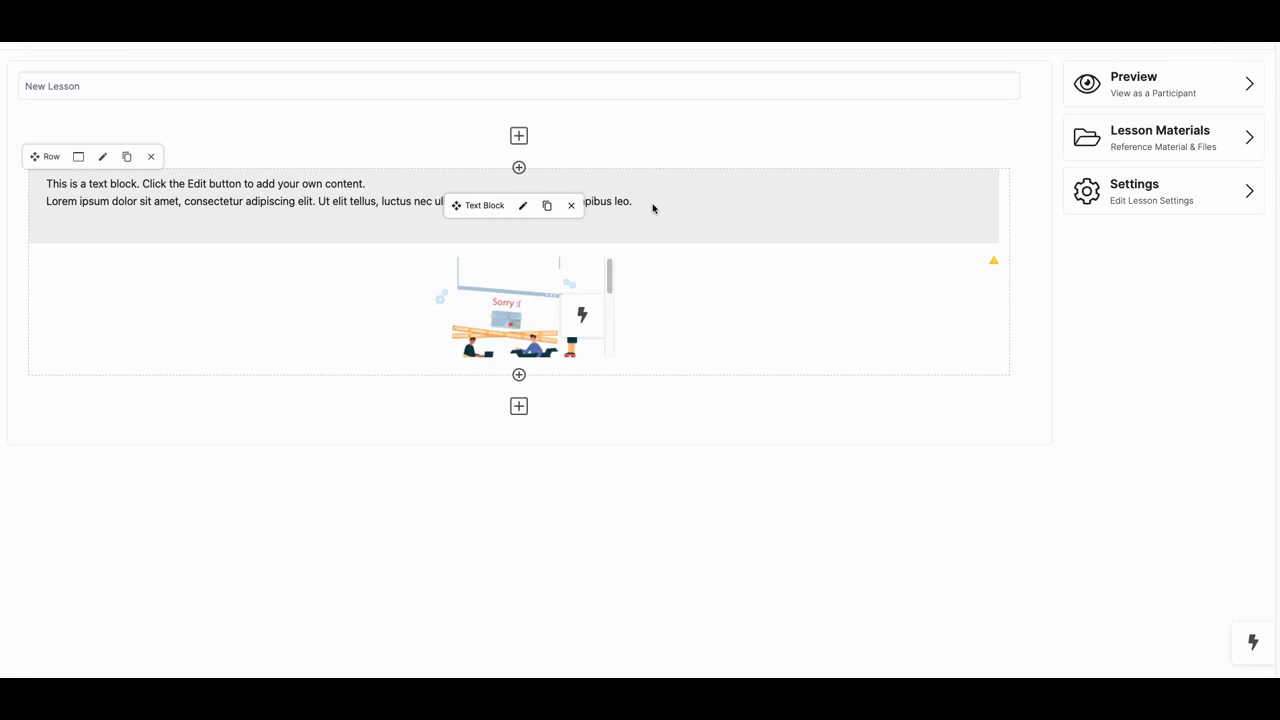
mouse_move(664, 176)
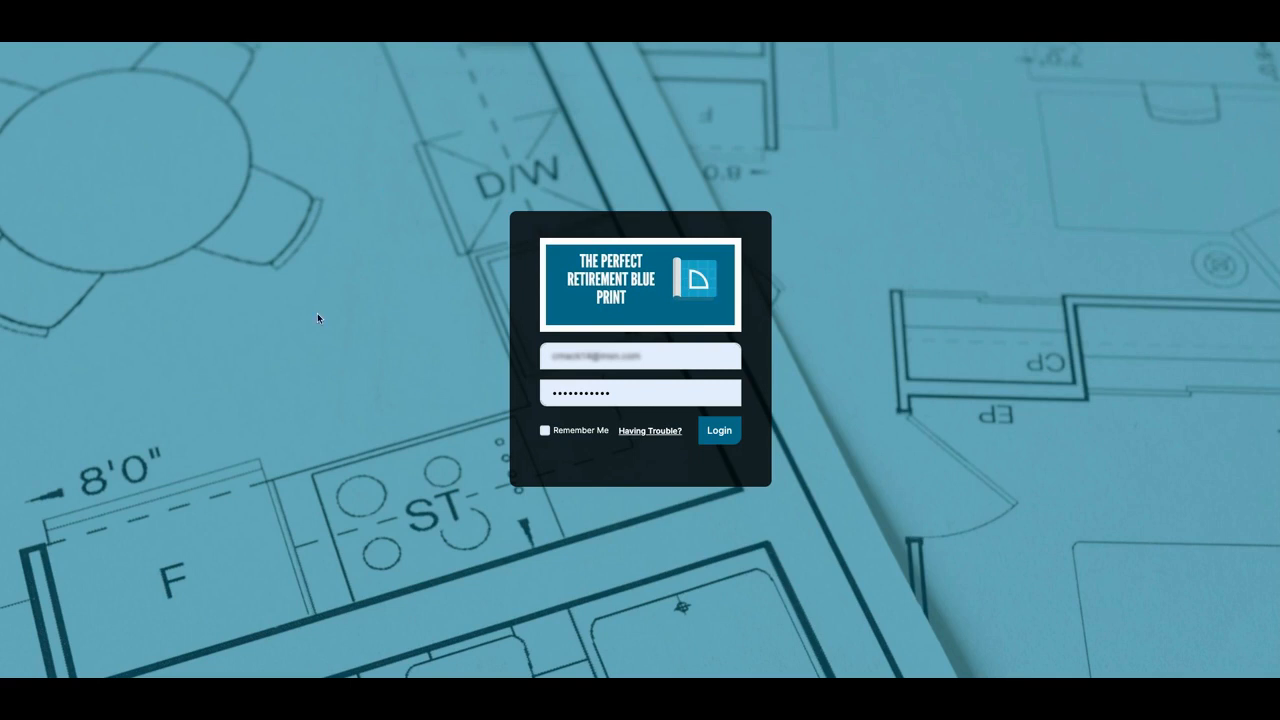
mouse_move(268, 432)
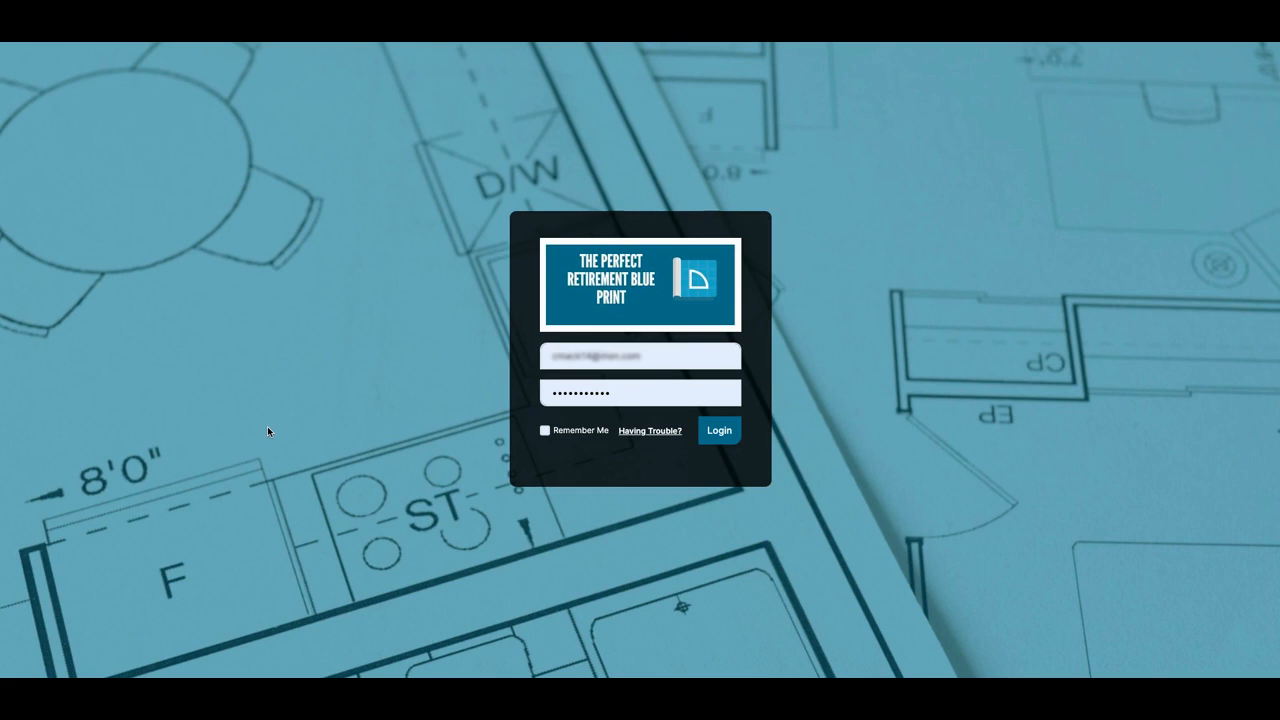
mouse_move(304, 400)
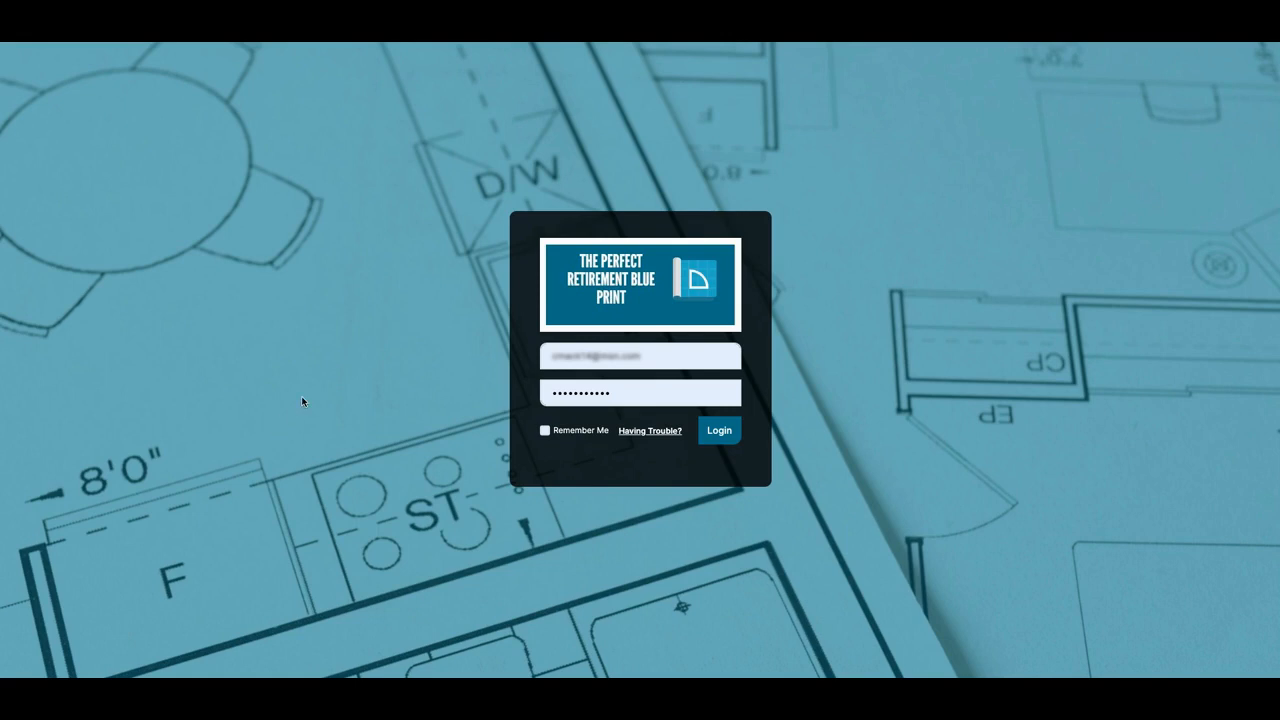
mouse_move(552, 344)
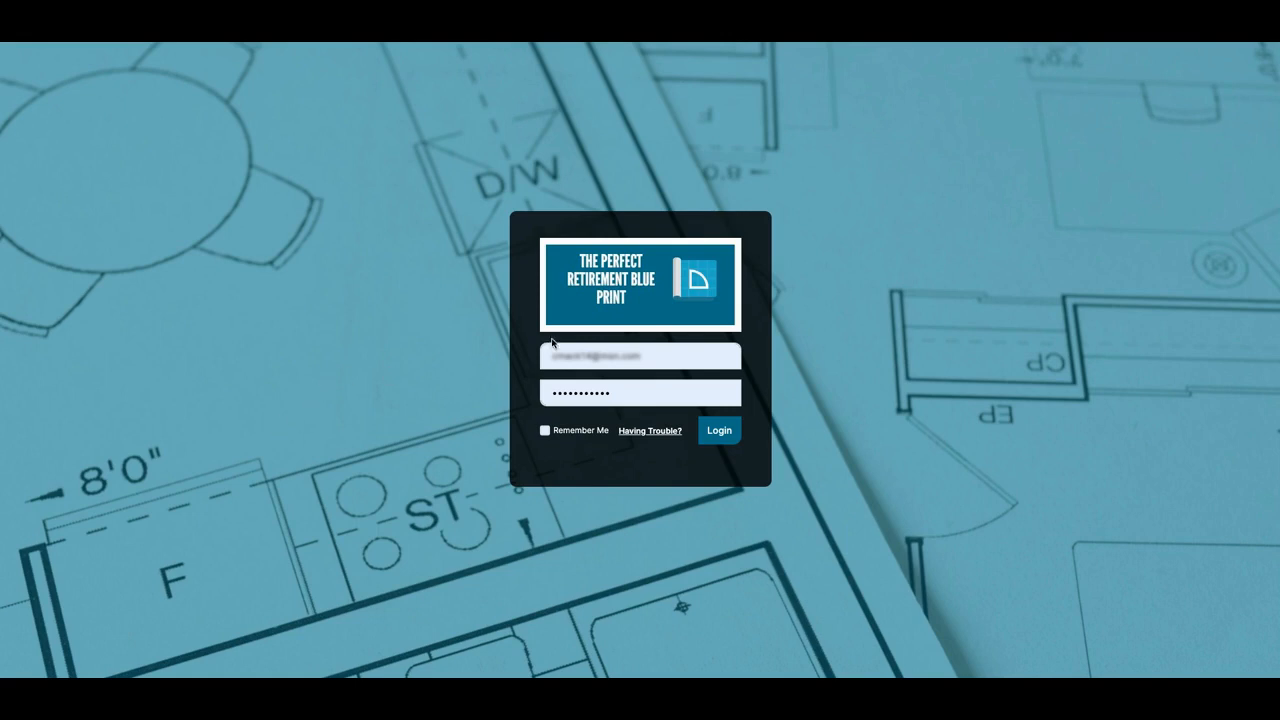
mouse_move(842, 308)
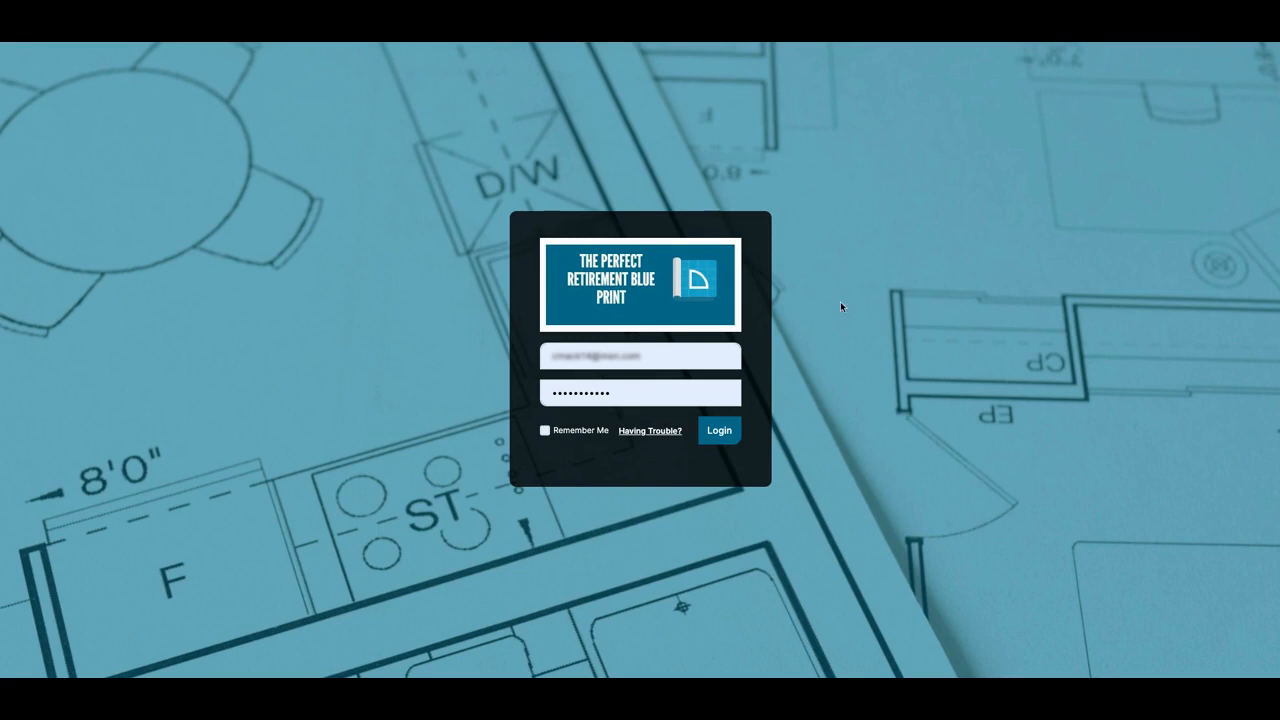
mouse_move(536, 176)
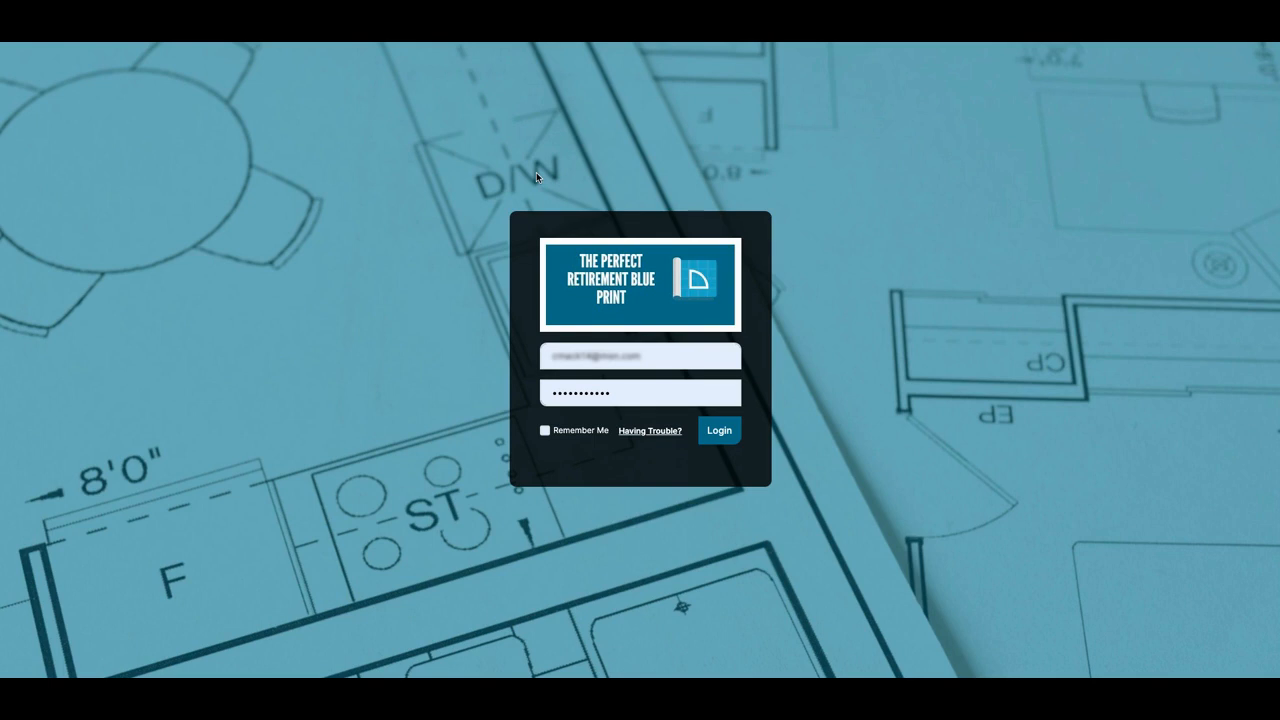
mouse_move(528, 160)
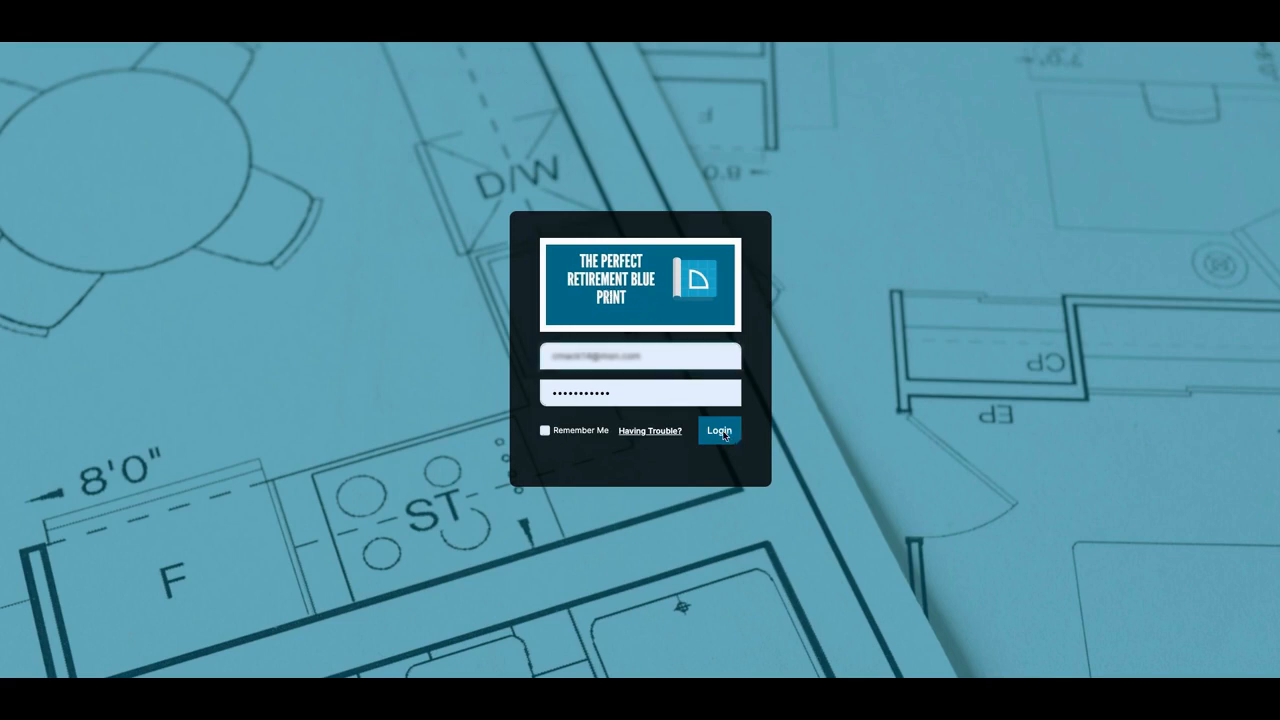
Log in to The Perfect Retirement Blue Print portal with the learner's email and password.
left_click(720, 430)
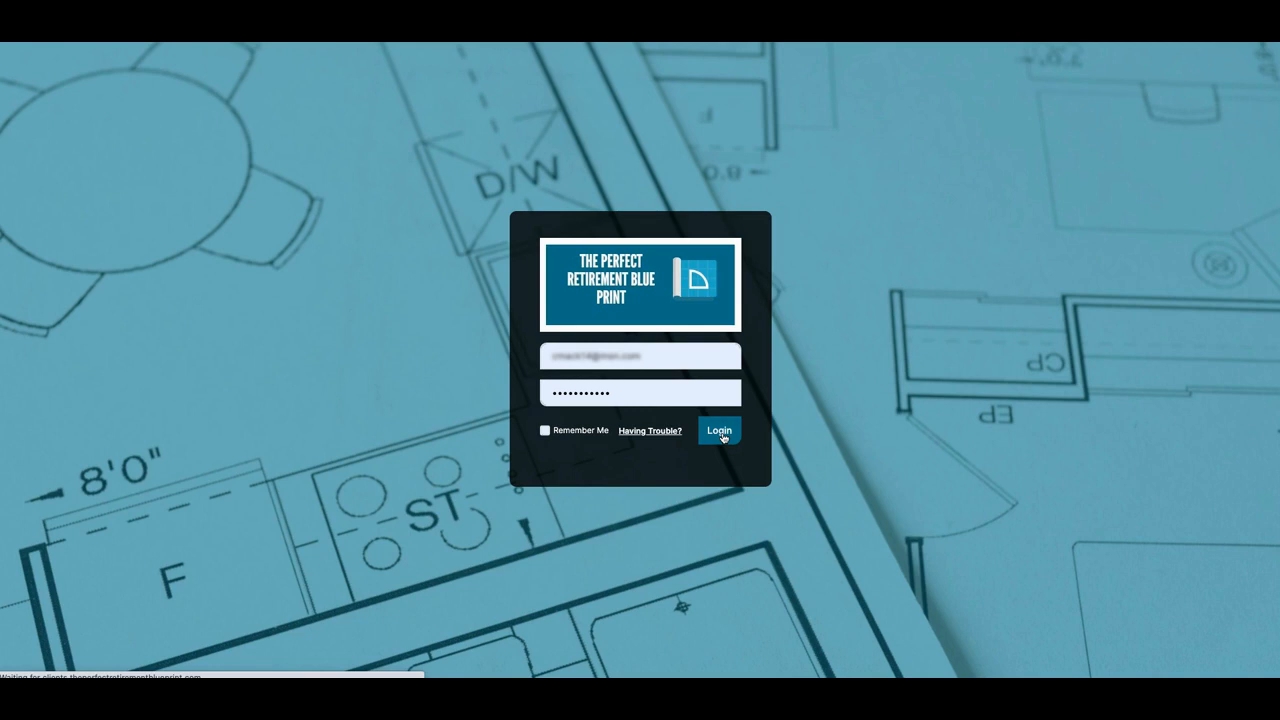
Finish the portal login and open Retirement Classroom from the dashboard sidebar.
left_click(720, 430)
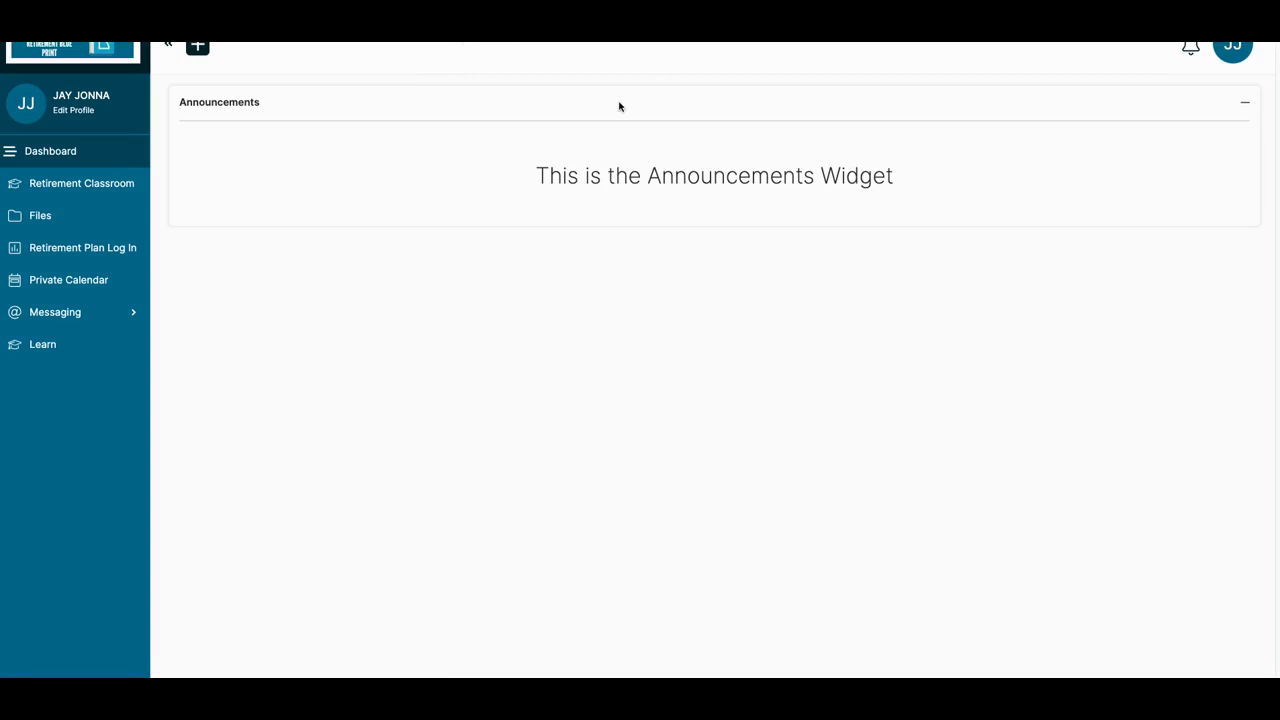
mouse_move(504, 56)
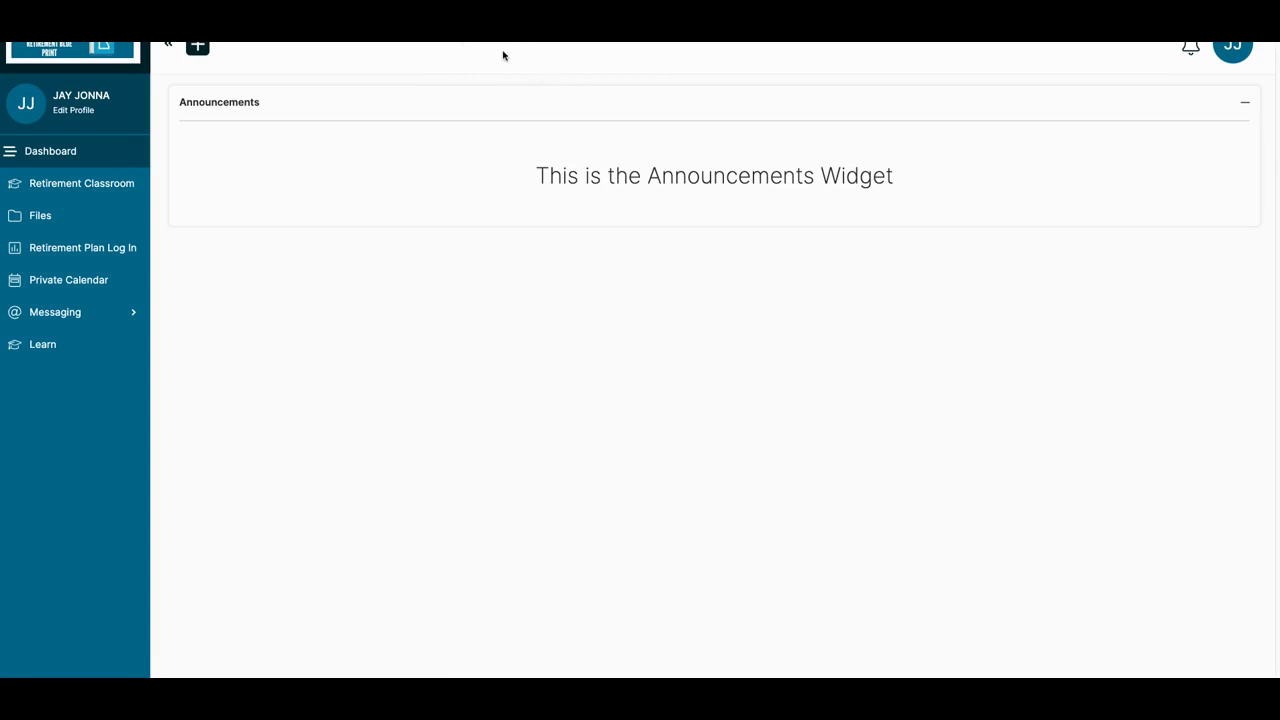
mouse_move(448, 222)
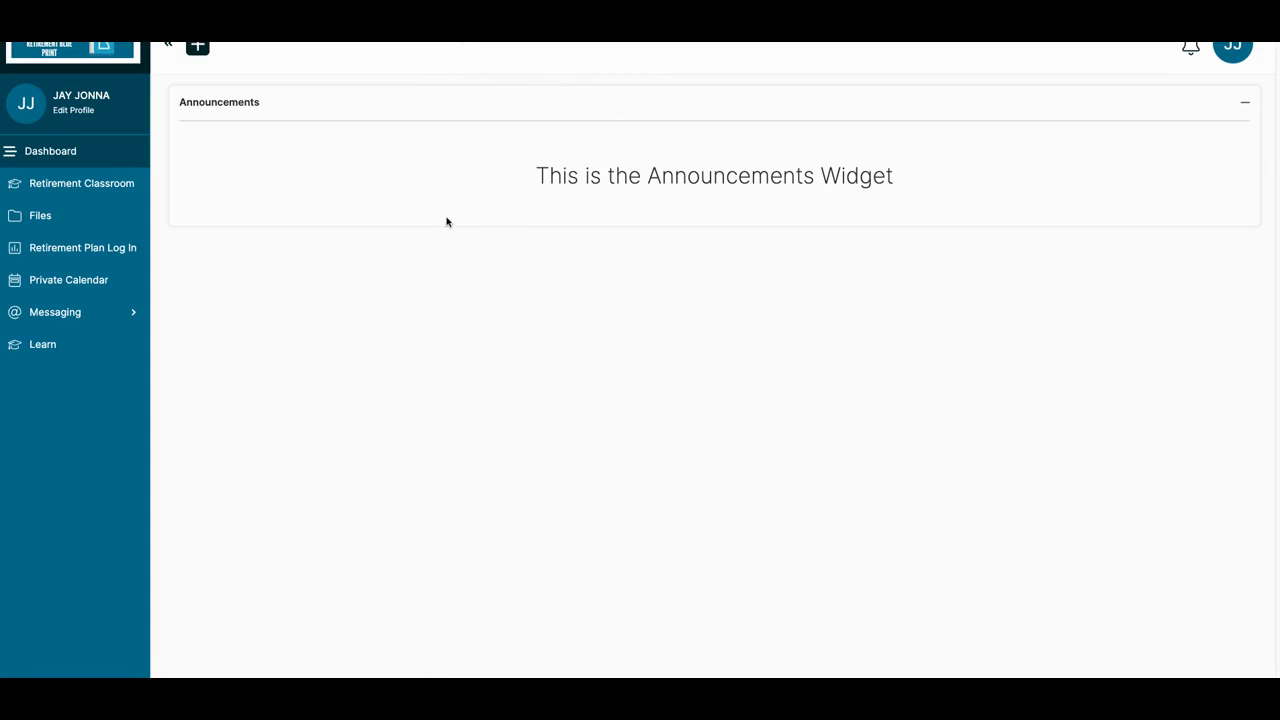
mouse_move(384, 276)
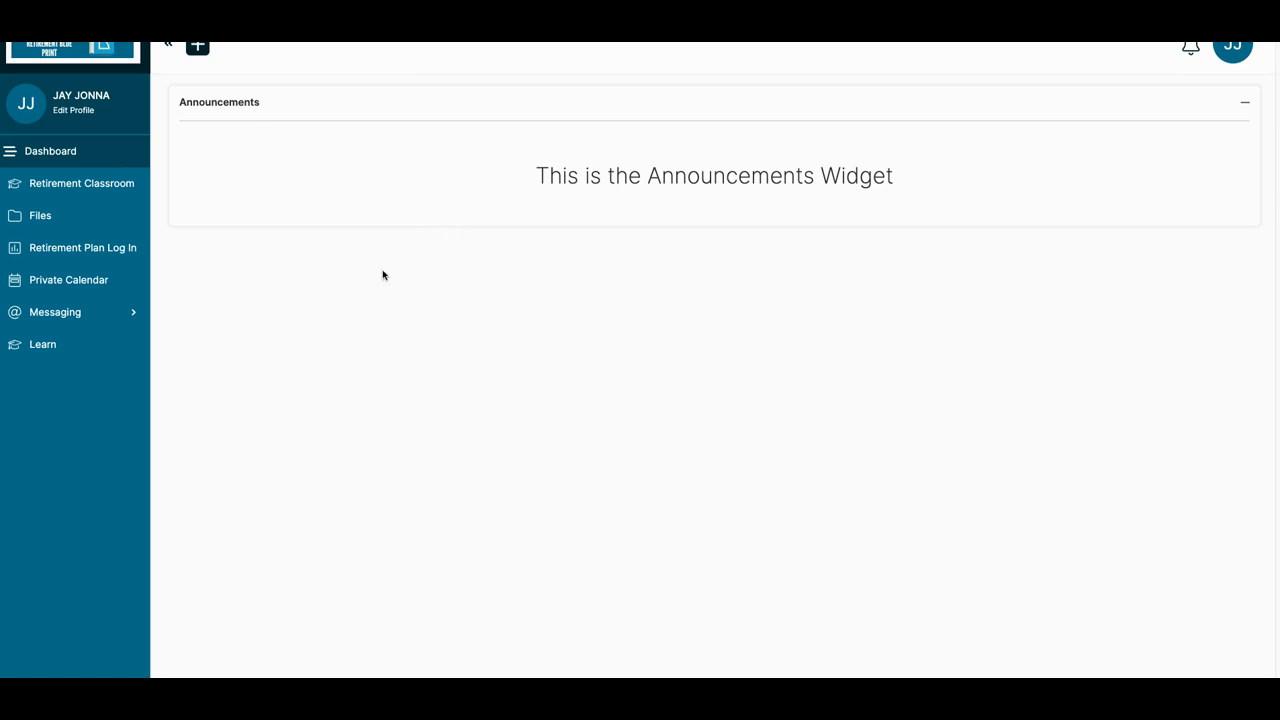
mouse_move(212, 188)
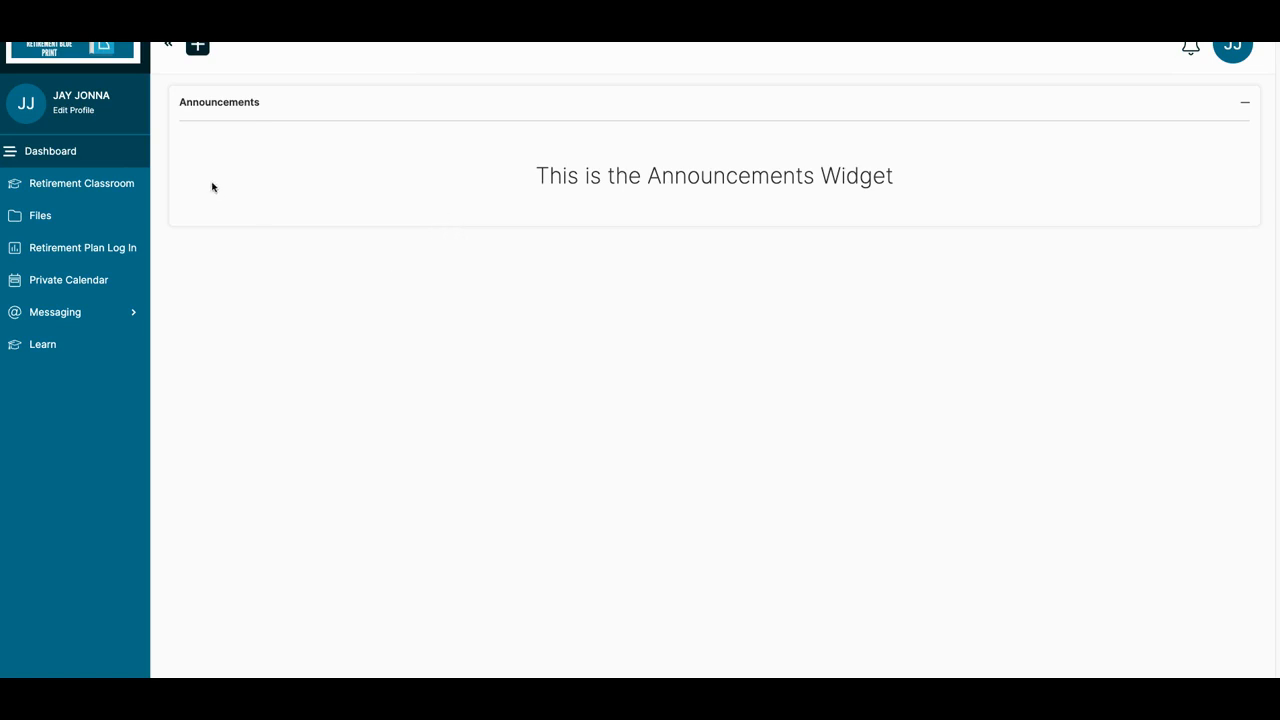
mouse_move(130, 184)
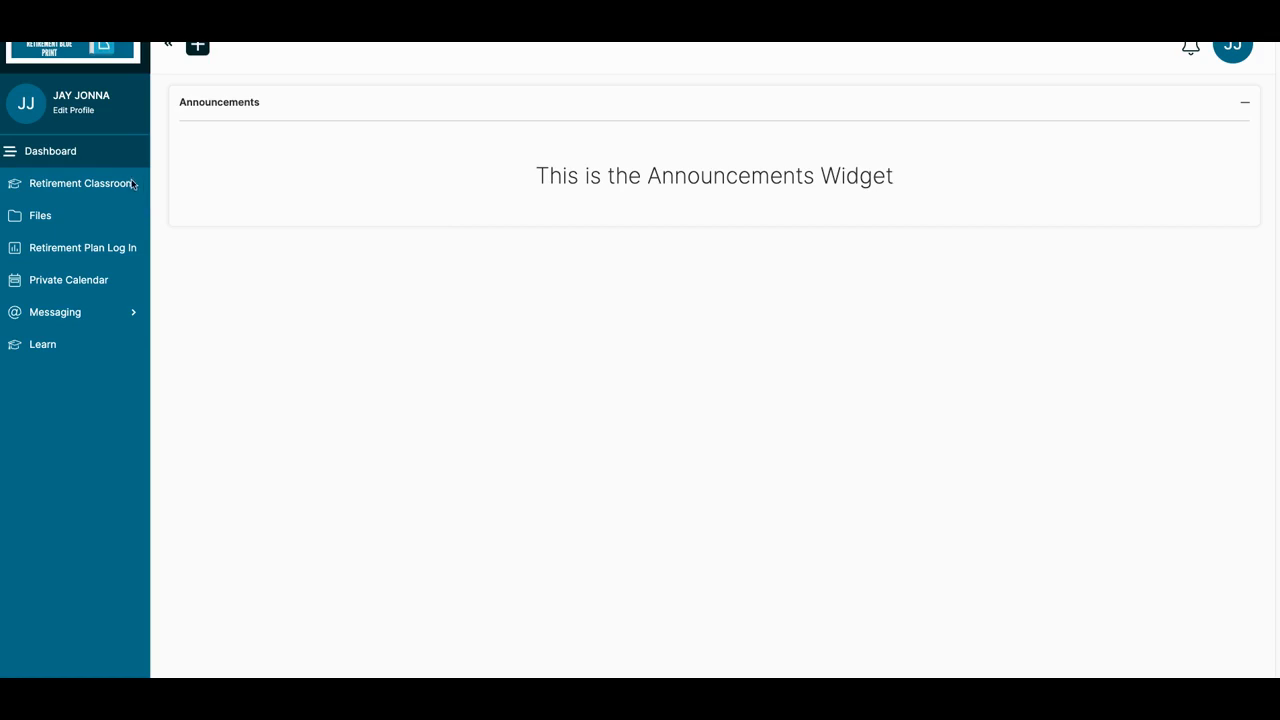
mouse_move(78, 230)
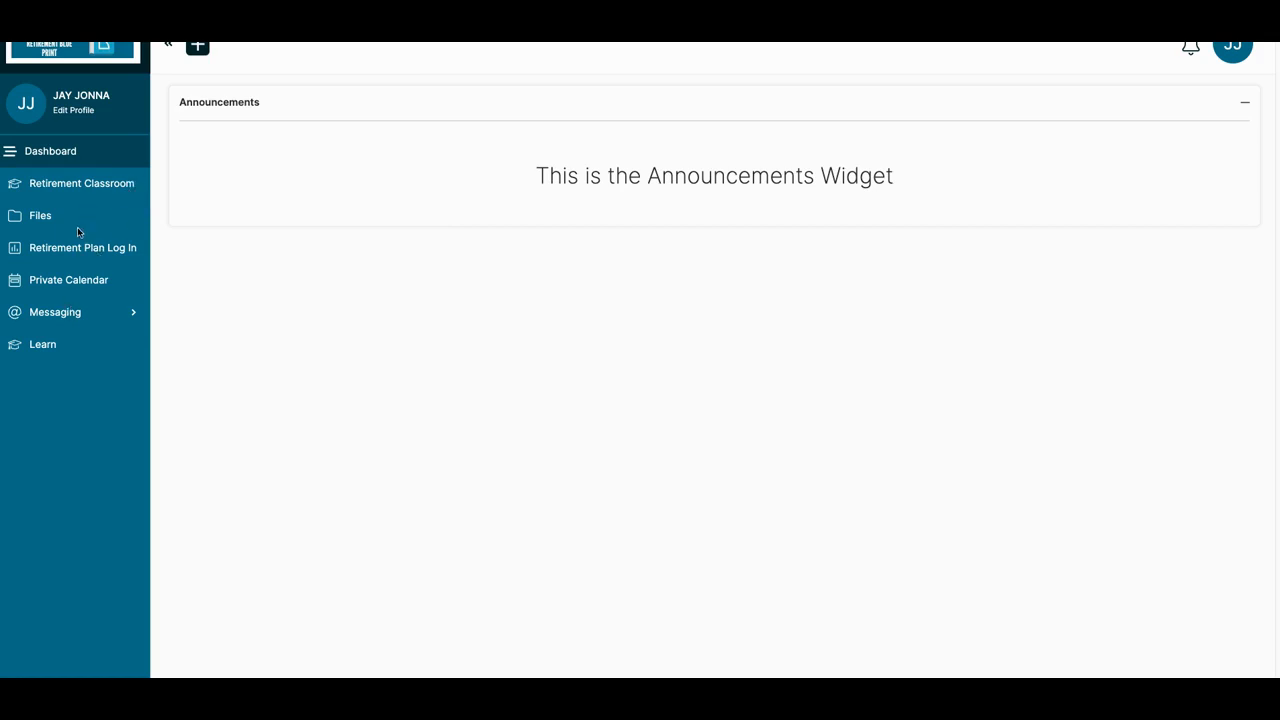
mouse_move(72, 280)
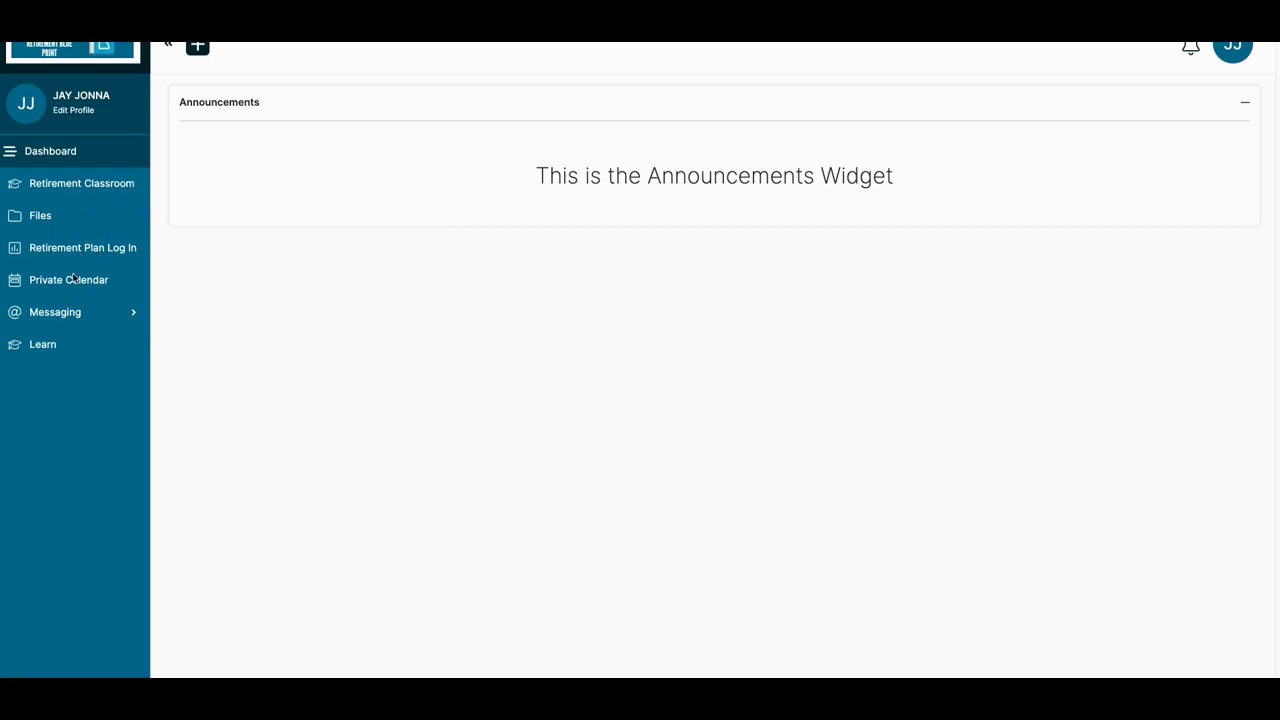
mouse_move(90, 218)
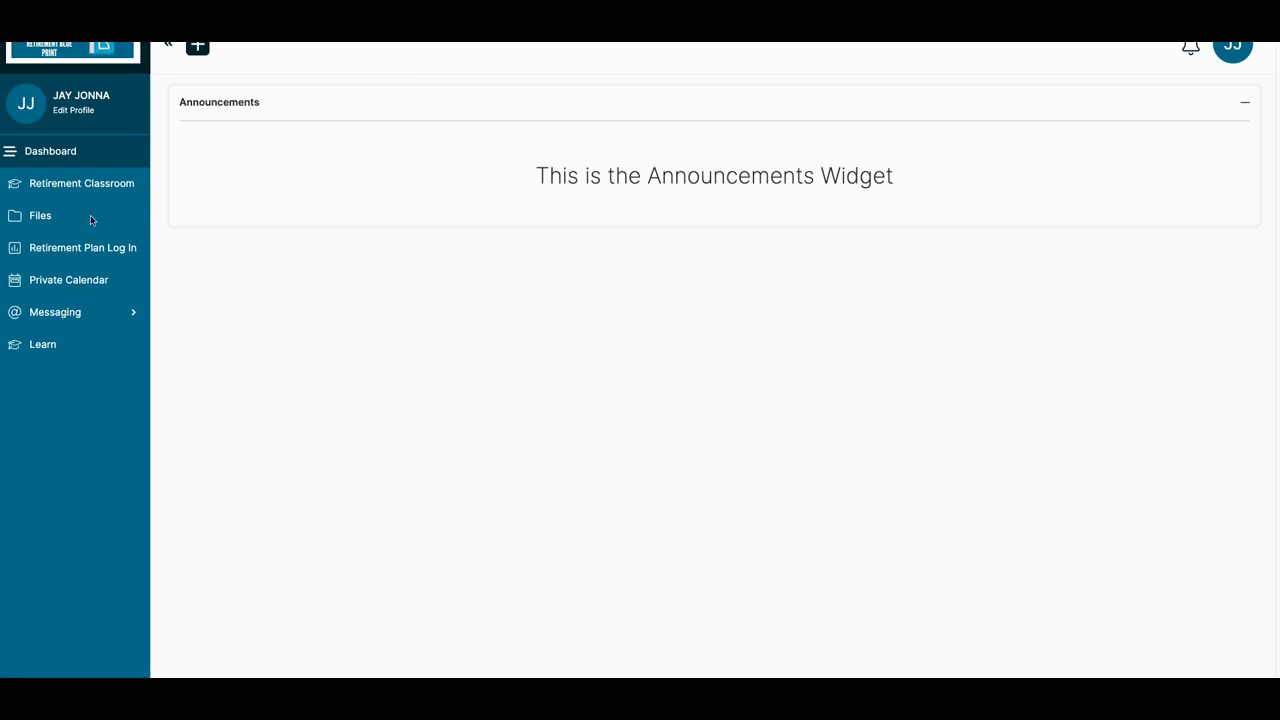
mouse_move(92, 198)
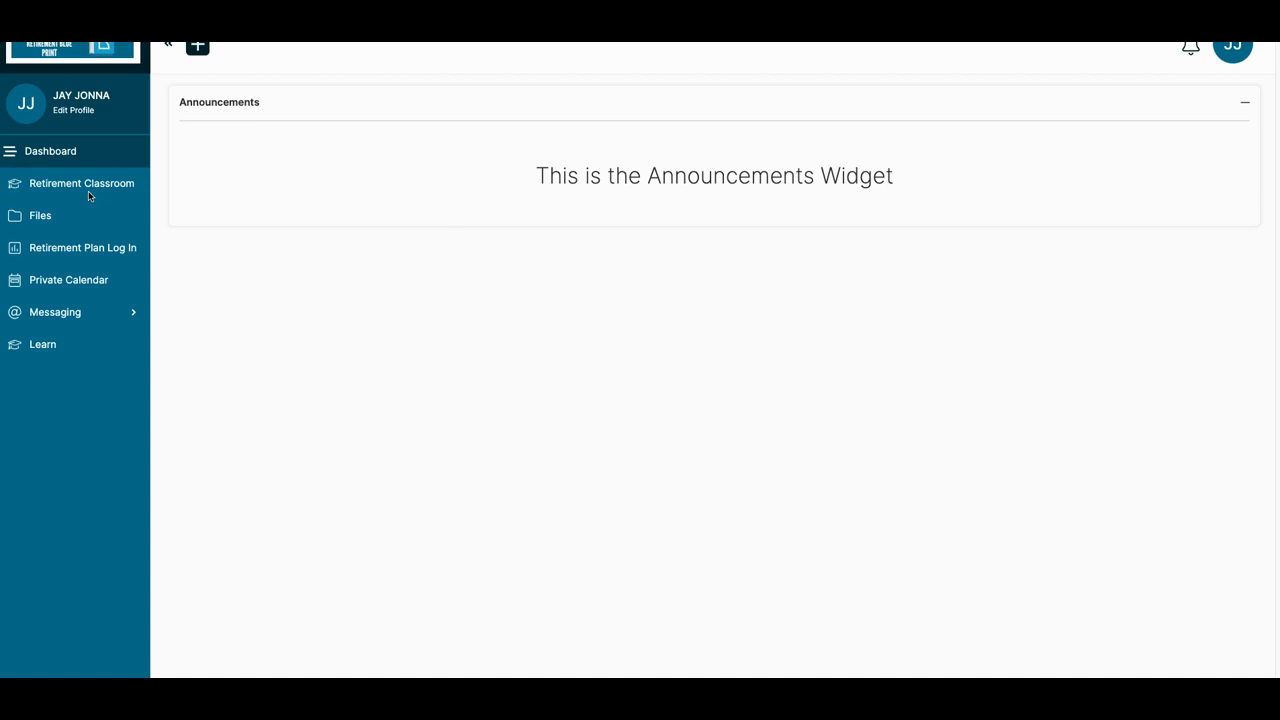
left_click(82, 184)
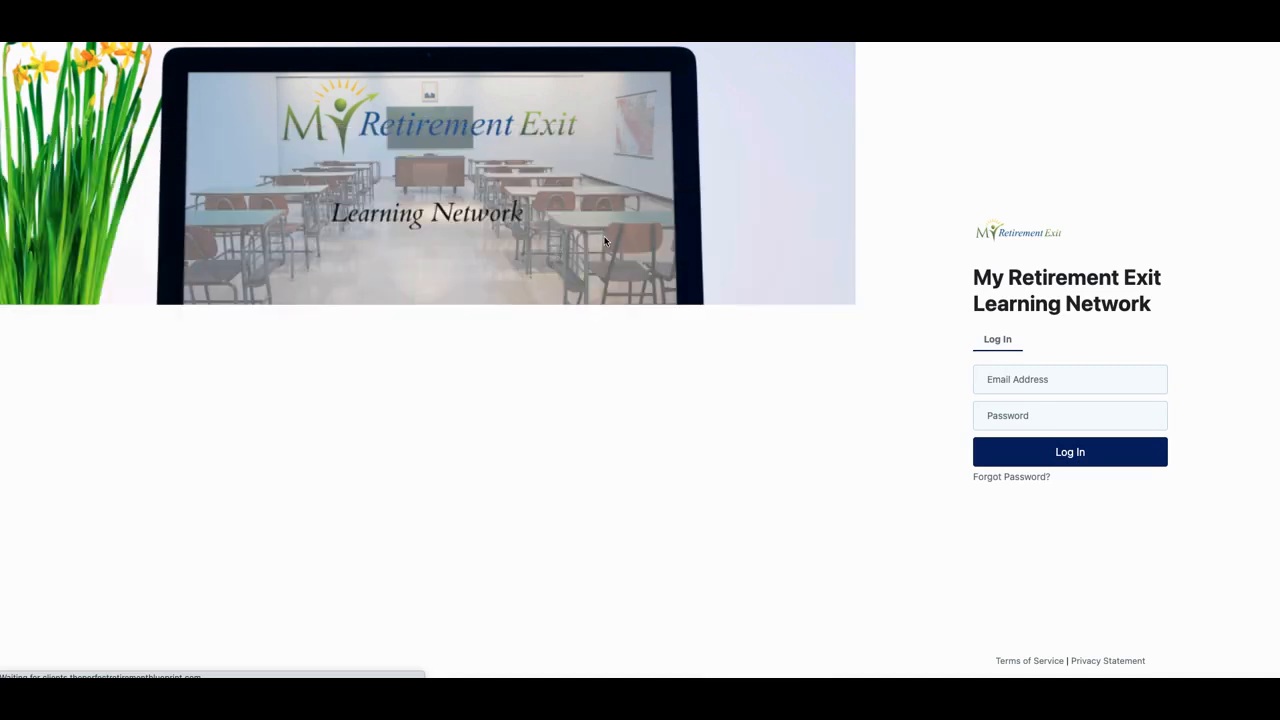
left_click(1068, 452)
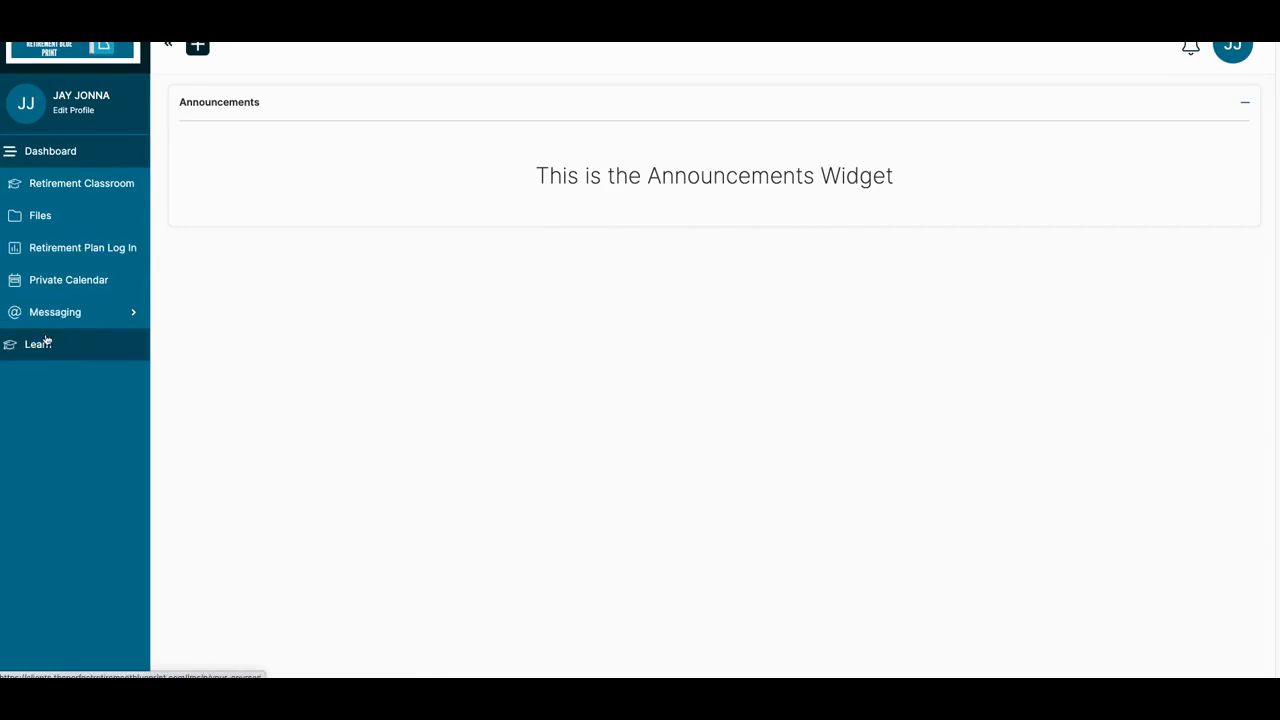
mouse_move(44, 344)
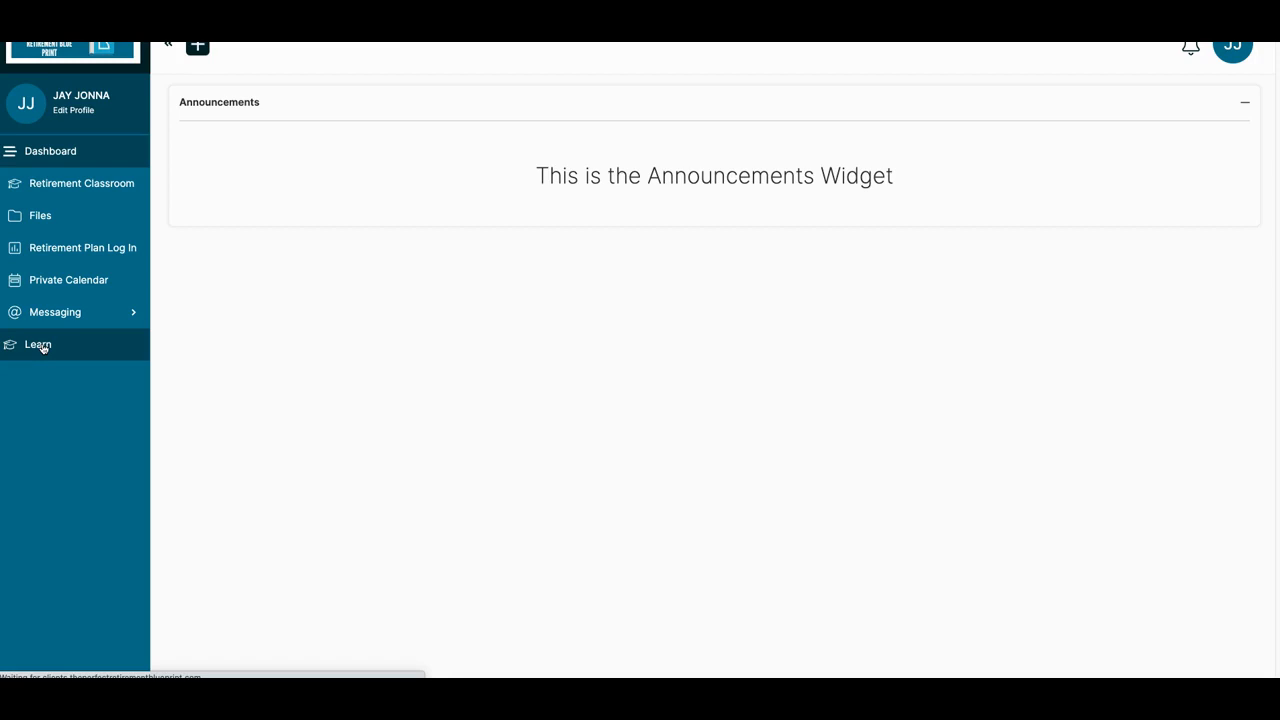
From Learn, open the 401k Planning in 4 days course, starting its Introduction lesson.
left_click(42, 344)
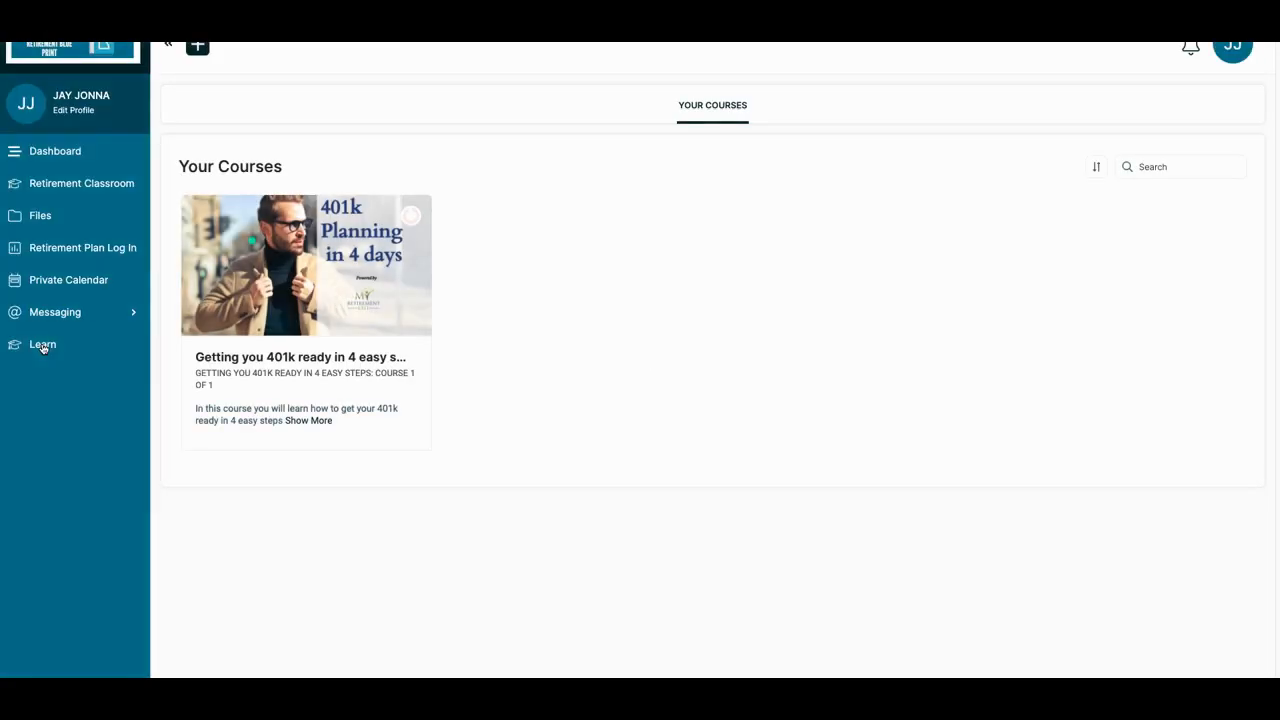
mouse_move(460, 262)
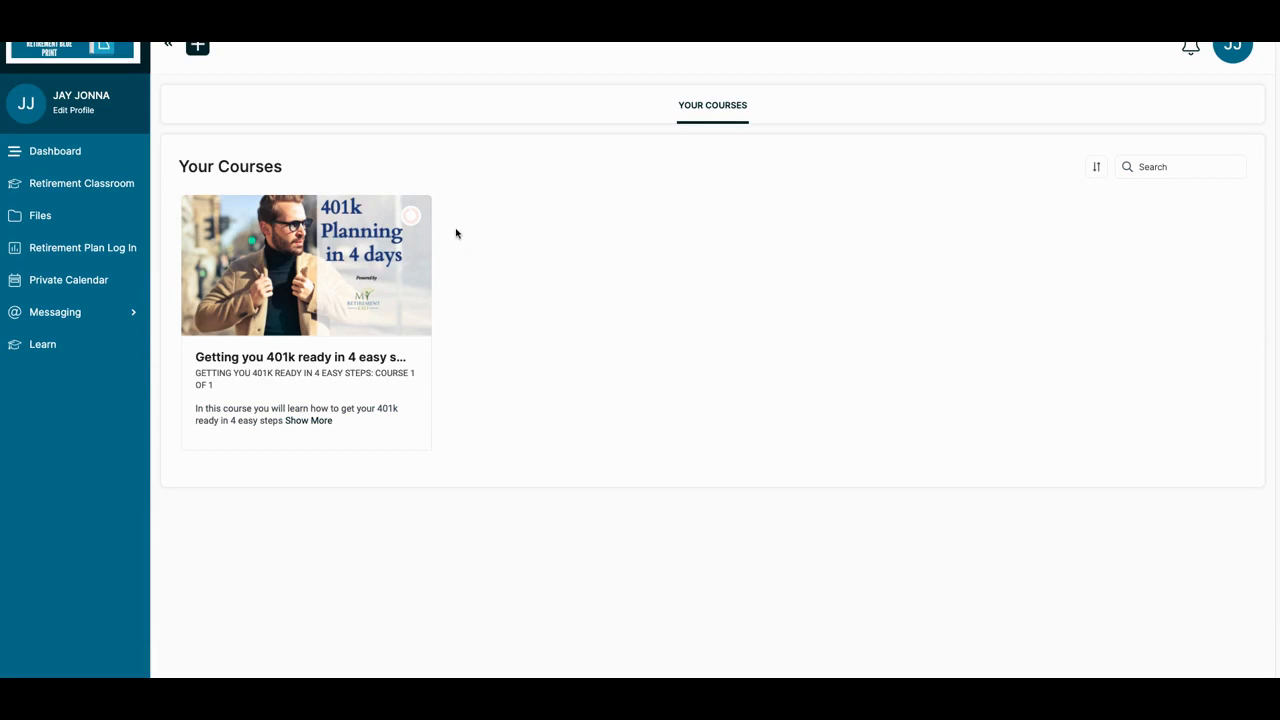
mouse_move(404, 224)
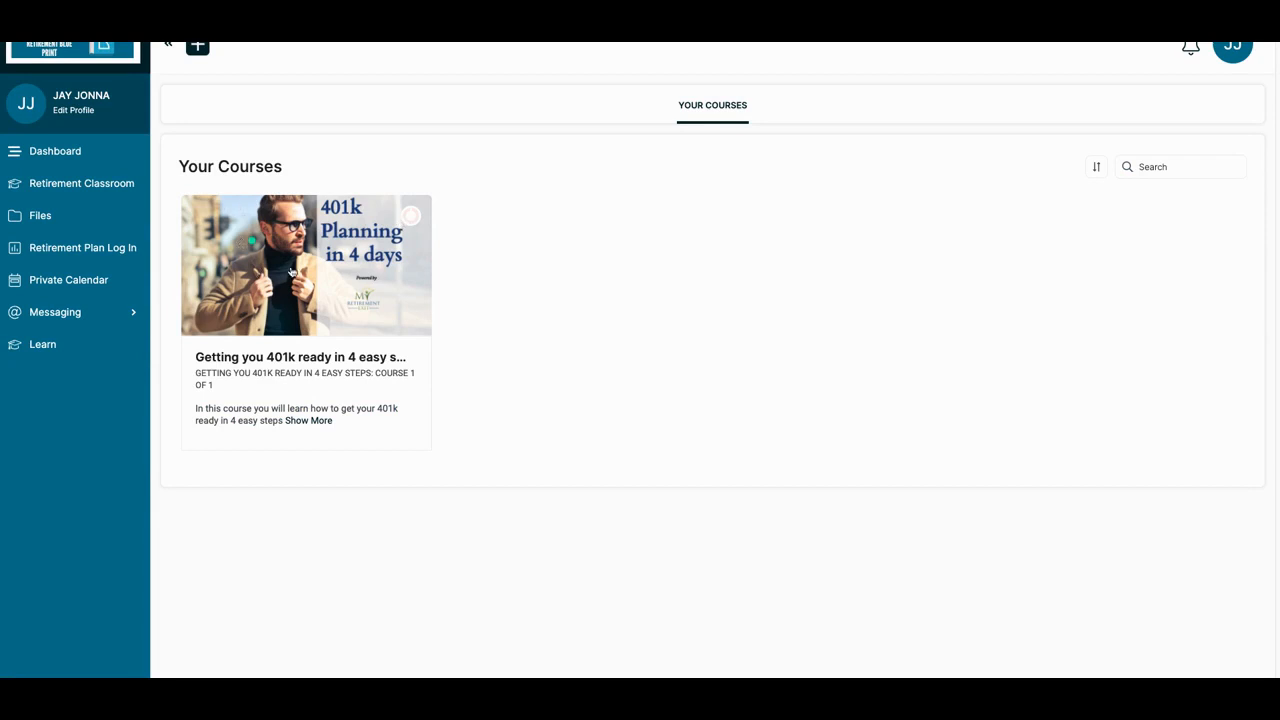
mouse_move(248, 248)
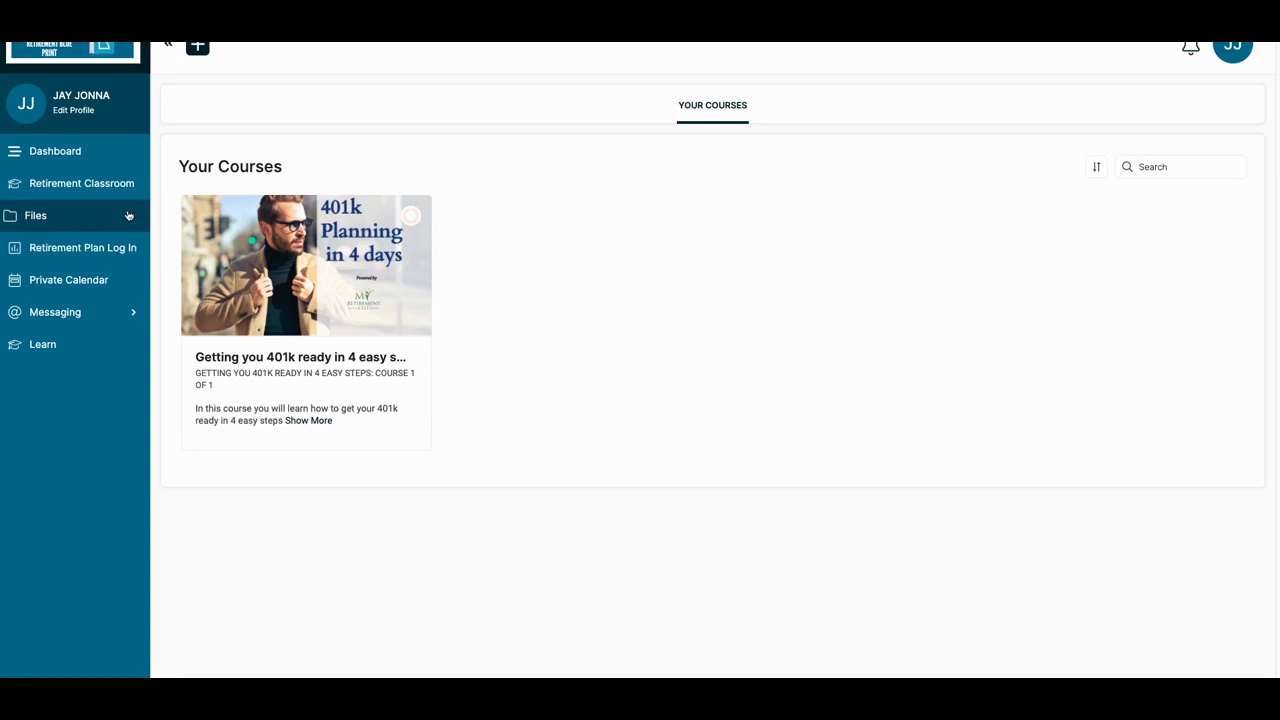
mouse_move(316, 308)
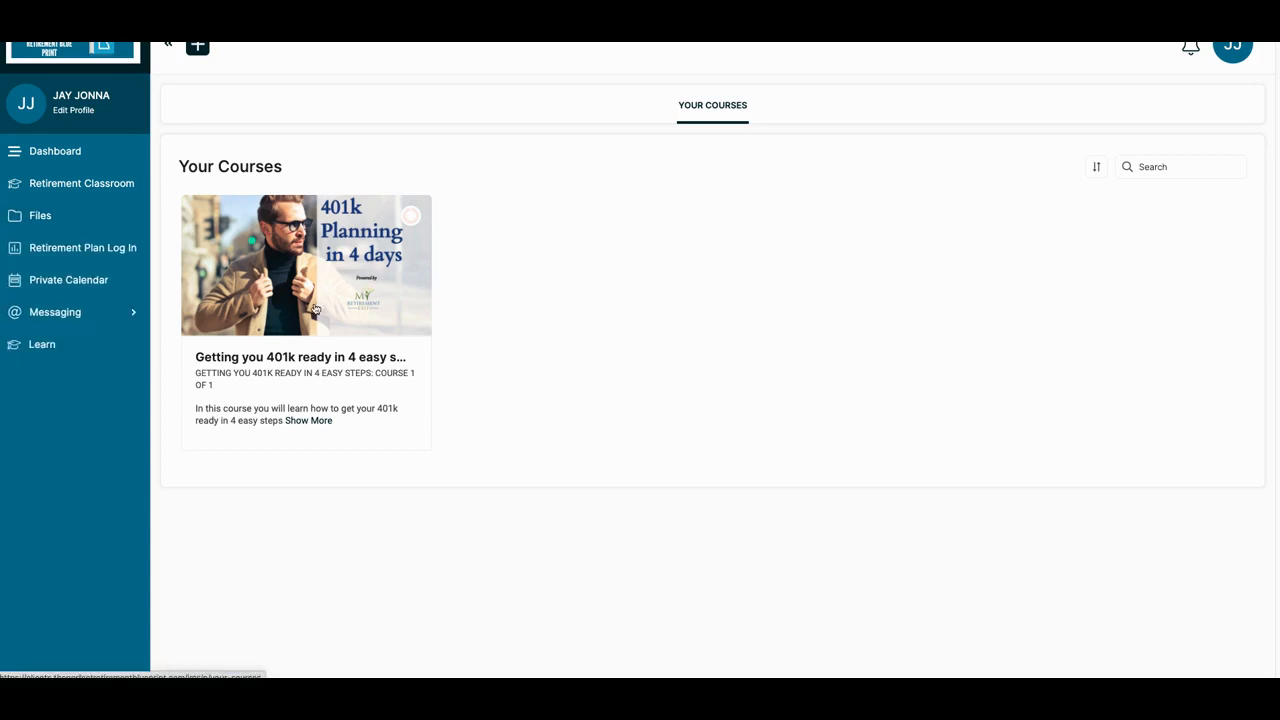
left_click(304, 264)
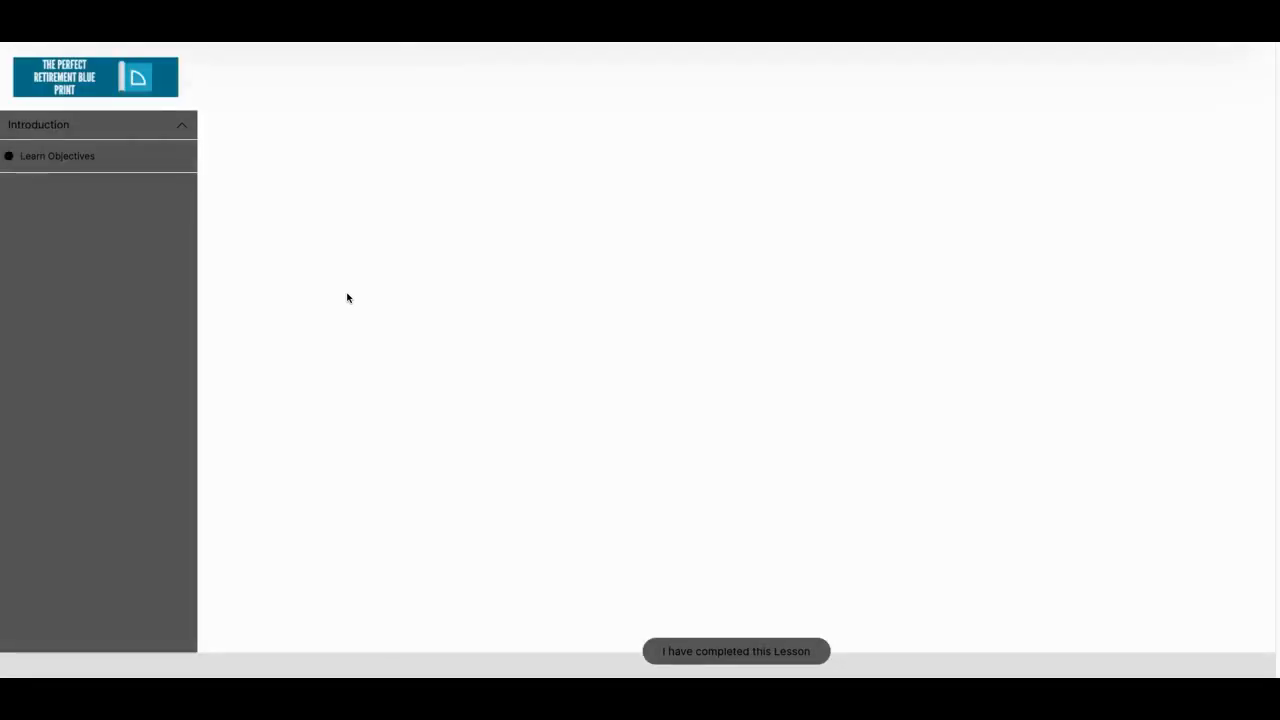
Load the Learn Objectives lesson video showing its Learning Objectives slide with five goals.
left_click(56, 156)
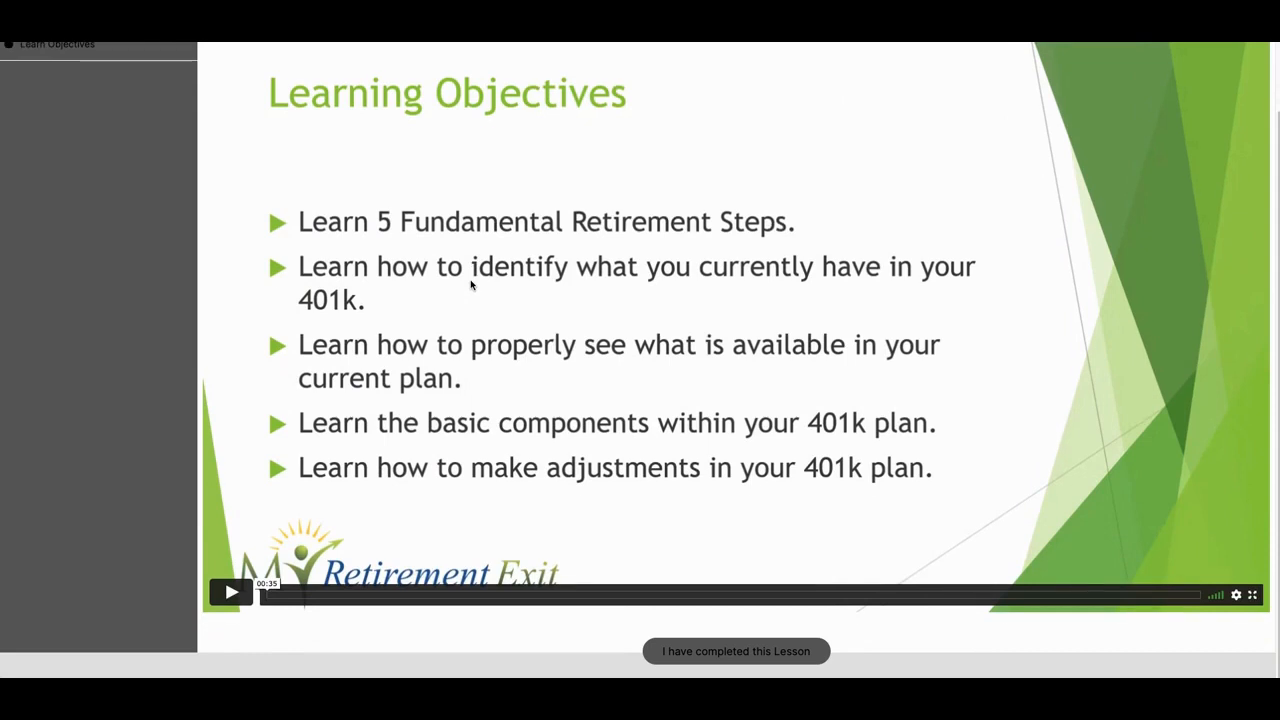
mouse_move(642, 280)
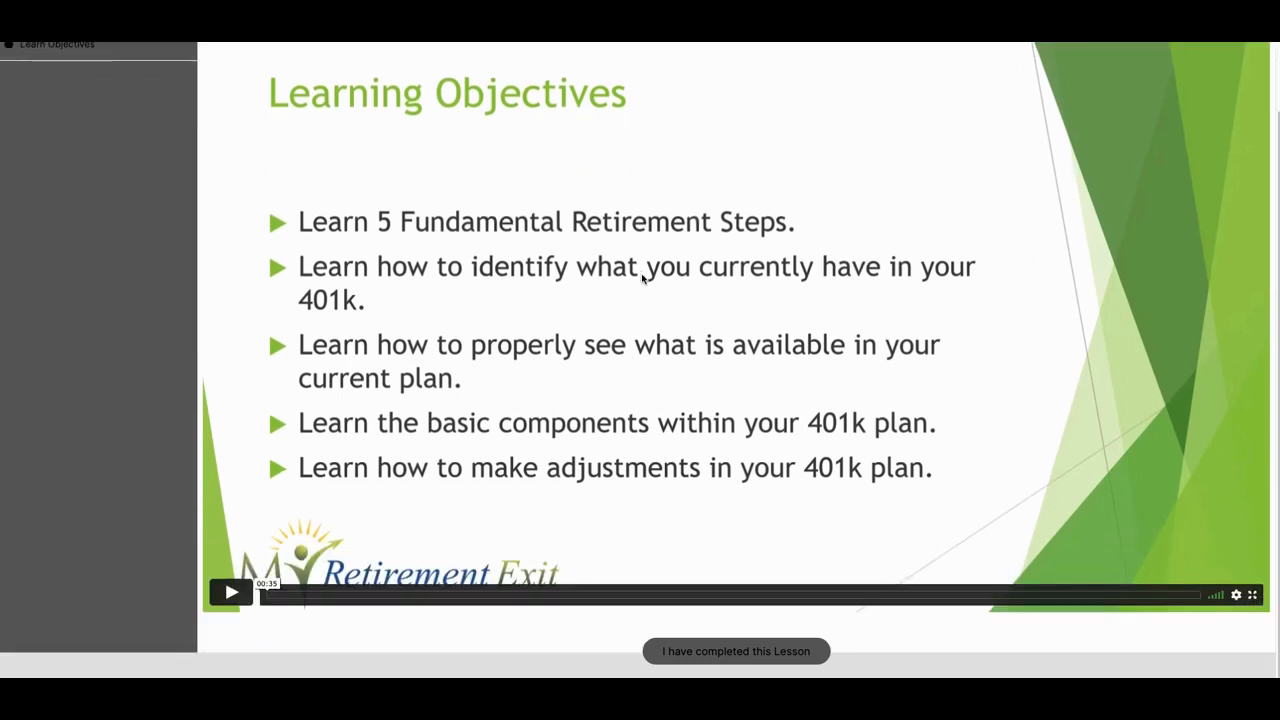